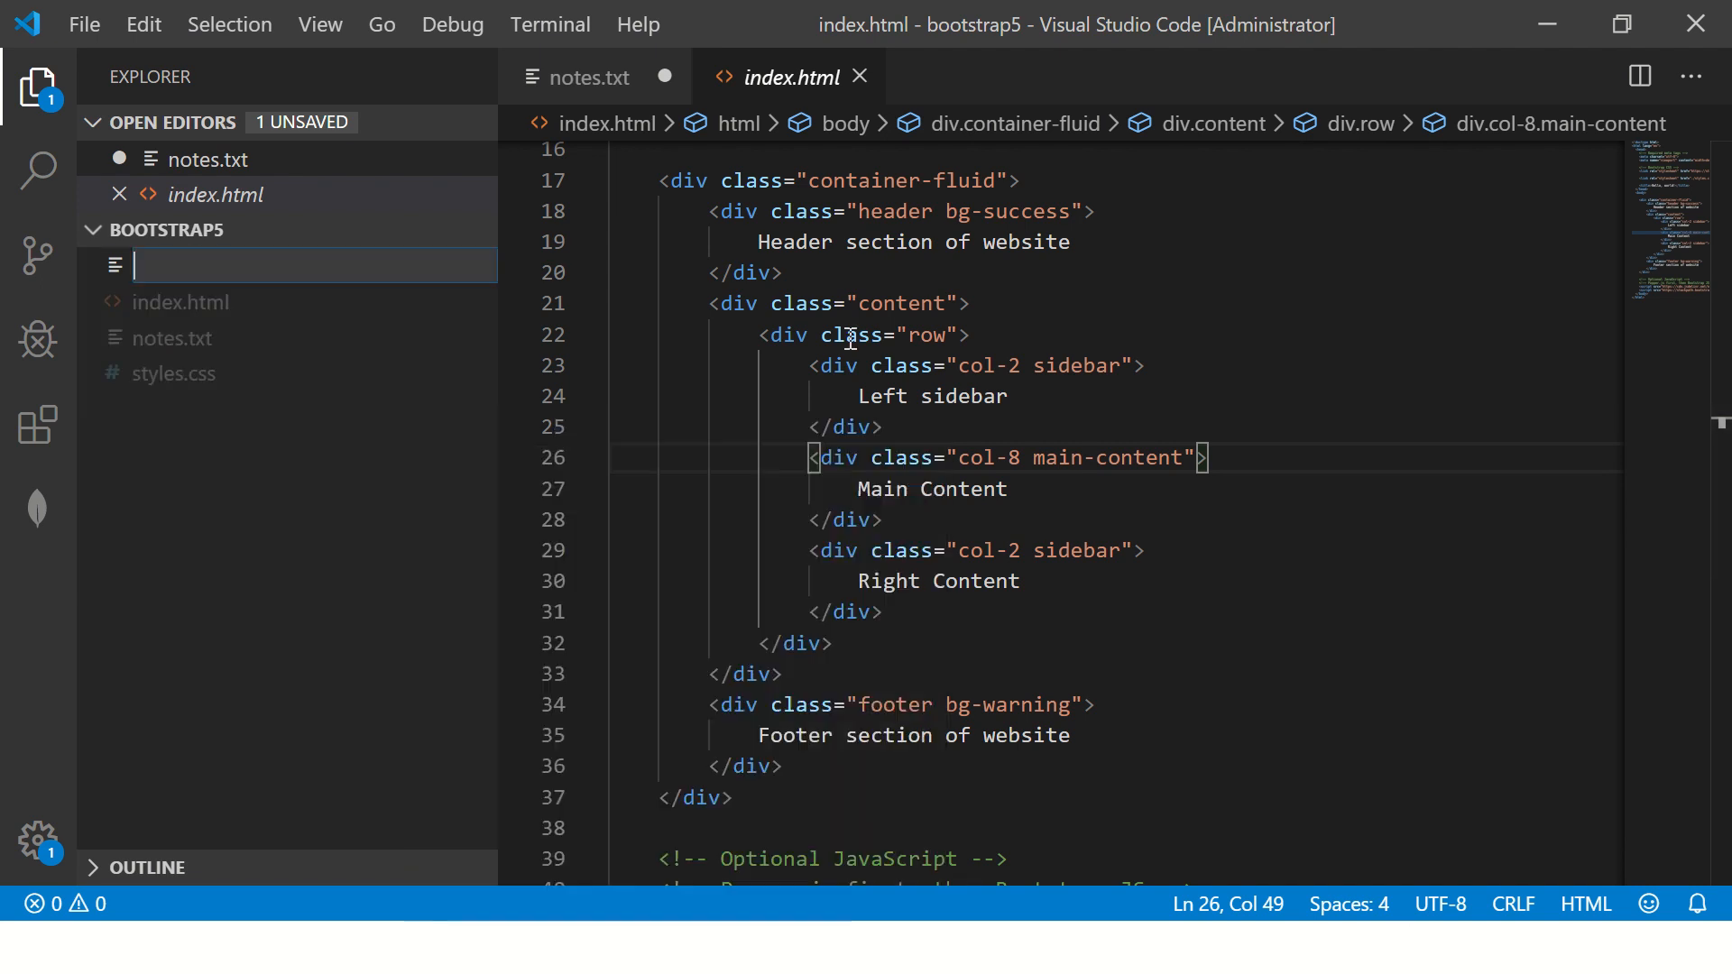
# Step: Create layout.html in the bootstrap5 project, then switch to the Bootstrap docs in Chrome
pyautogui.write('layout')
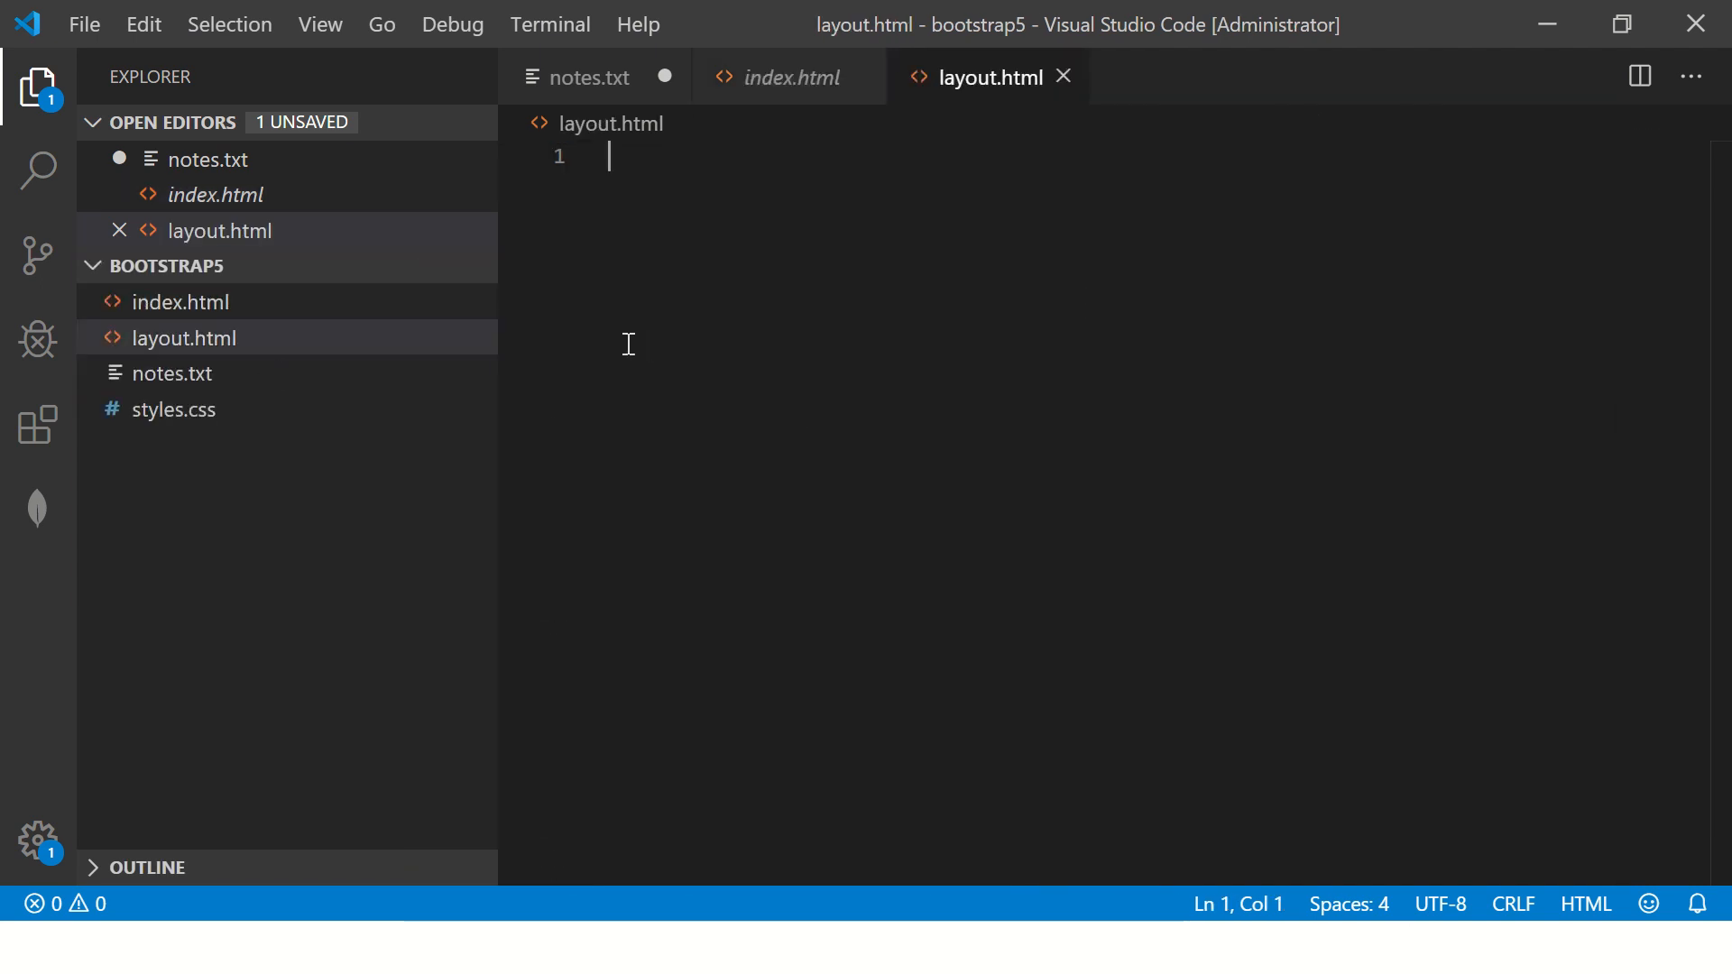
pyautogui.press('alt+tab')
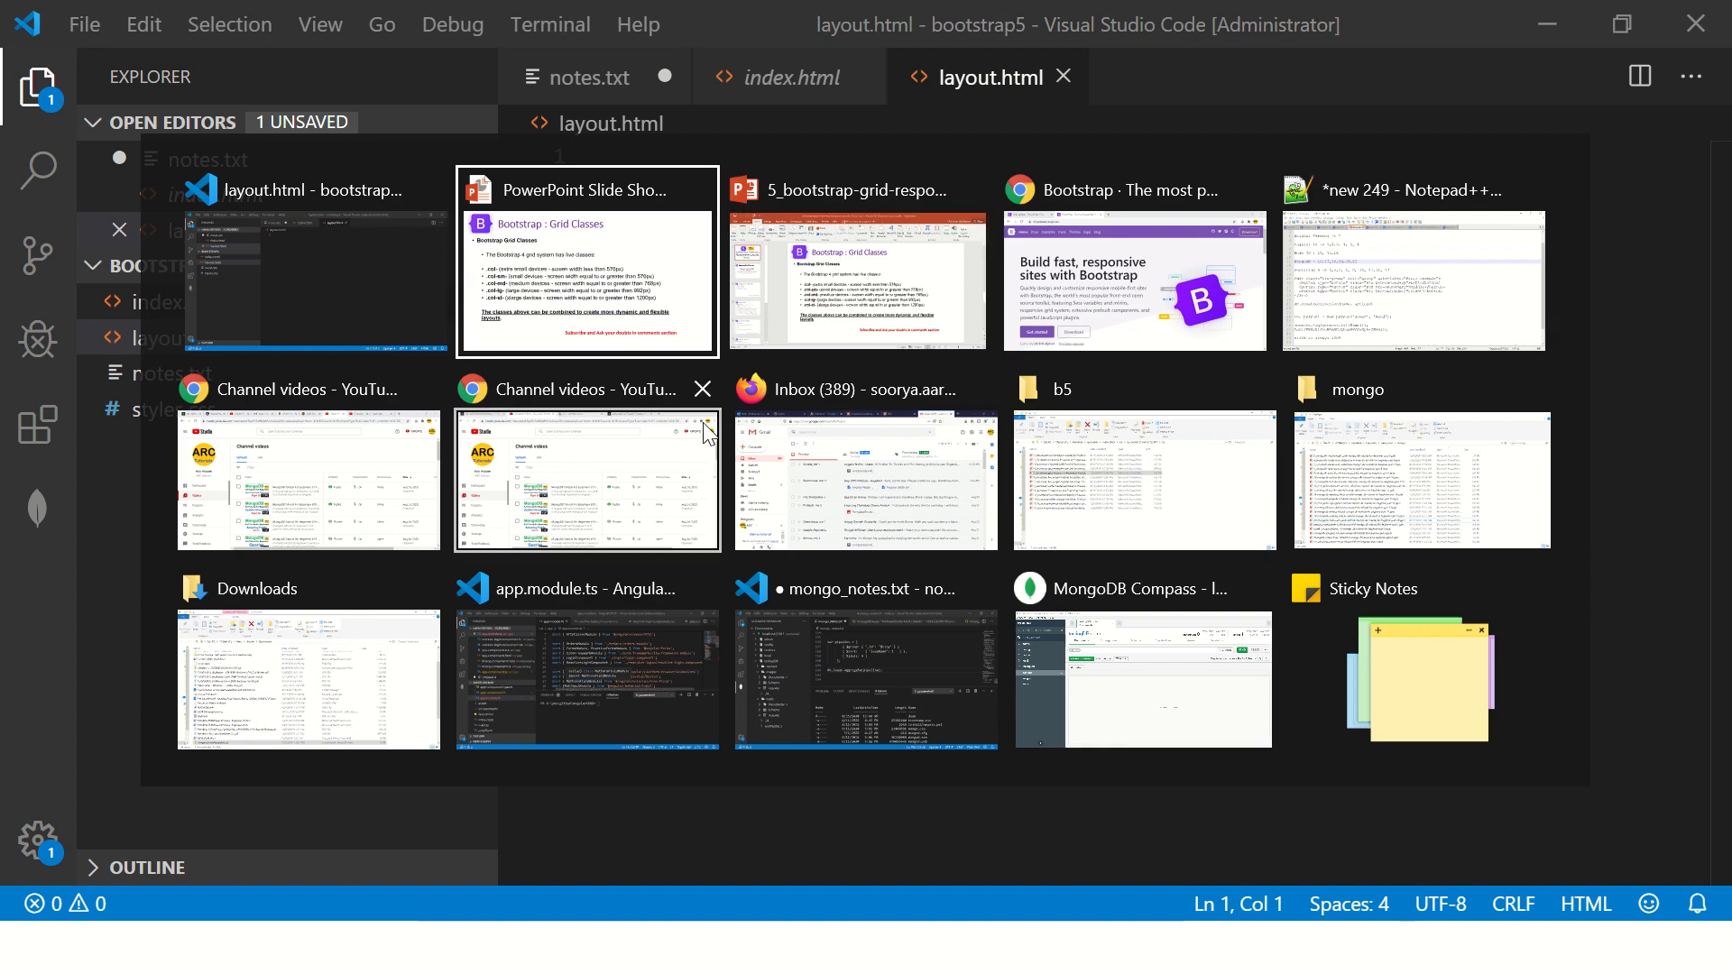
pyautogui.click(1134, 280)
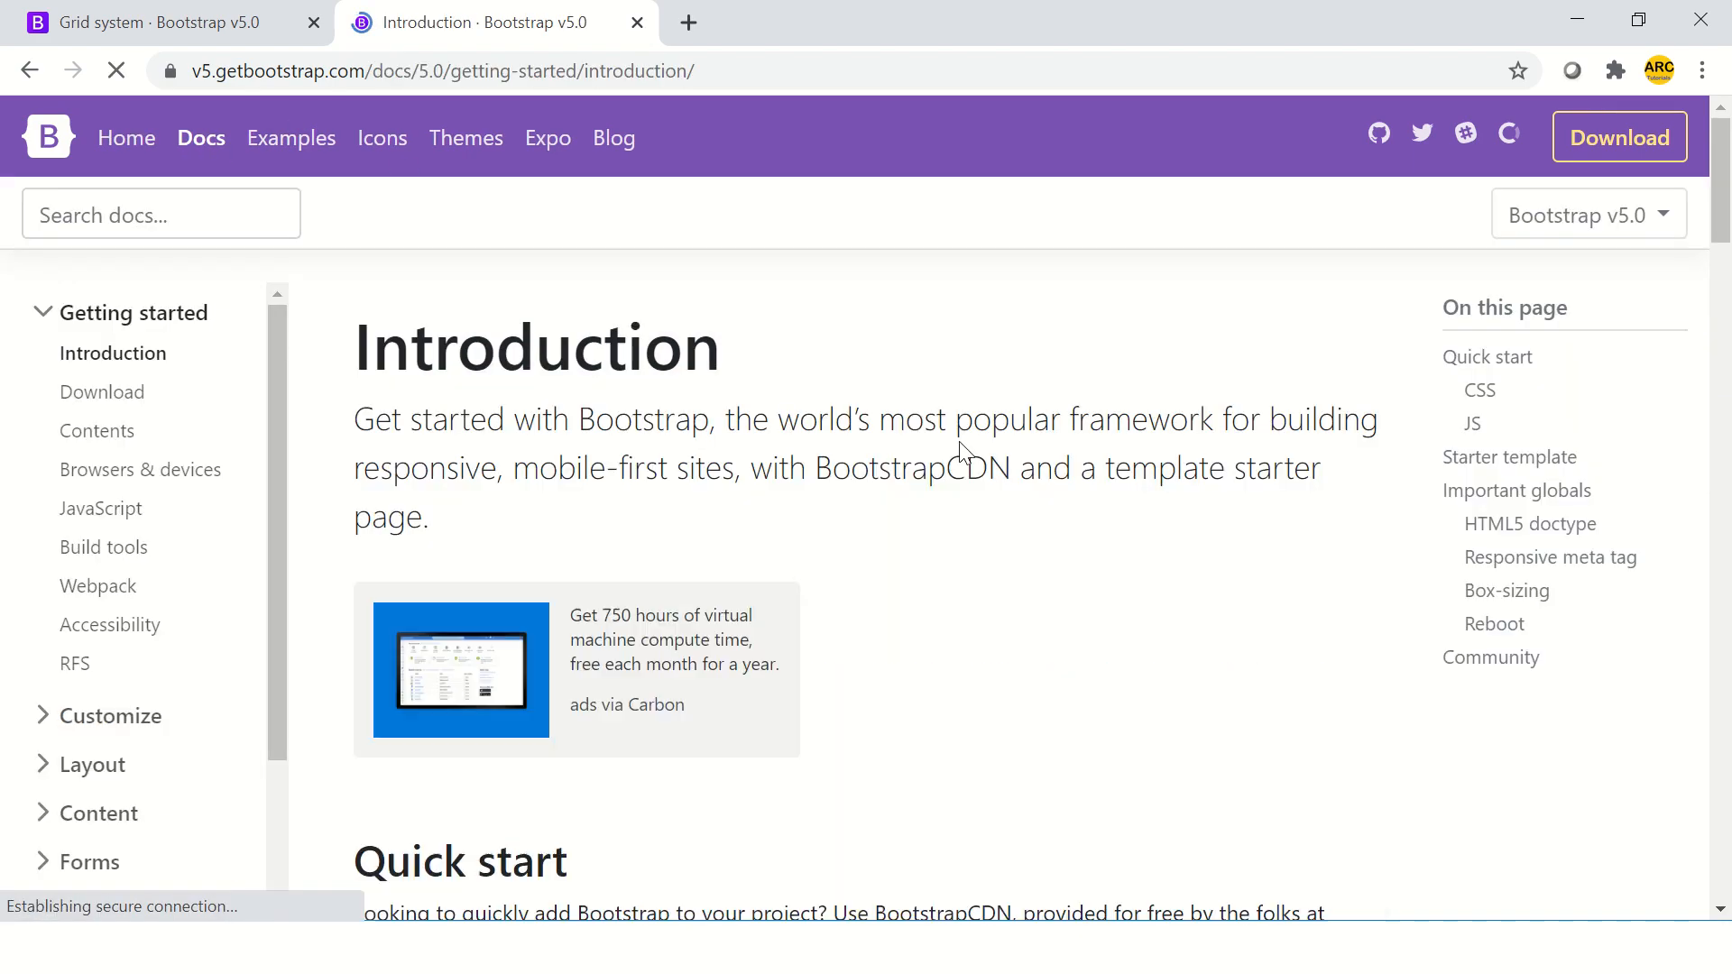
# Step: Scroll the Bootstrap Introduction page down to the starter template code
pyautogui.scroll(-3)
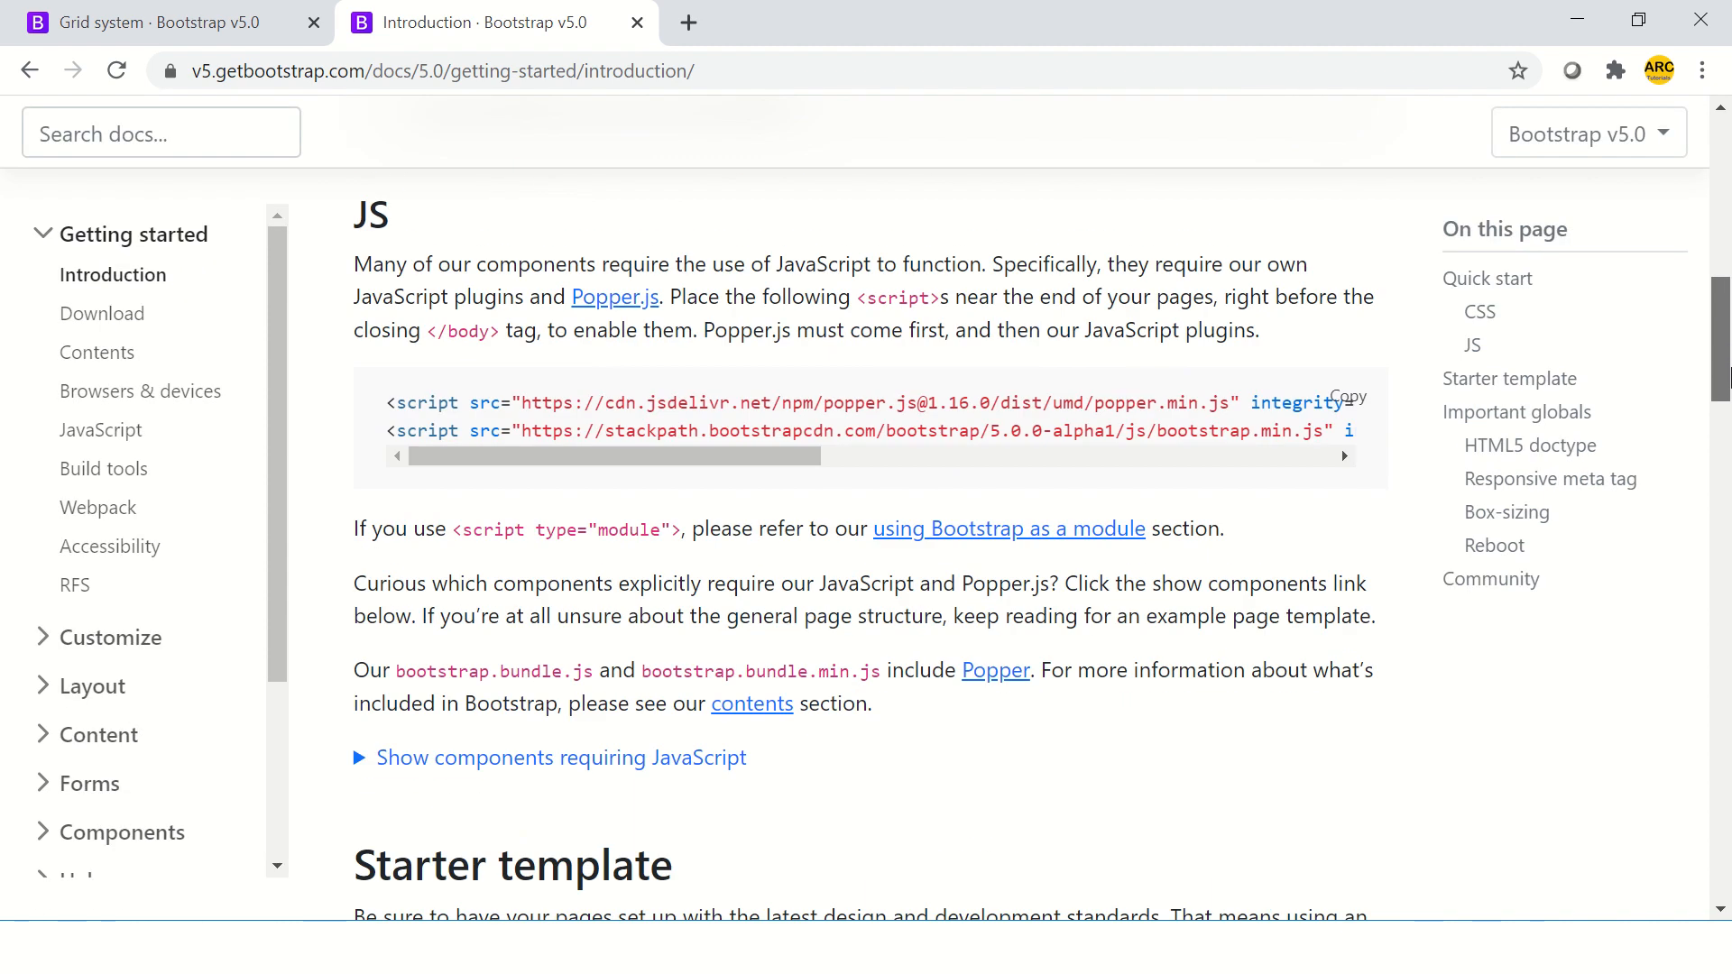
pyautogui.scroll(-3)
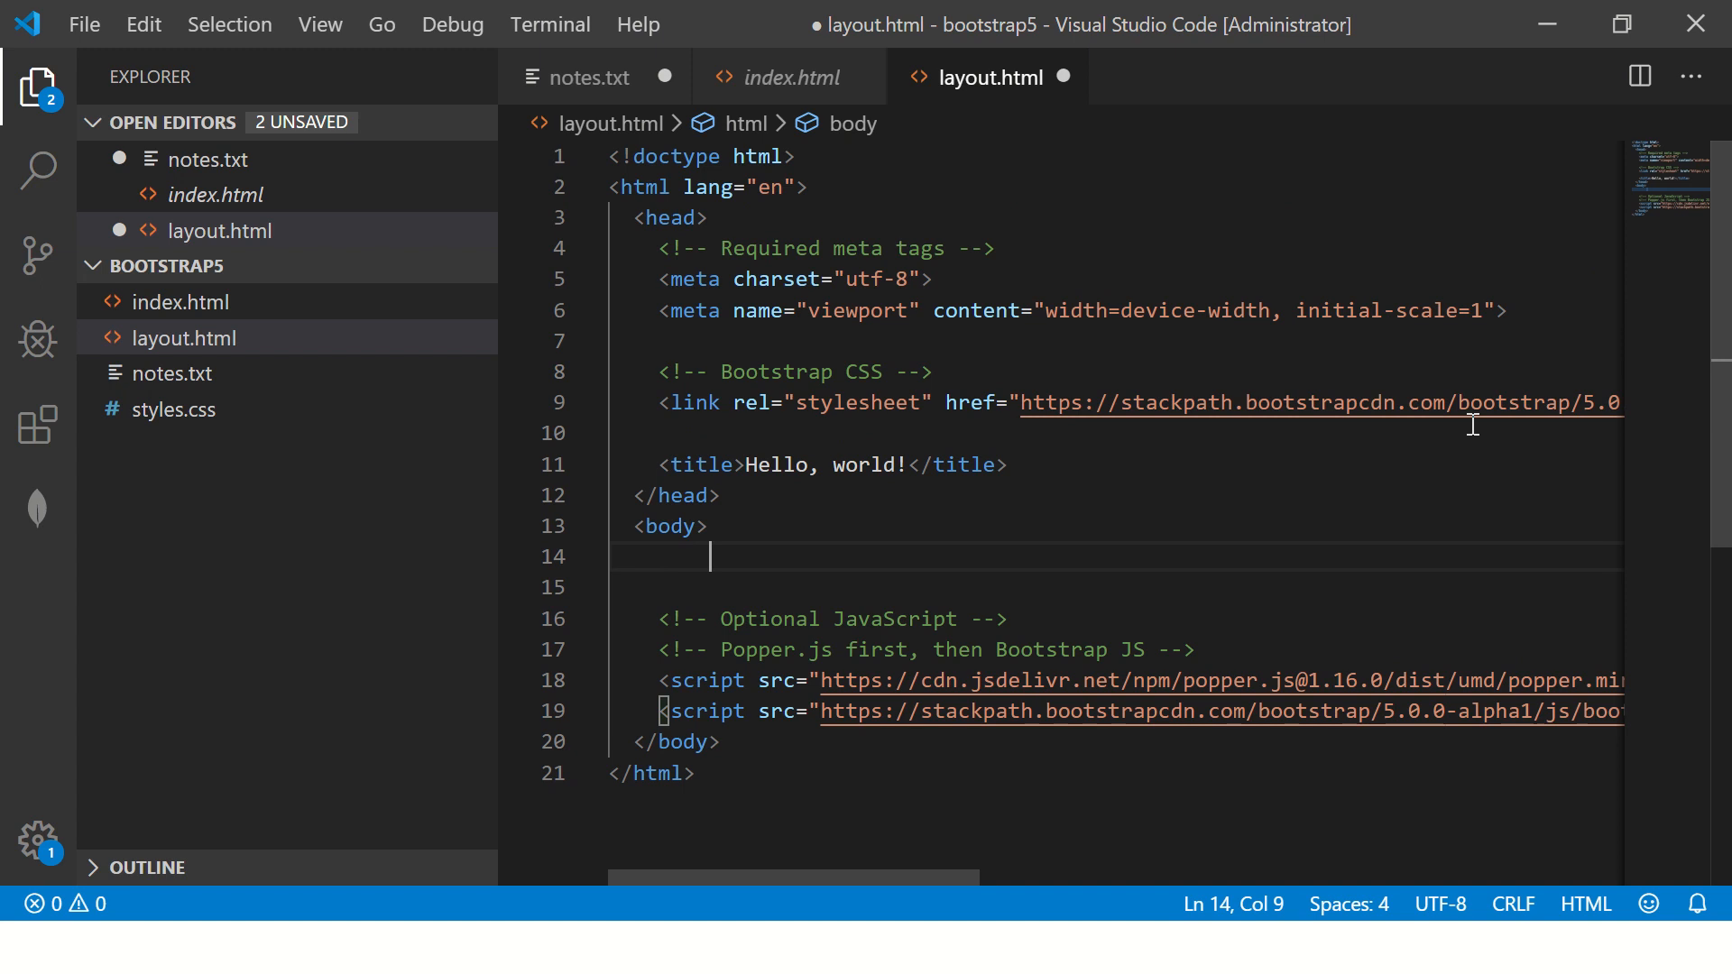
# Step: Add a container-fluid div wrapping a row div in the body
pyautogui.press('enter')
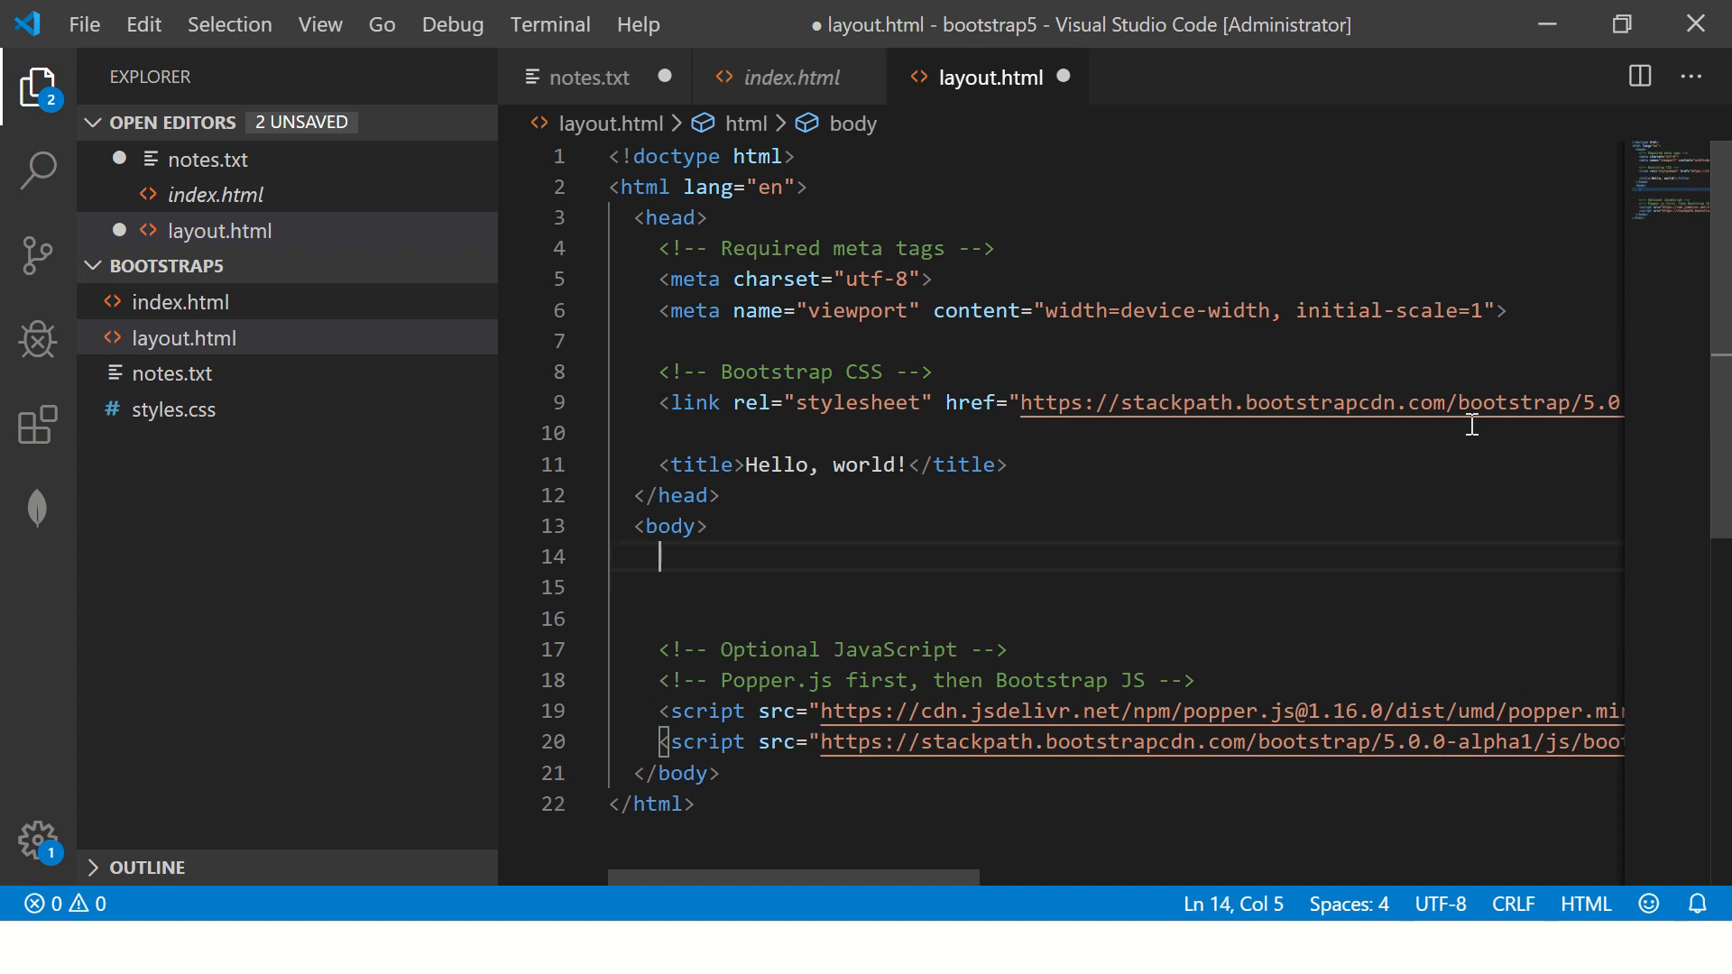
pyautogui.press('enter')
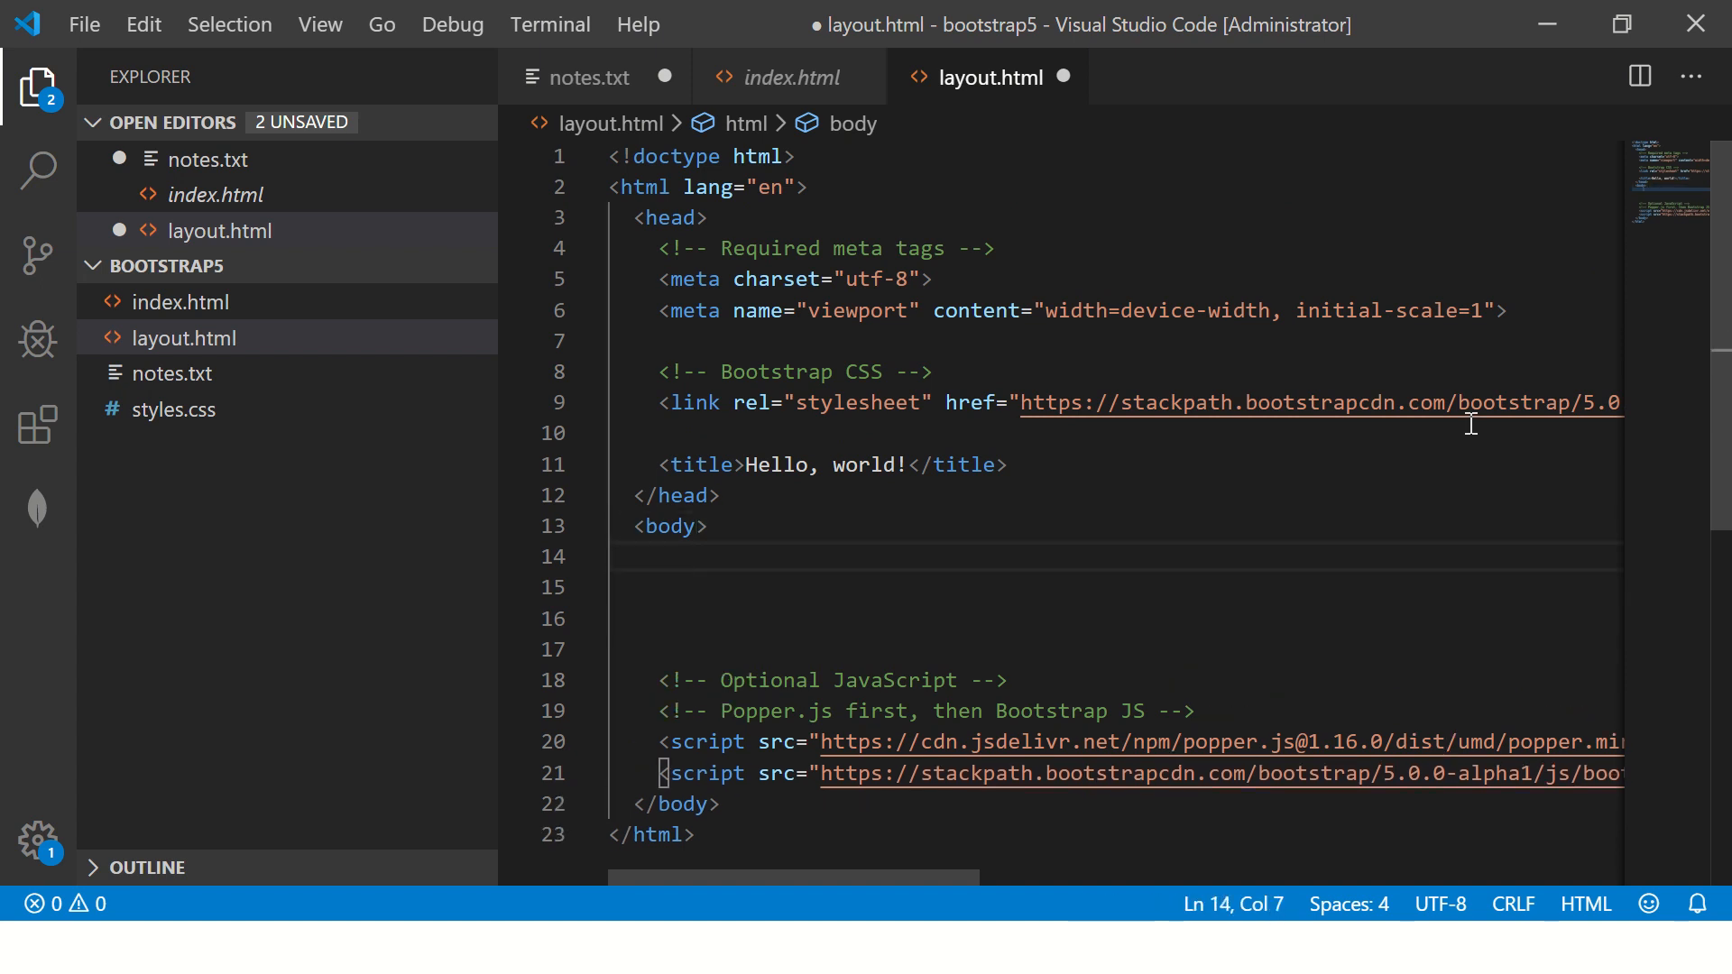
pyautogui.write('<div class')
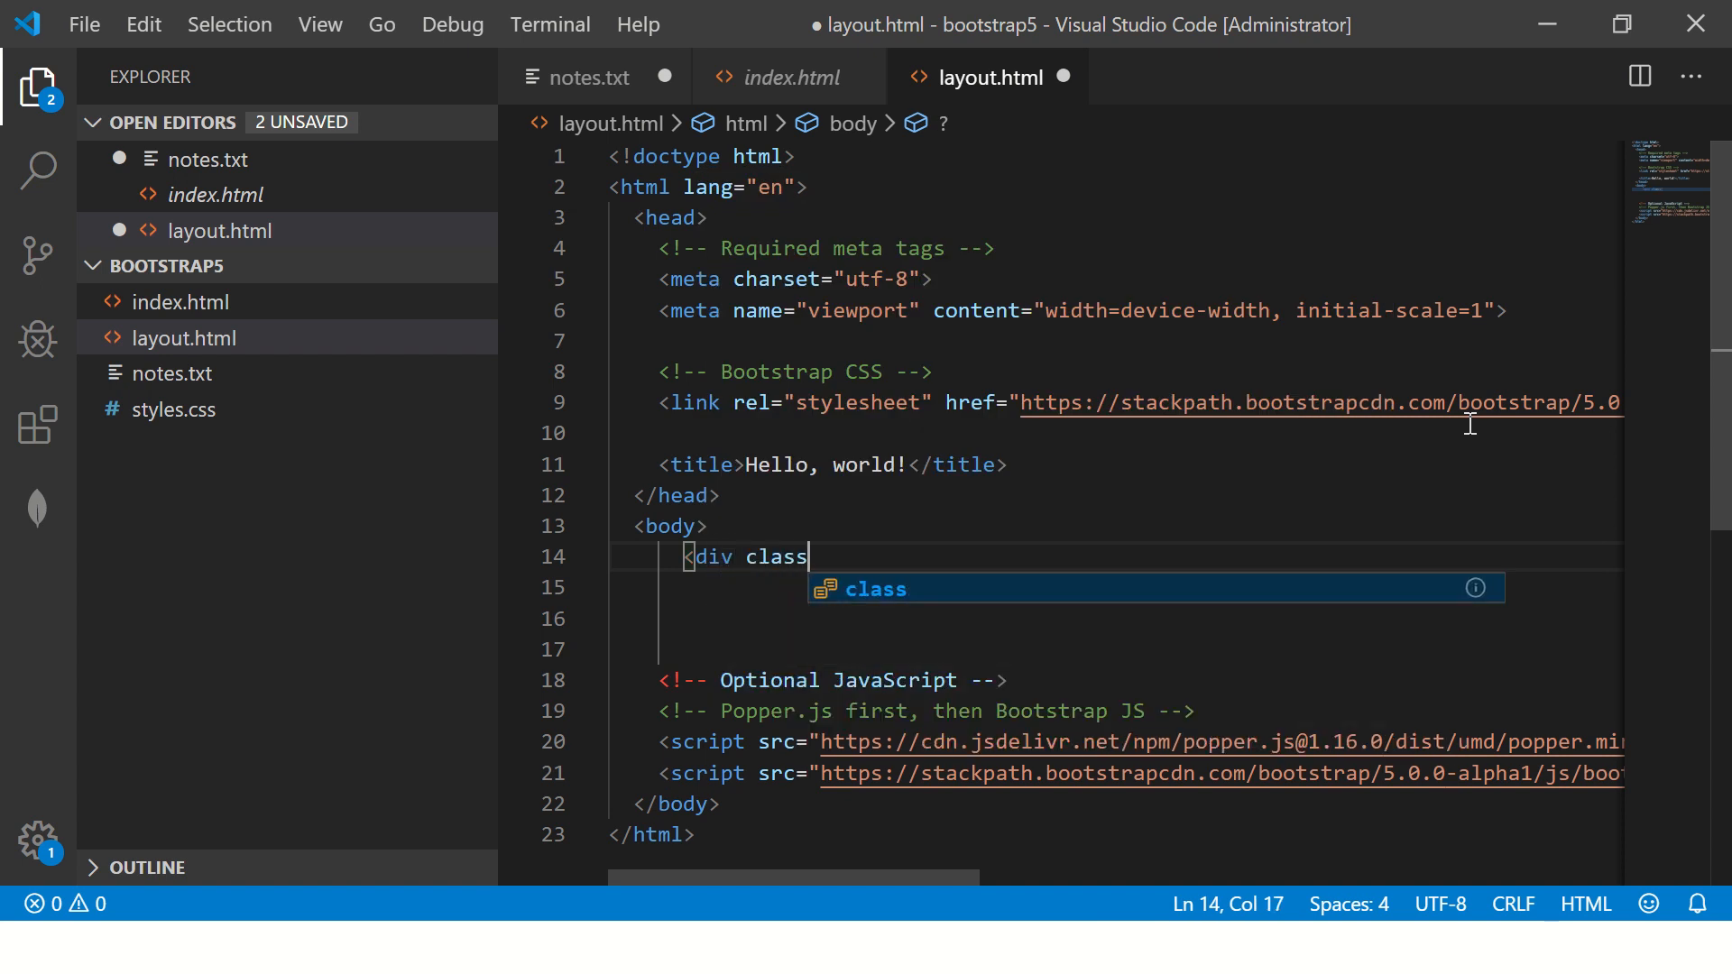
pyautogui.write('="container-fluid">')
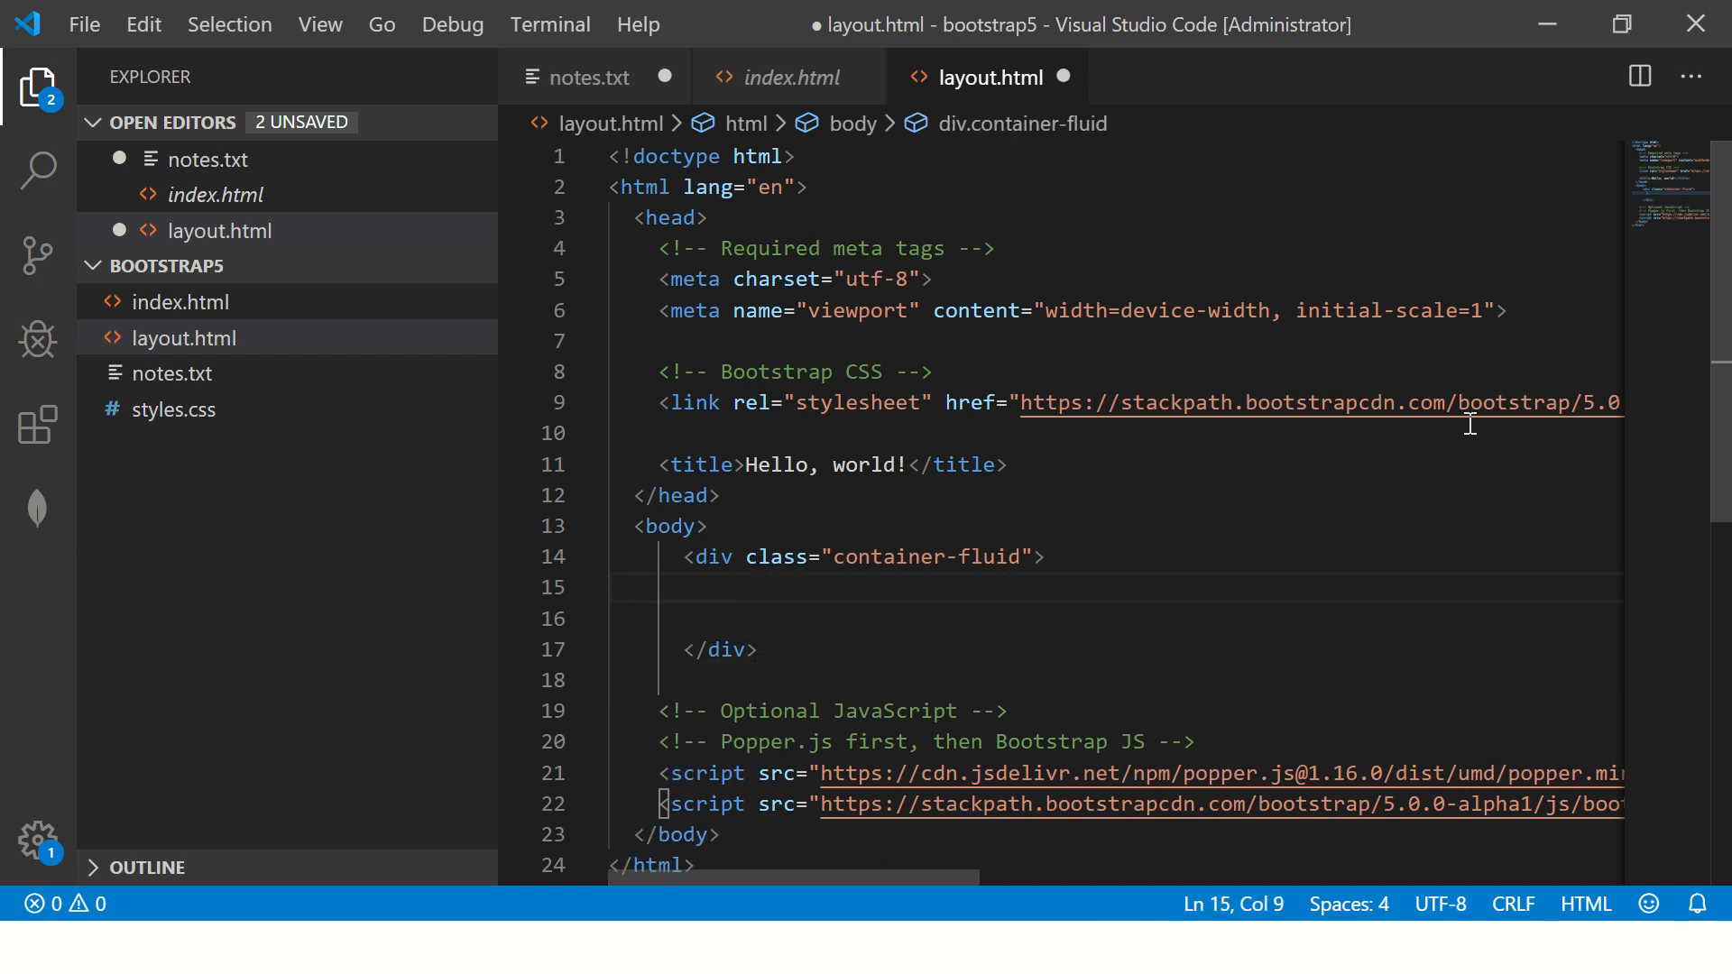
pyautogui.write('<div class="r"')
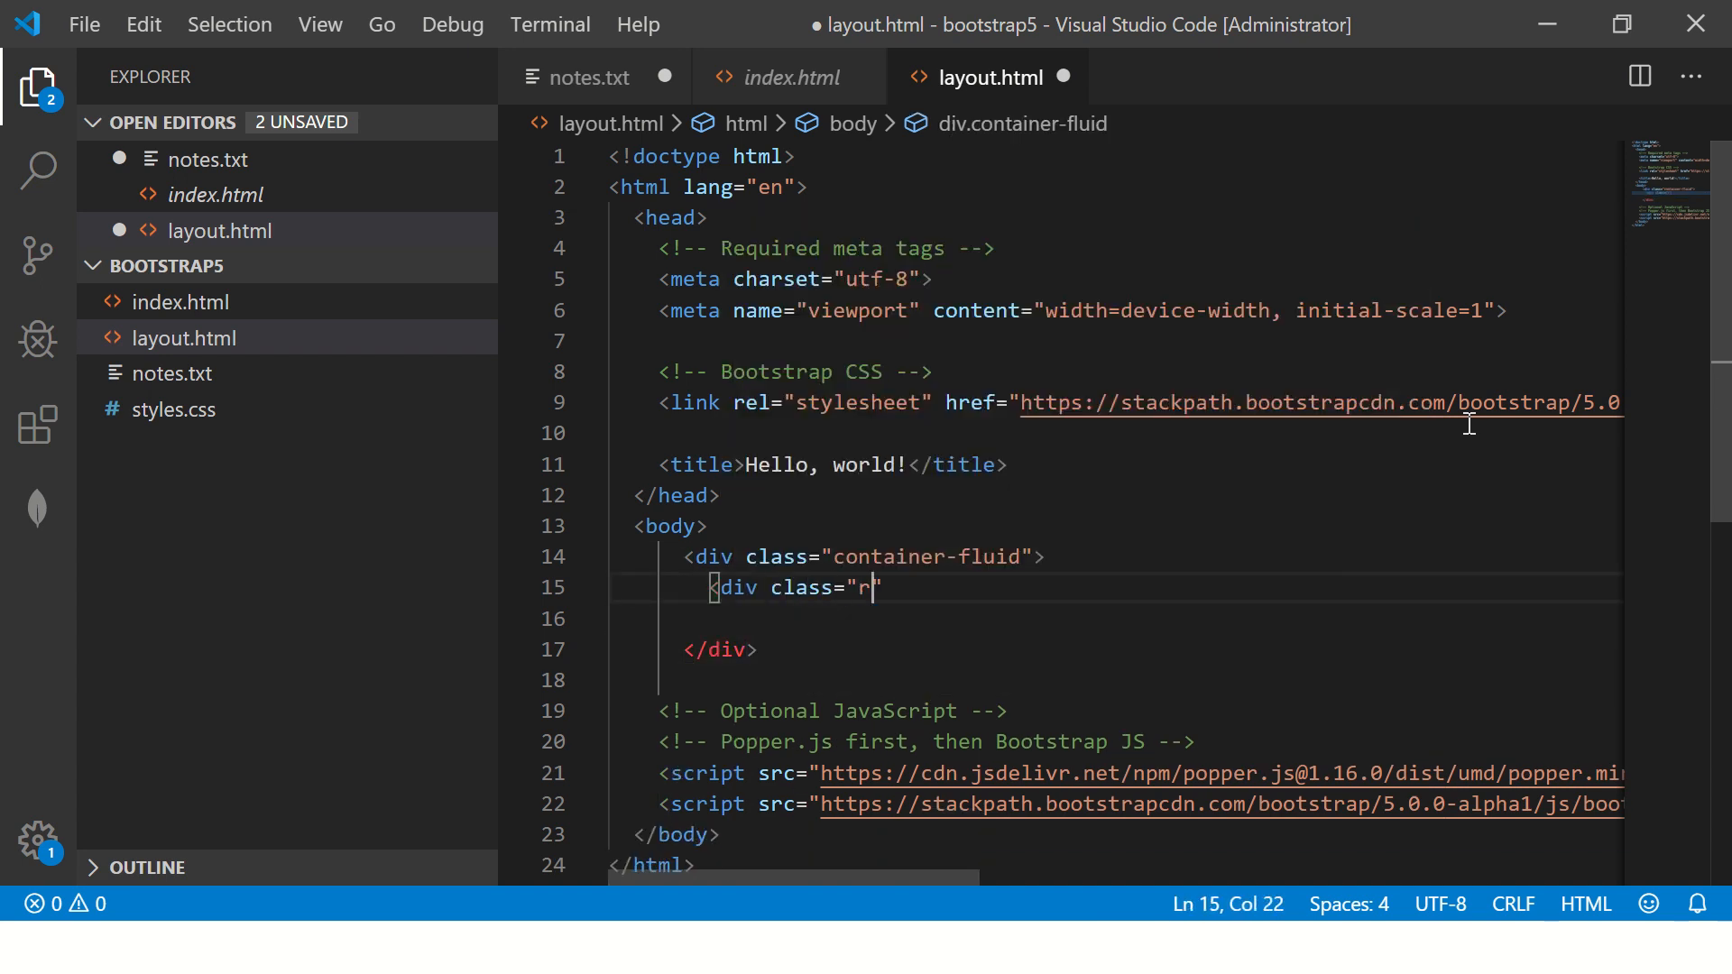
pyautogui.write('ow')
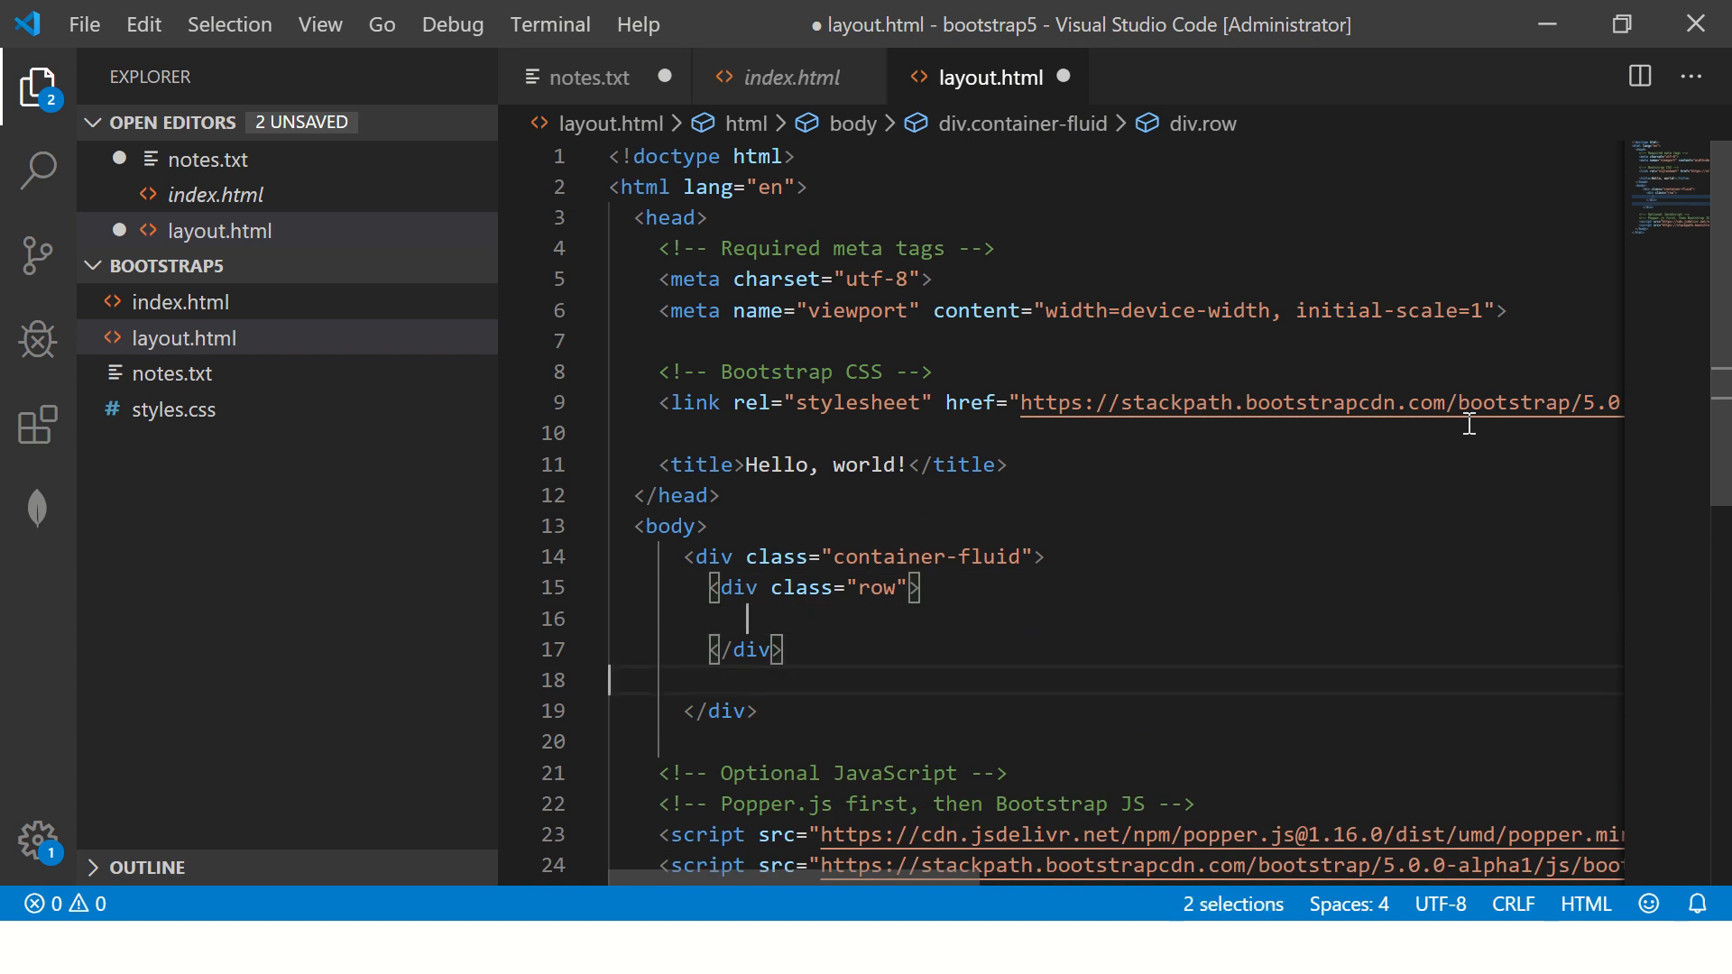
# Step: Add ./row and ./container-fluid closing comments after the divs
pyautogui.press('Backspace')
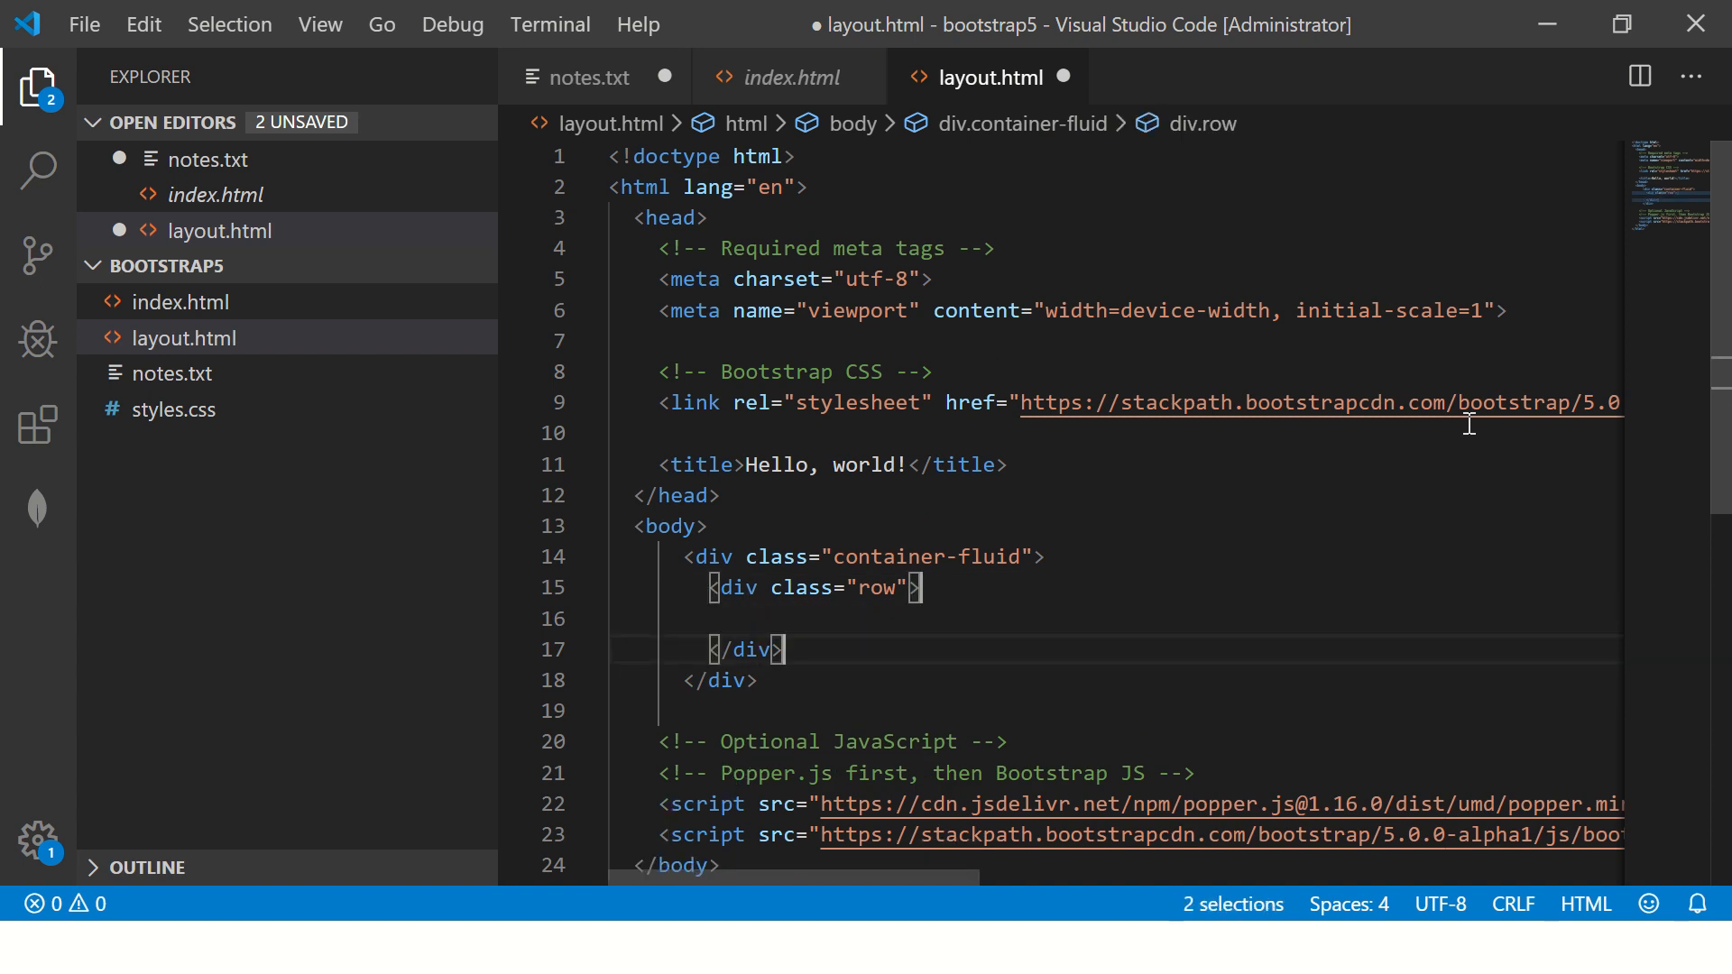
pyautogui.write('<!-- -->')
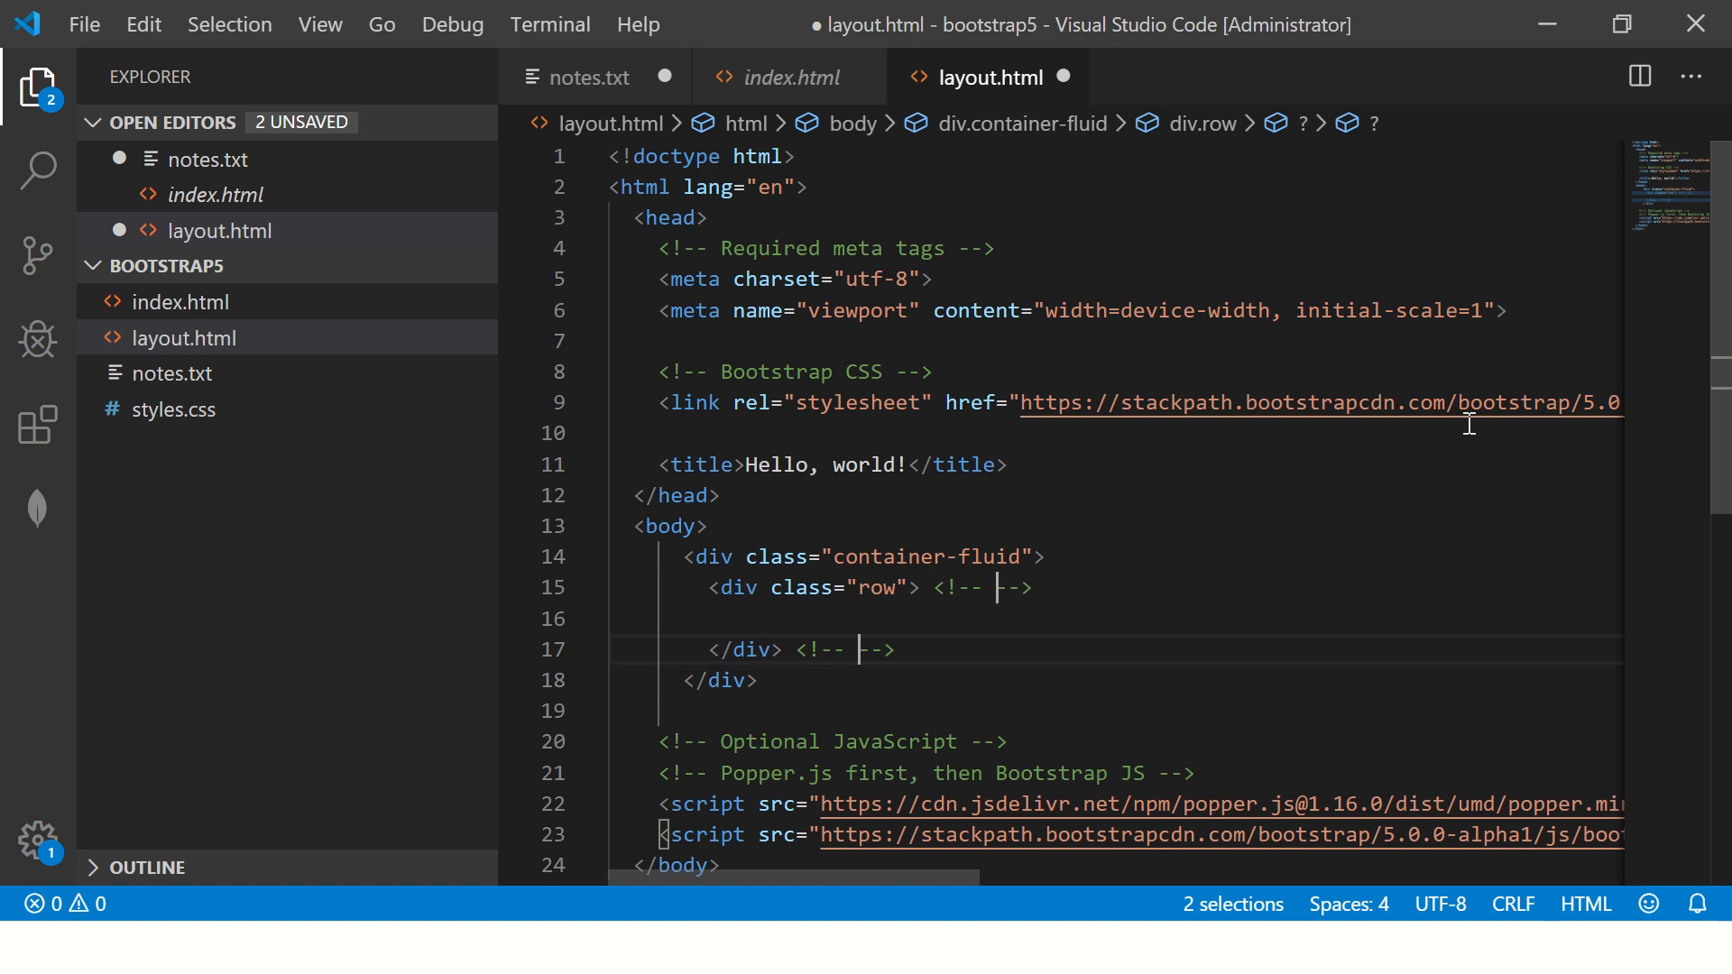
pyautogui.write('./')
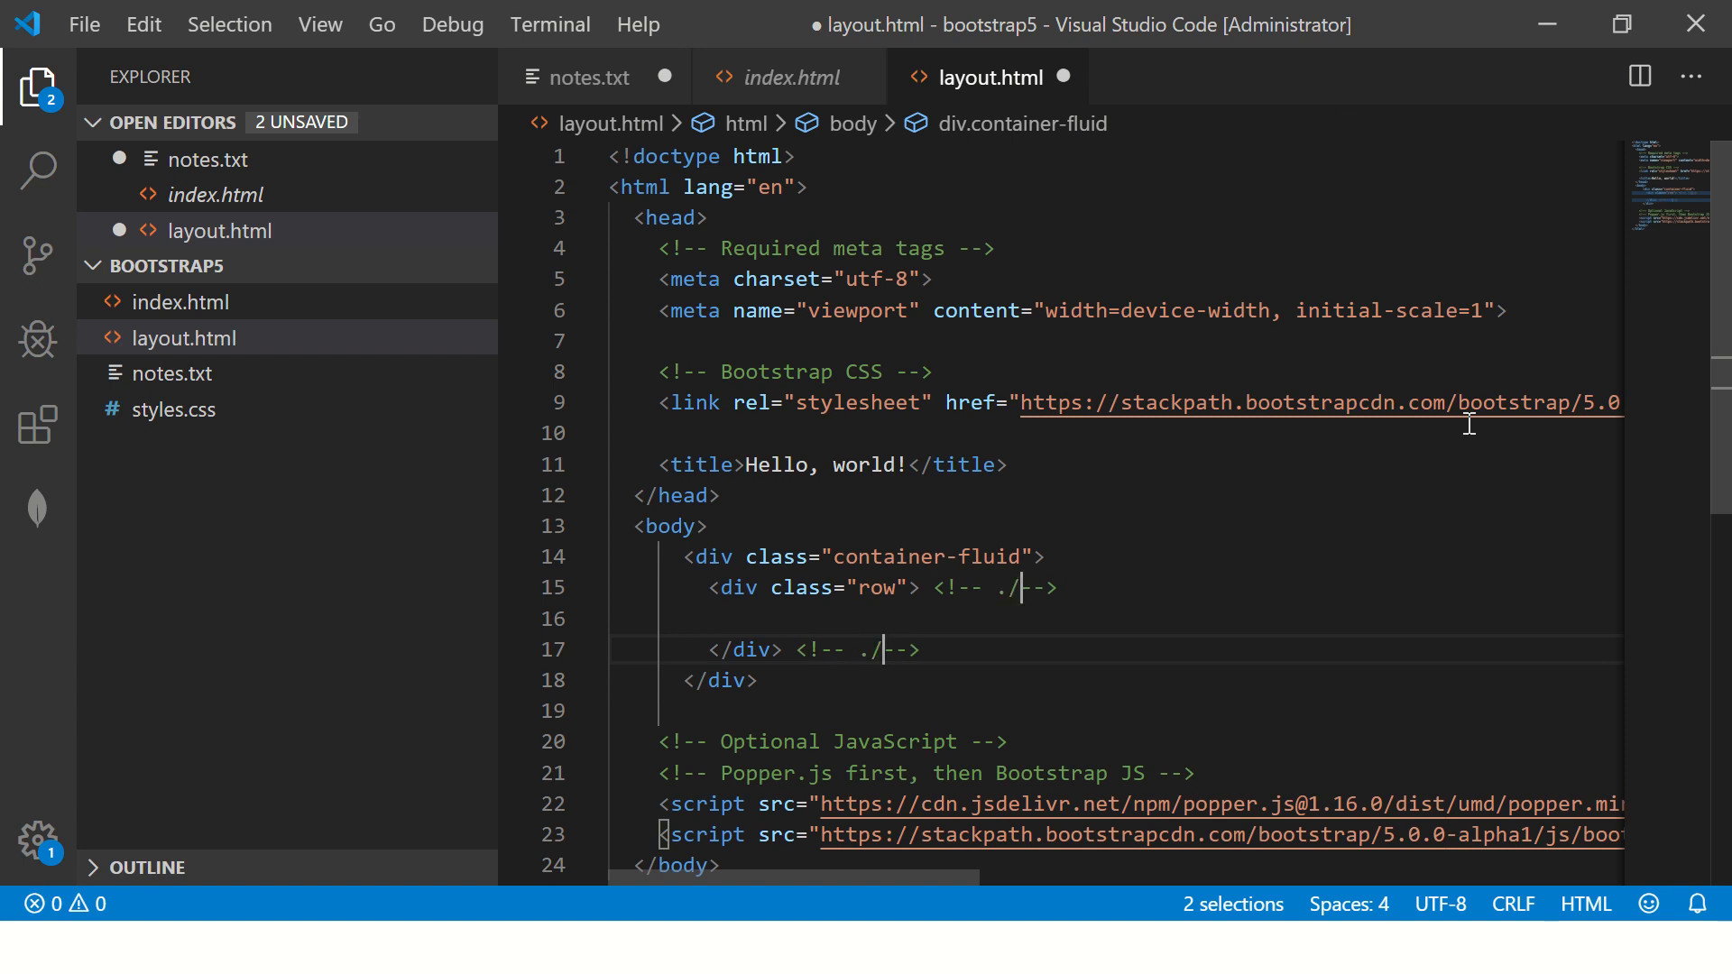
pyautogui.write('row')
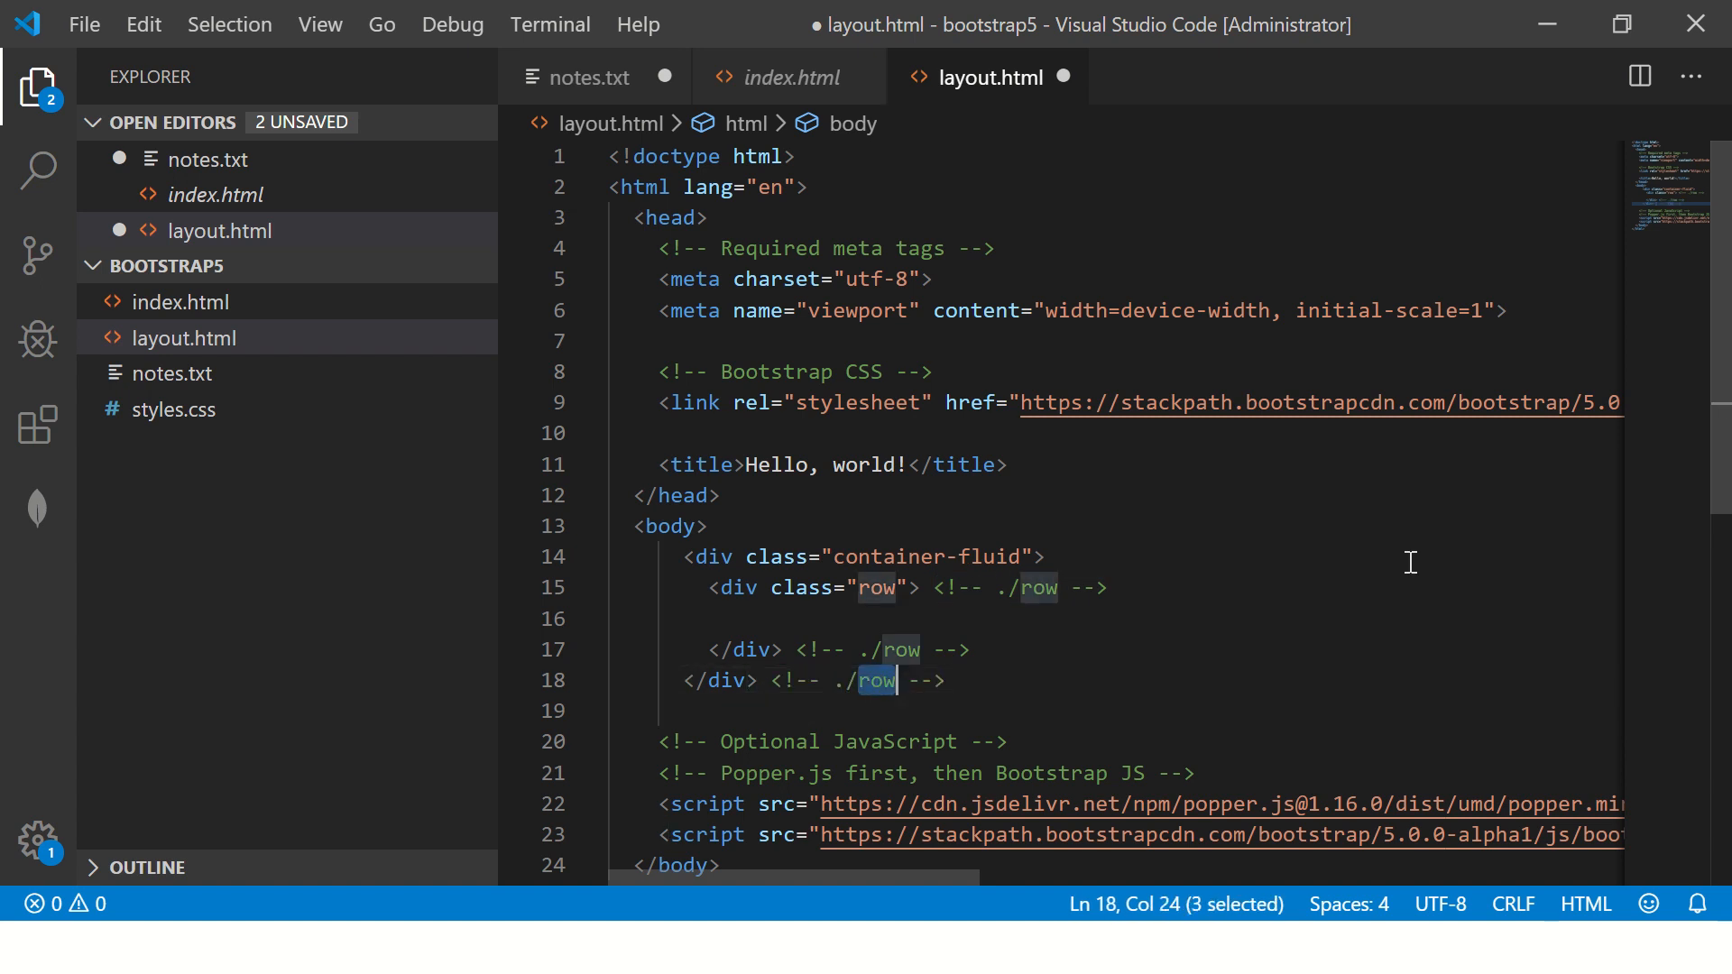
pyautogui.write('container-fluid')
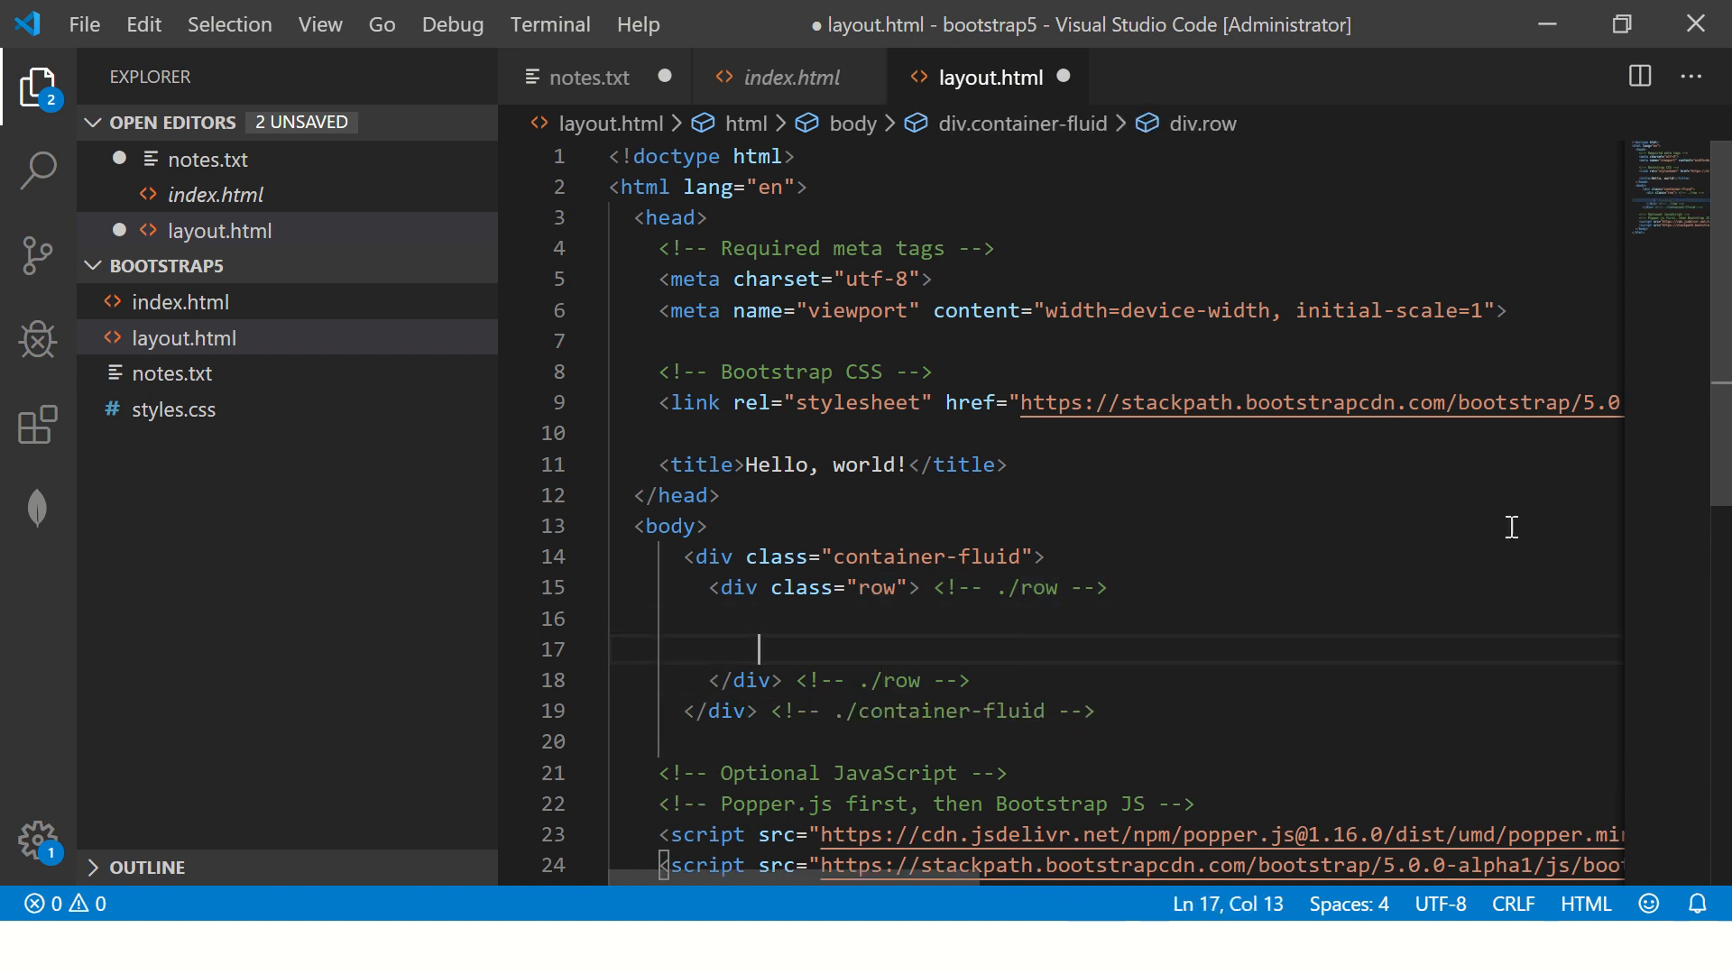
# Step: Start a col-md-3 column div inside the row
pyautogui.write('<div class="')
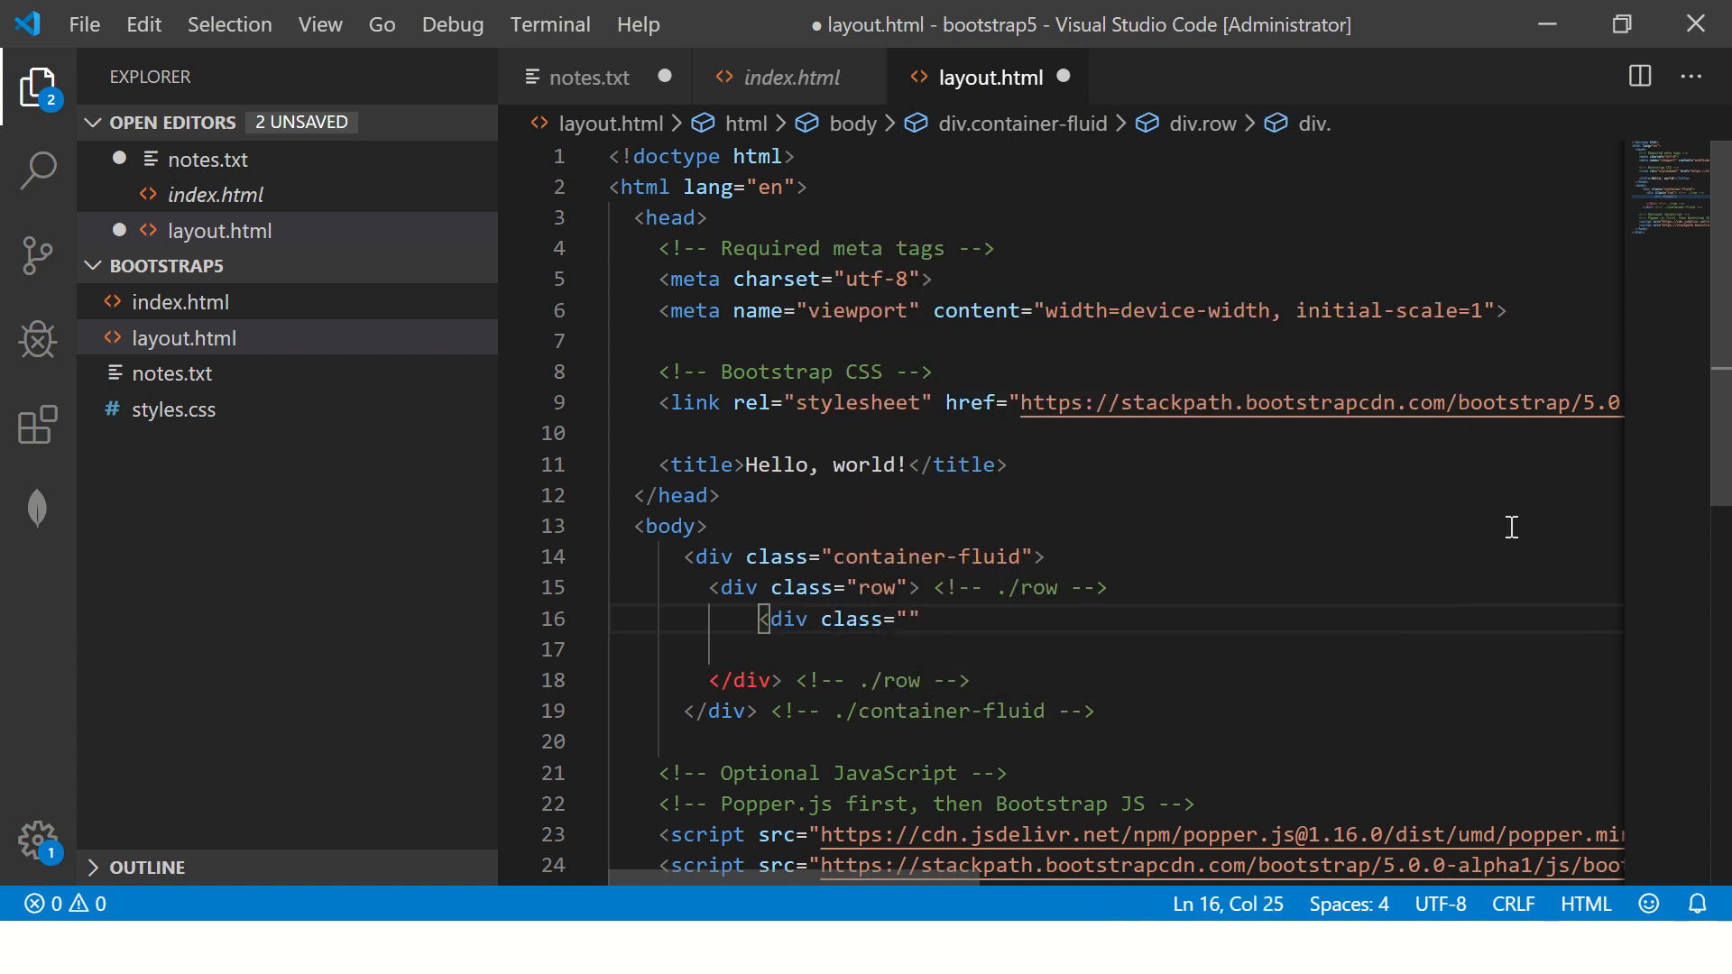
pyautogui.write('c')
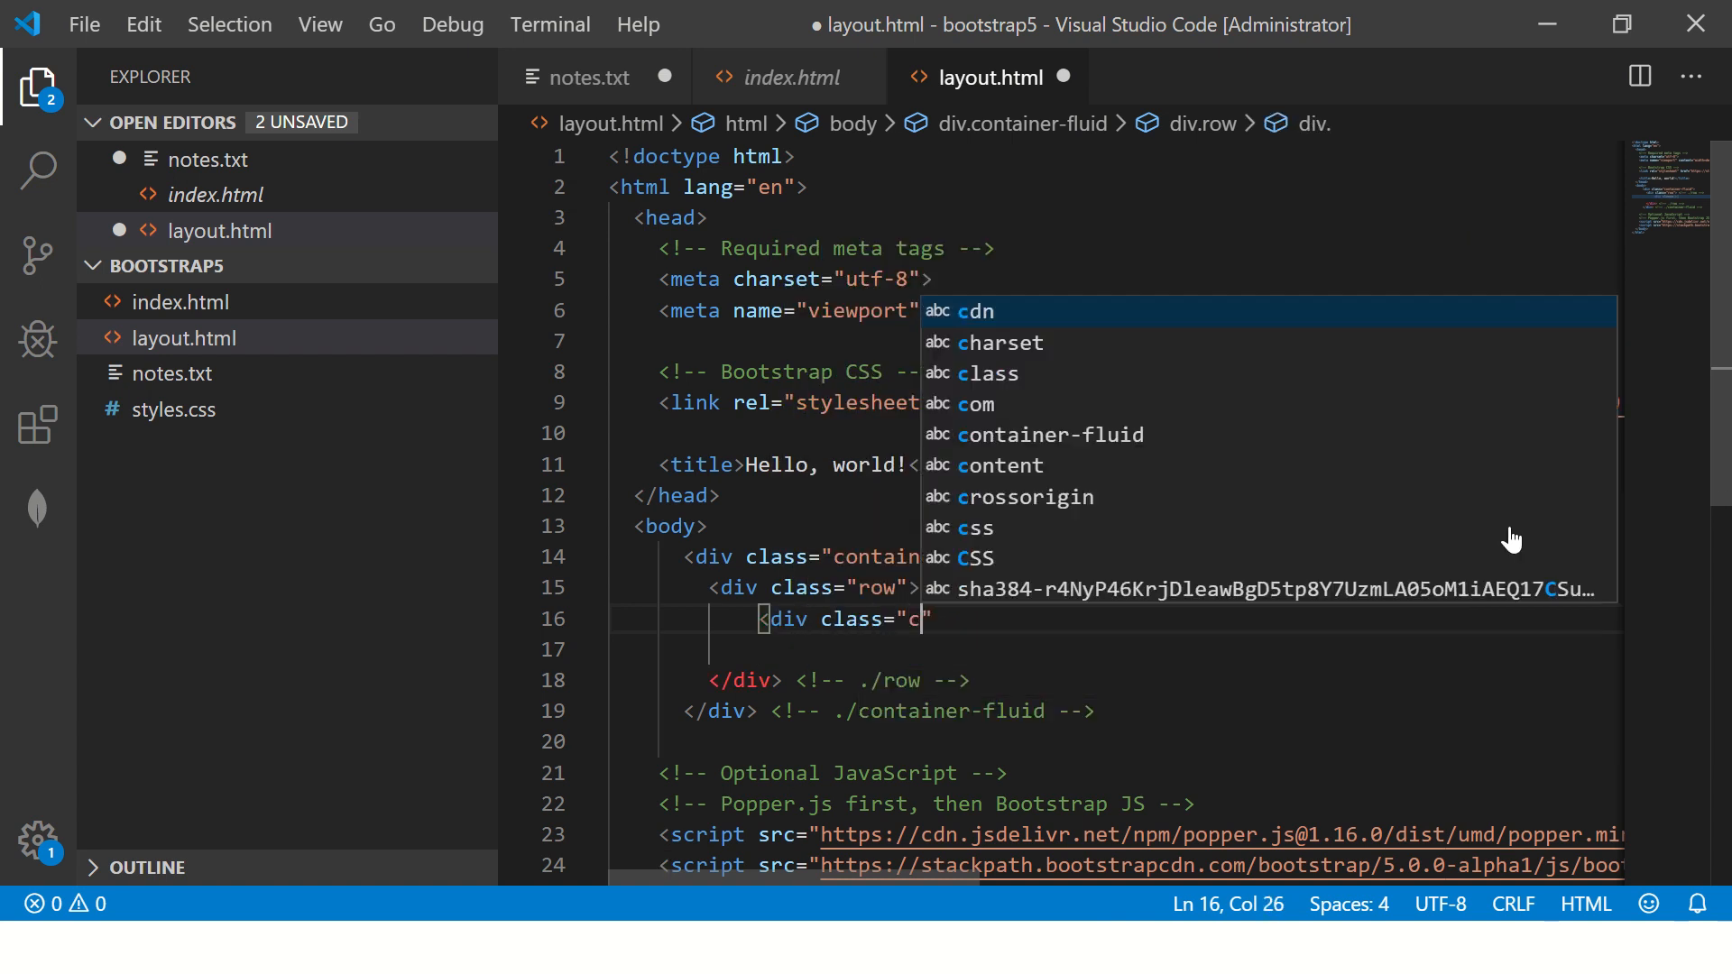
pyautogui.write('ol-md')
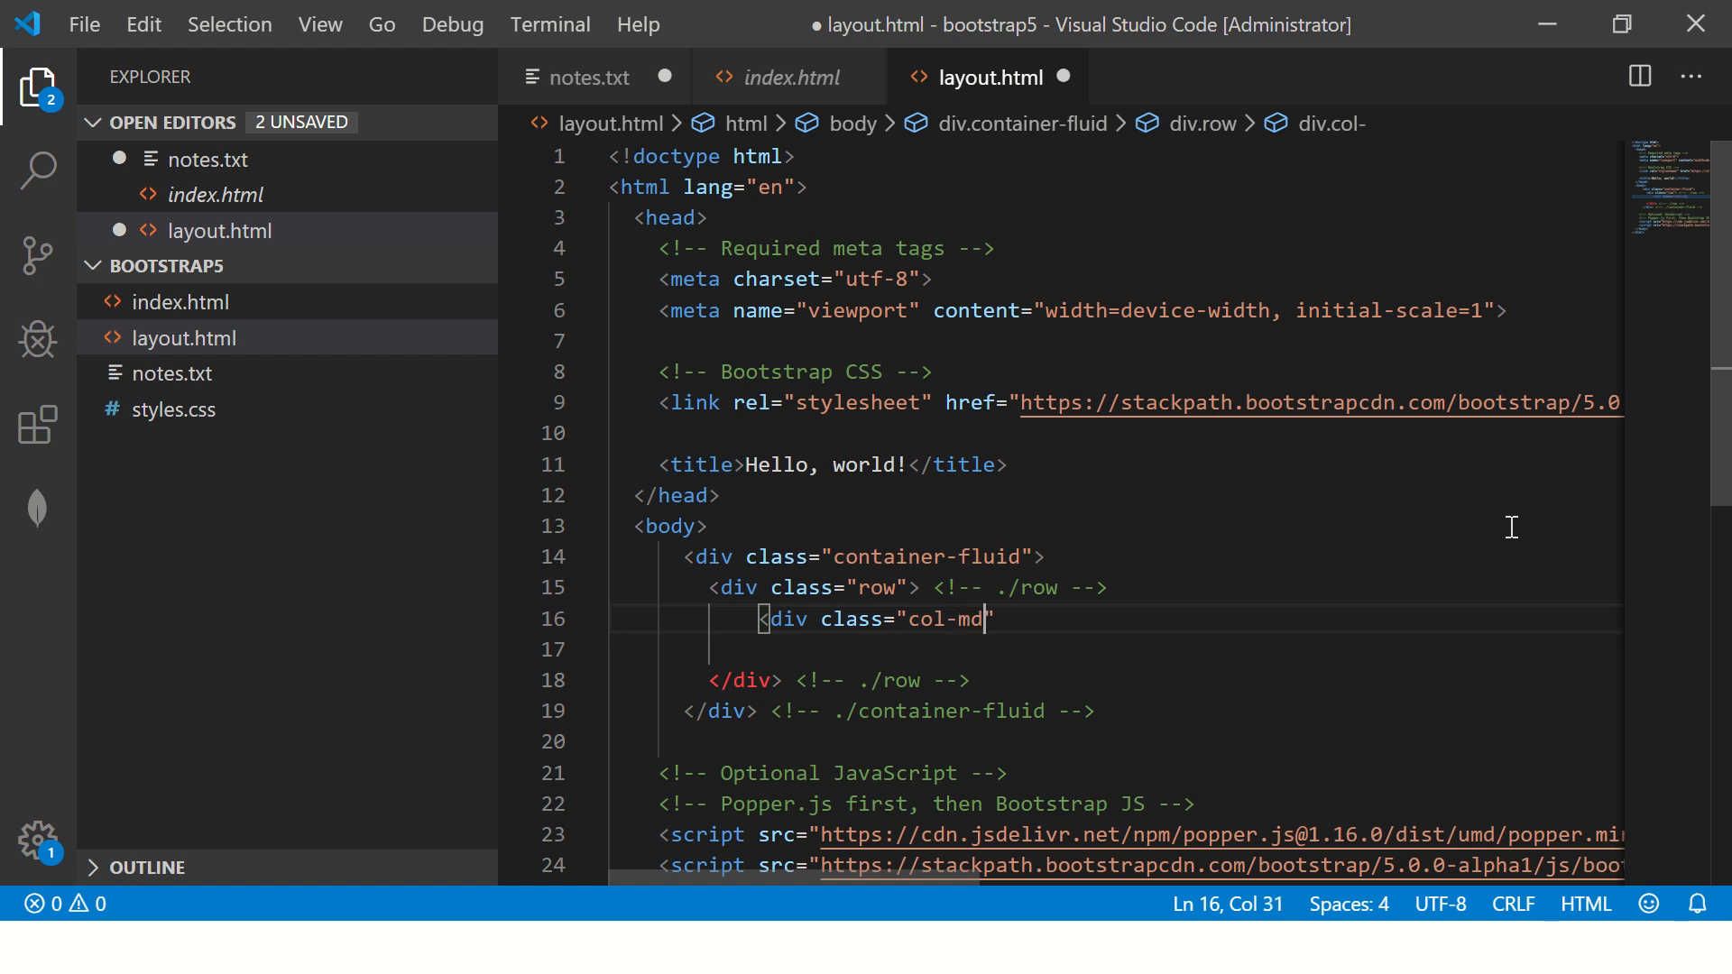
pyautogui.write('-3"')
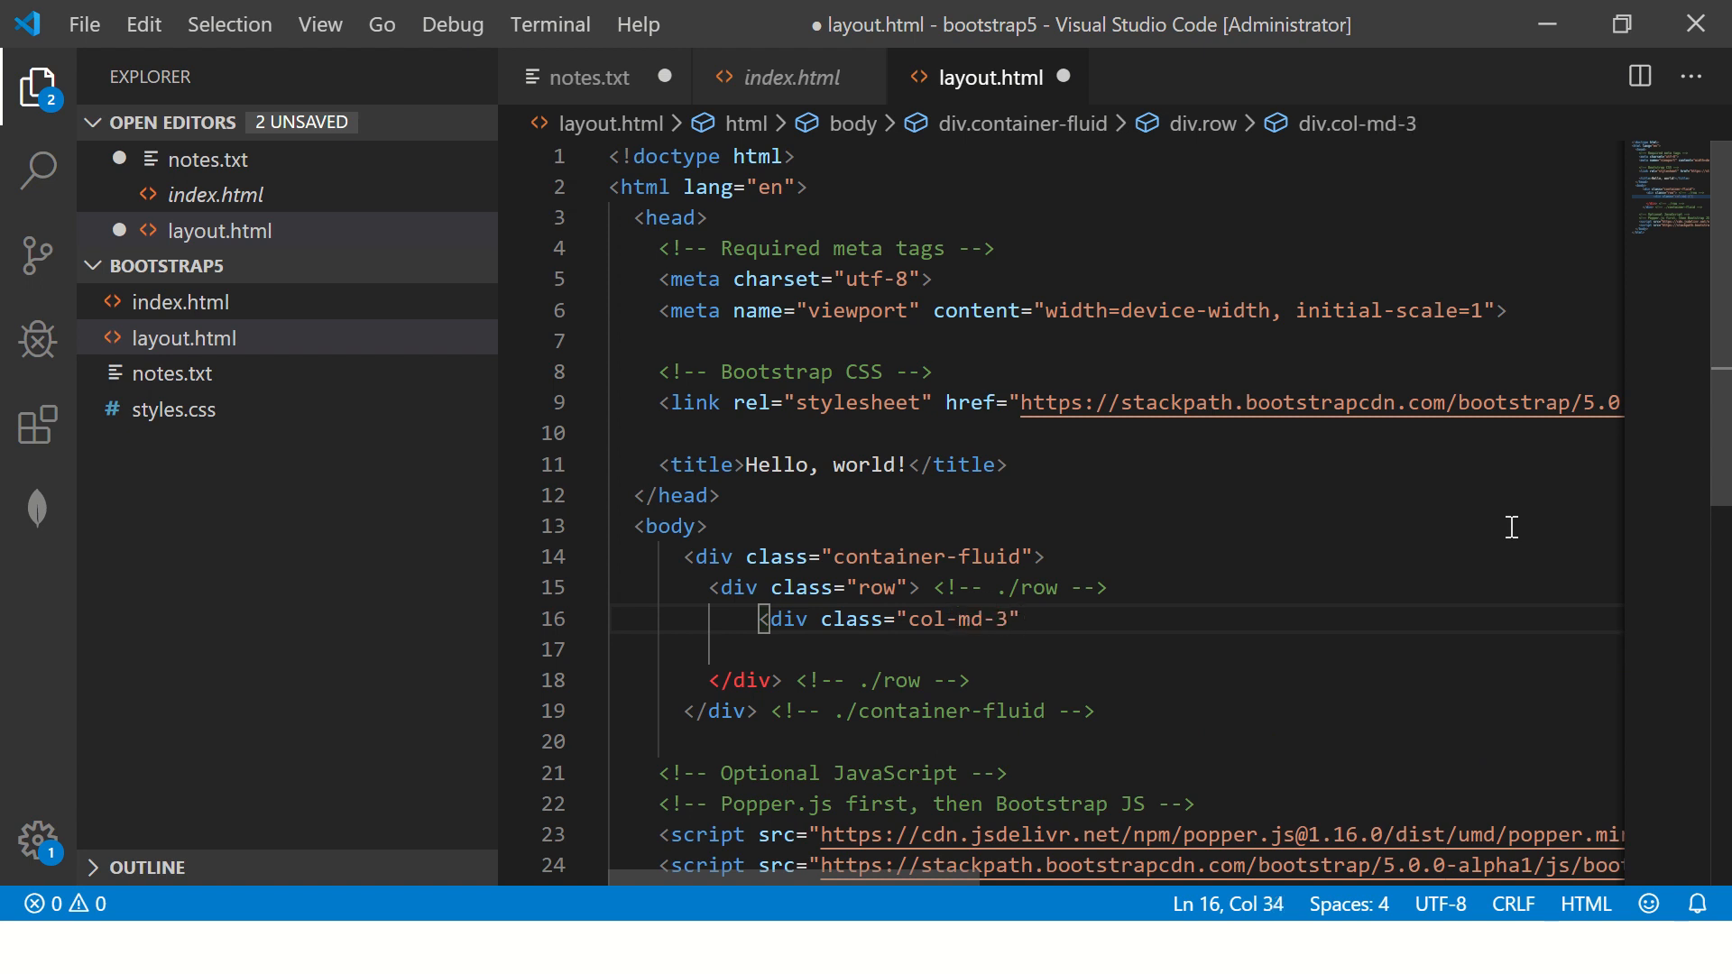
pyautogui.write('>')
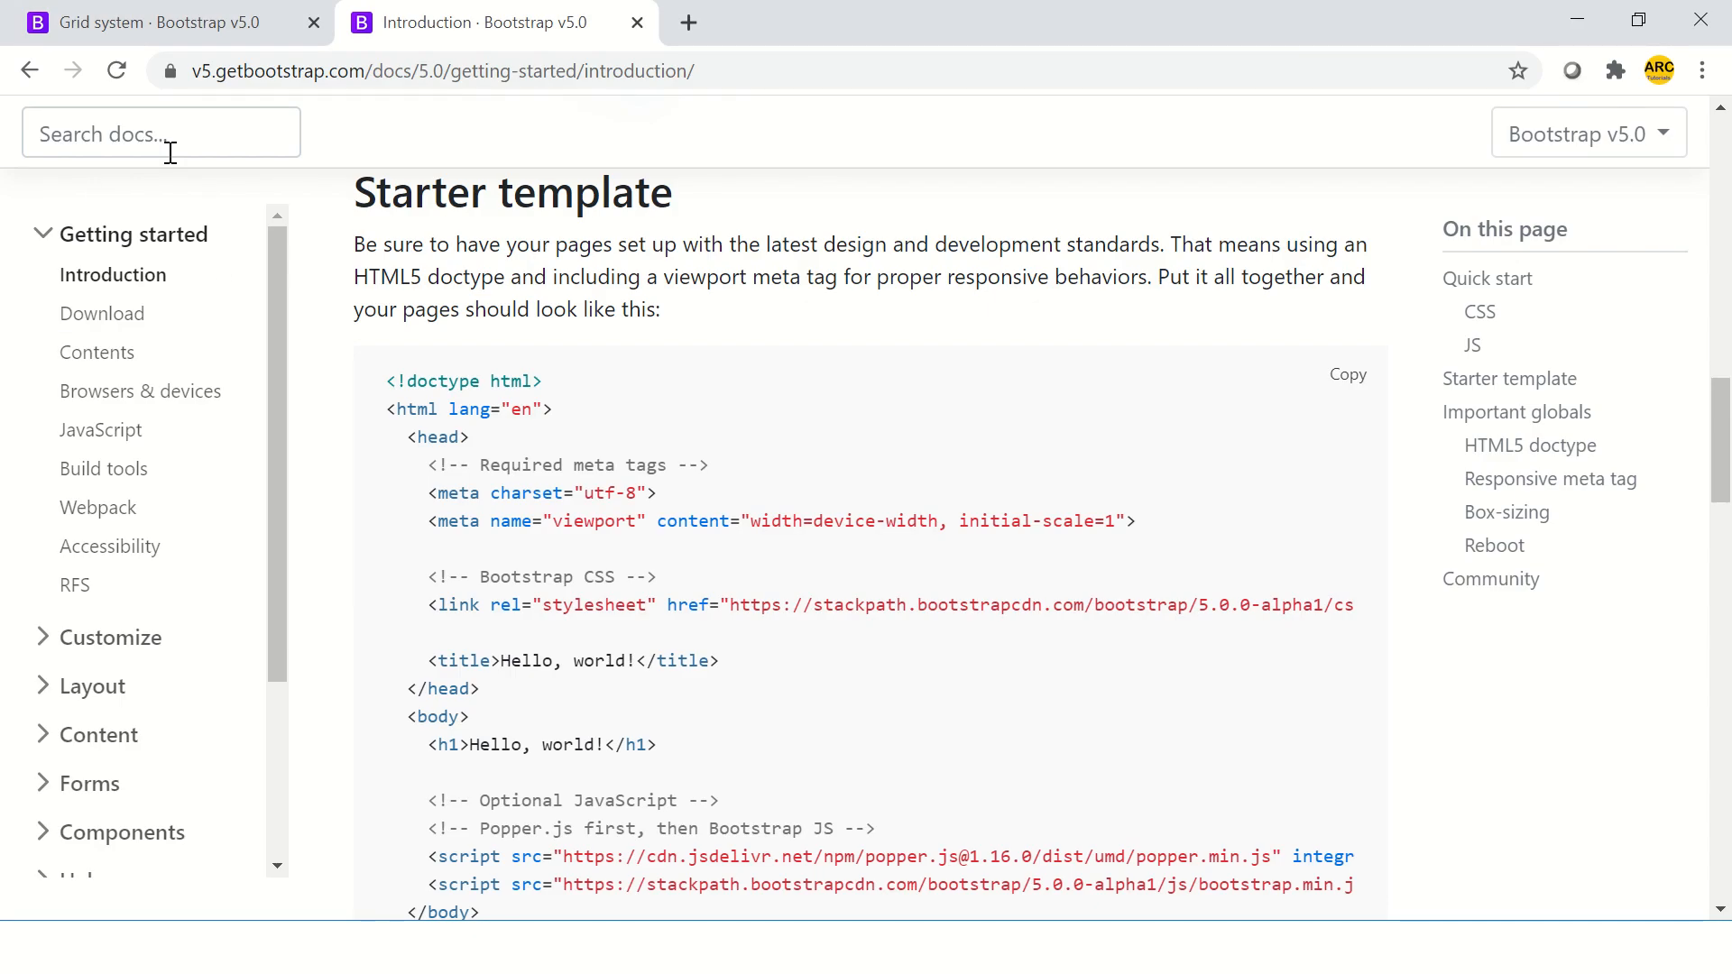
# Step: Search the Bootstrap docs for 'card' and open the Cards page
pyautogui.write('card')
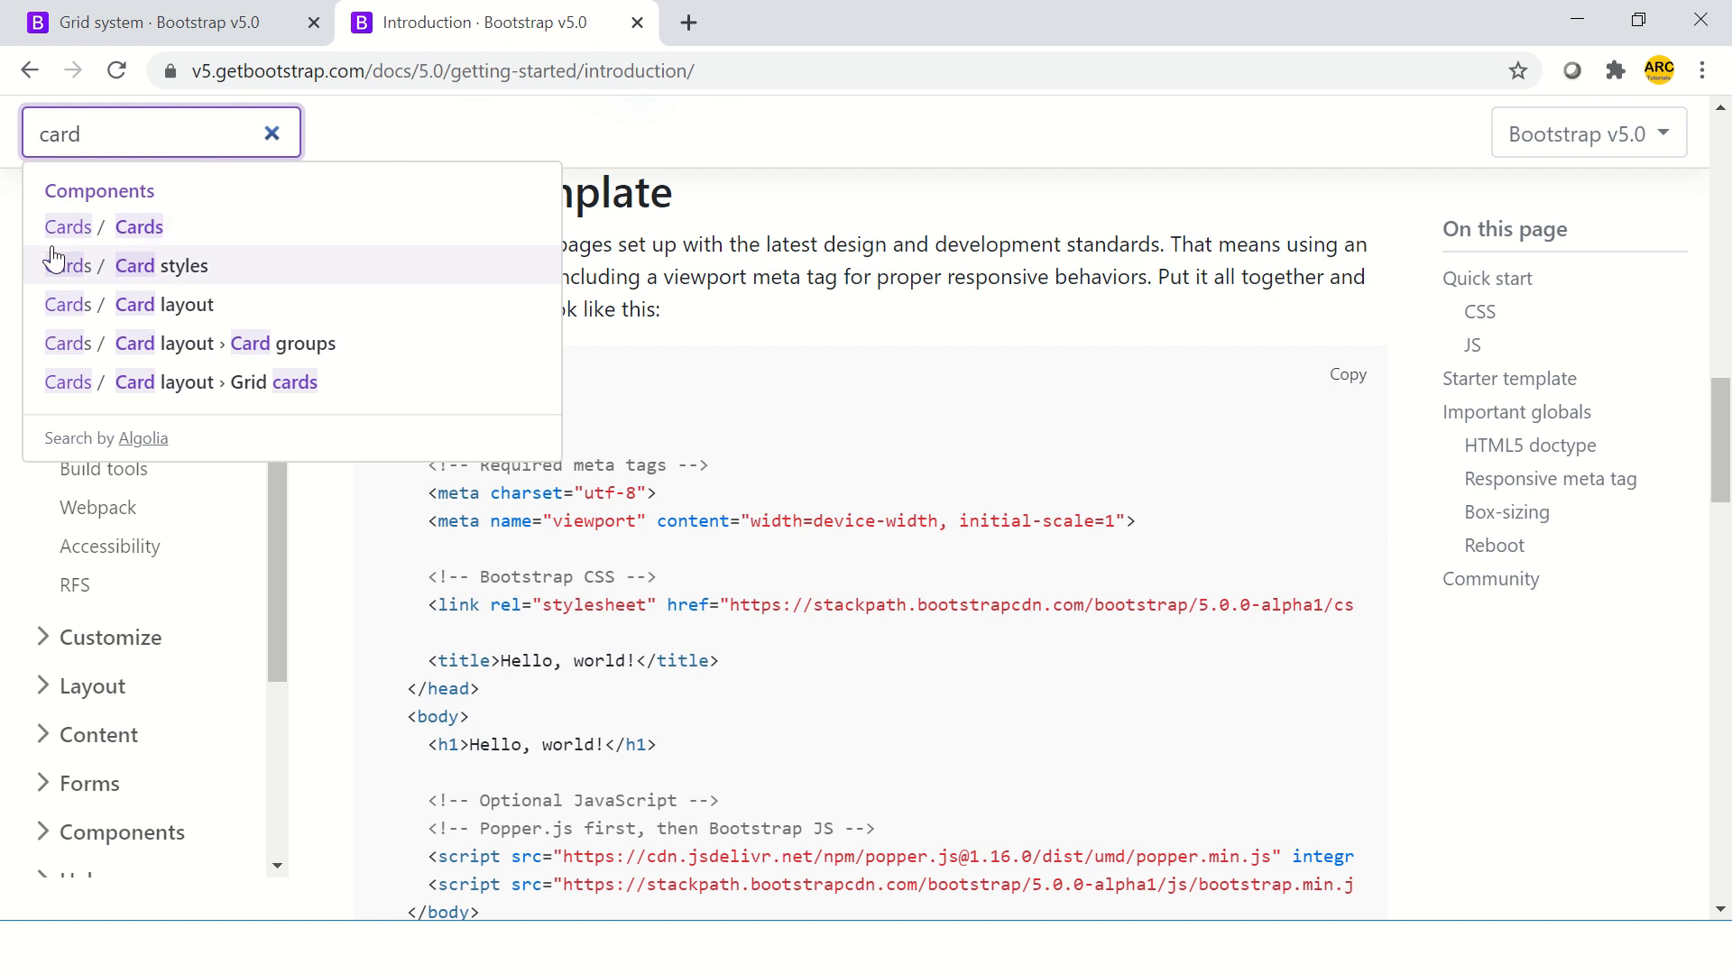
pyautogui.click(138, 227)
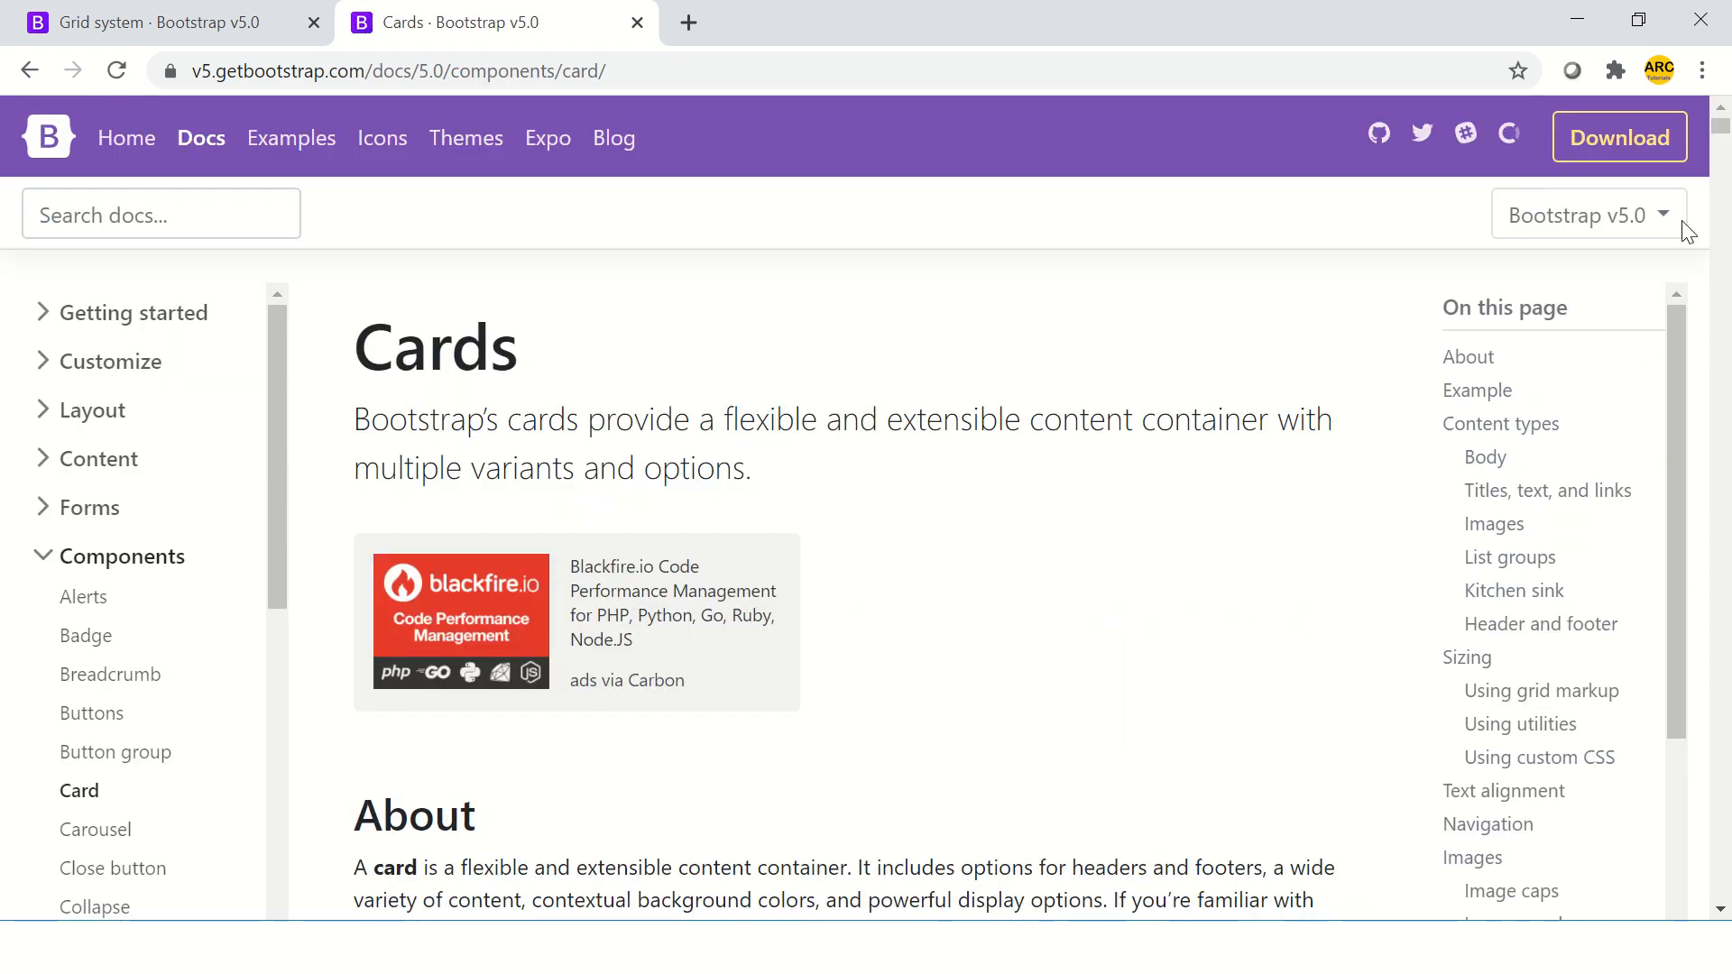
pyautogui.scroll(-3)
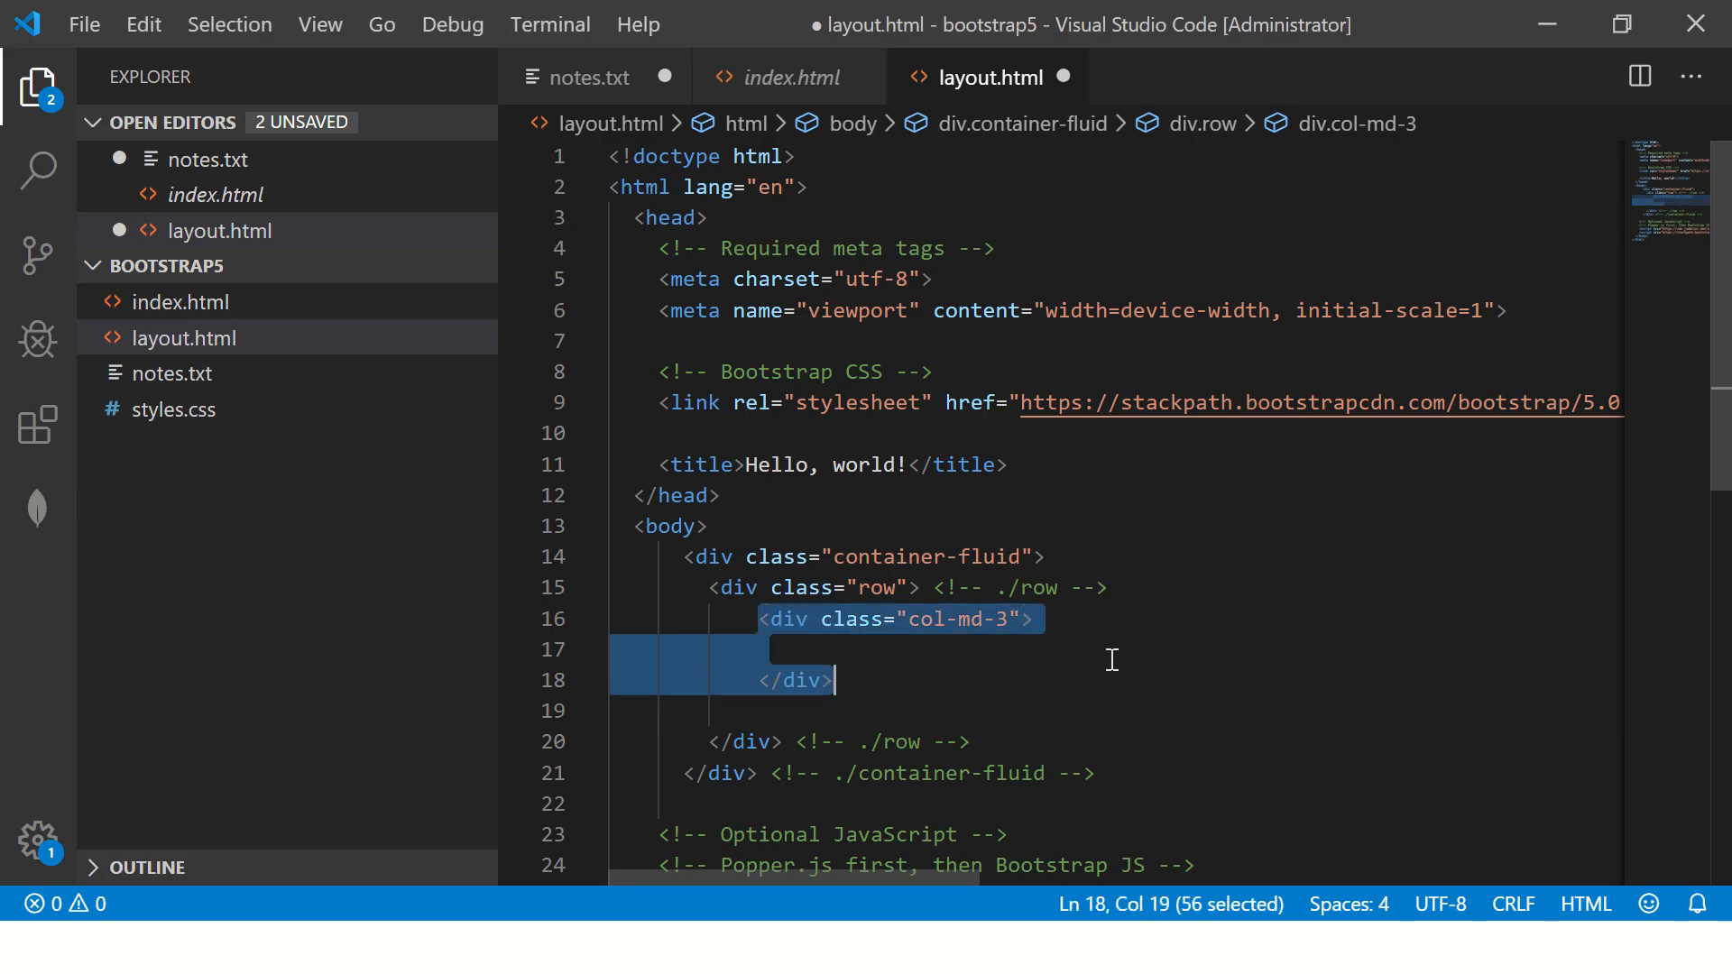
# Step: Add another col-md-3 card column to layout.html and save
pyautogui.click(1266, 723)
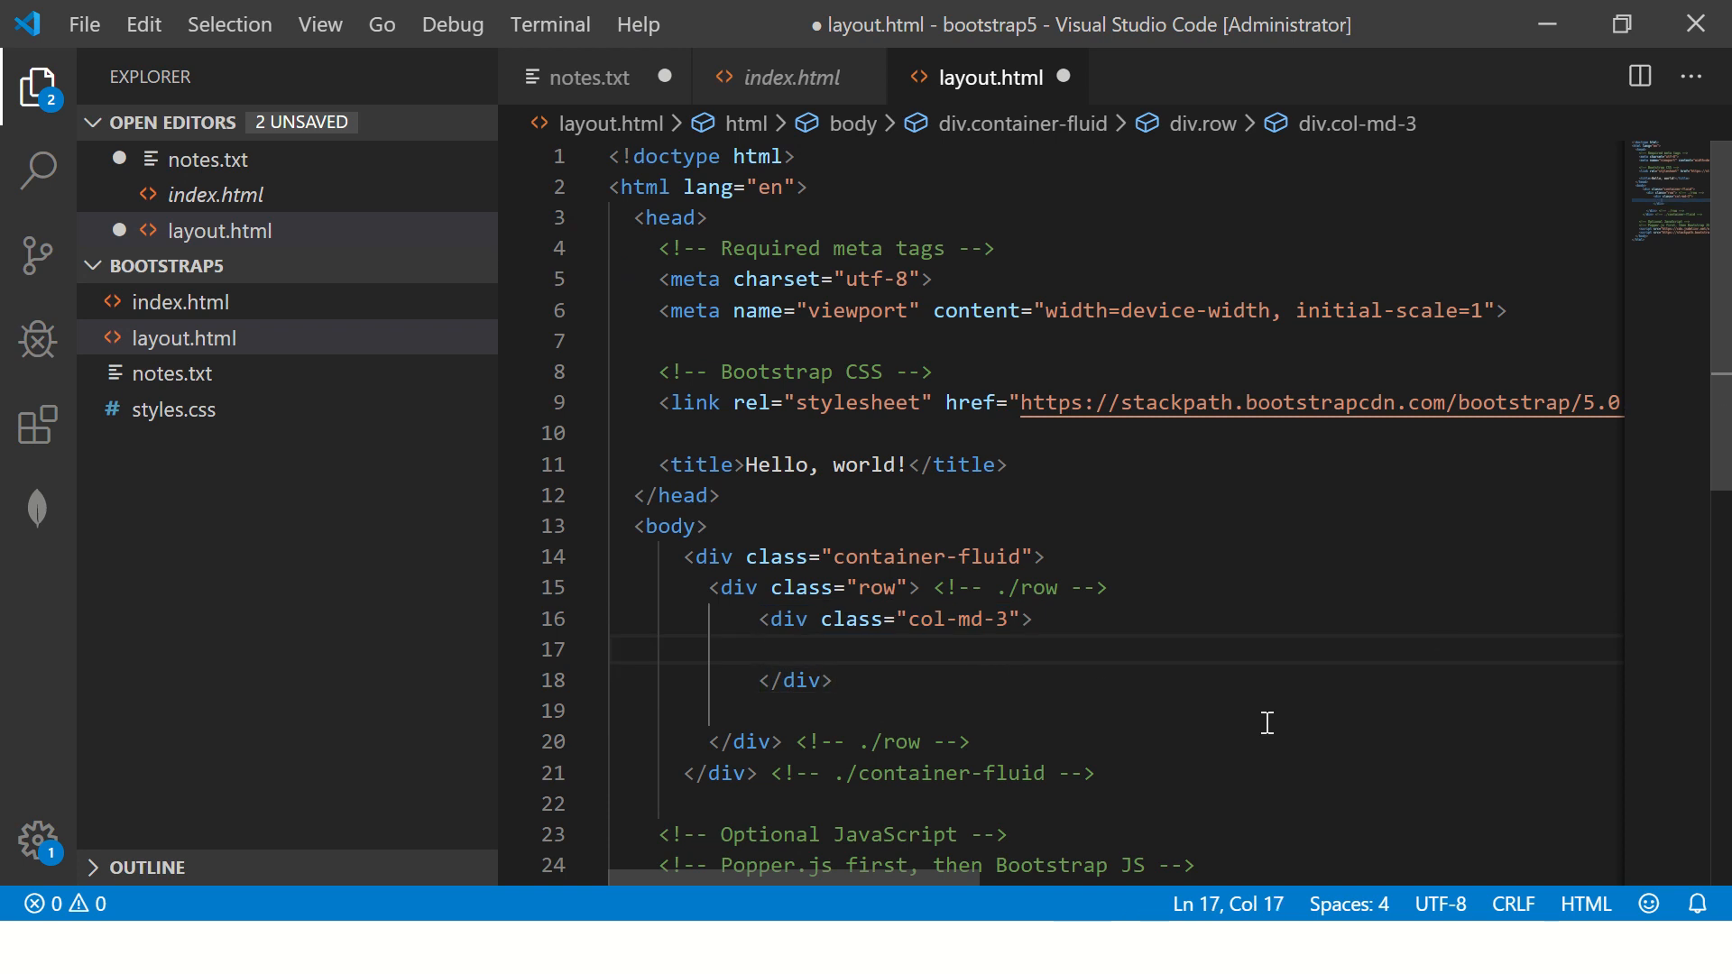
pyautogui.write('<div class="col-md-3">')
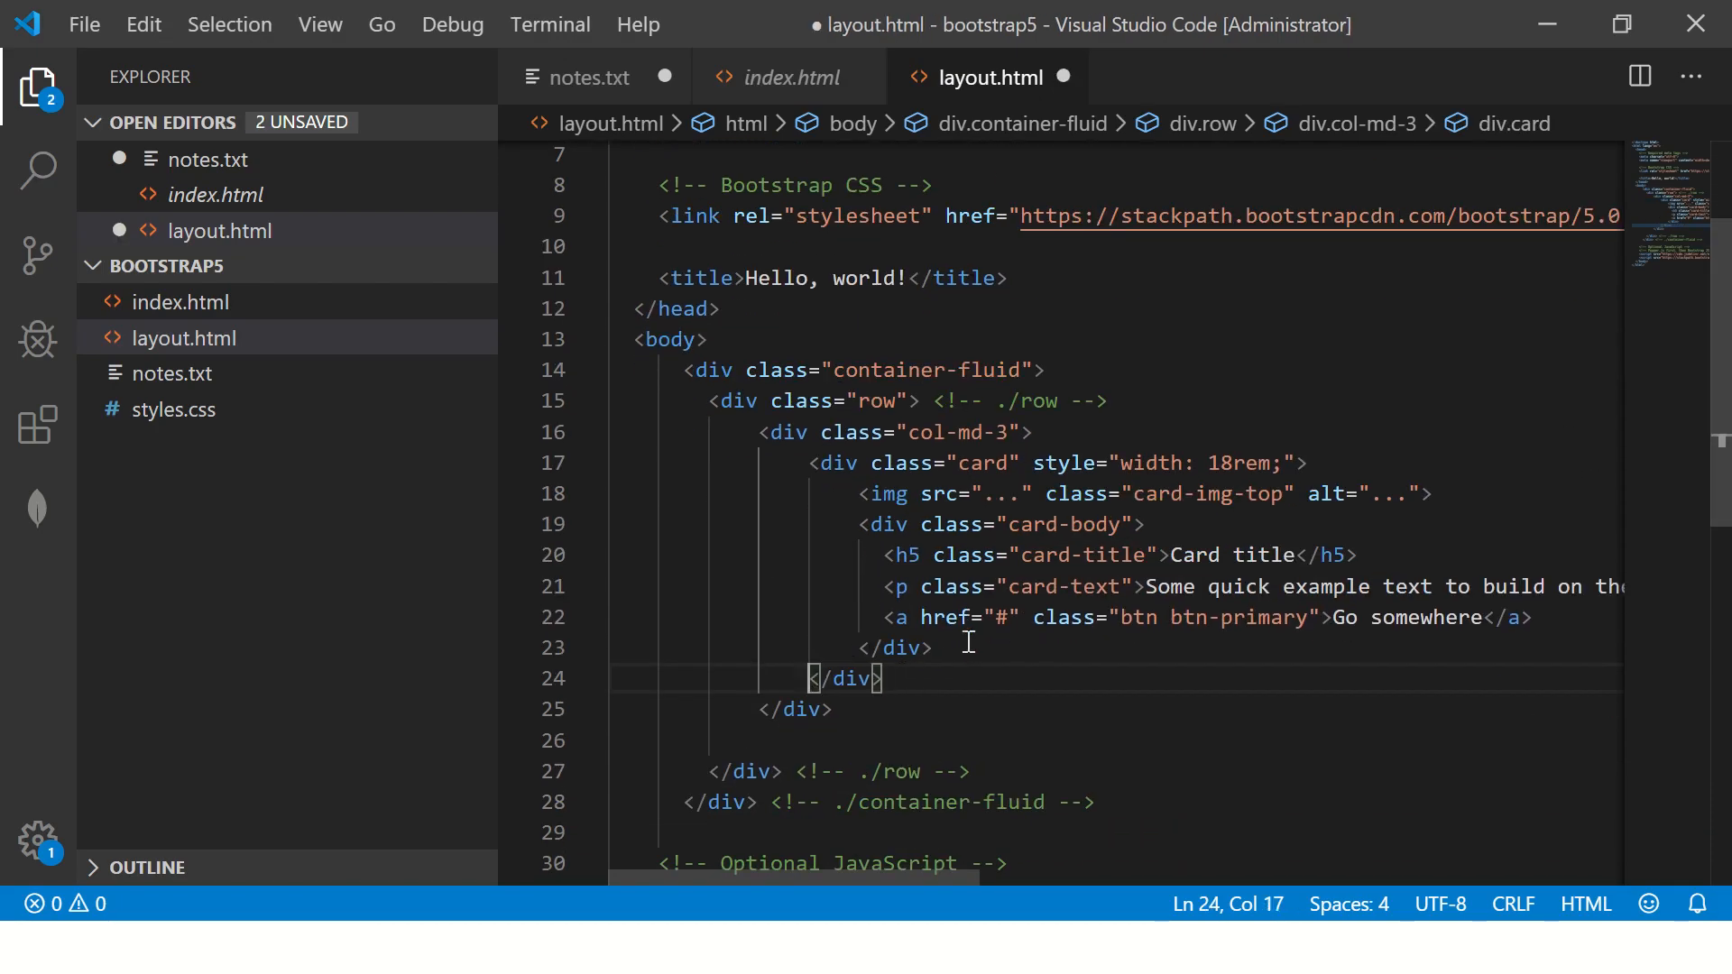
pyautogui.press('ctrl+s')
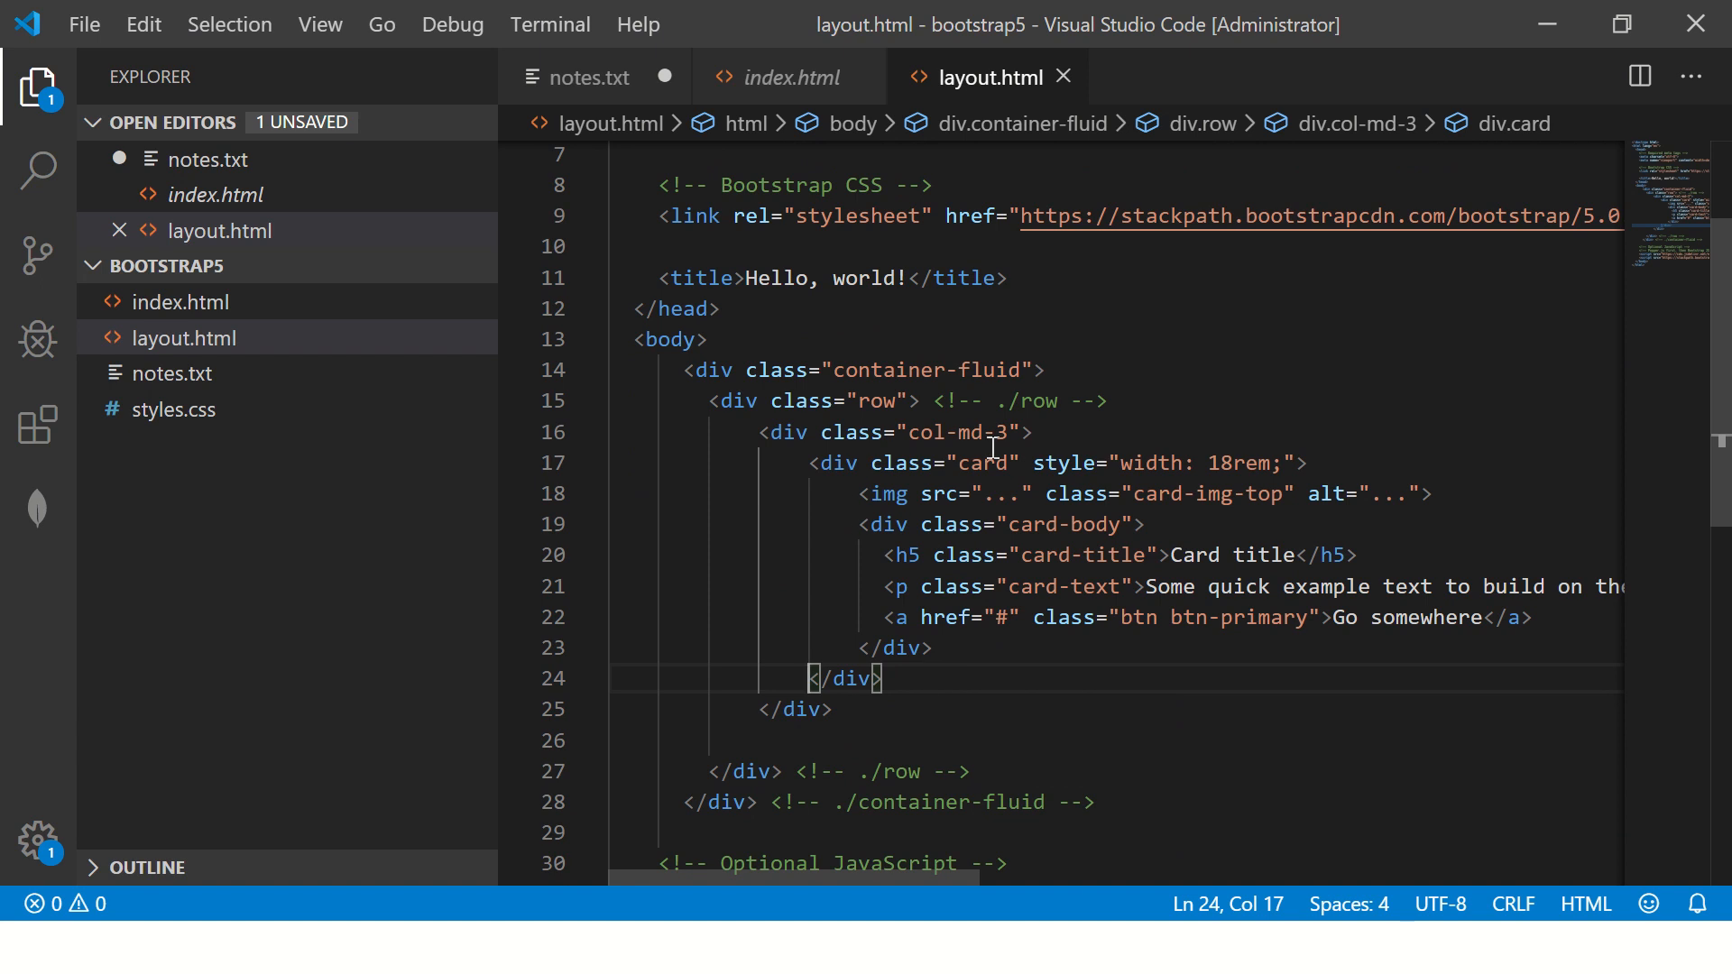
pyautogui.click(762, 432)
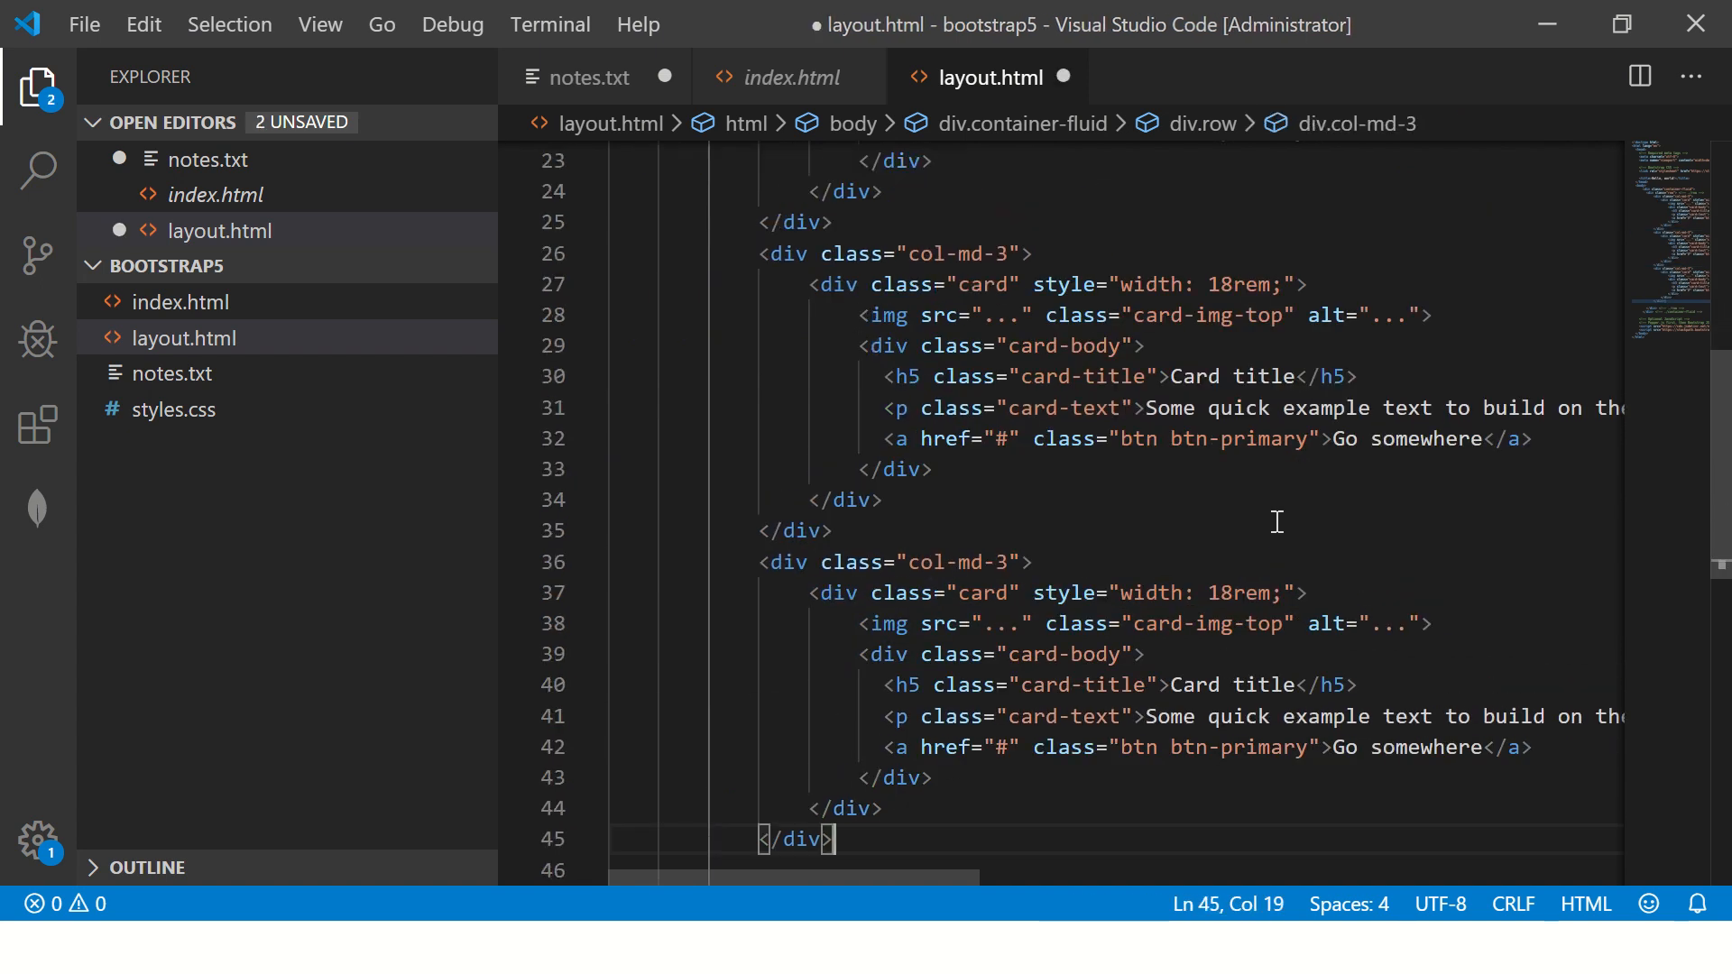
pyautogui.scroll(-3)
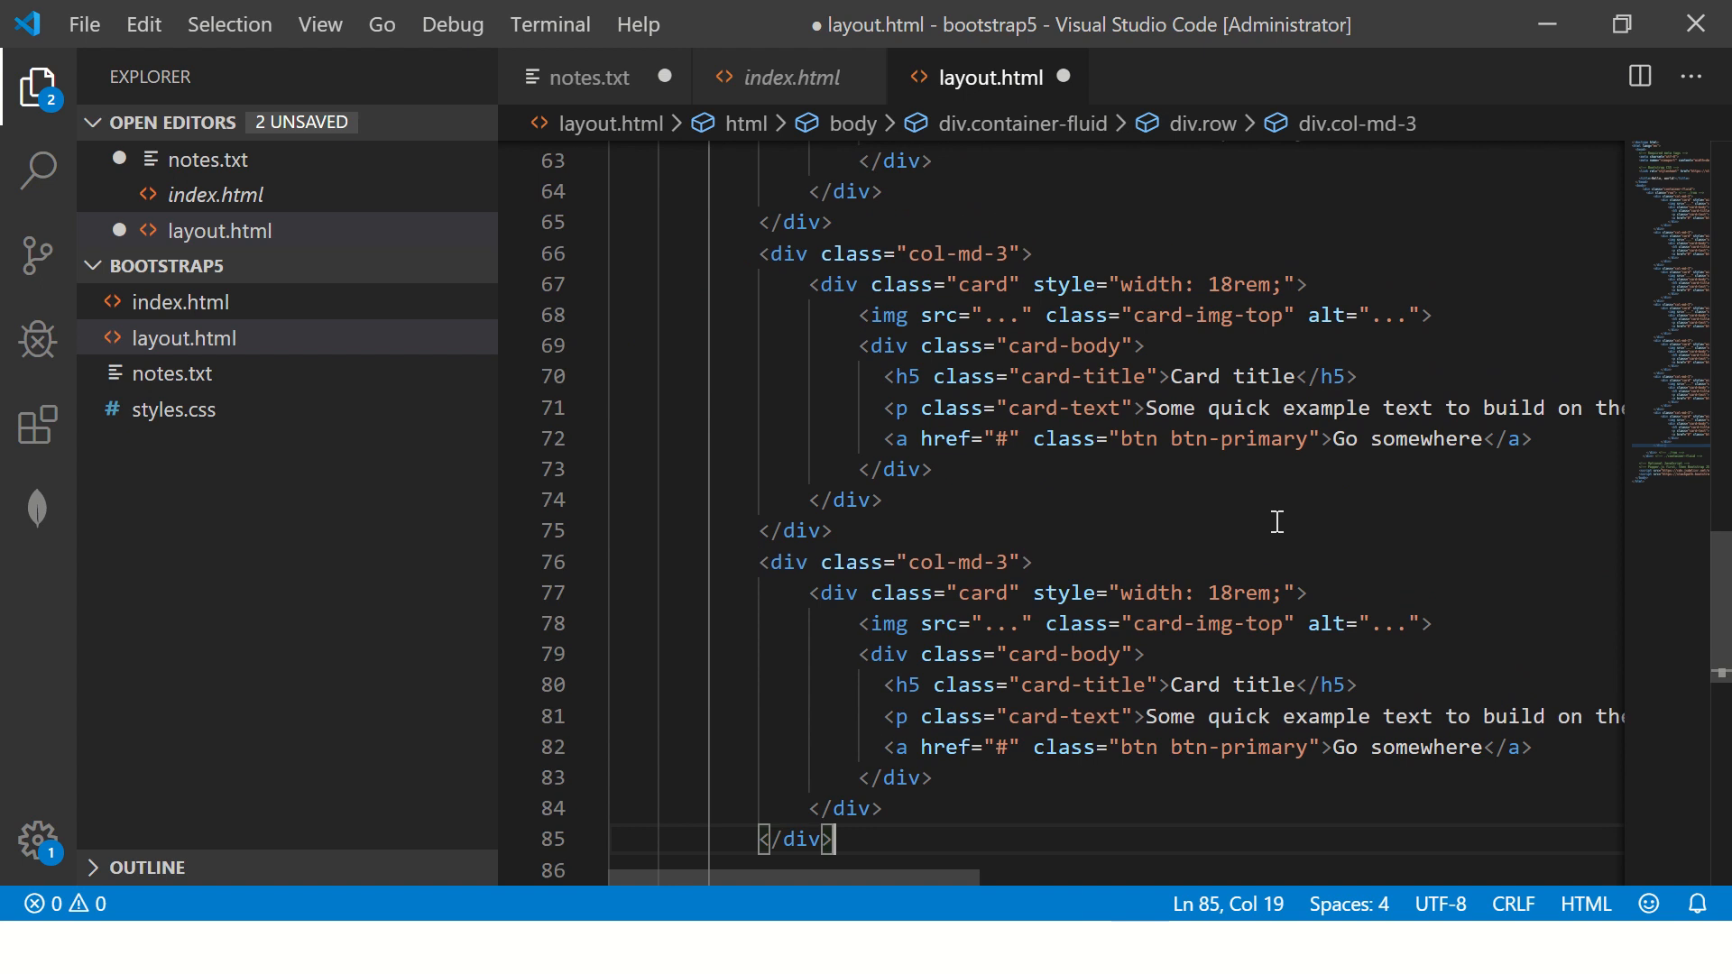
# Step: Open layout.html in Chrome via Reveal in Explorer, then return to VS Code
pyautogui.rightClick(182, 338)
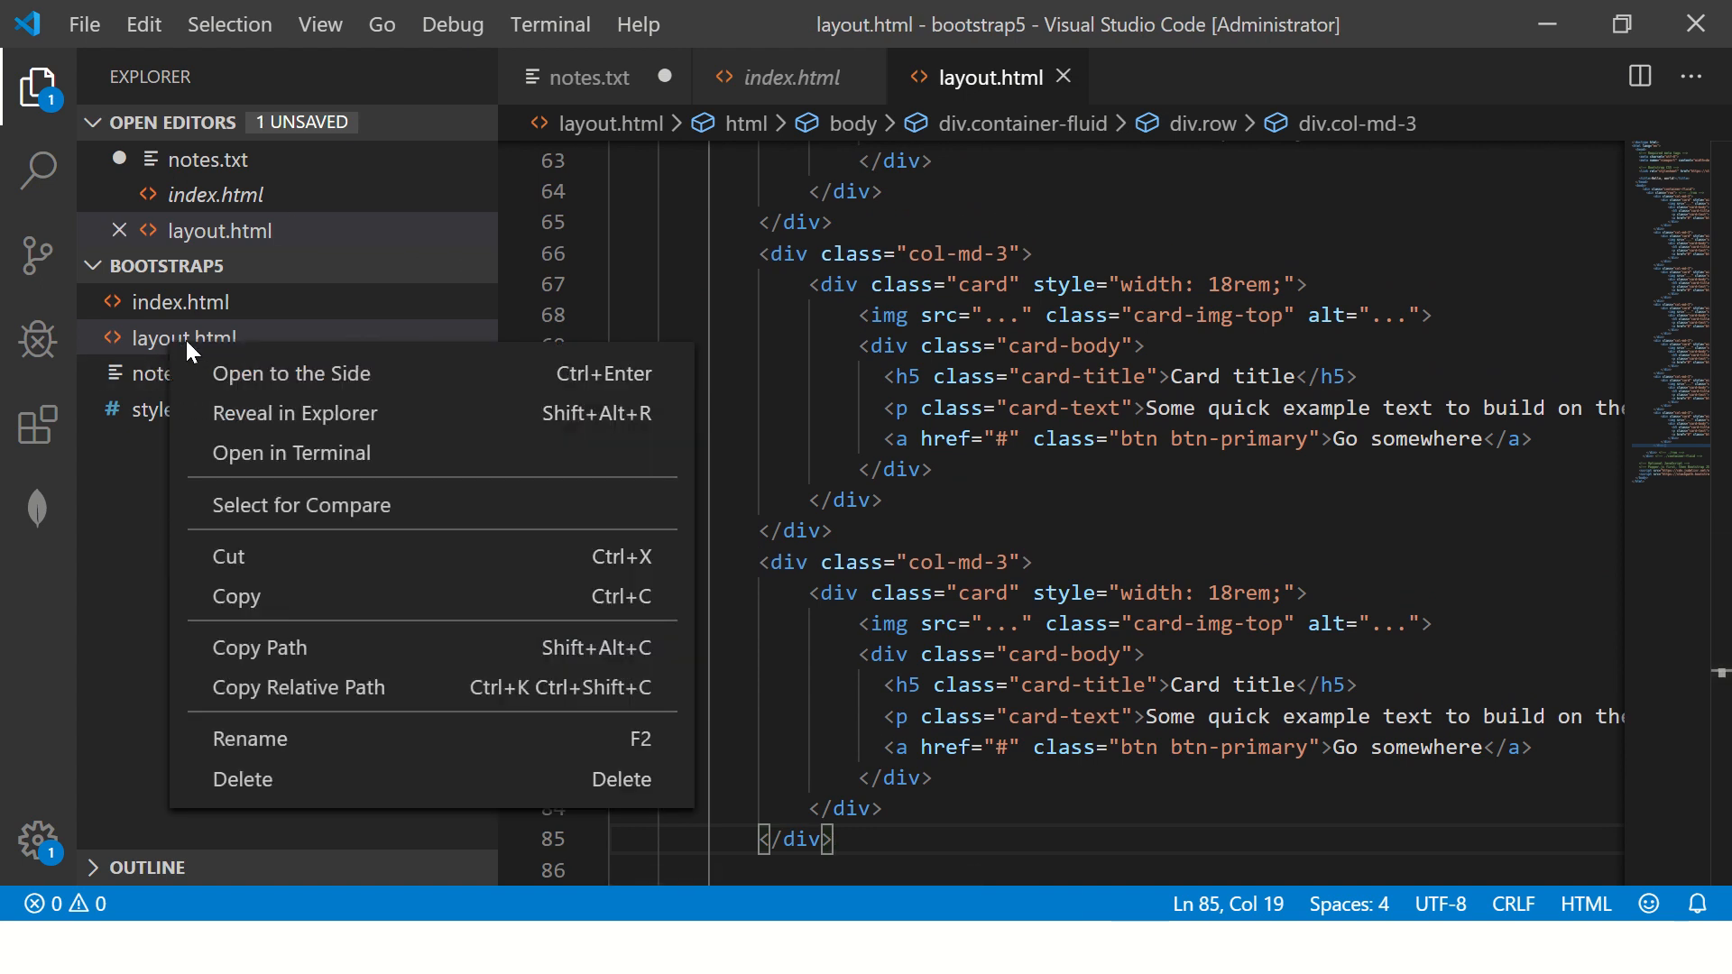
pyautogui.click(295, 413)
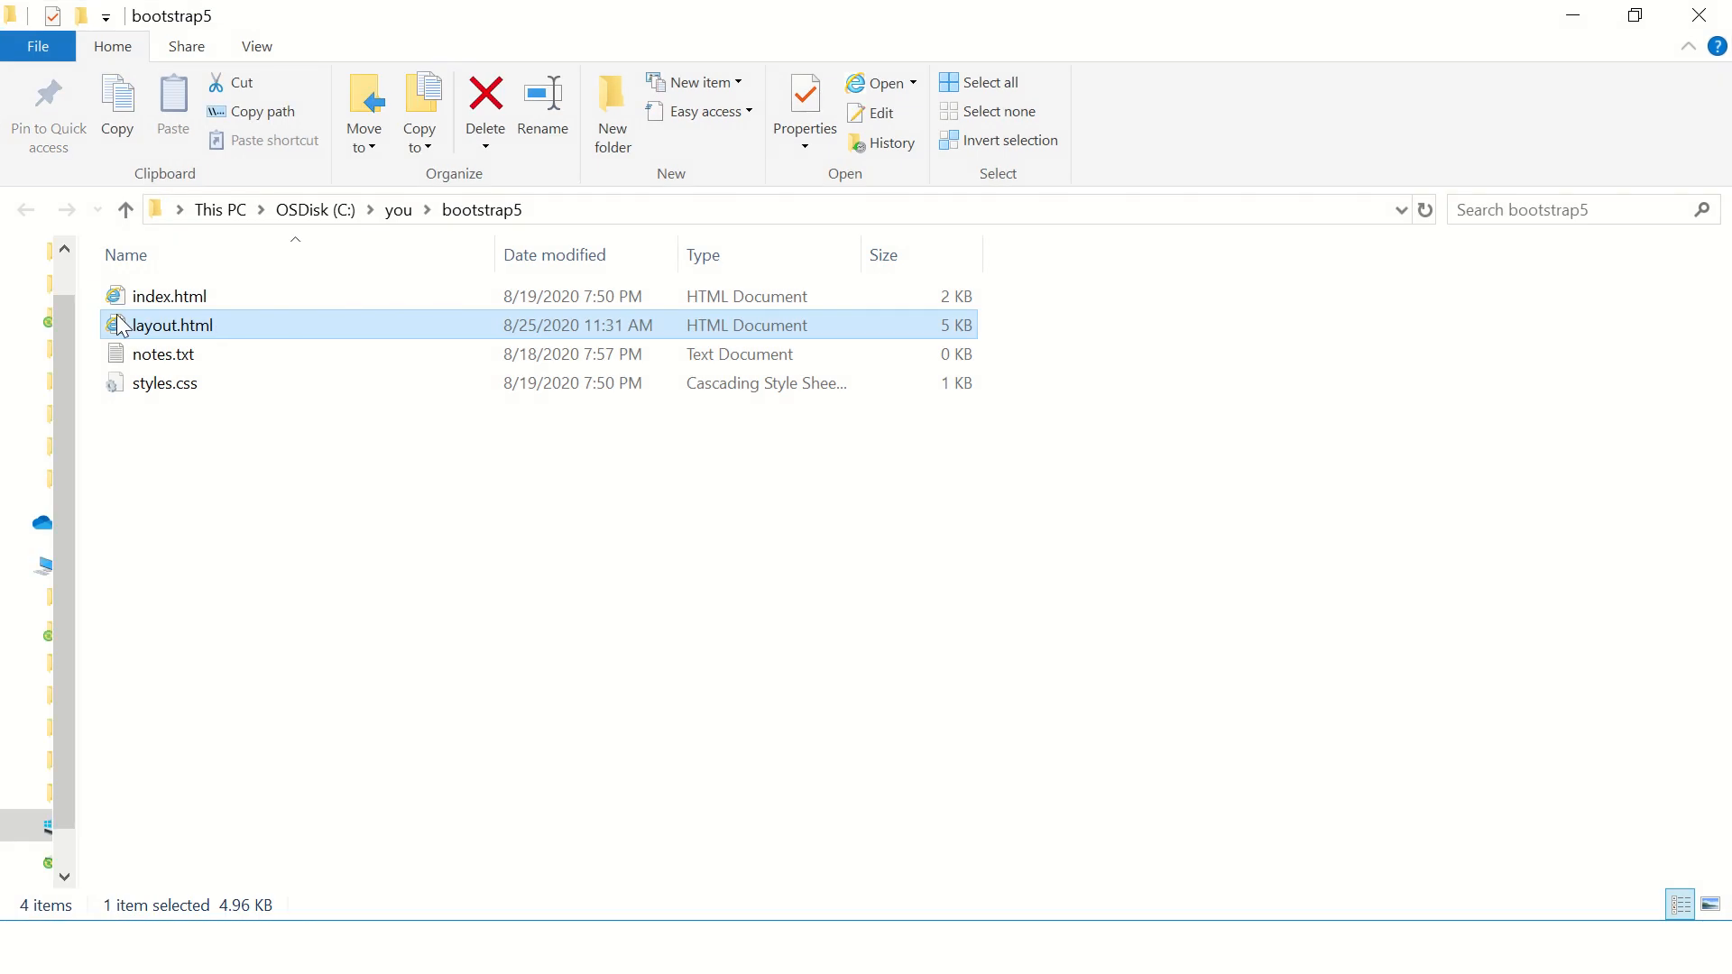
pyautogui.rightClick(173, 325)
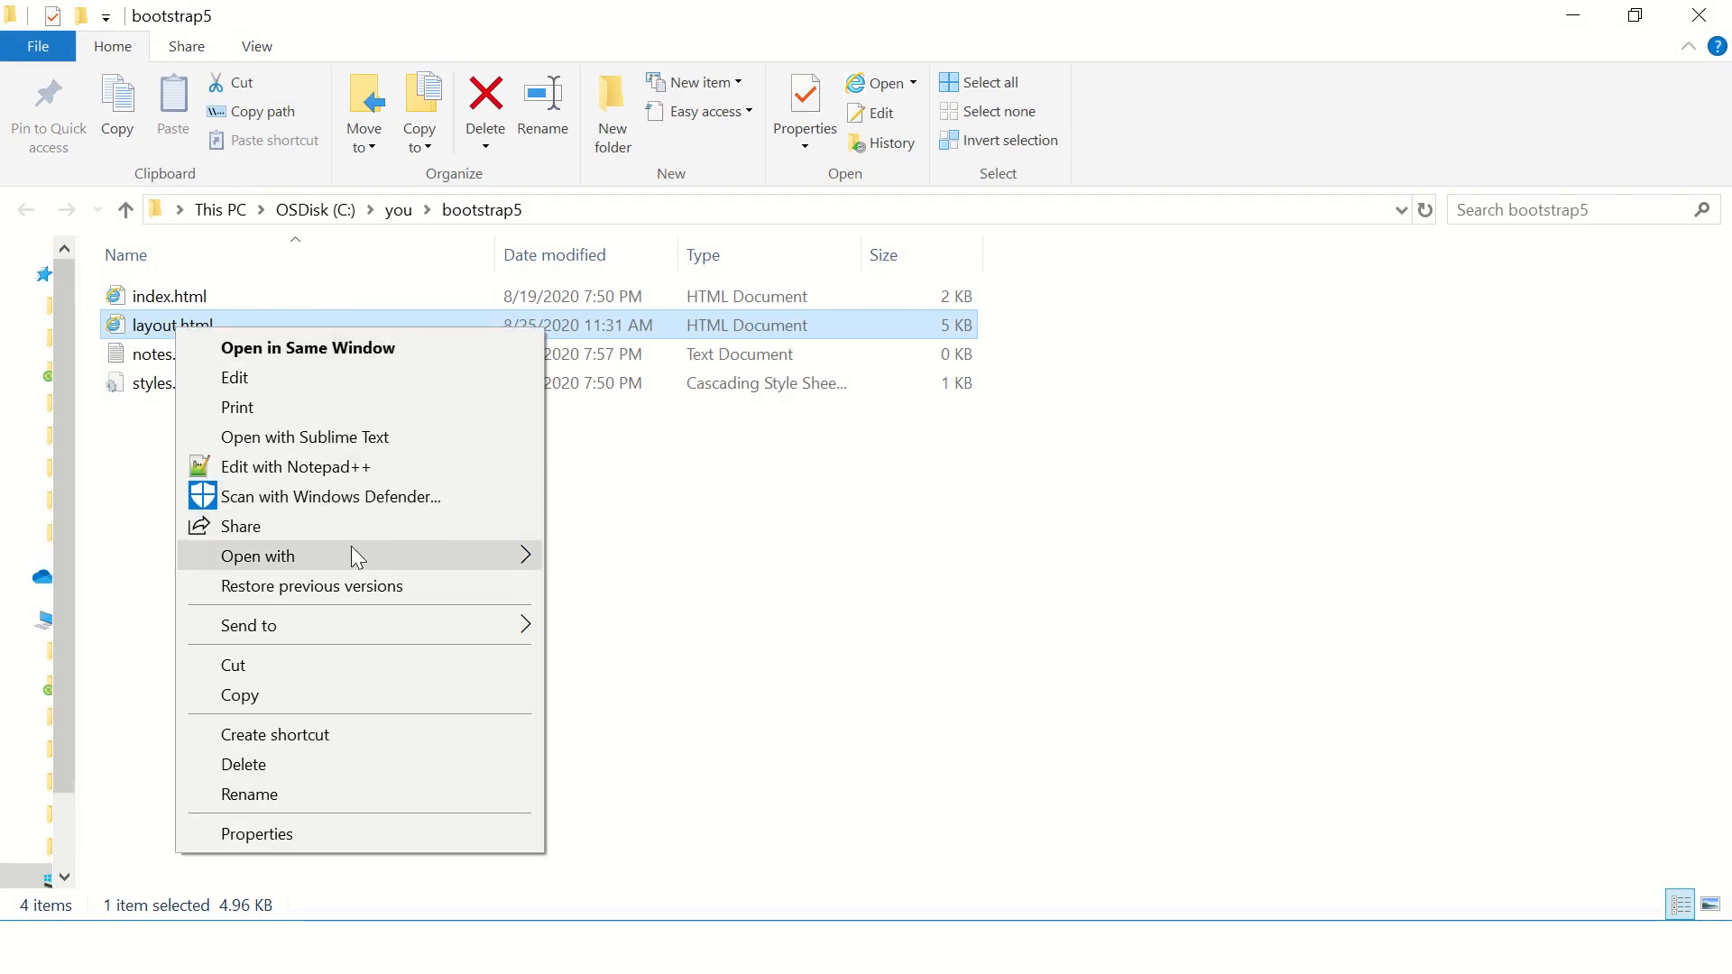
pyautogui.click(307, 348)
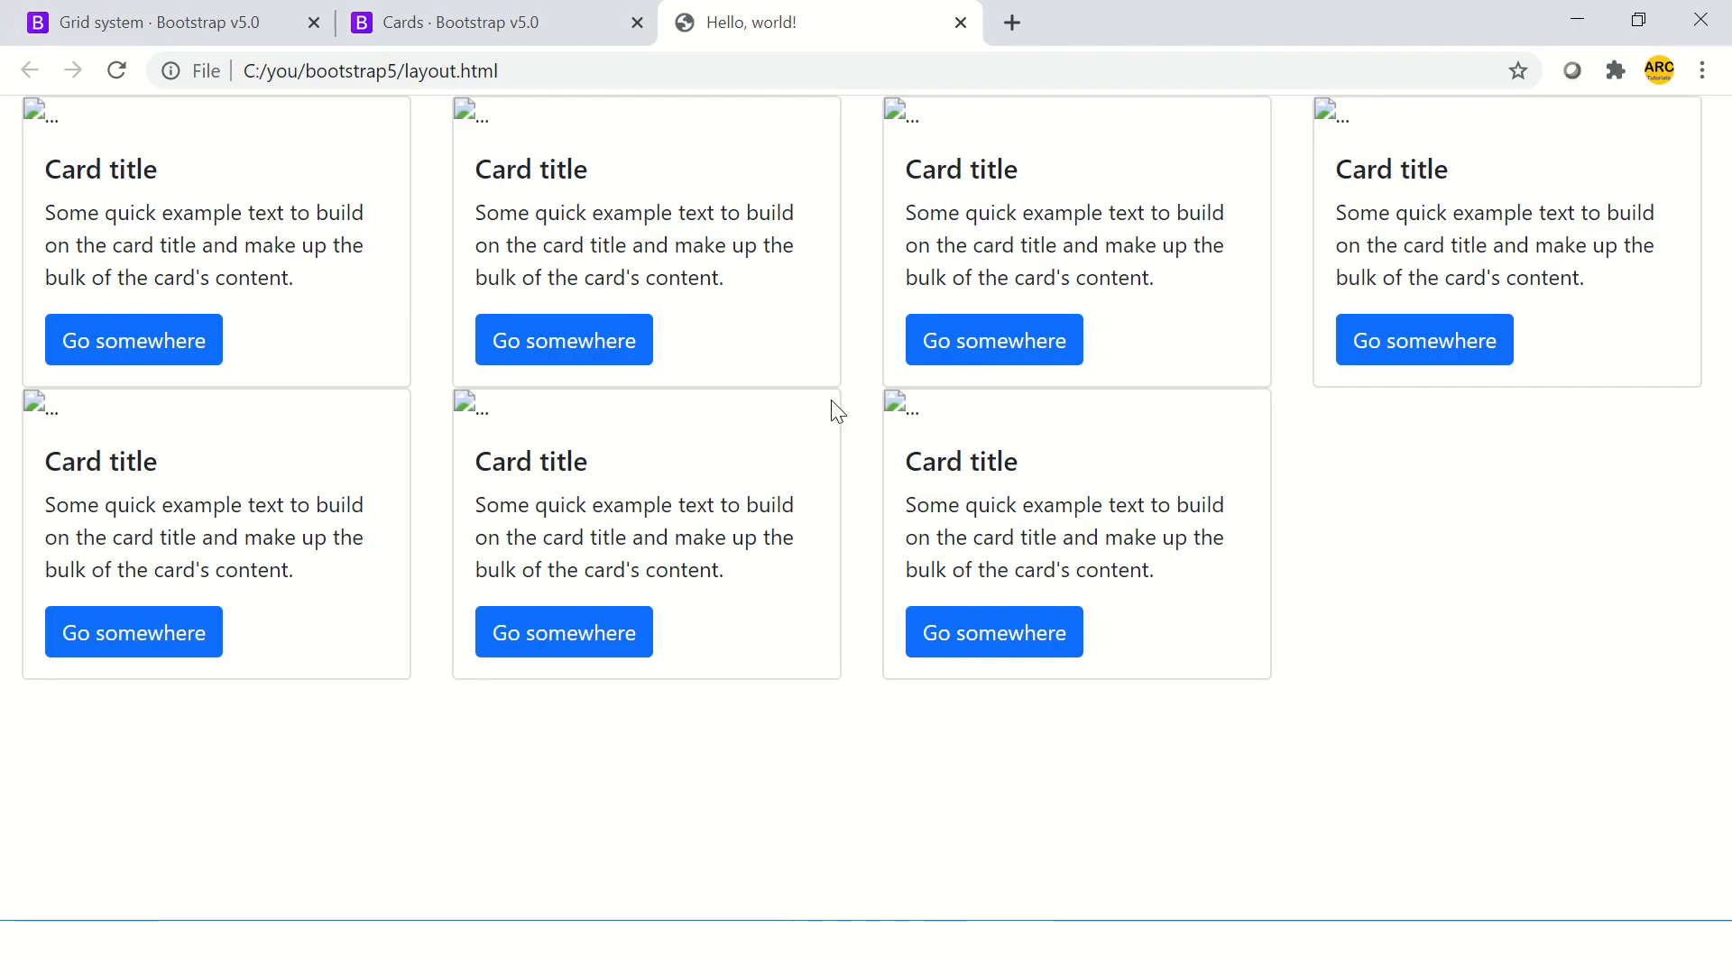
pyautogui.press('alt+tab')
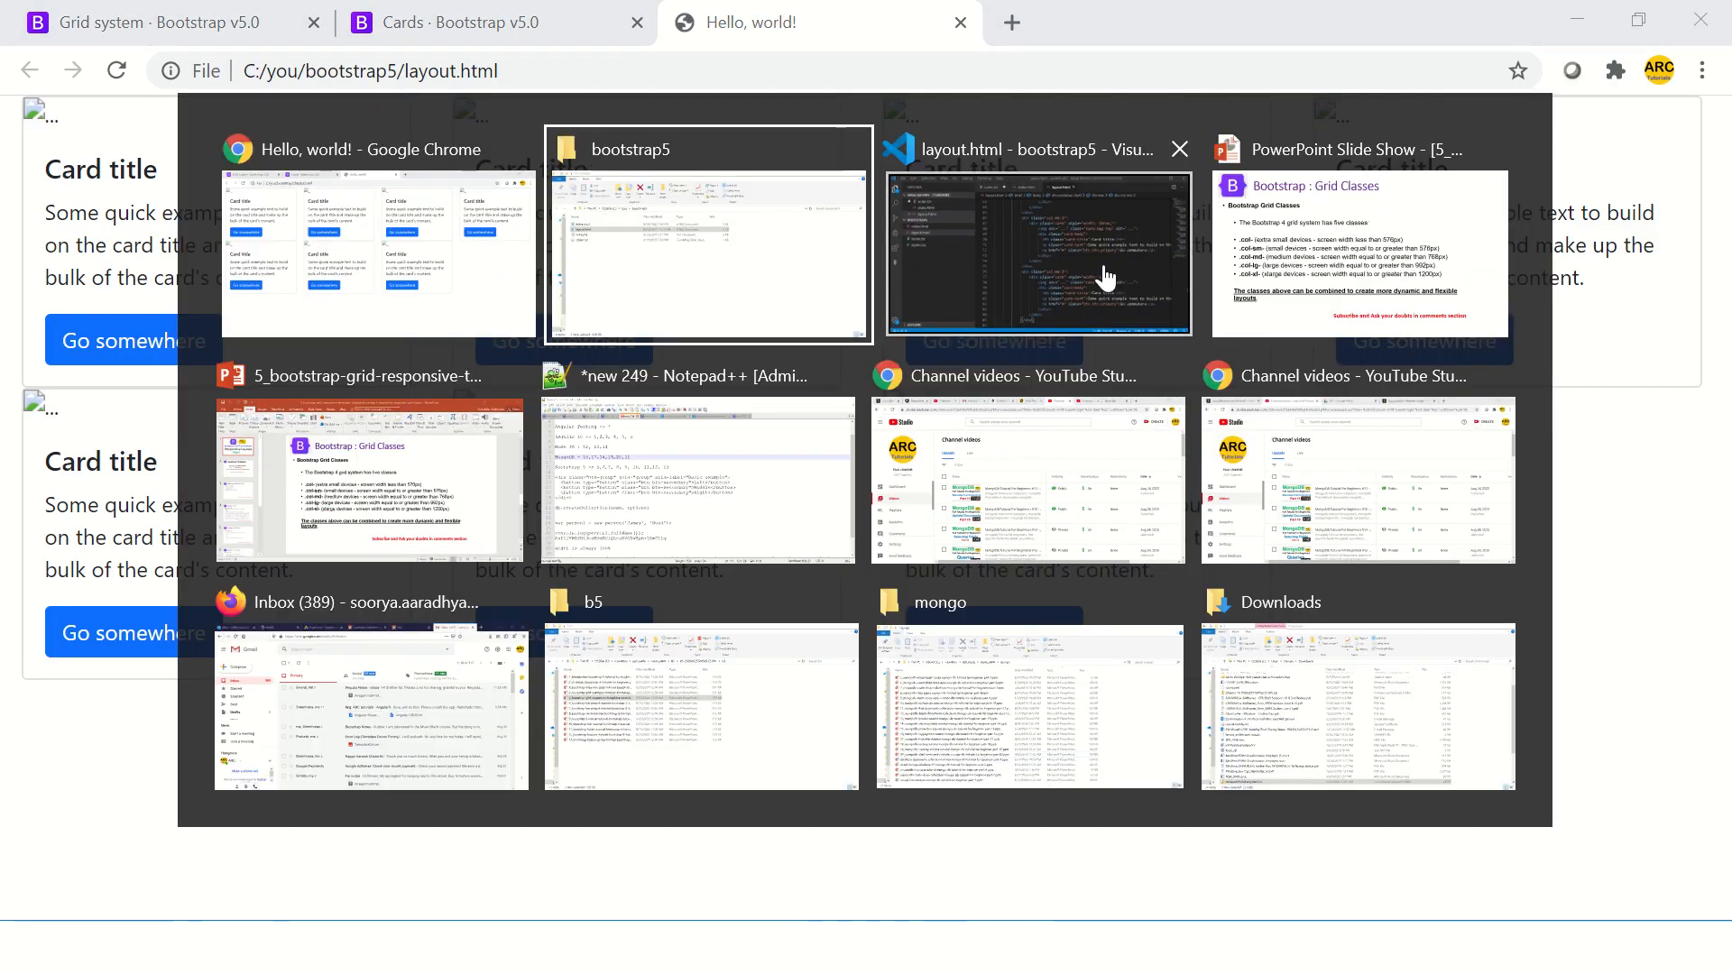
pyautogui.click(1036, 249)
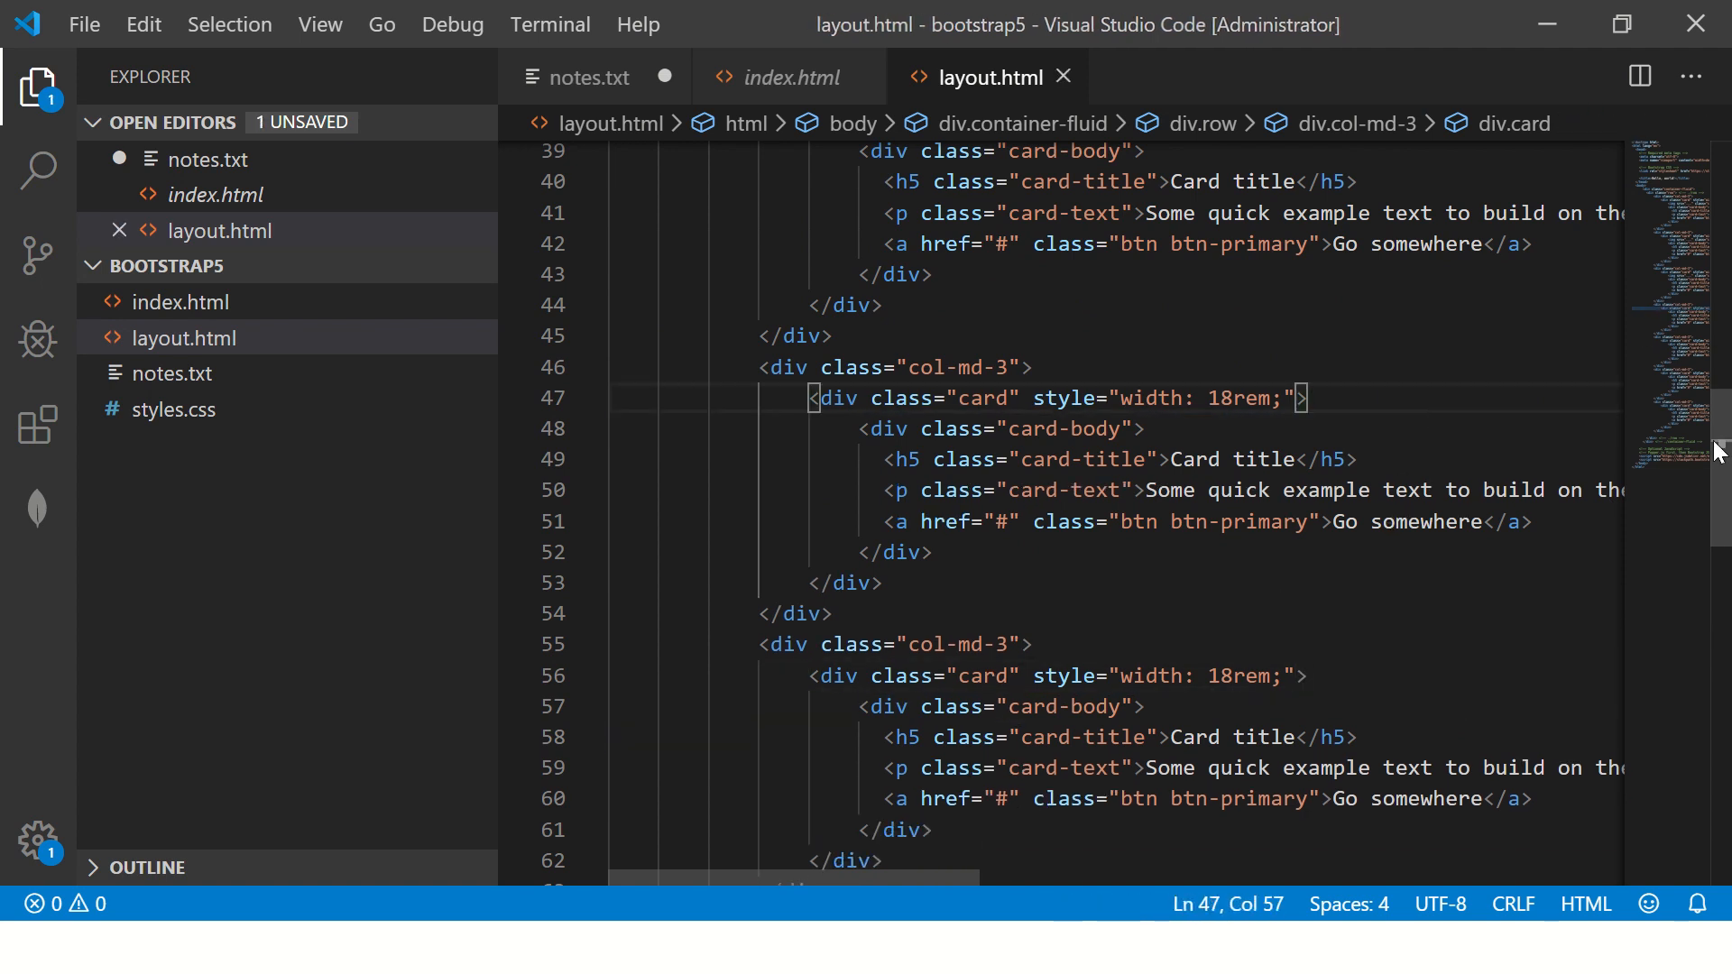
# Step: Scroll through layout.html removing the card-img-top image lines from the cards
pyautogui.scroll(3)
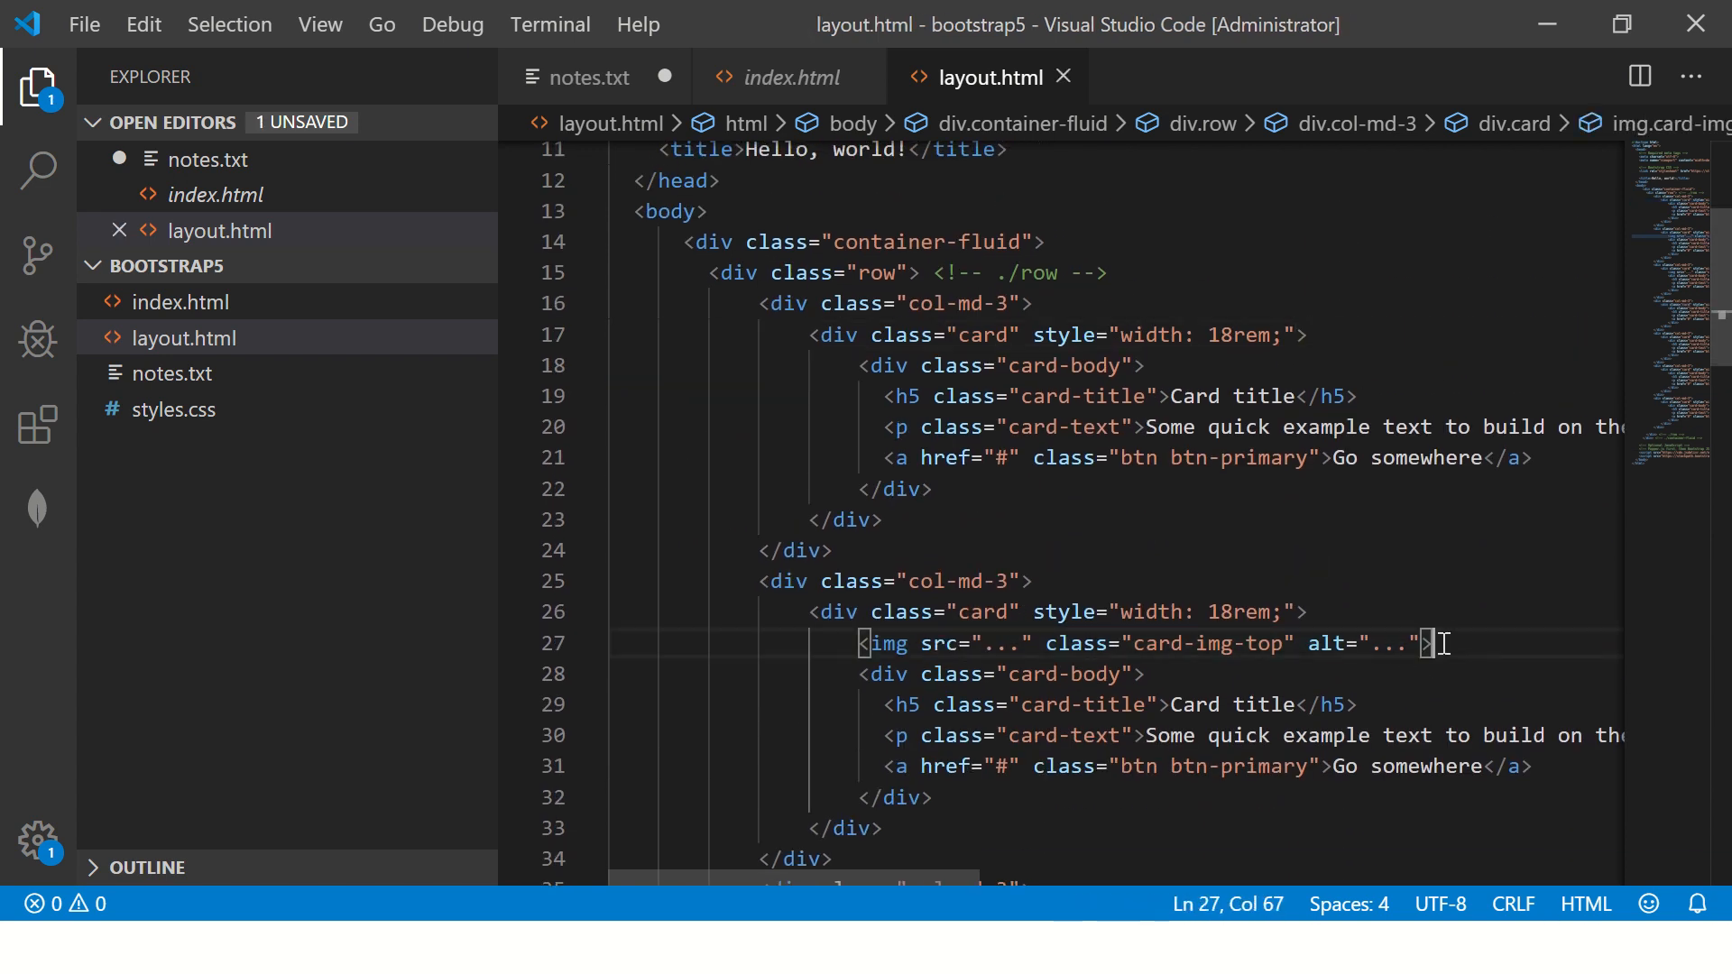
pyautogui.scroll(-3)
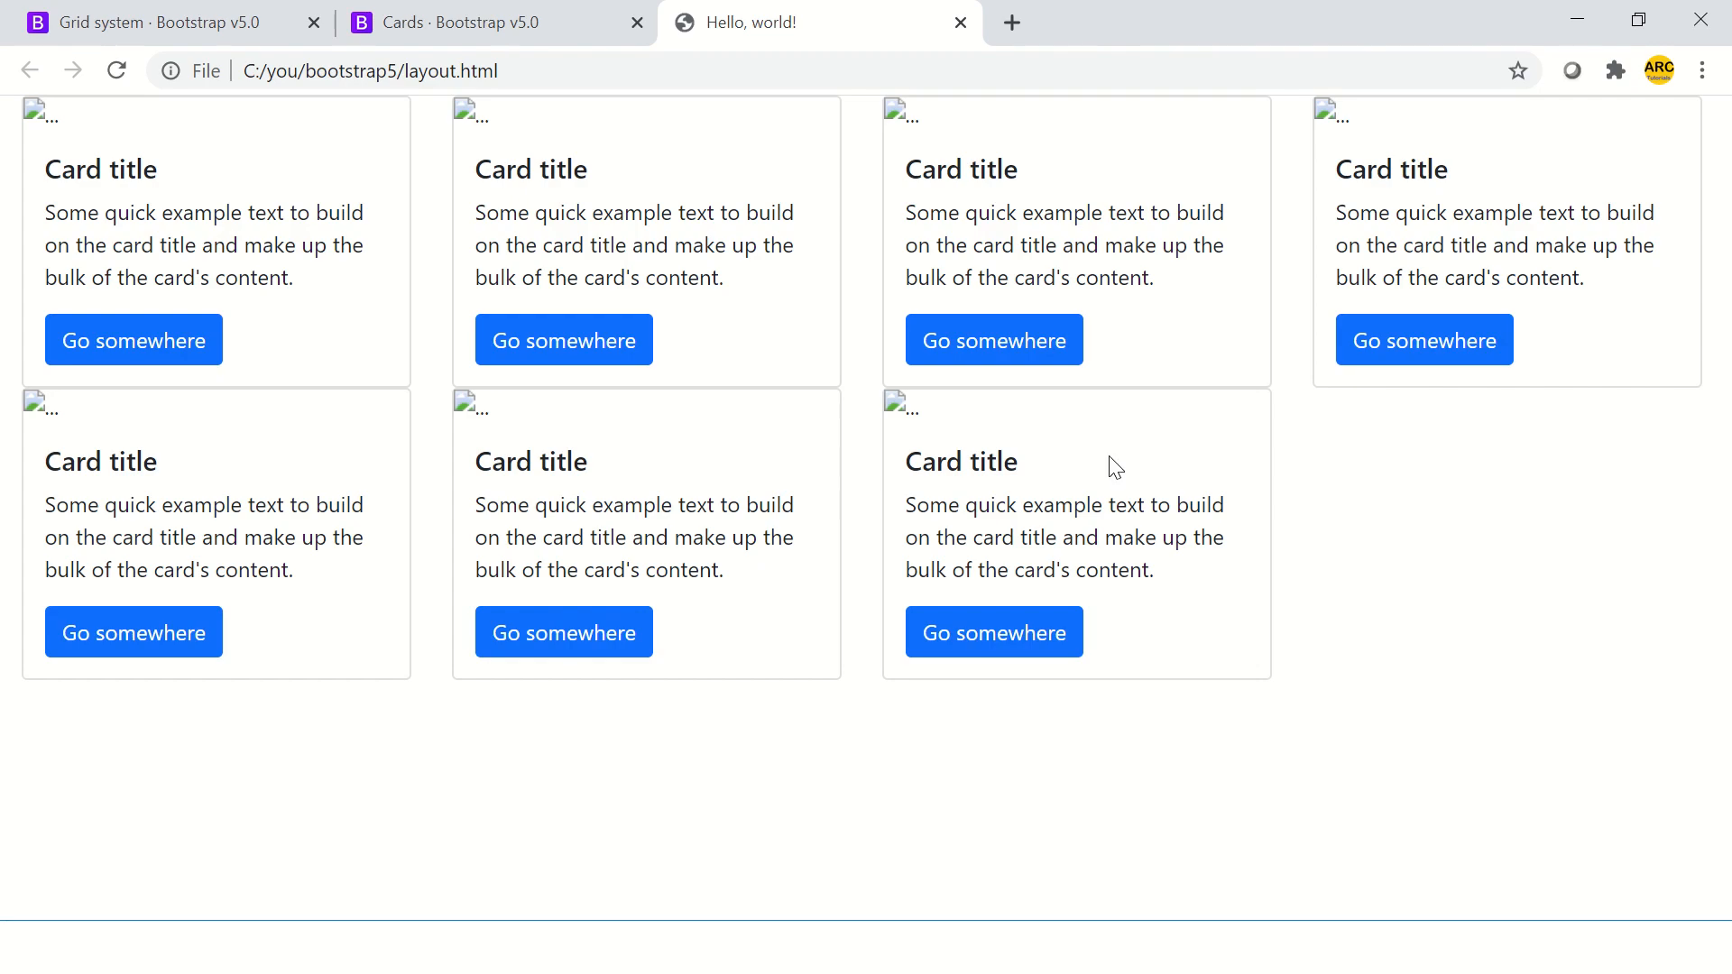
# Step: Scroll the reloaded Chrome page to view the seven image-free cards
pyautogui.scroll(3)
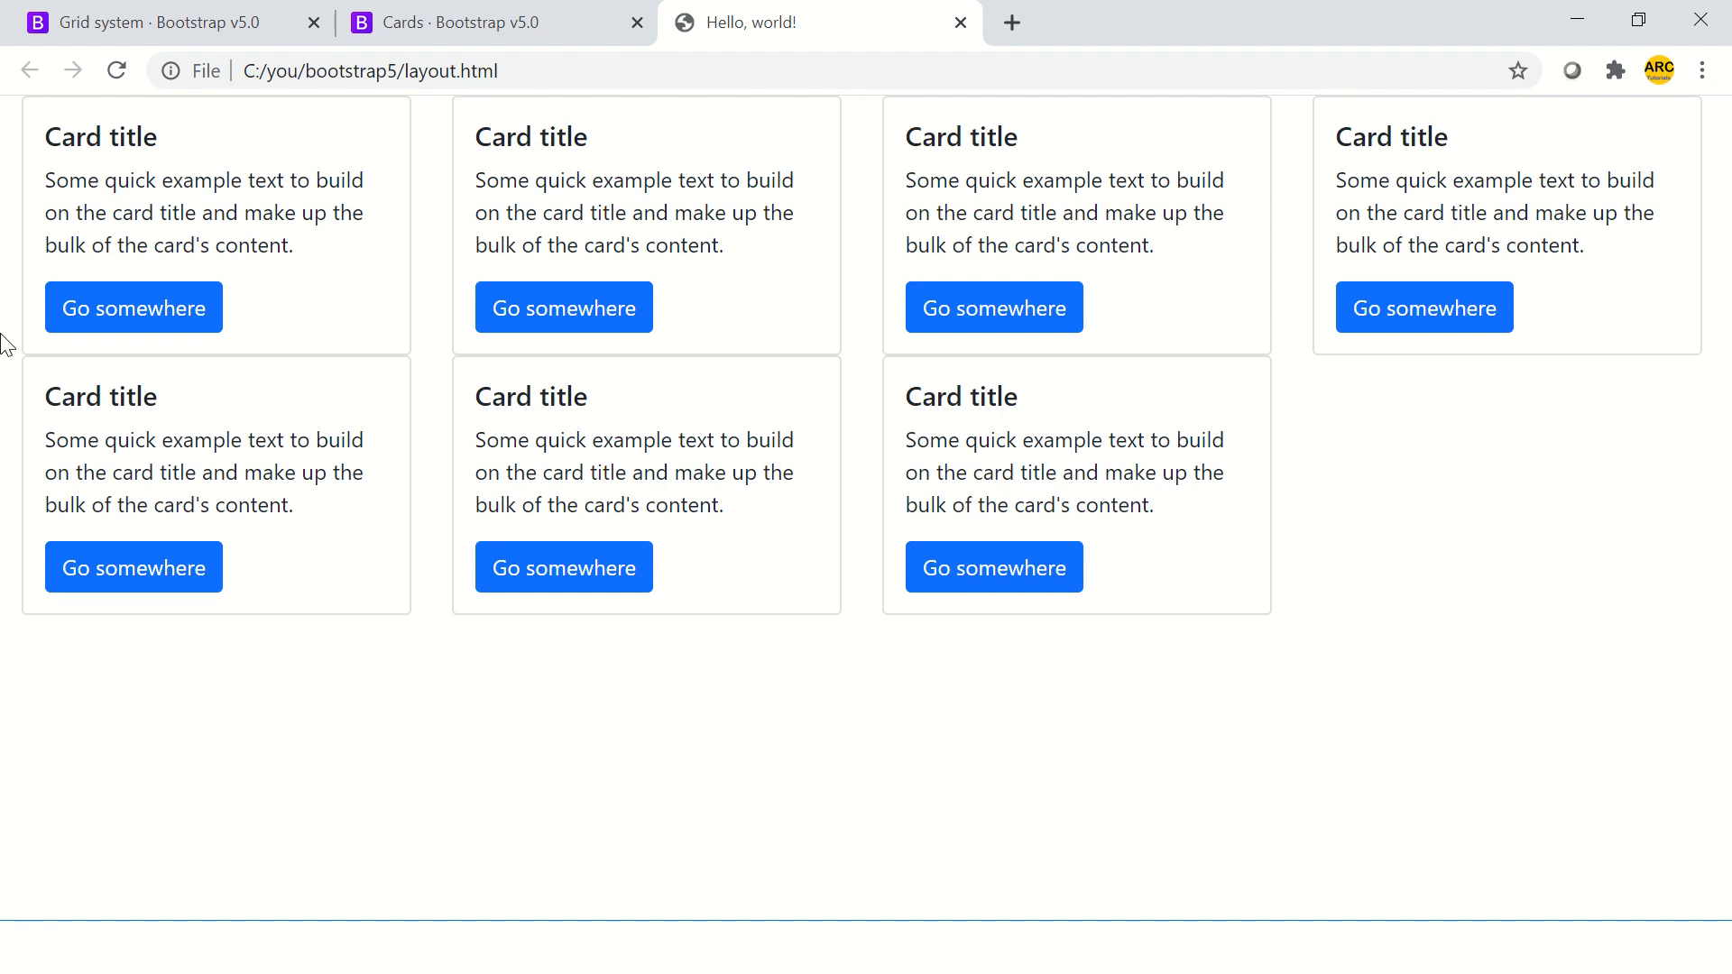
pyautogui.moveTo(64, 404)
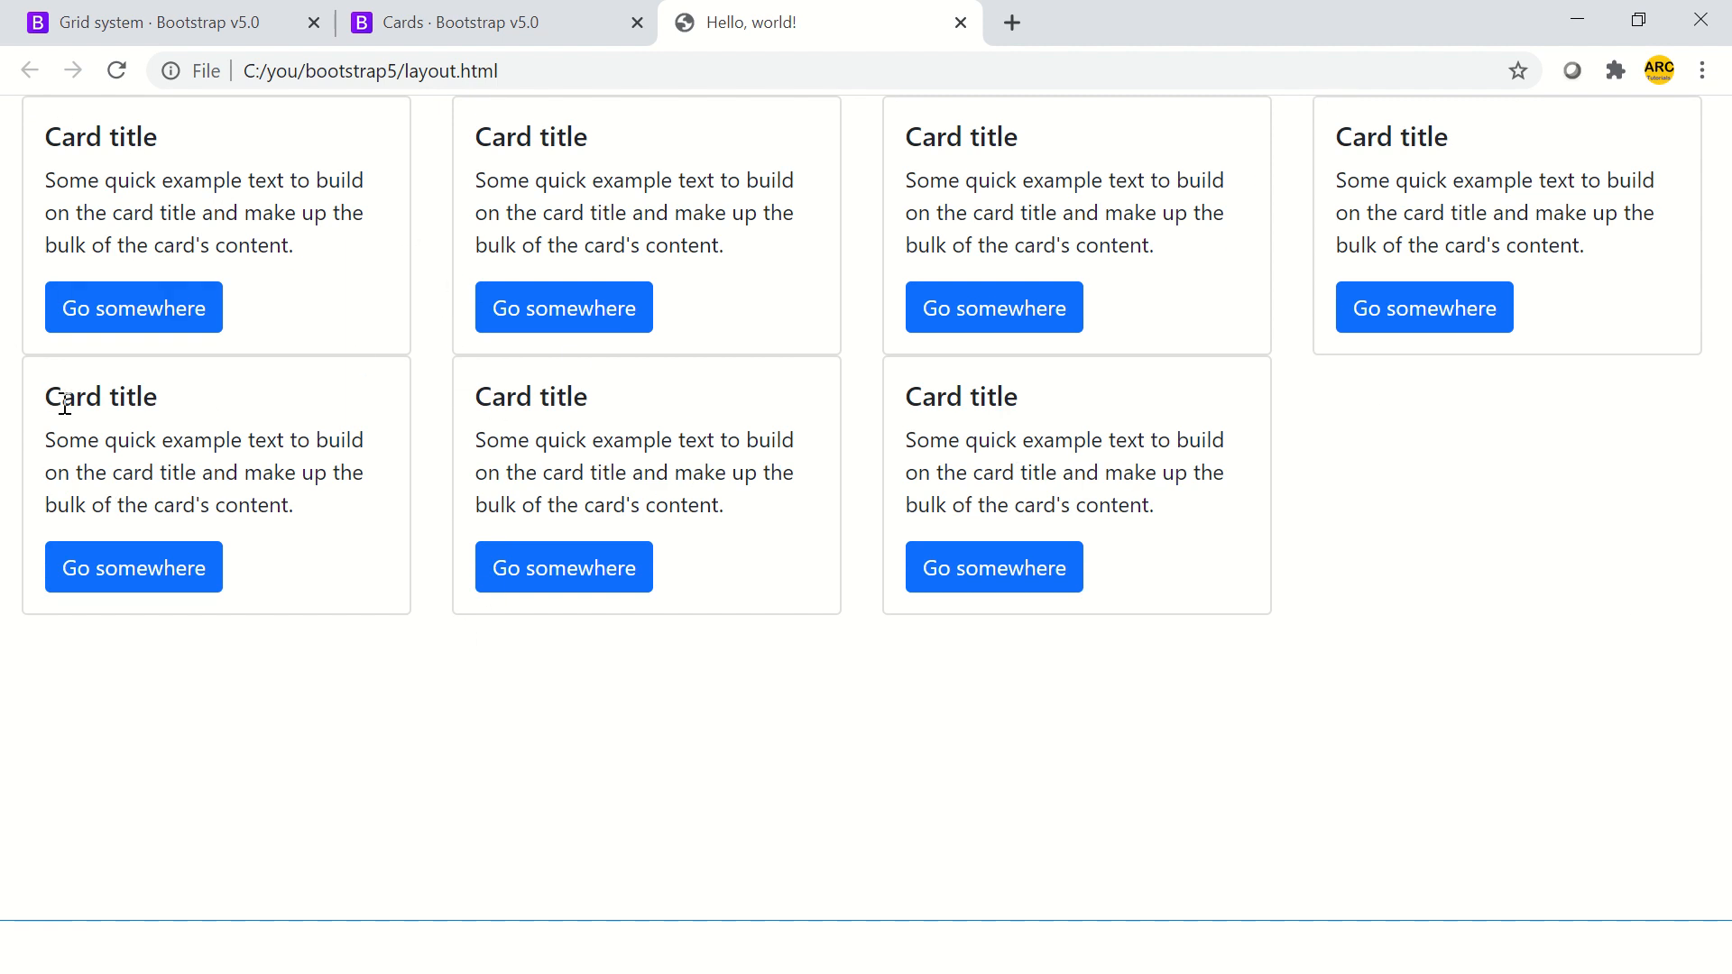
pyautogui.moveTo(1202, 444)
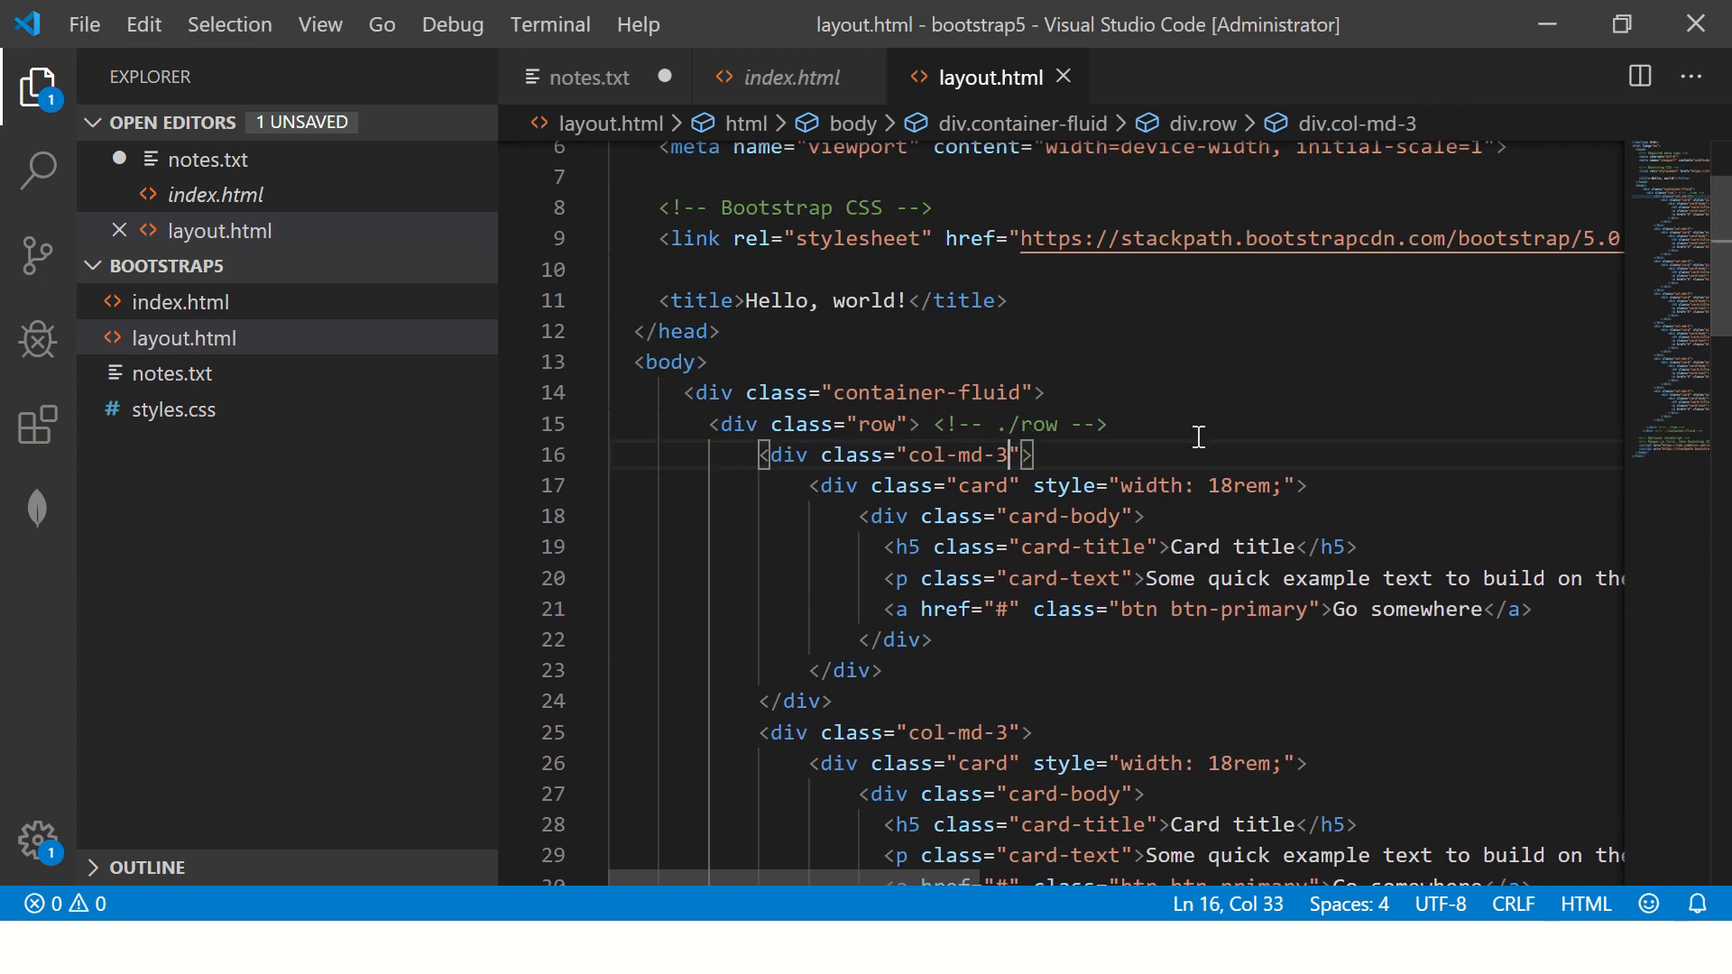
# Step: Add the pb-4 bottom-padding class to each col-md-3 card column div
pyautogui.write('pb-2')
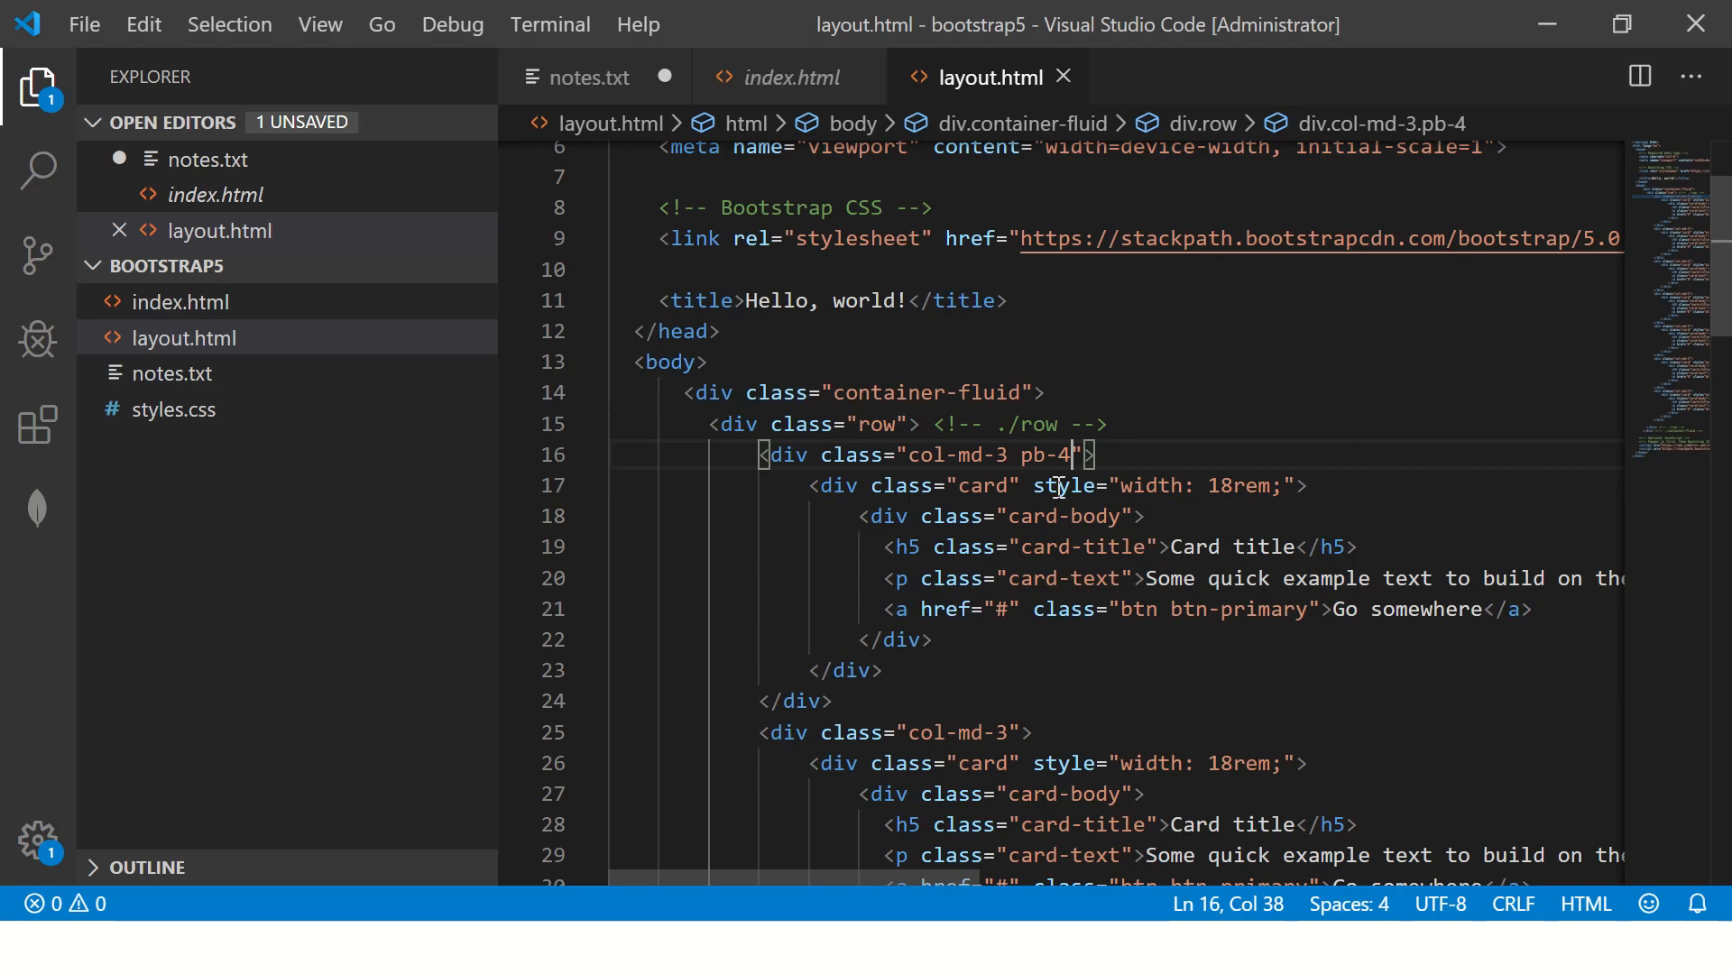
pyautogui.doubleClick(1052, 453)
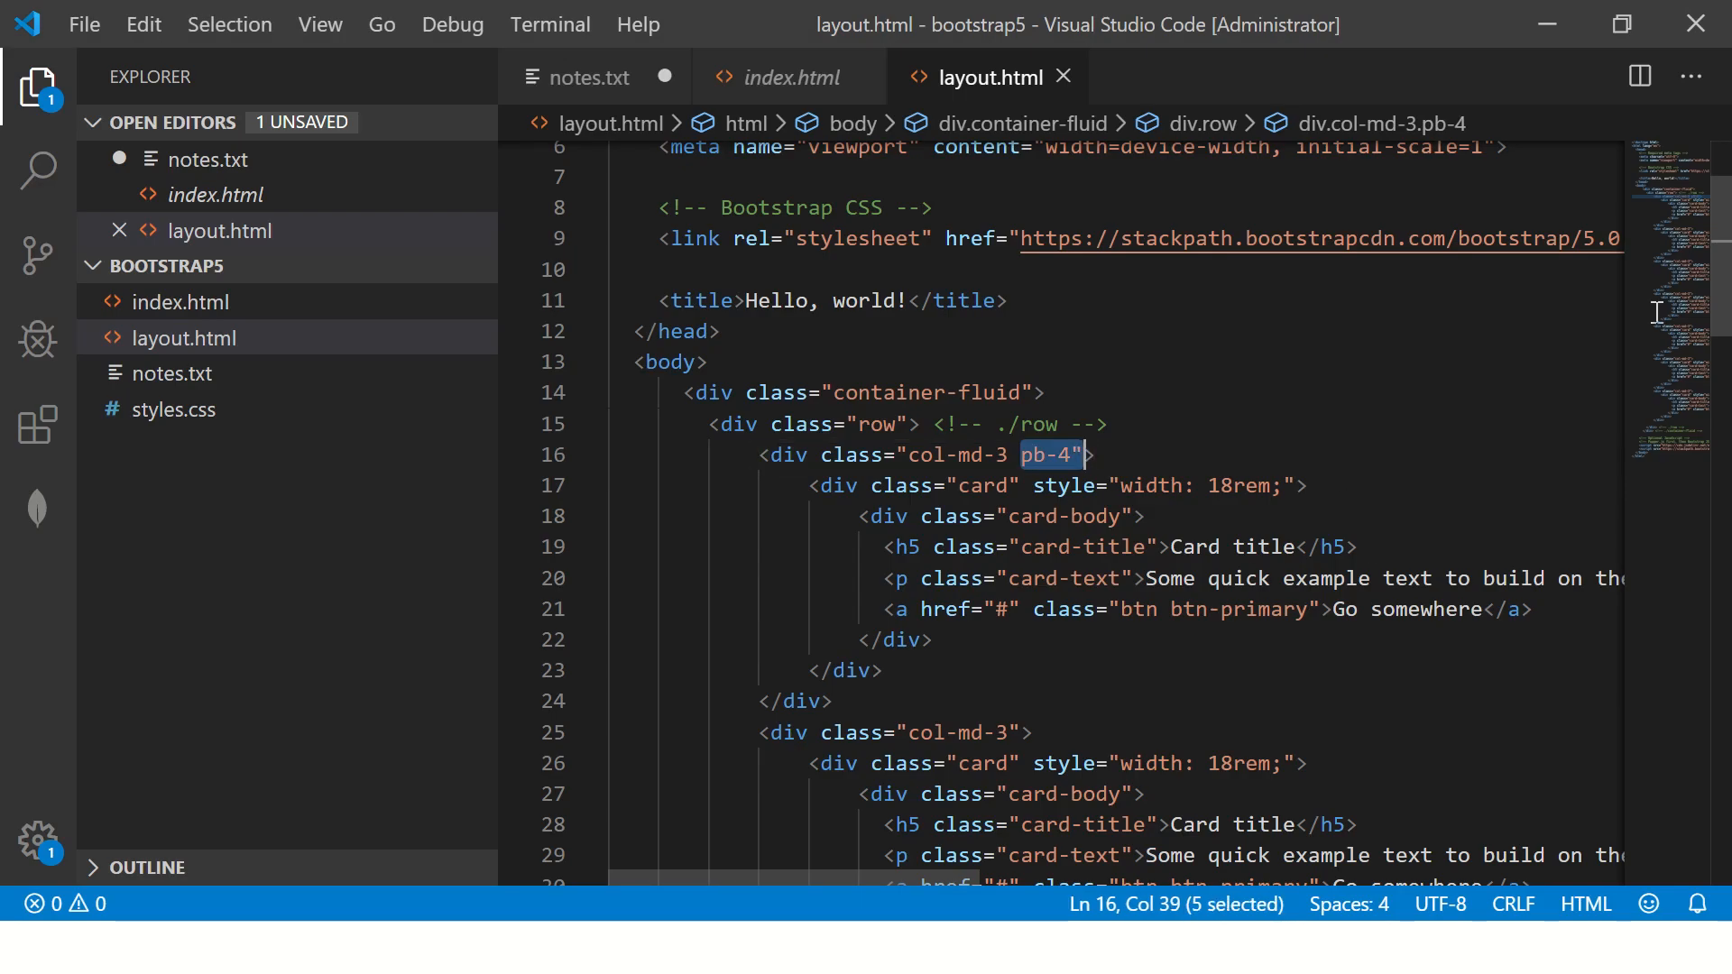
pyautogui.click(1224, 486)
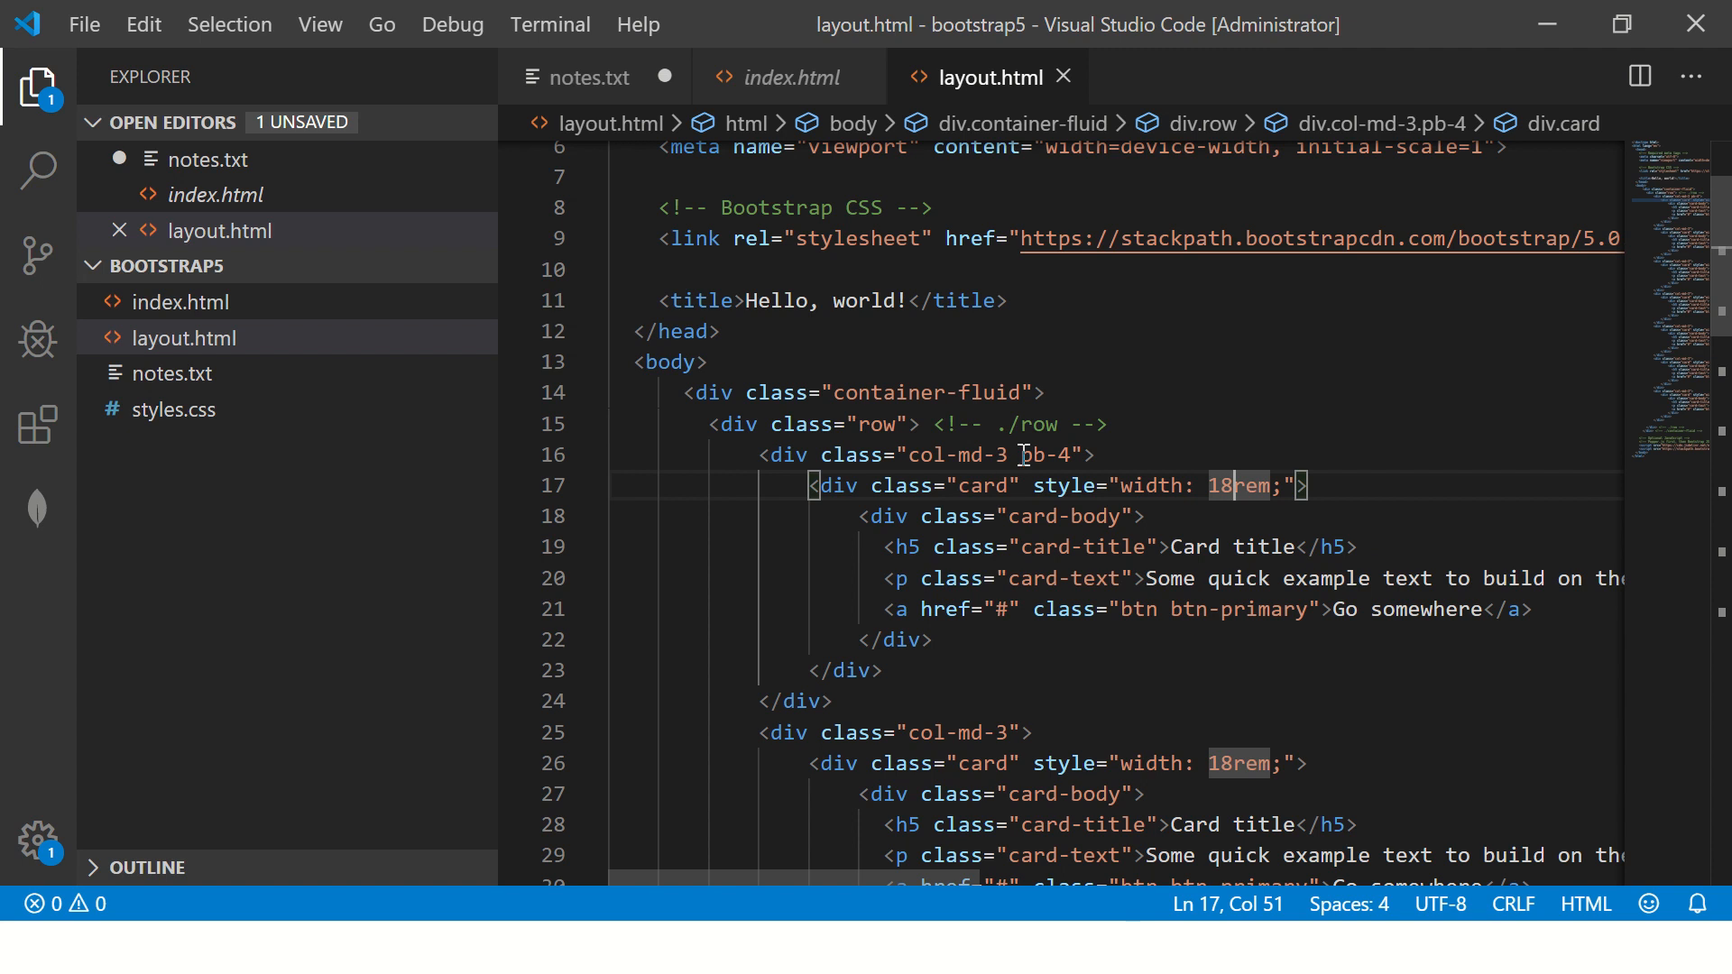
pyautogui.doubleClick(1043, 453)
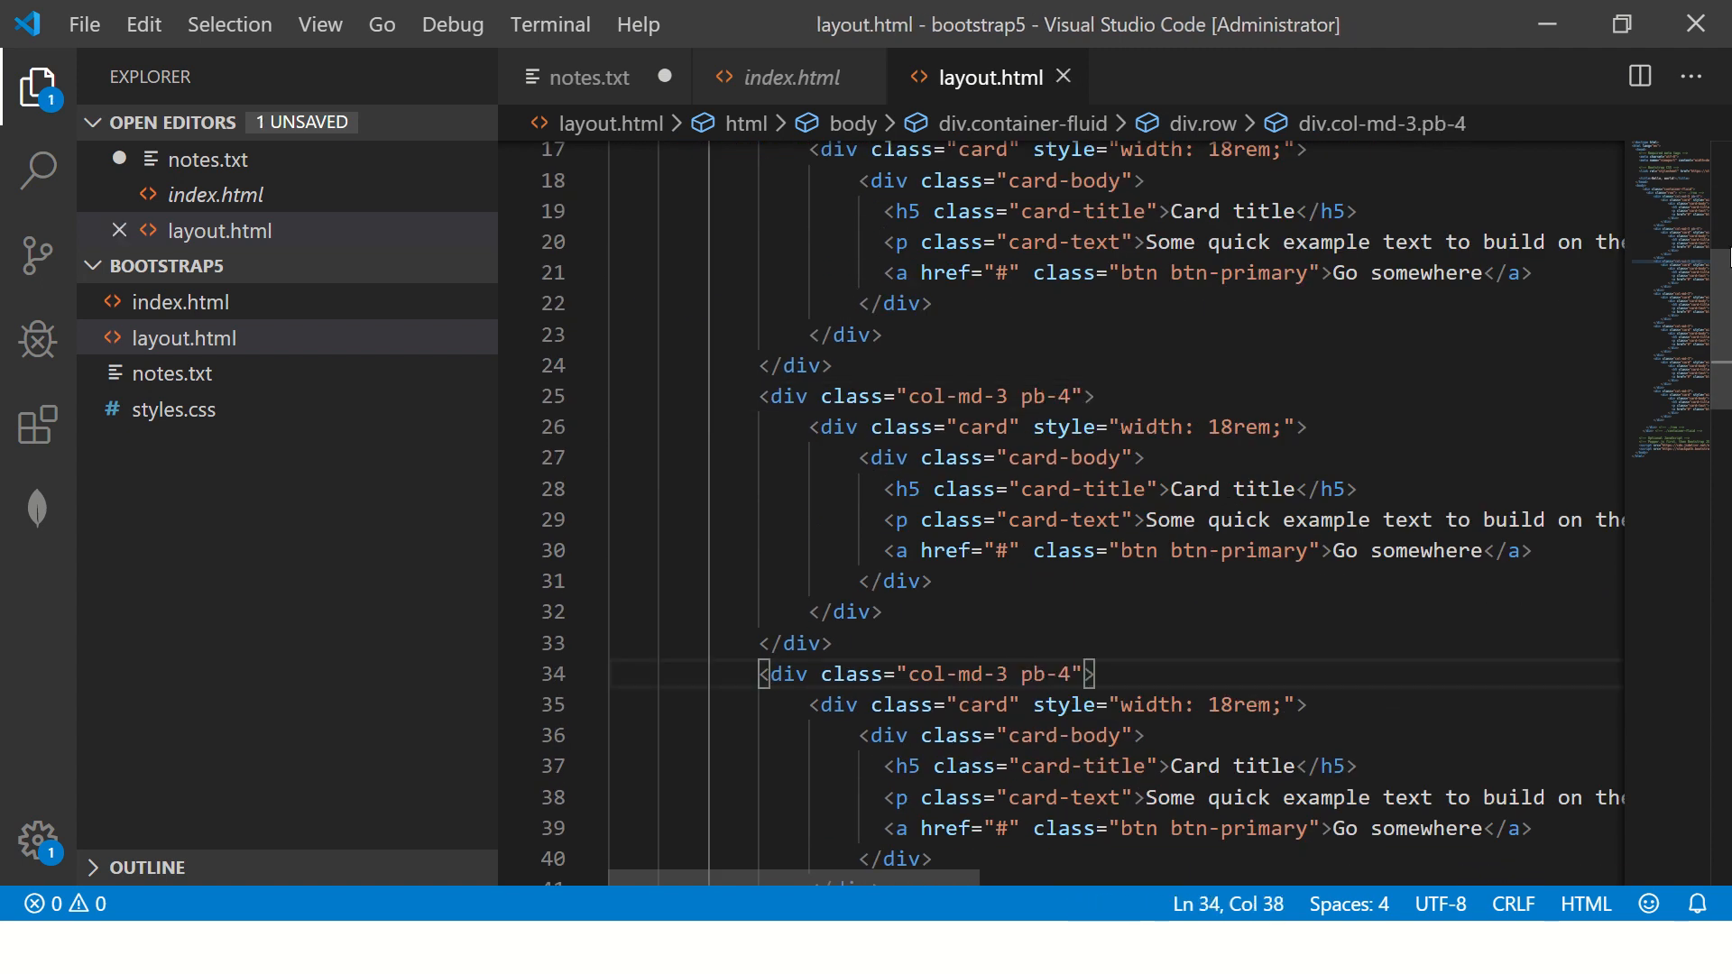
pyautogui.scroll(-3)
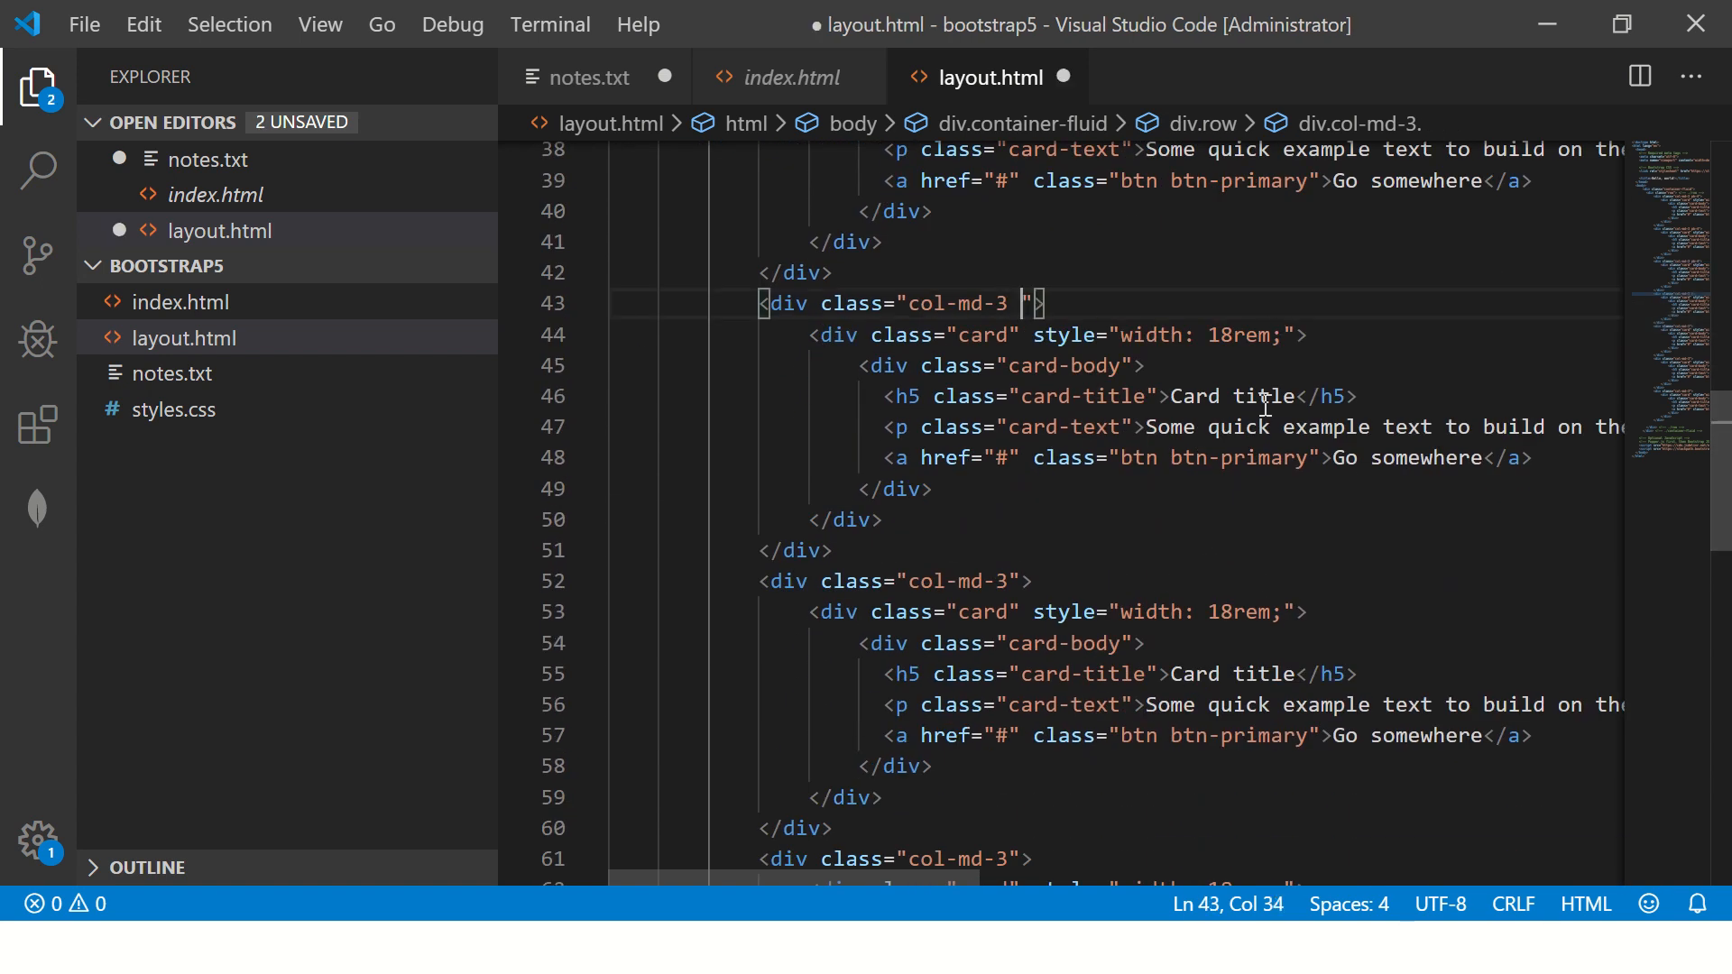
pyautogui.write('pb-4')
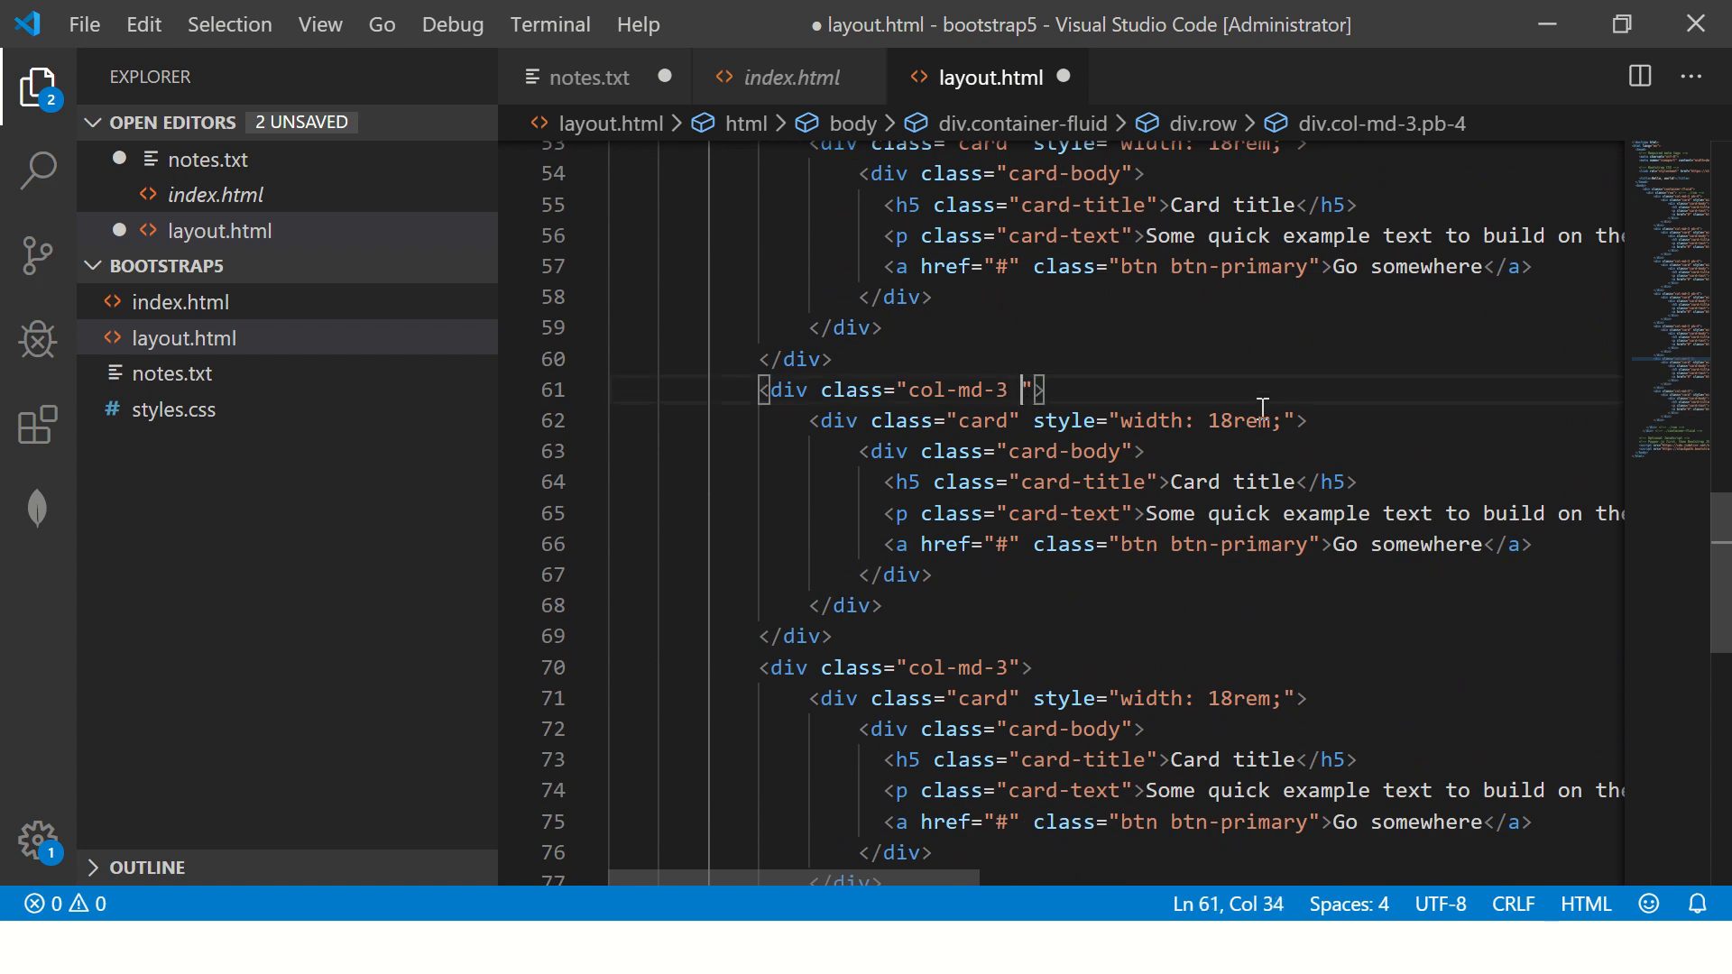
pyautogui.scroll(-3)
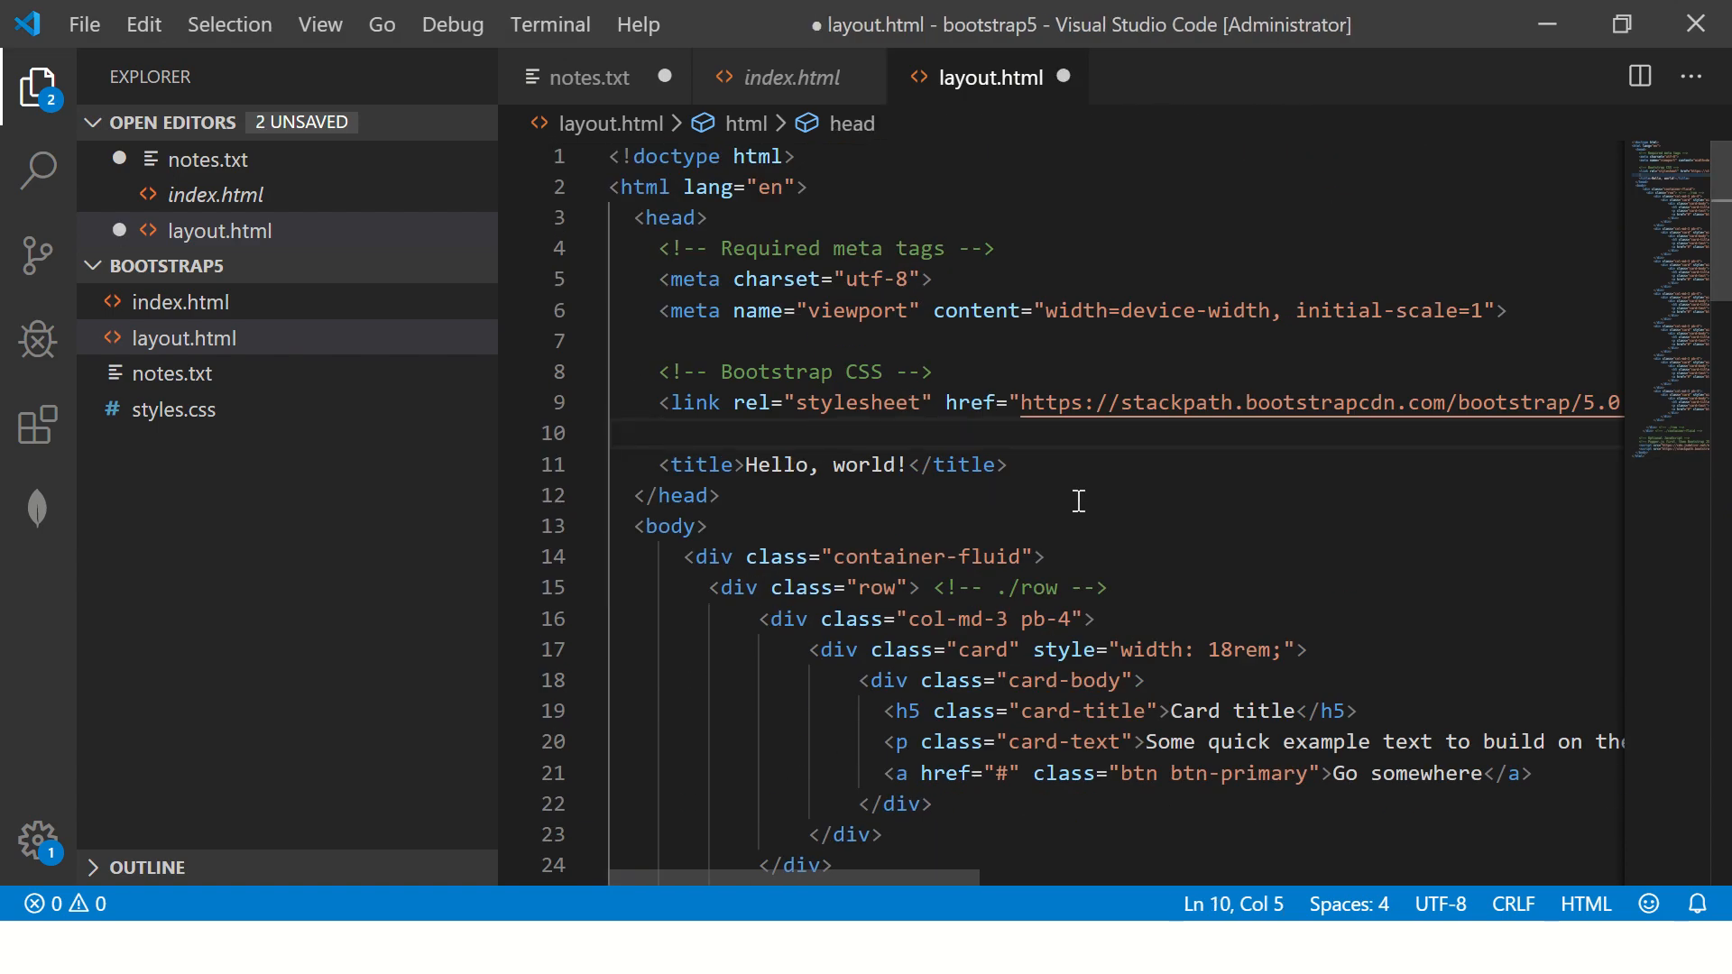
pyautogui.moveTo(1130, 432)
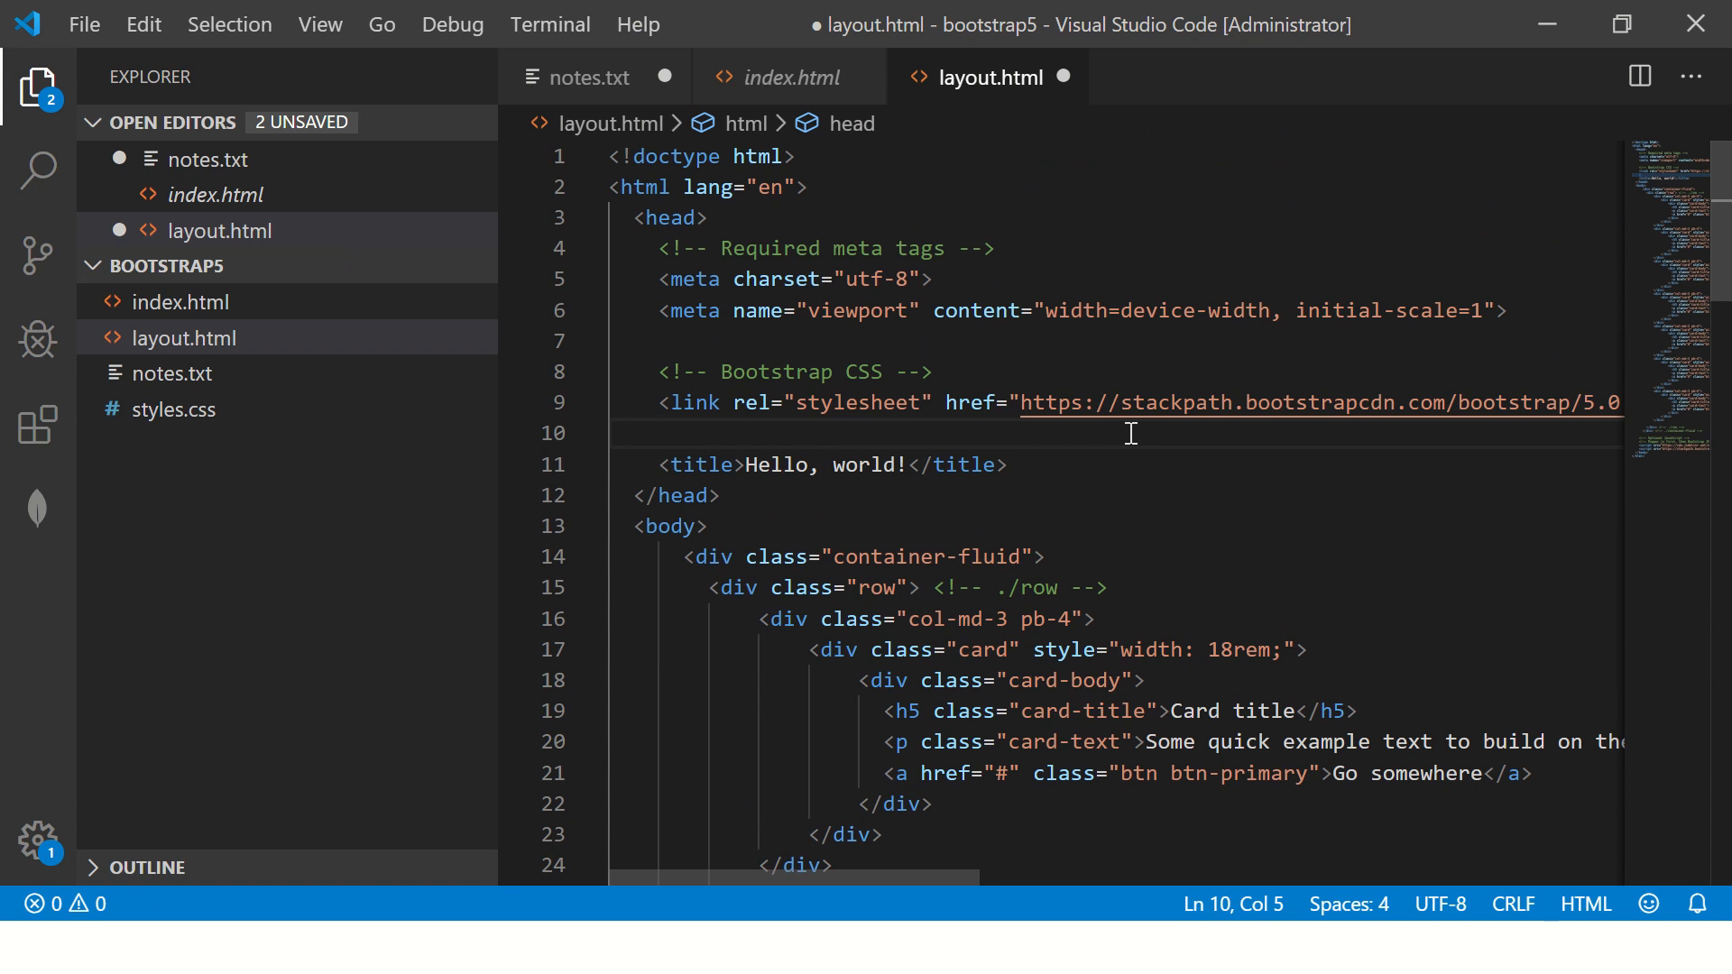
# Step: Add a head style block with a body background-color rule of #f5f5f5
pyautogui.click(659, 463)
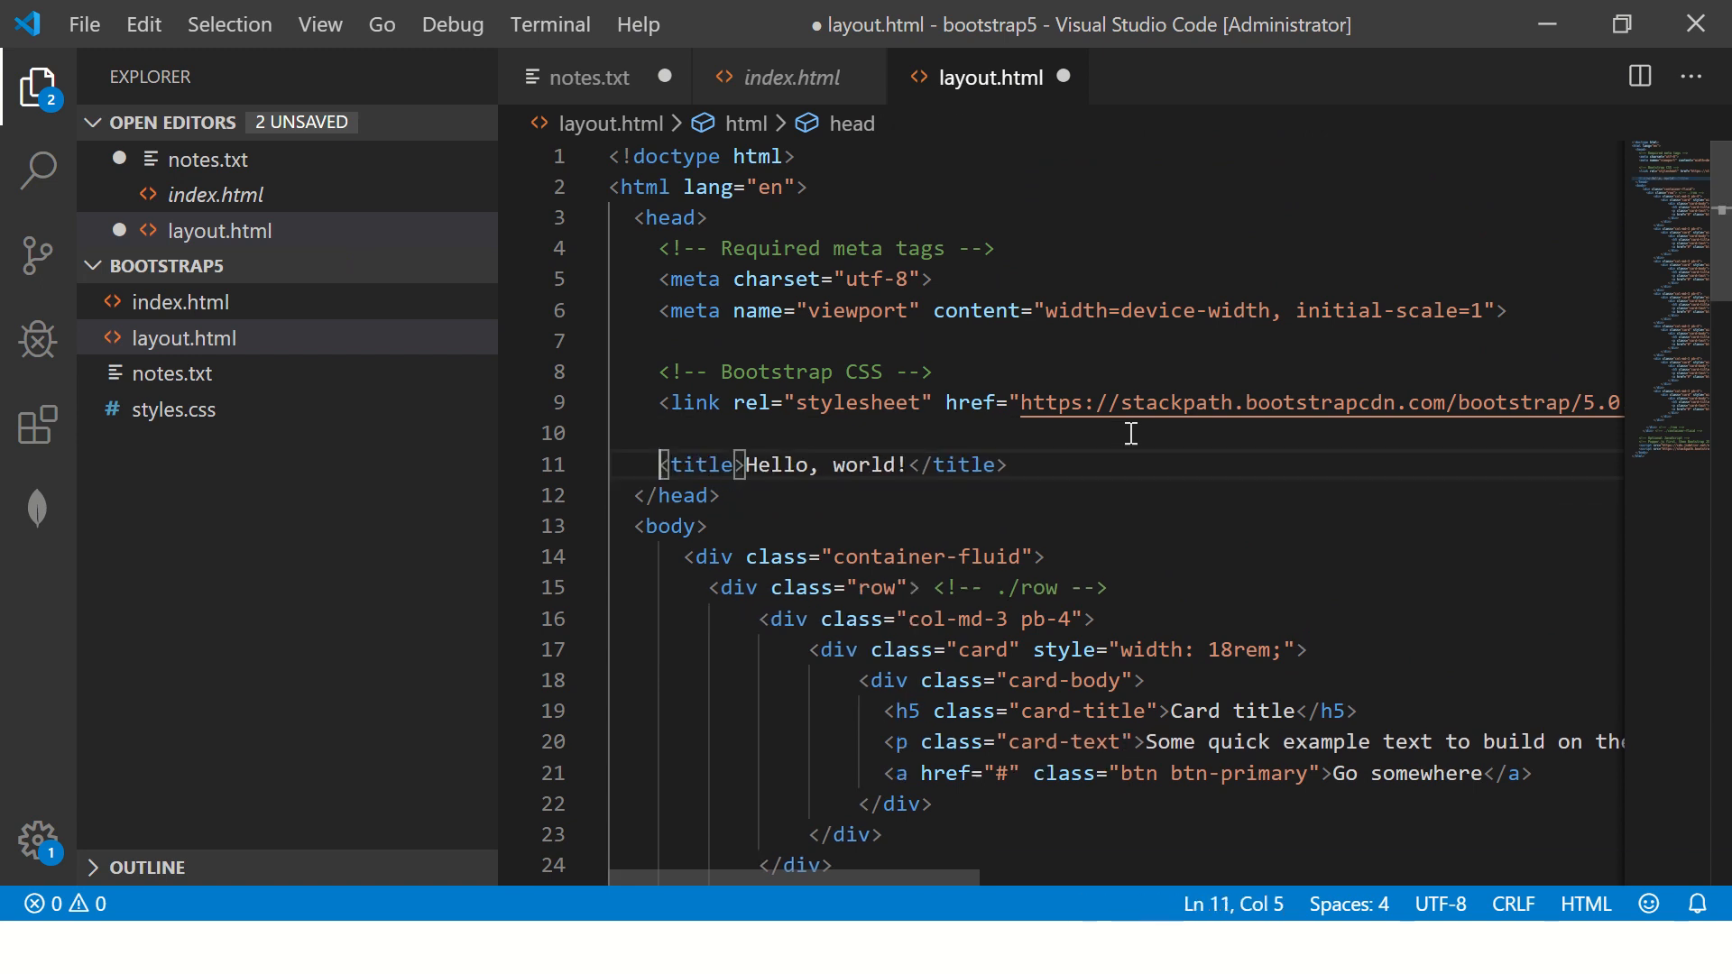
pyautogui.press('Enter')
pyautogui.write('<style>')
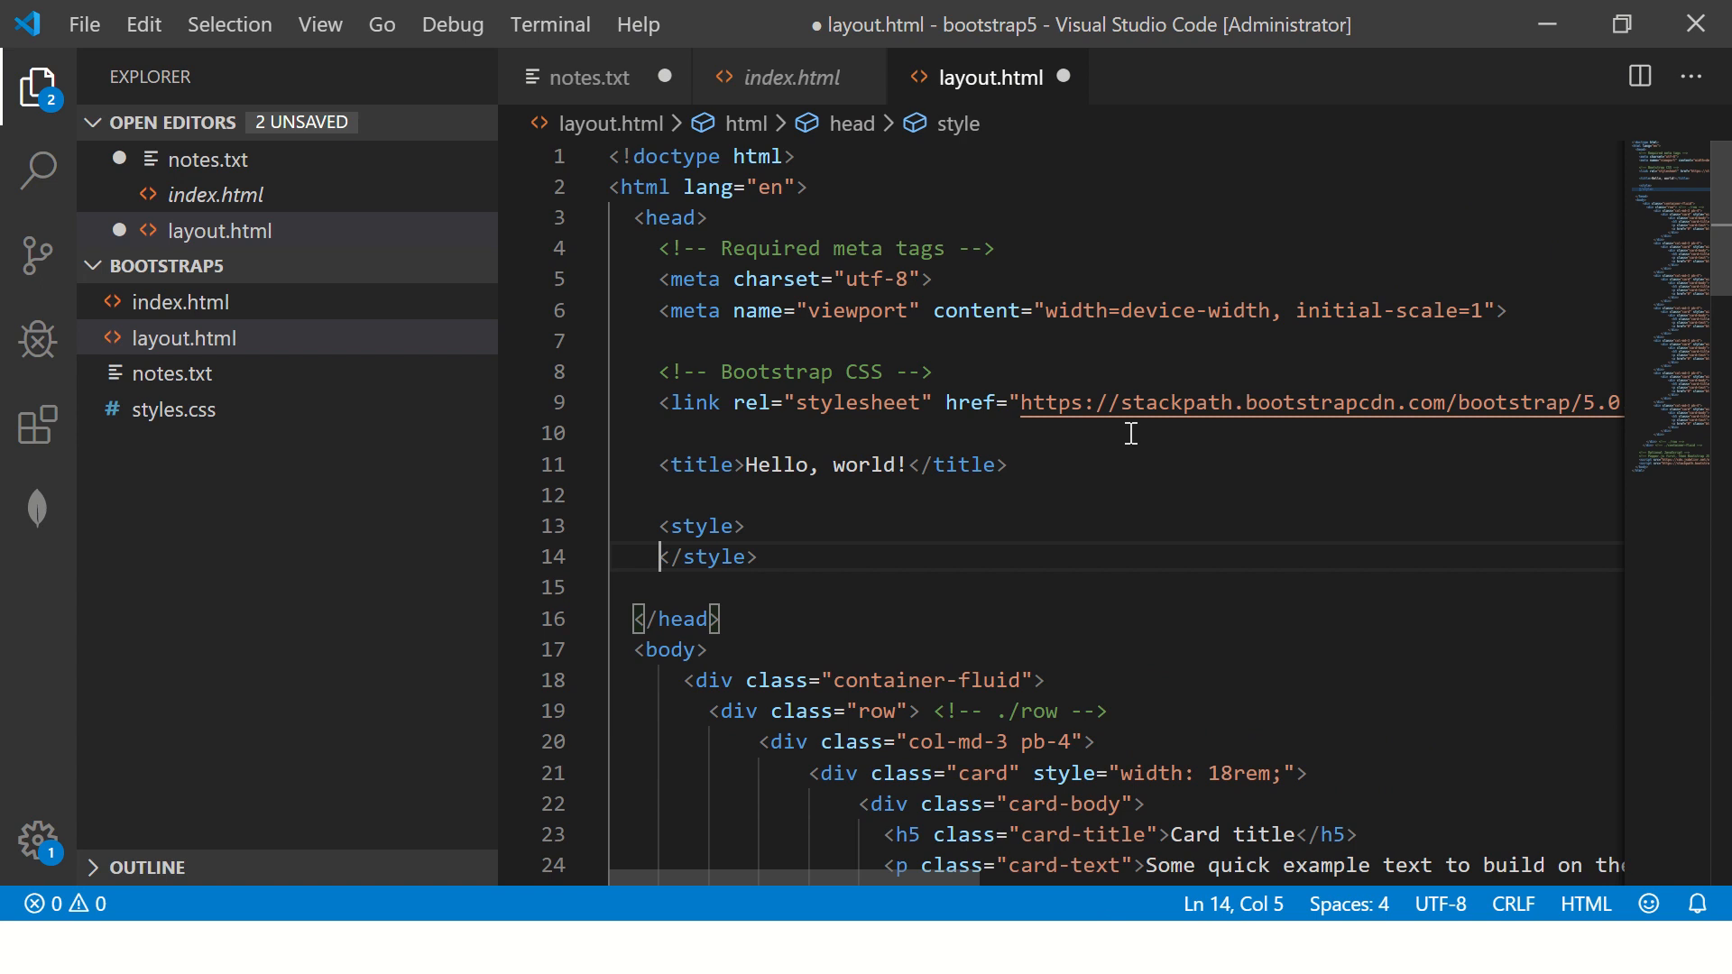
pyautogui.write('body {')
pyautogui.write('backgrou#ddd')
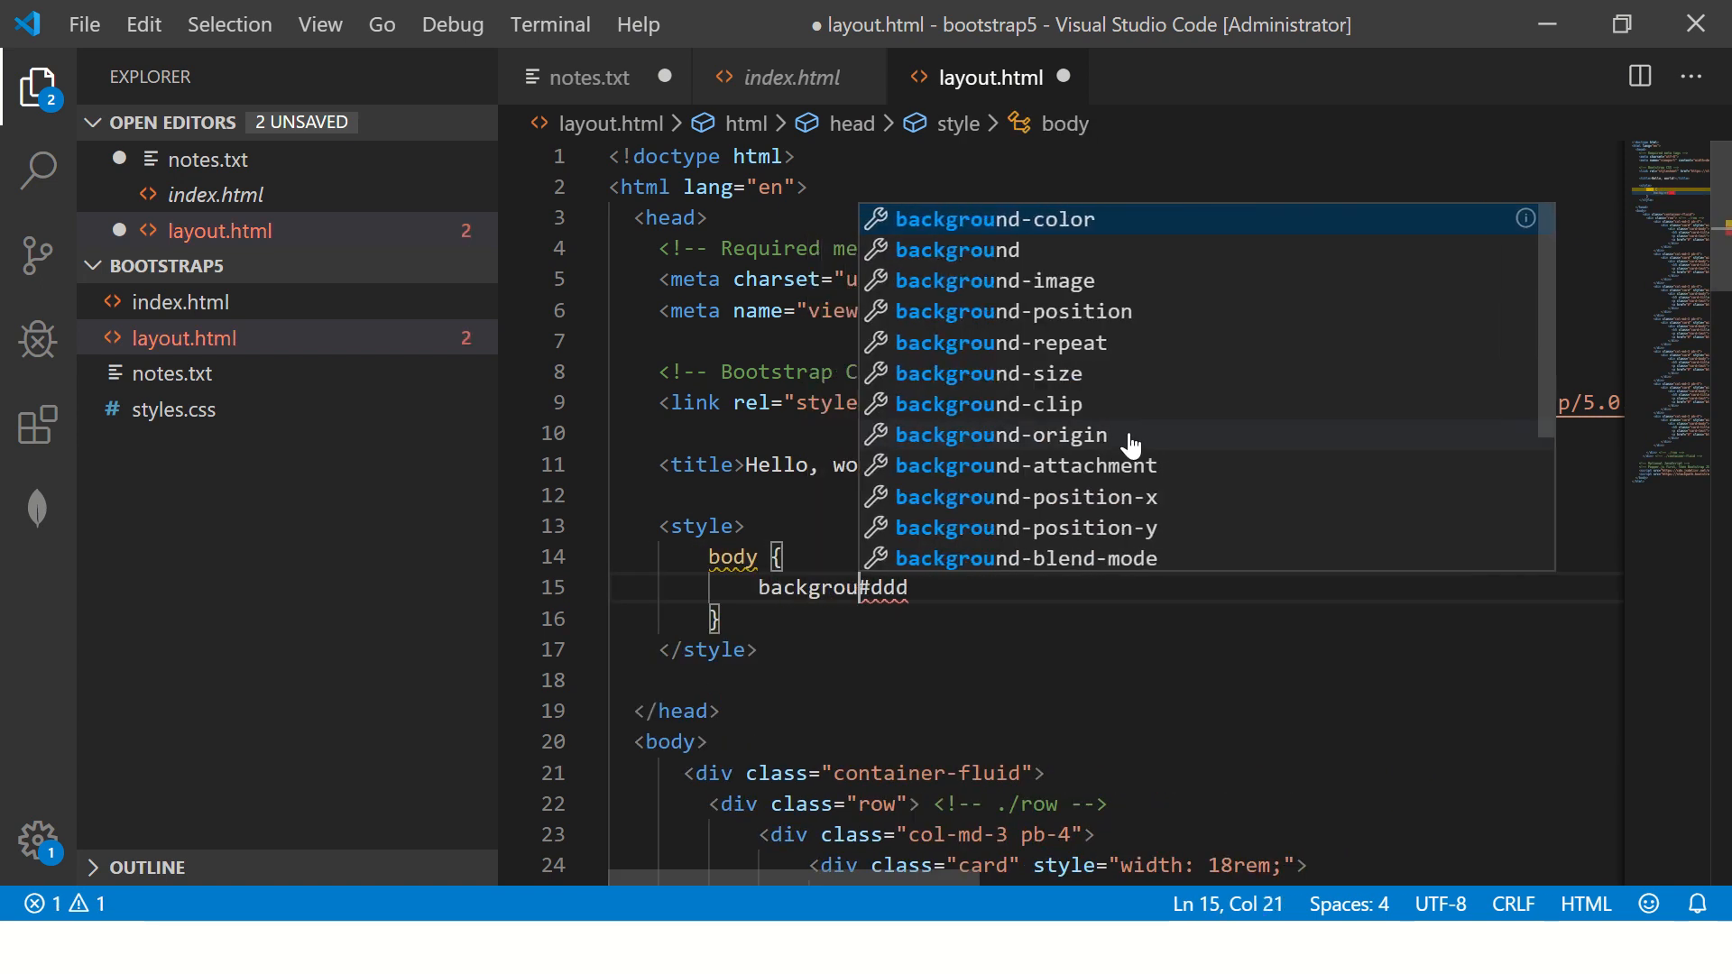
pyautogui.click(991, 218)
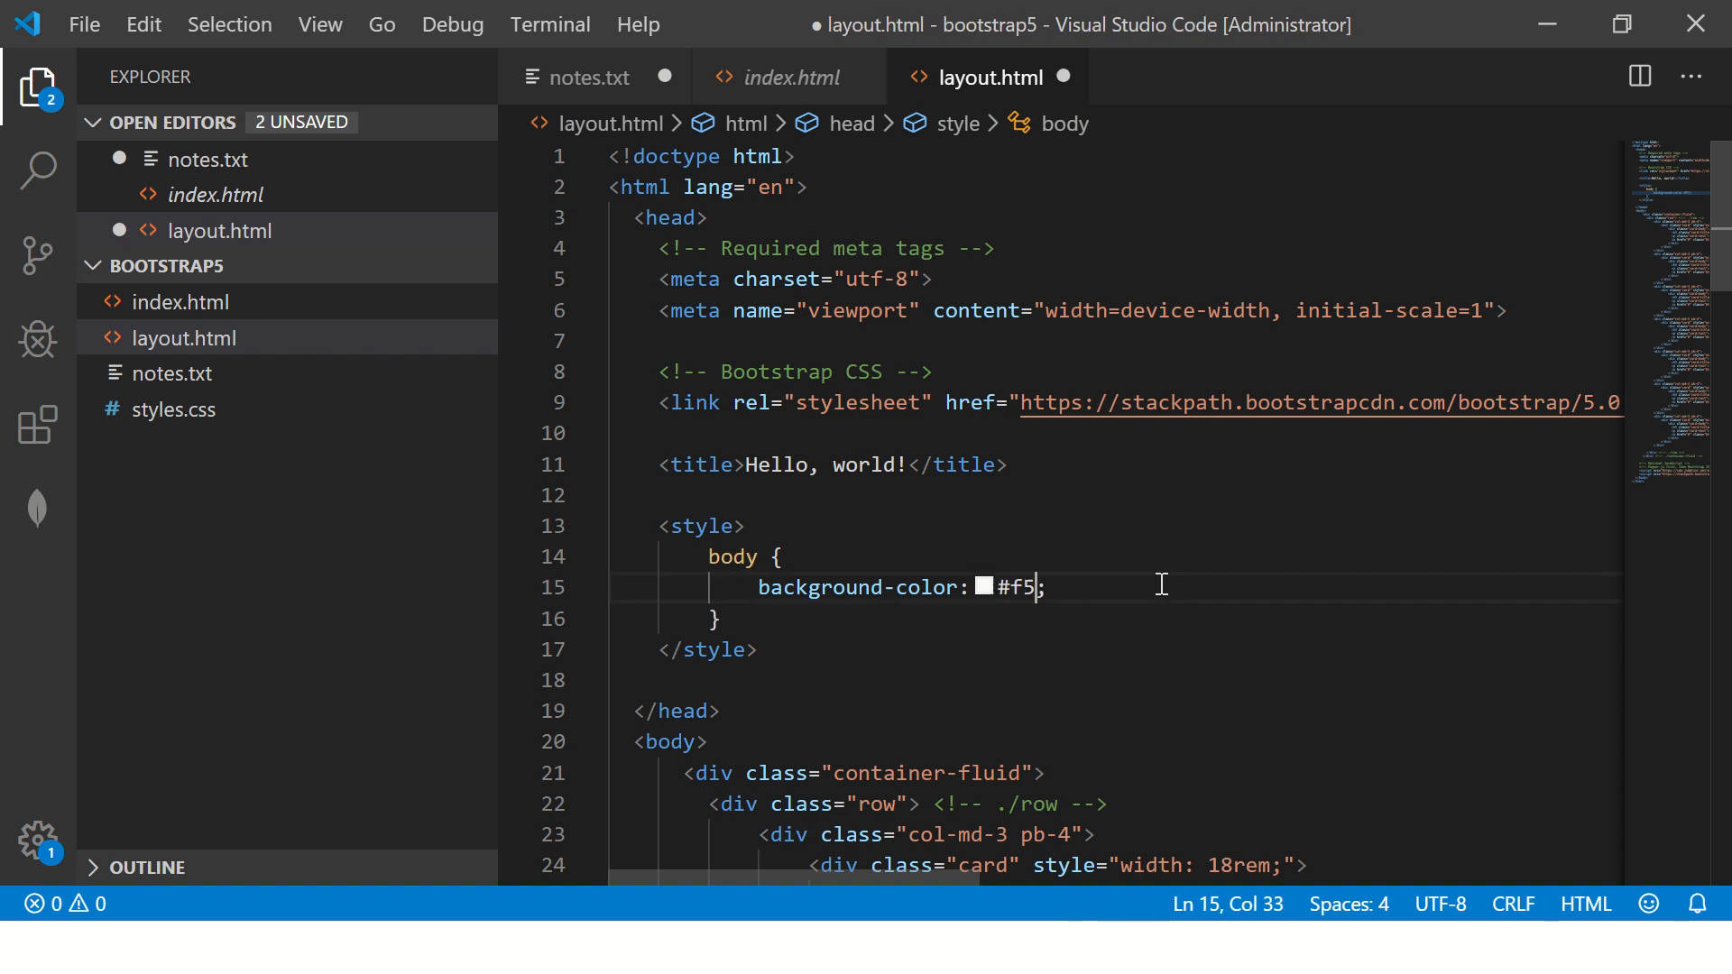
# Step: Reload Chrome to view the grey background, and start adding pt-4 to the row
pyautogui.click(822, 21)
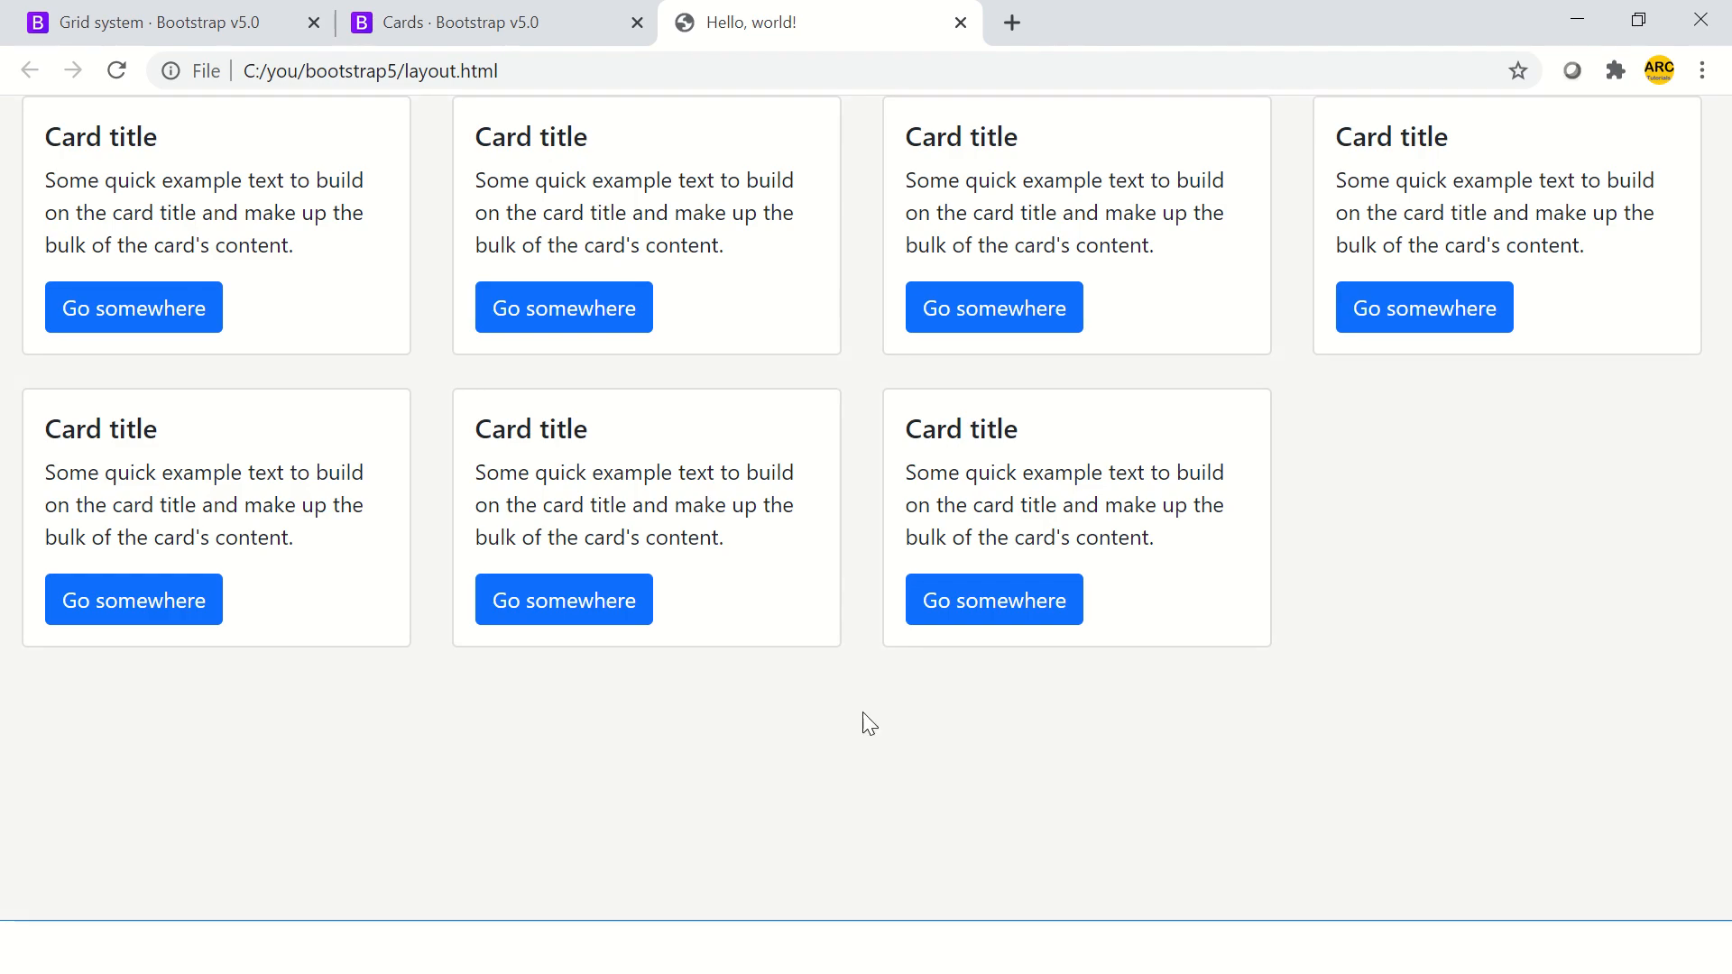
pyautogui.moveTo(1471, 453)
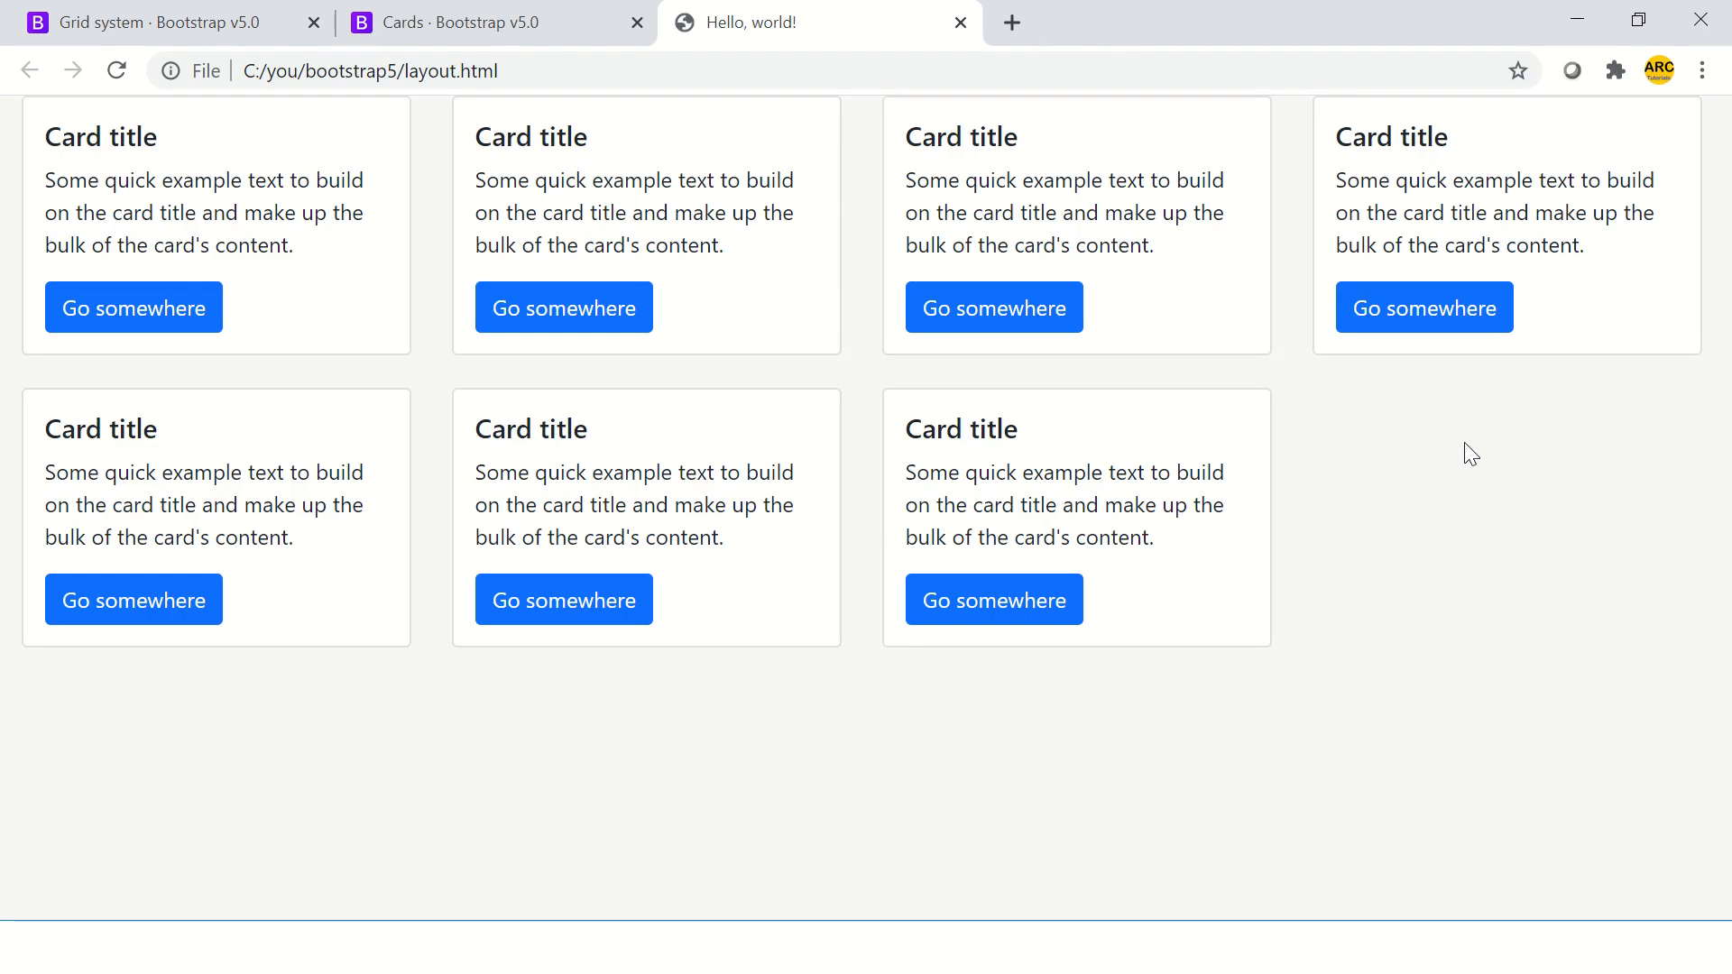
pyautogui.moveTo(398, 401)
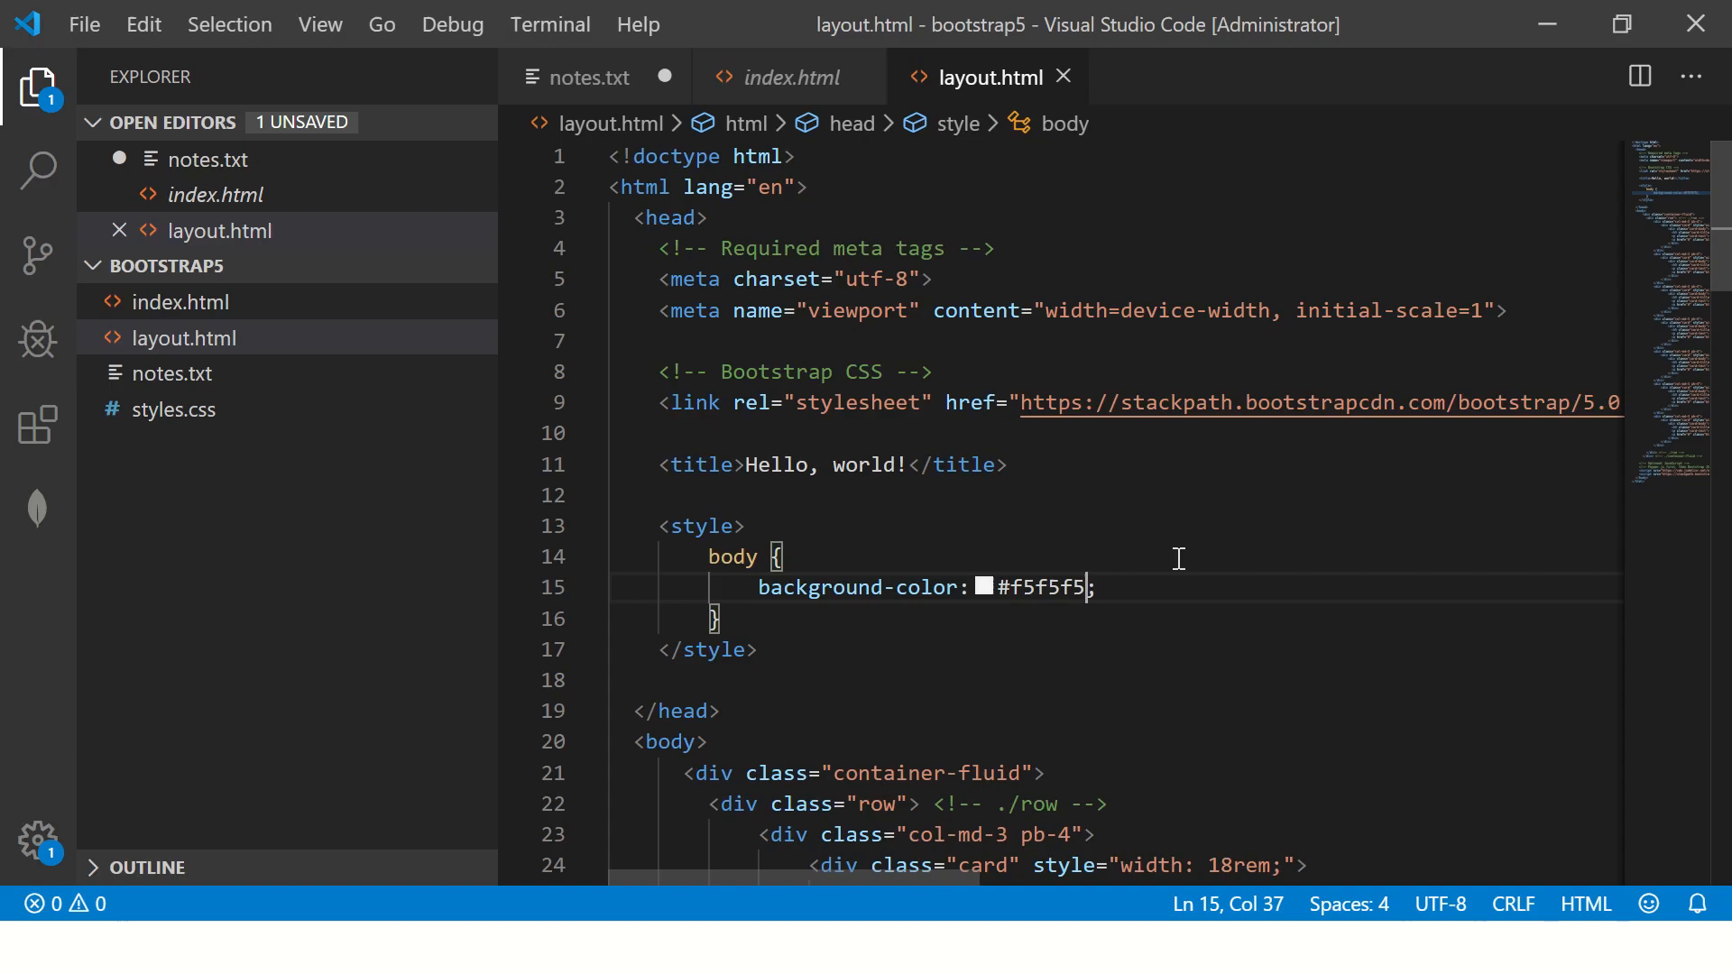
pyautogui.scroll(-3)
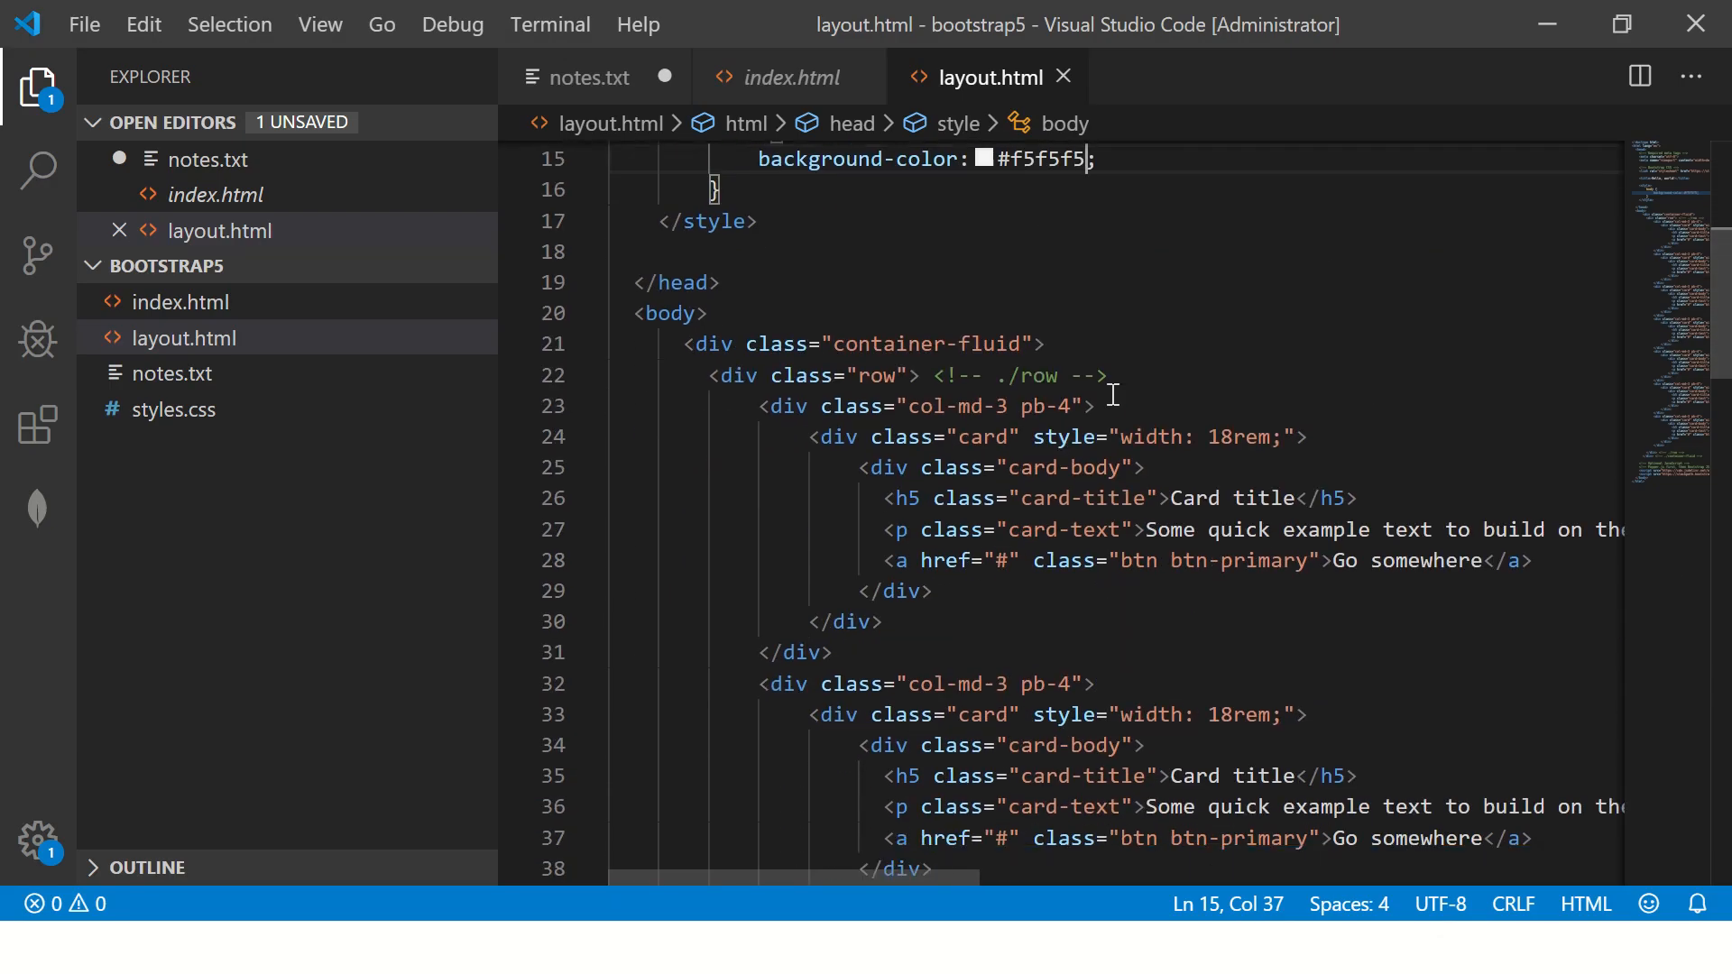
pyautogui.write('p')
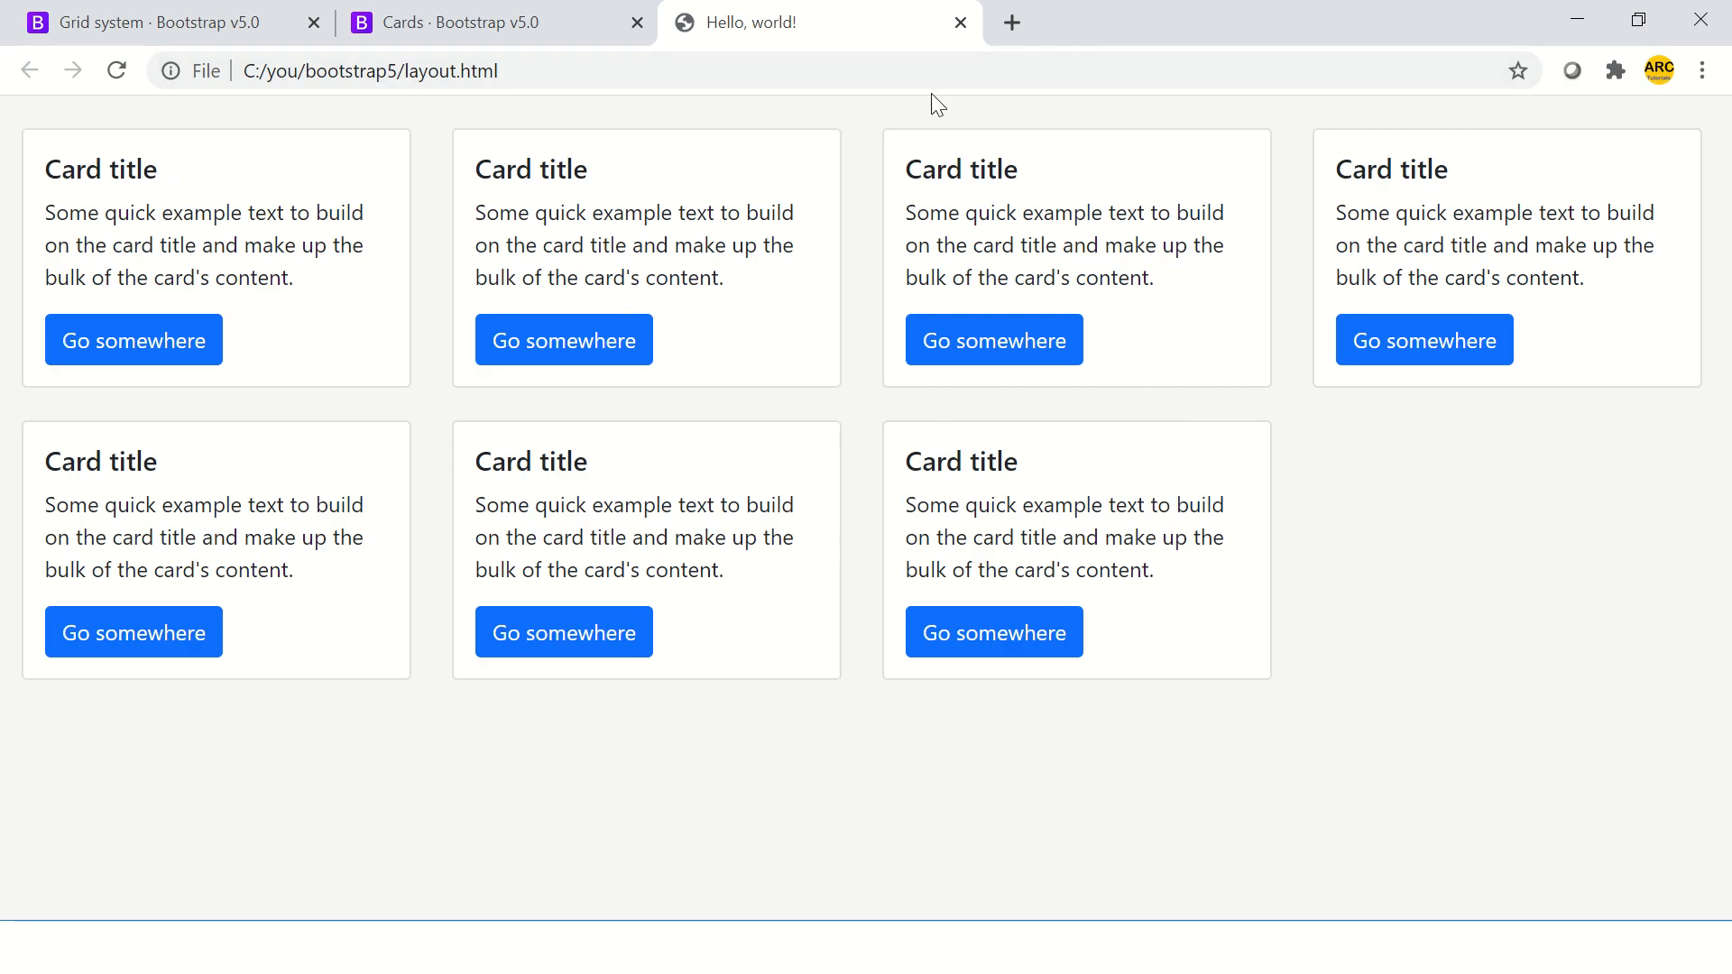
pyautogui.press('alt+tab')
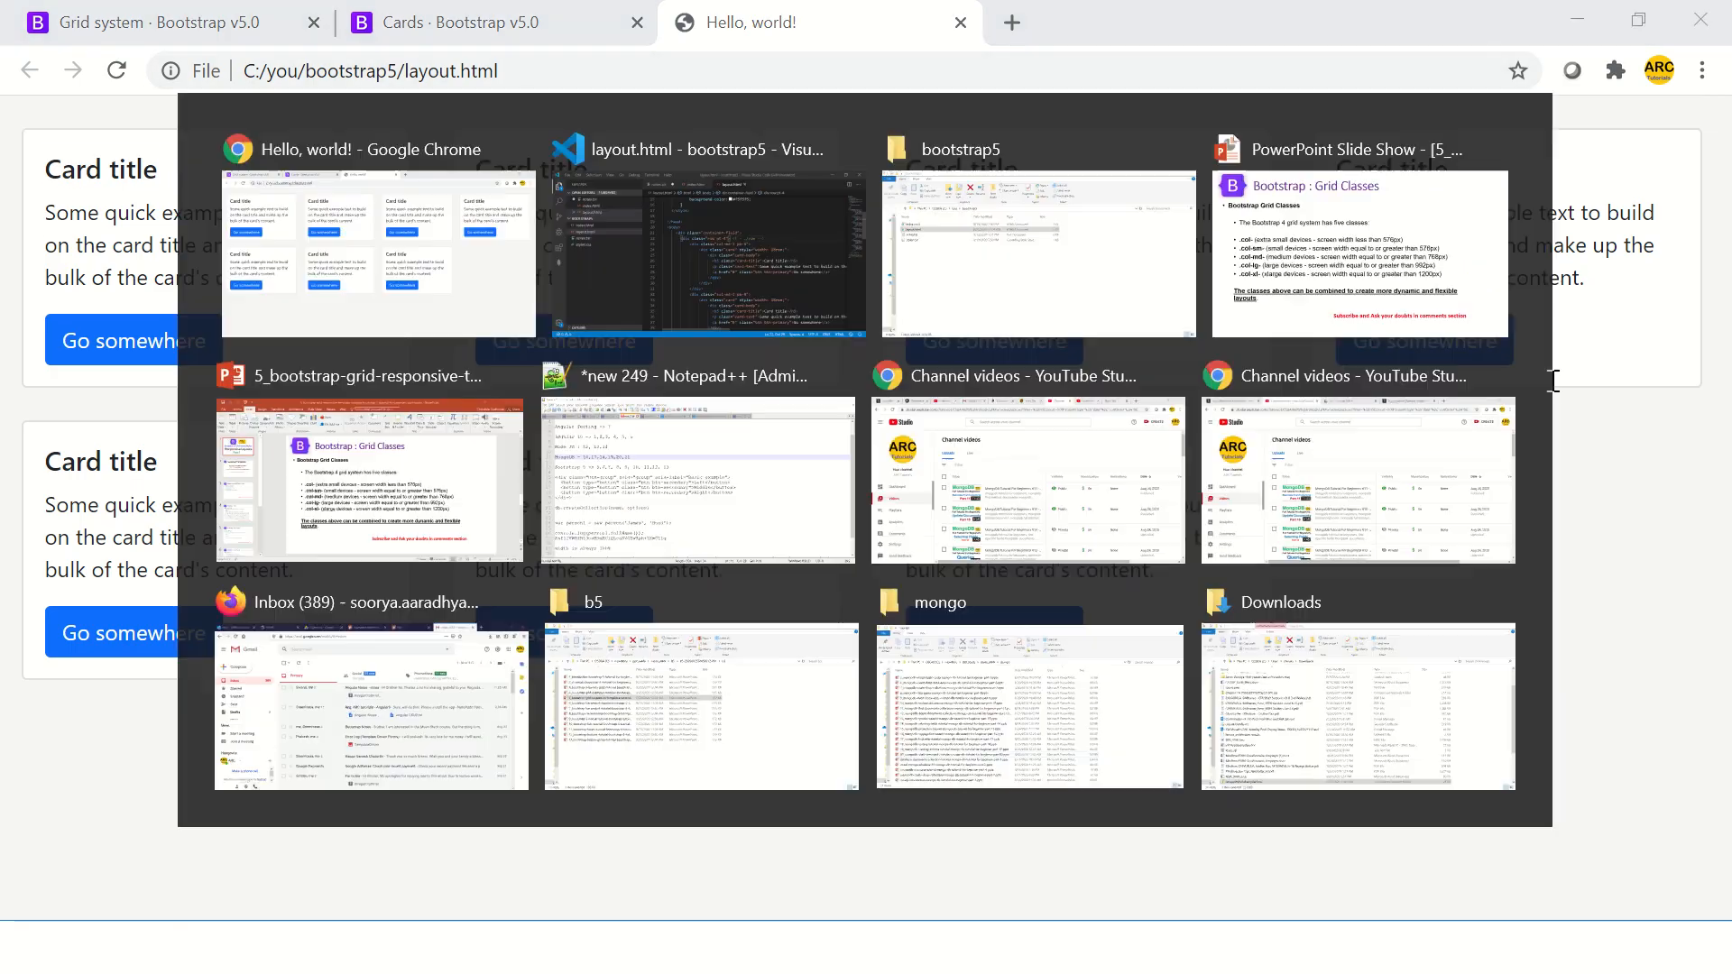
# Step: Add an h2 'Welcome to Responsive Grid Layout' above the card row, then start adding container padding
pyautogui.click(697, 252)
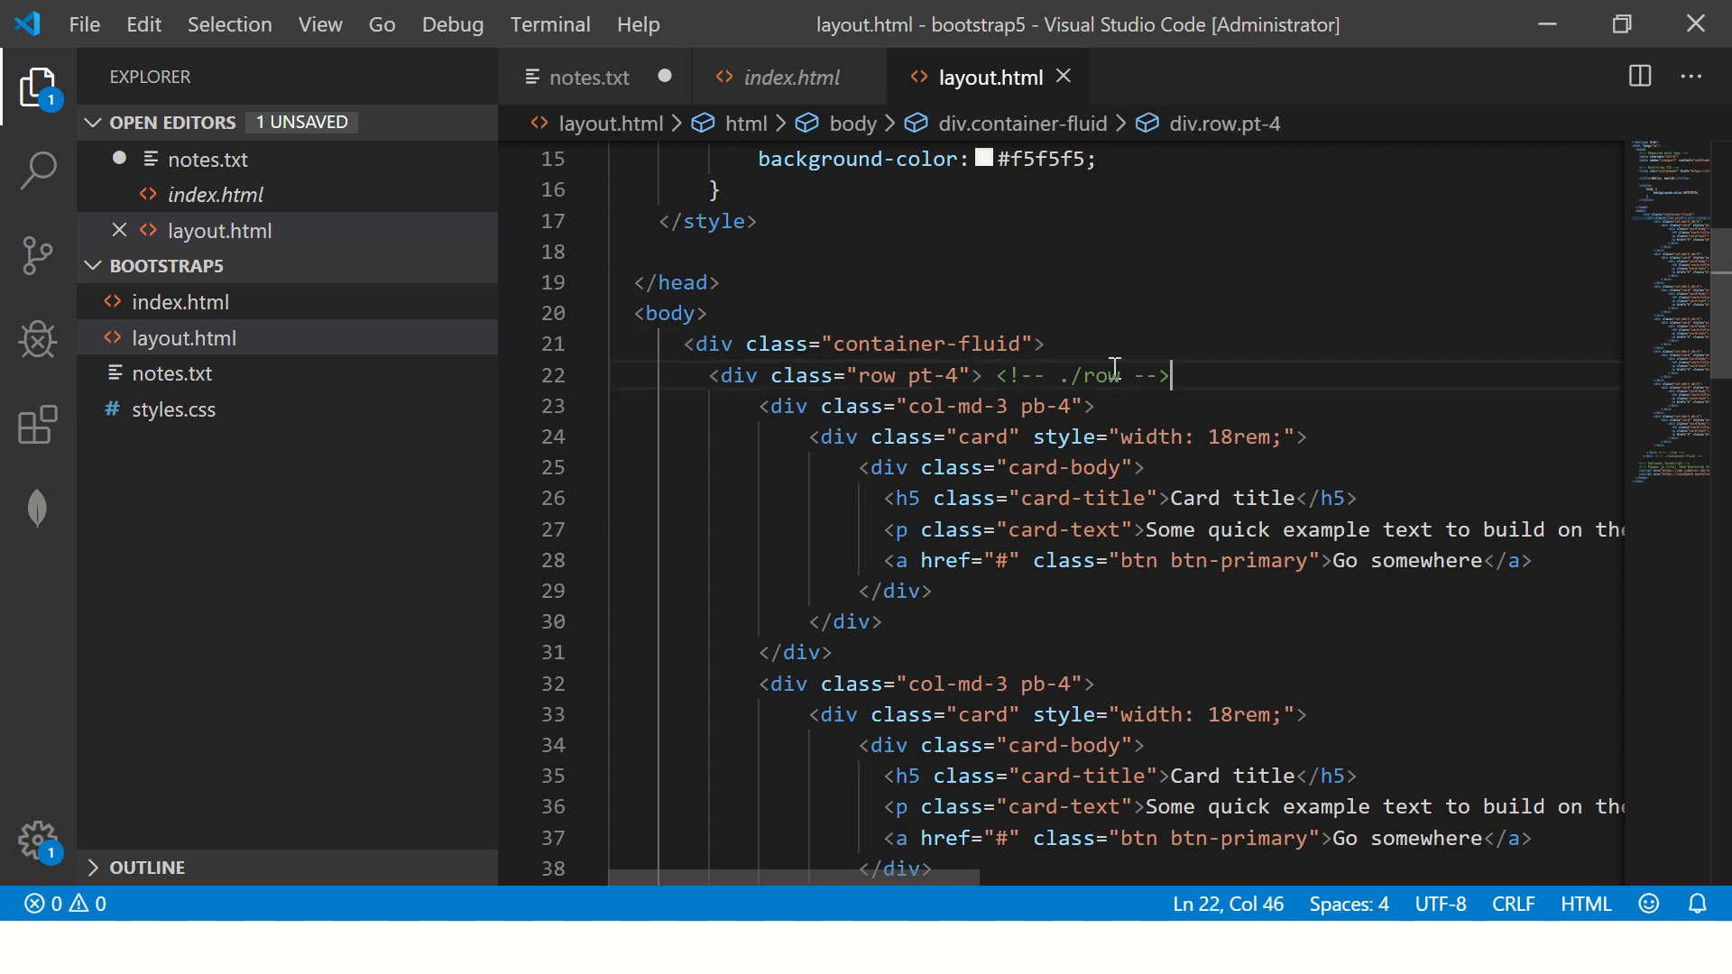
pyautogui.press('Enter')
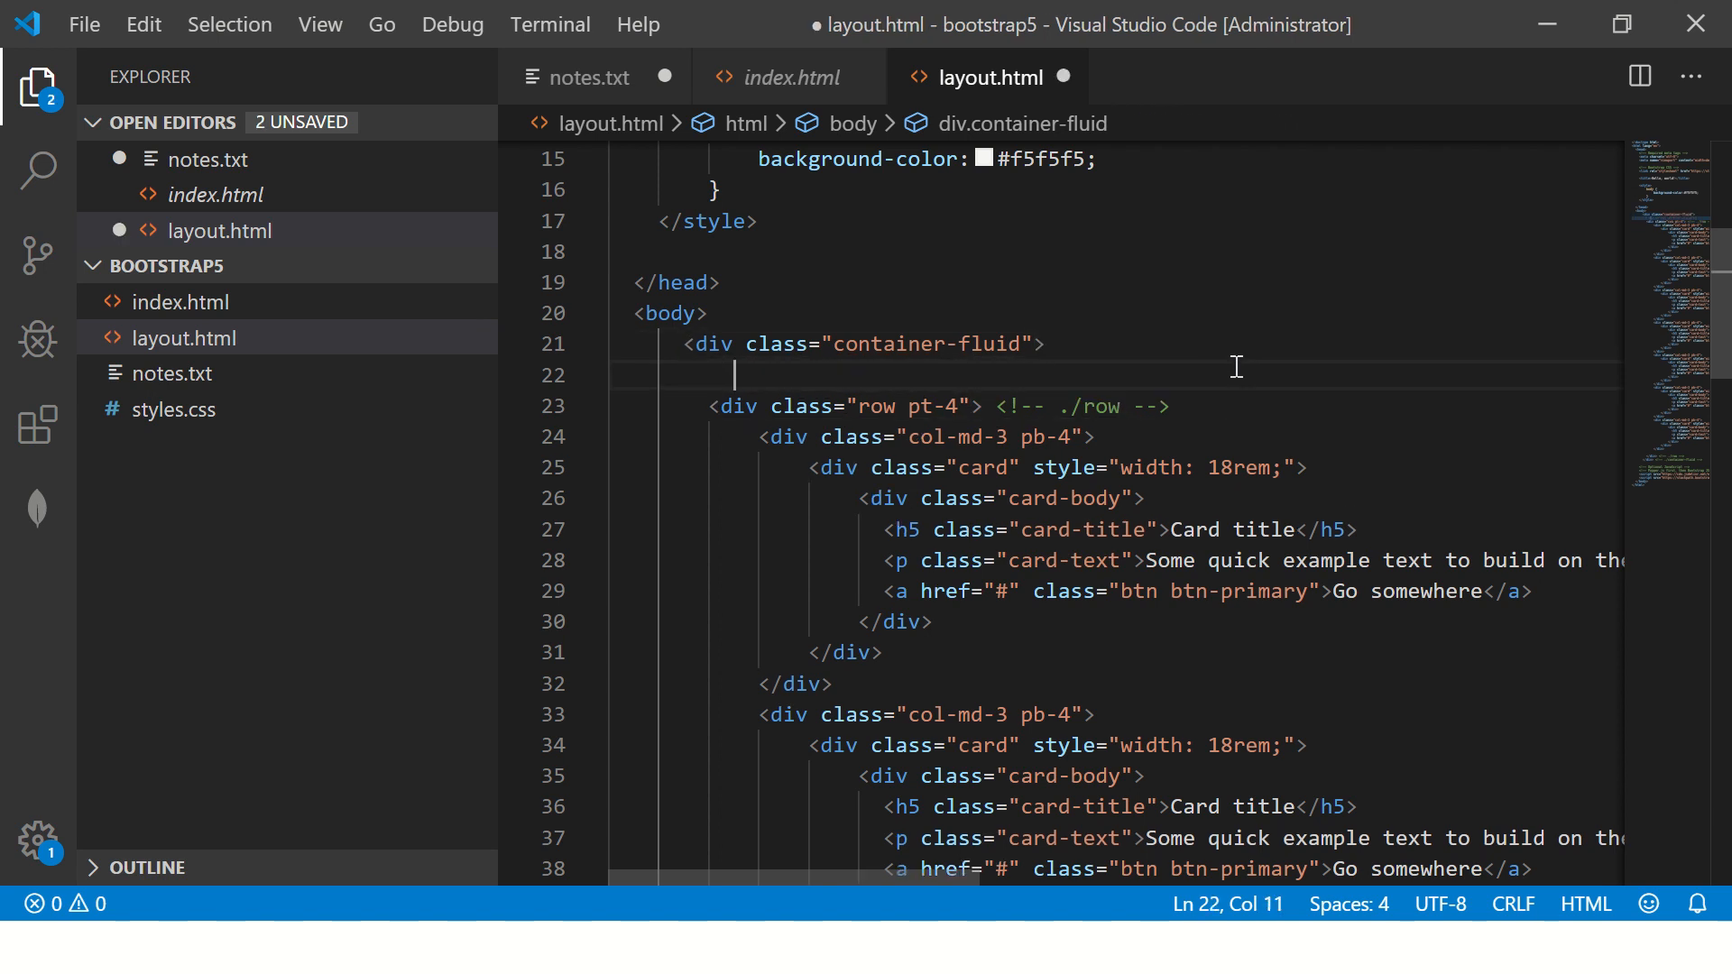
pyautogui.write('h2')
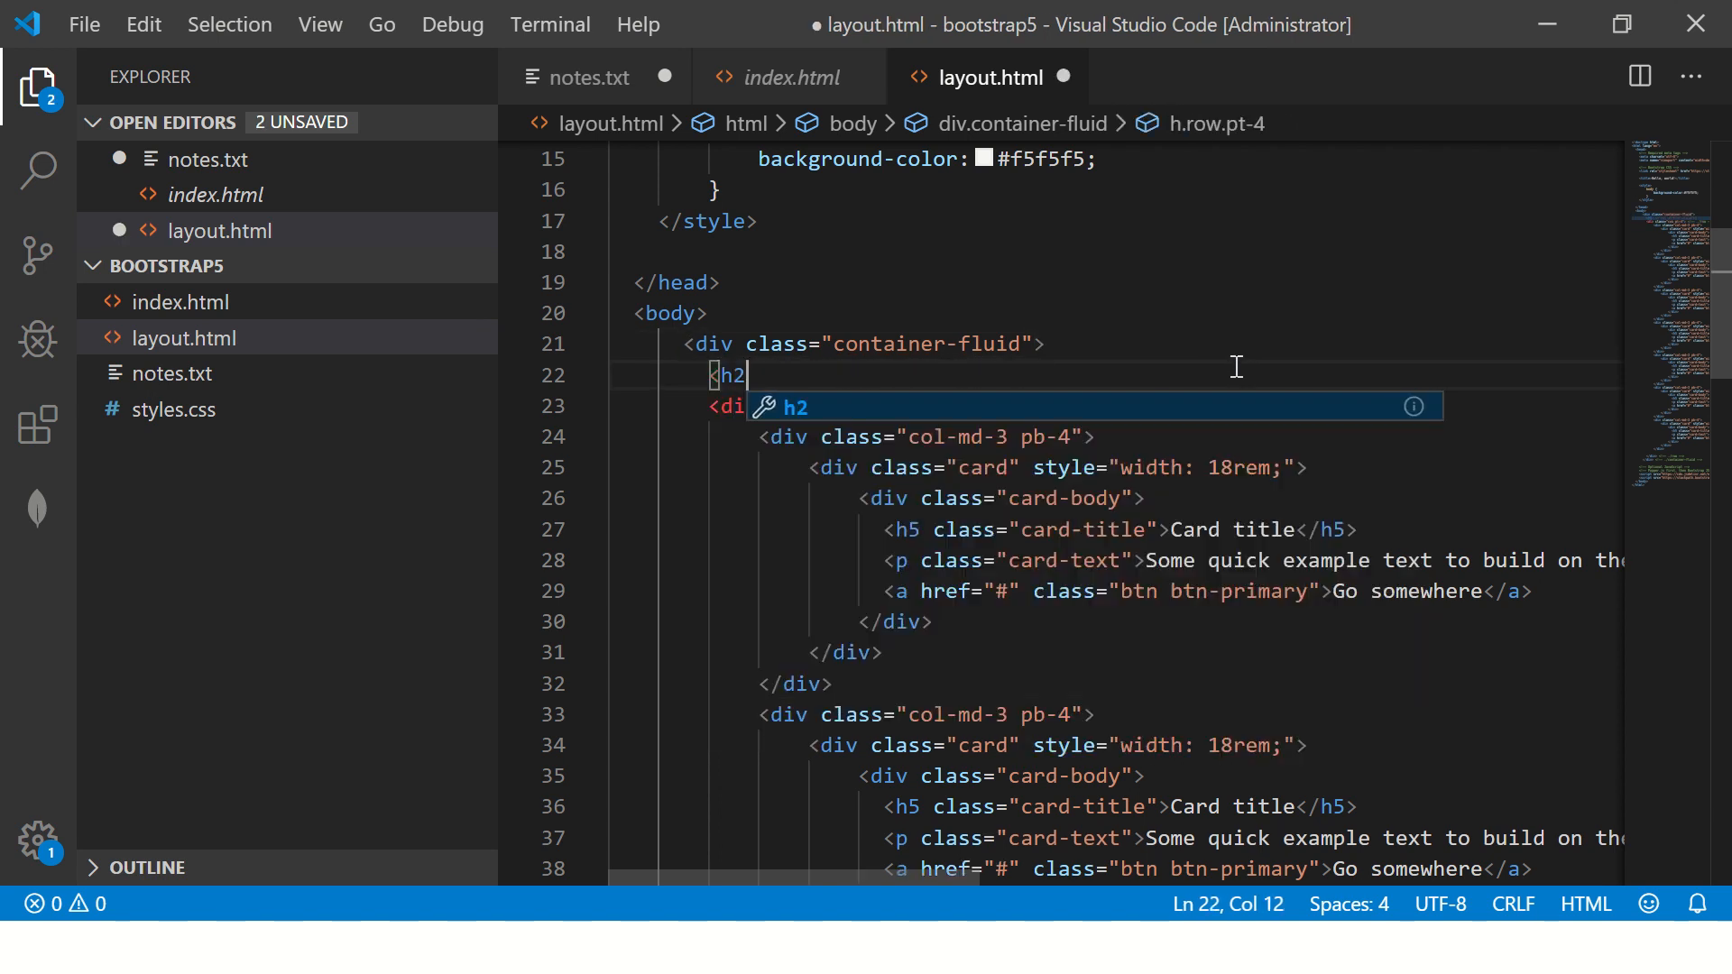
pyautogui.write('Welcome to Grid </h2>')
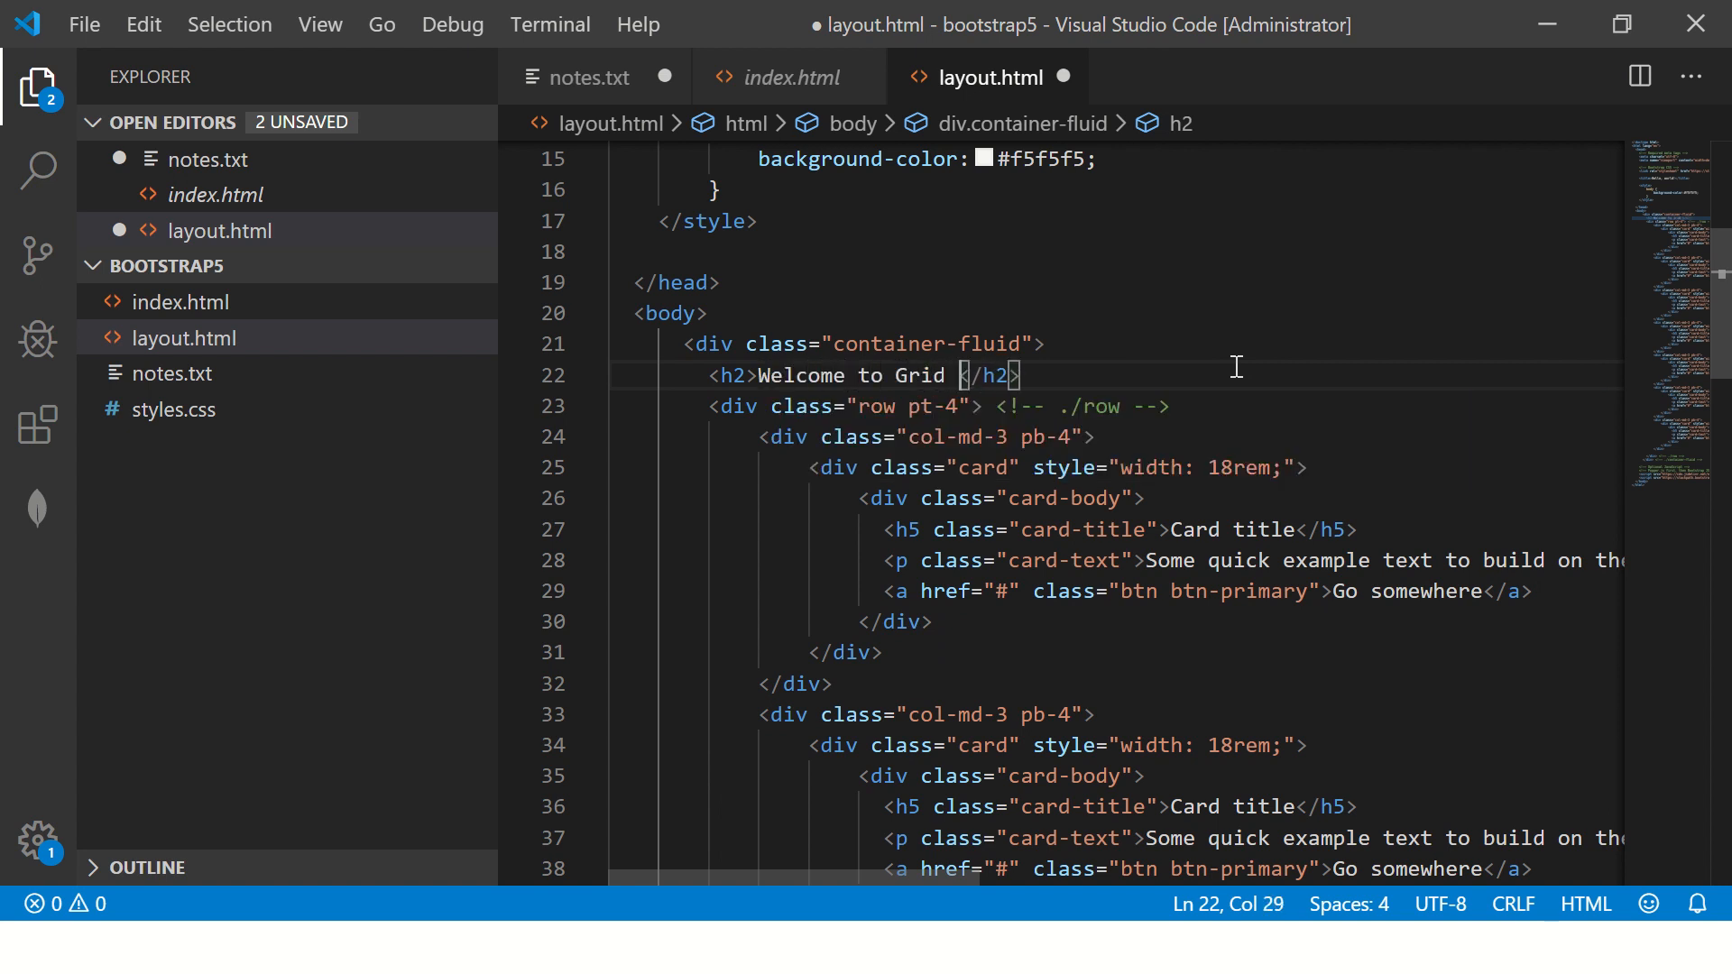
pyautogui.write('Layout')
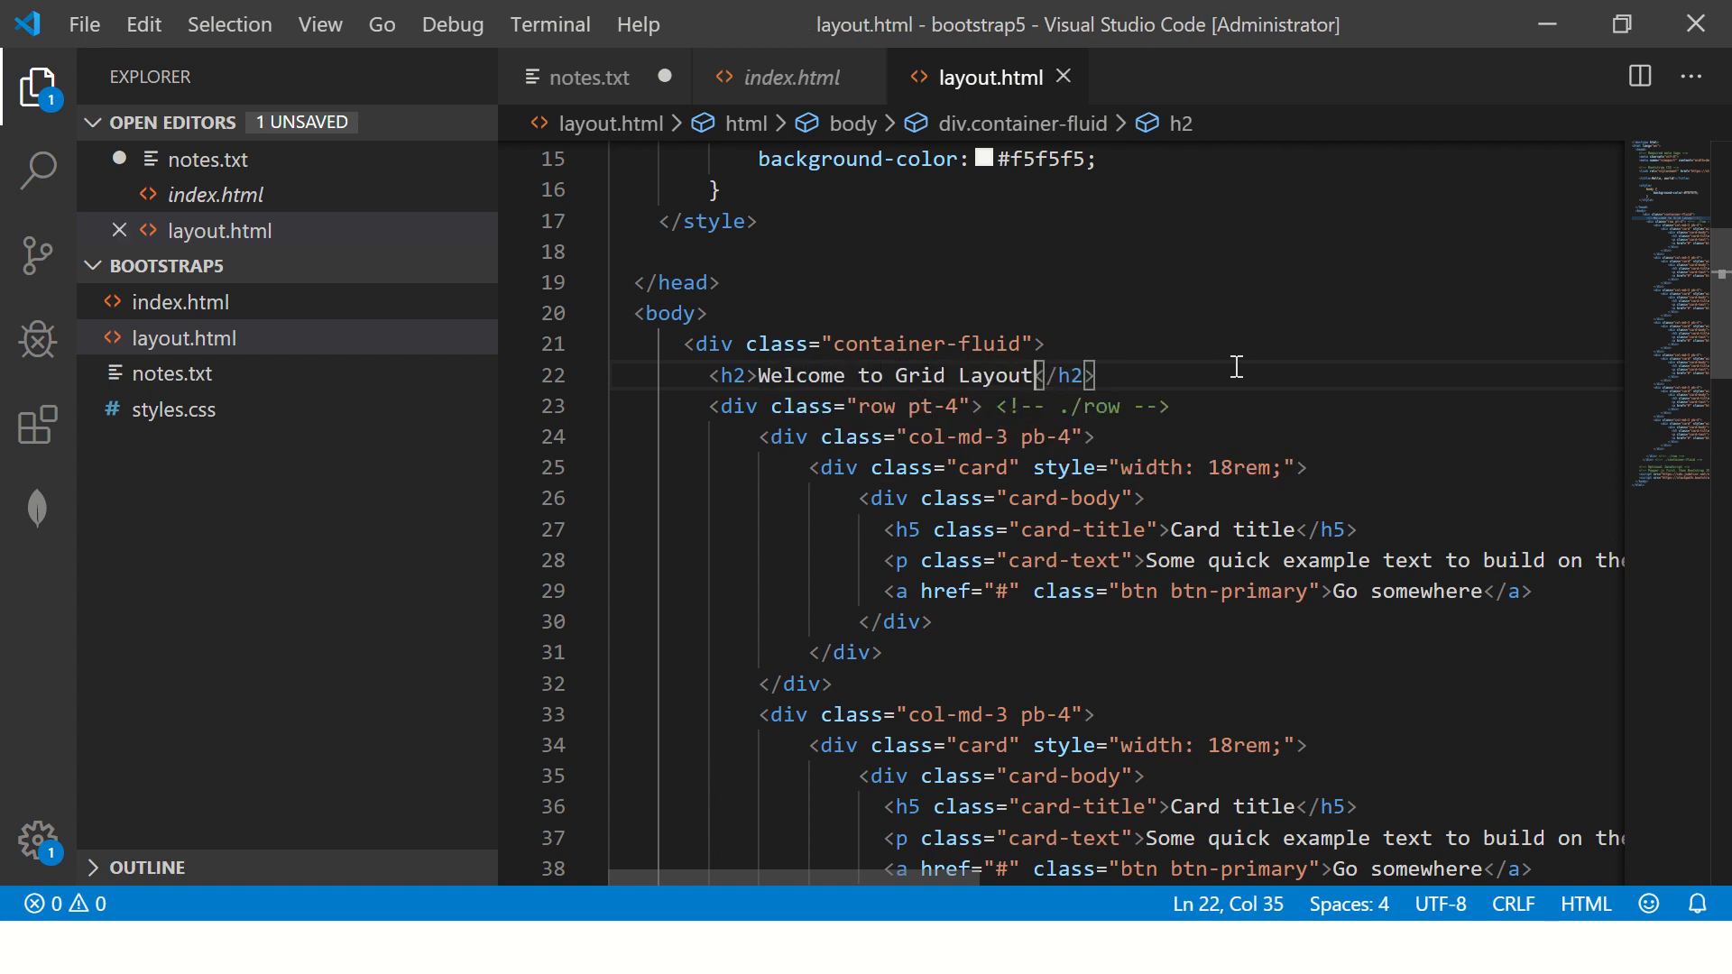
pyautogui.write('Responsive')
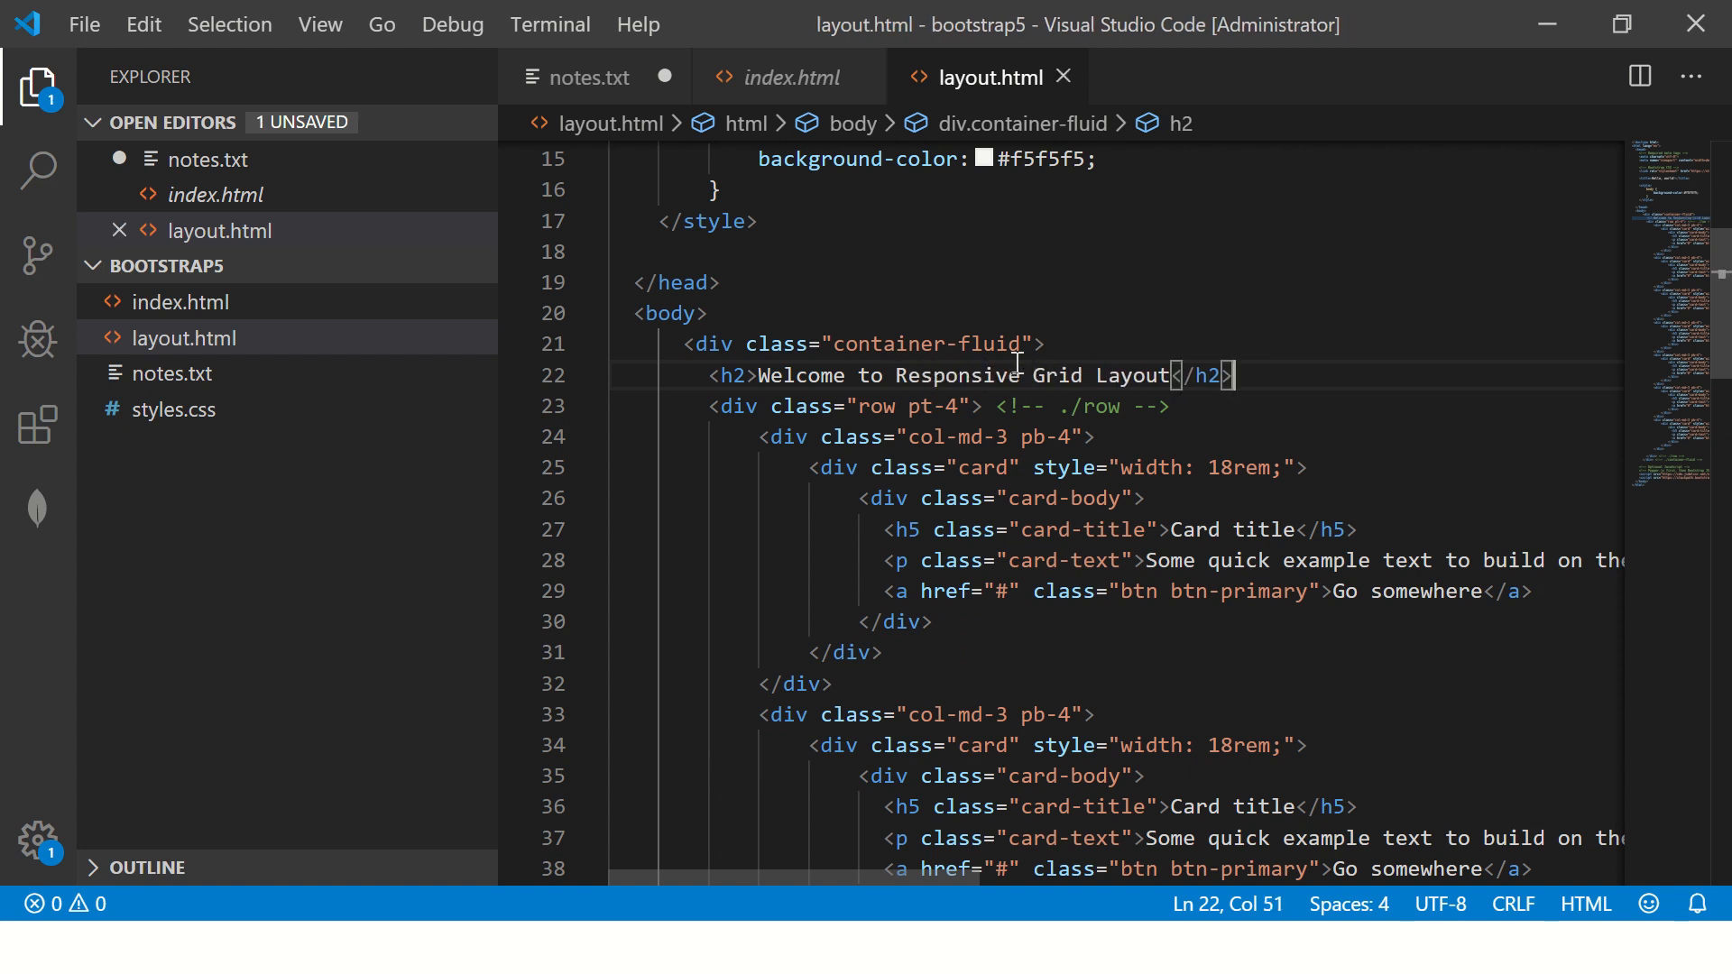
pyautogui.click(821, 21)
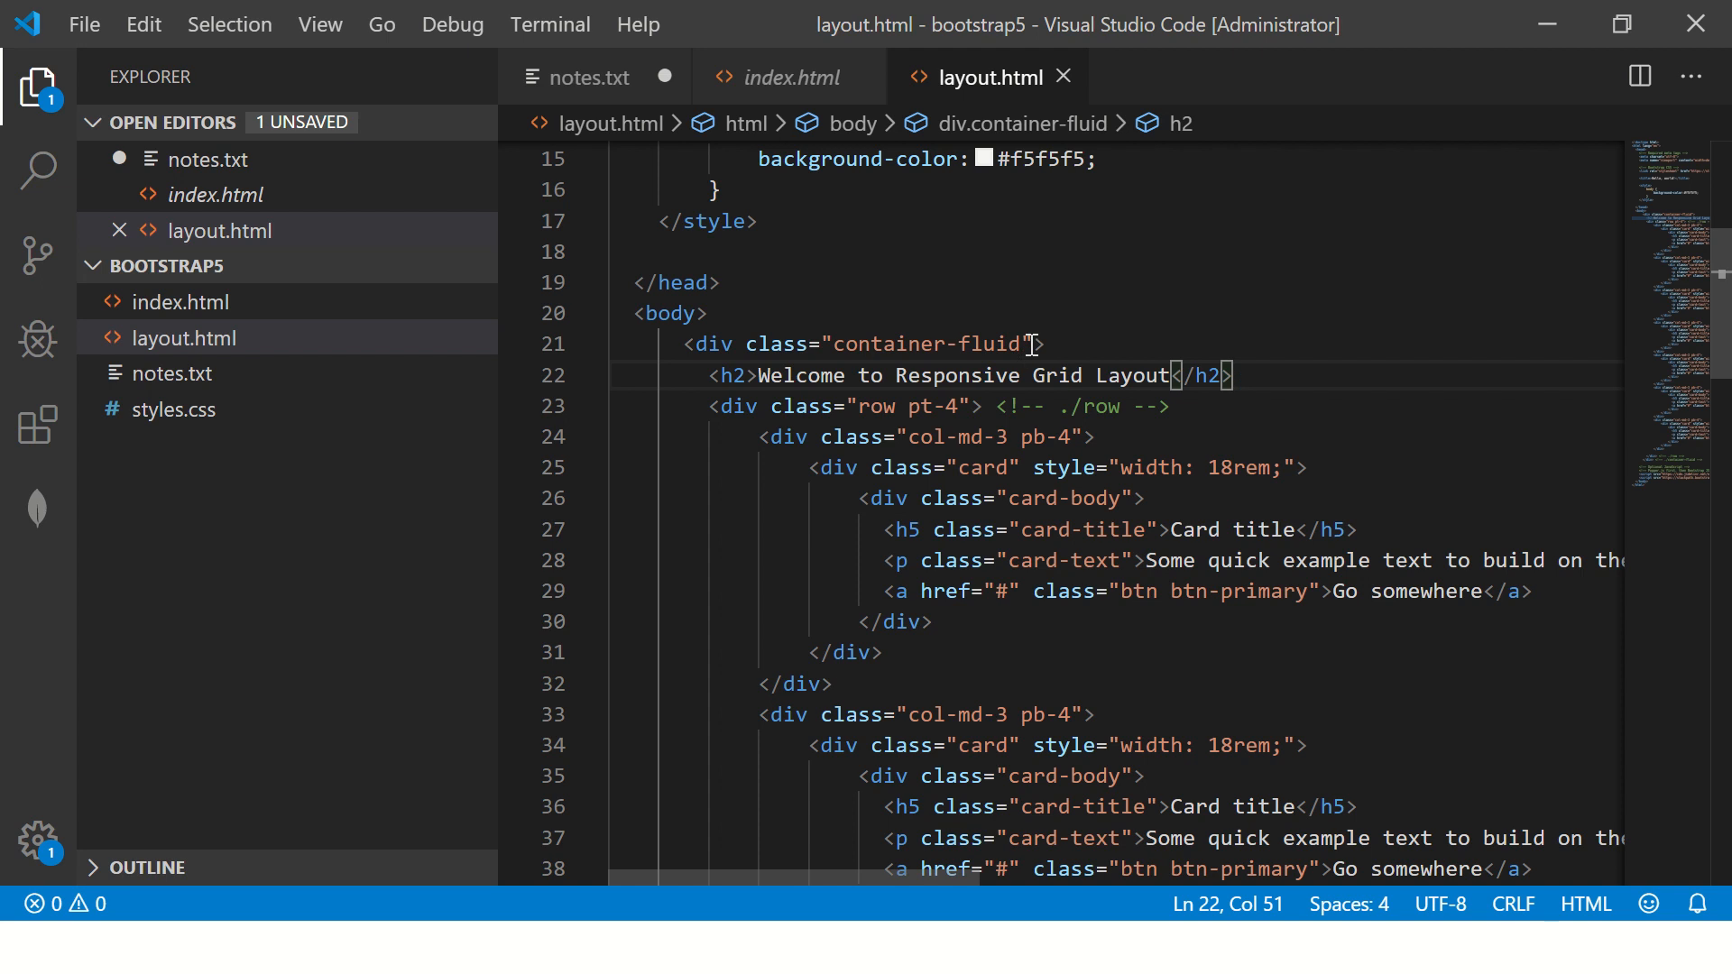
pyautogui.write('p')
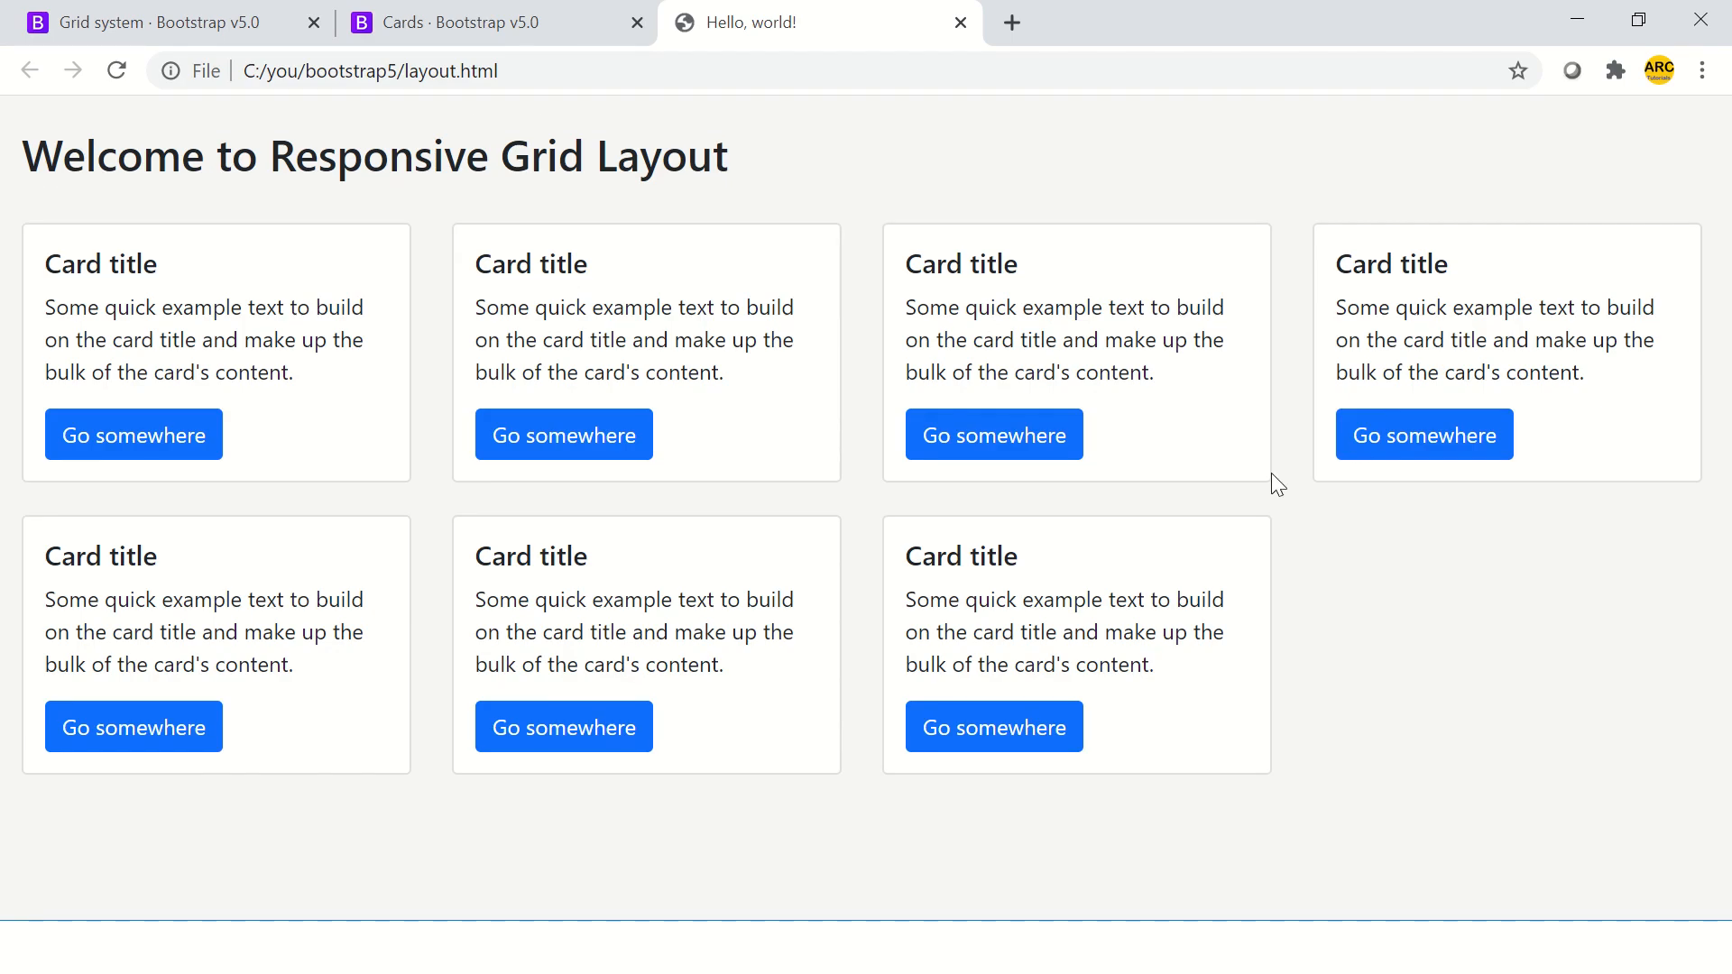
pyautogui.moveTo(872, 173)
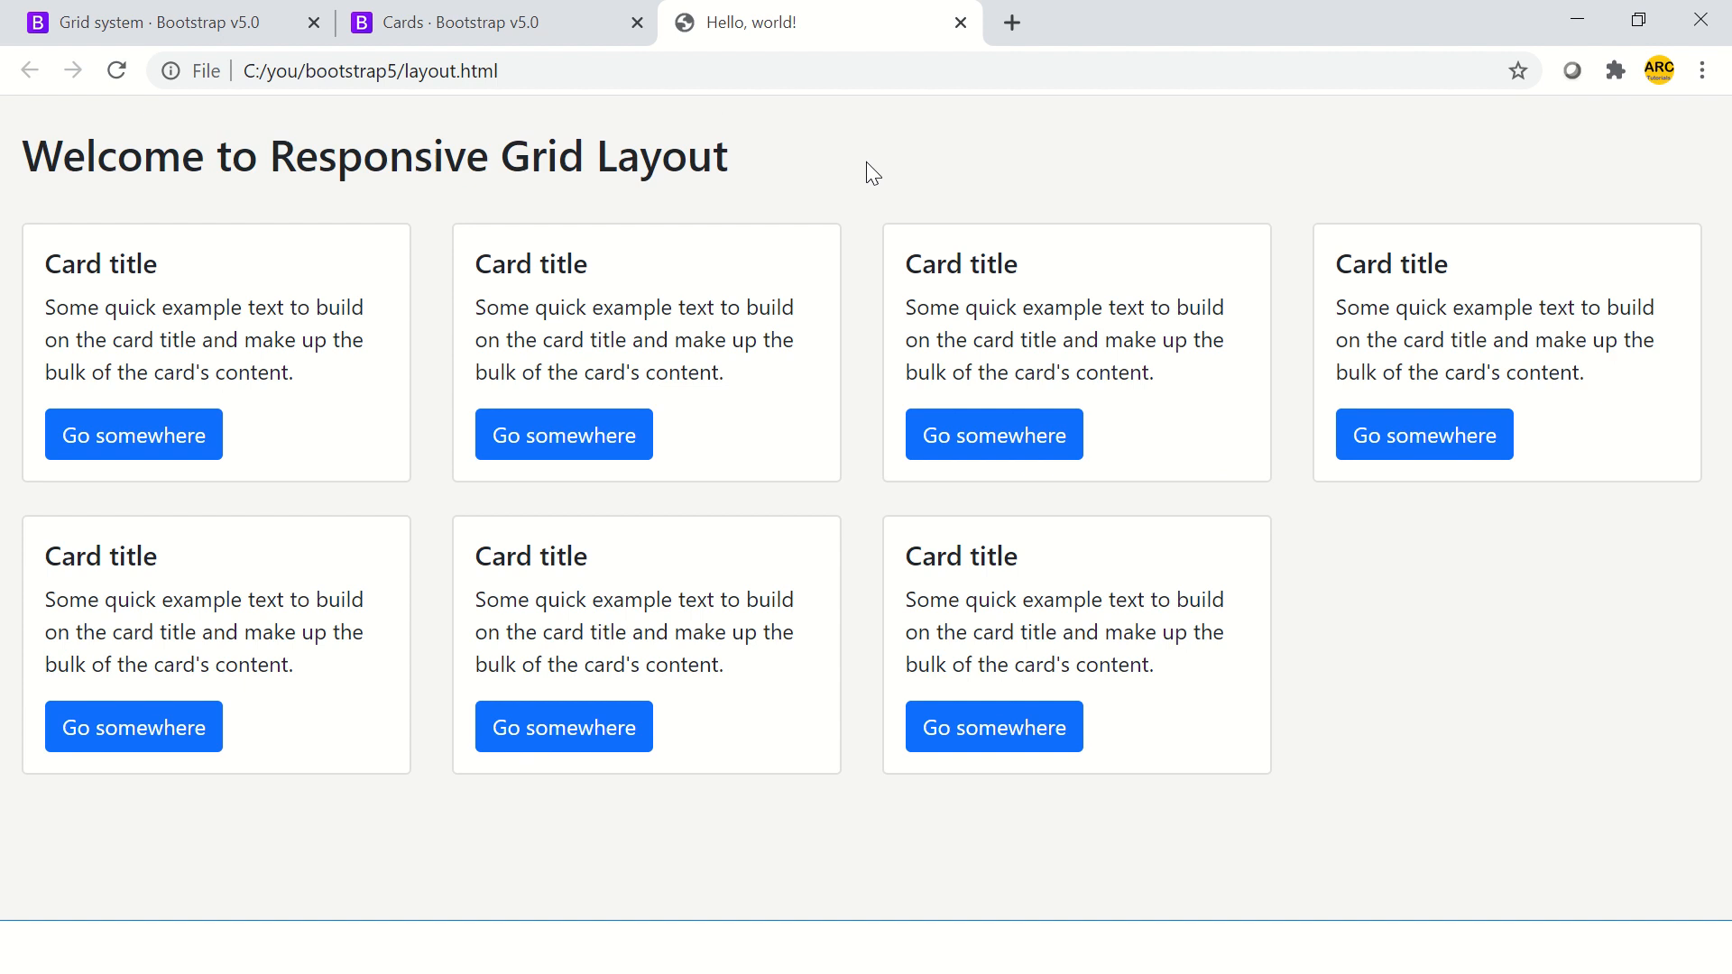
pyautogui.moveTo(552, 626)
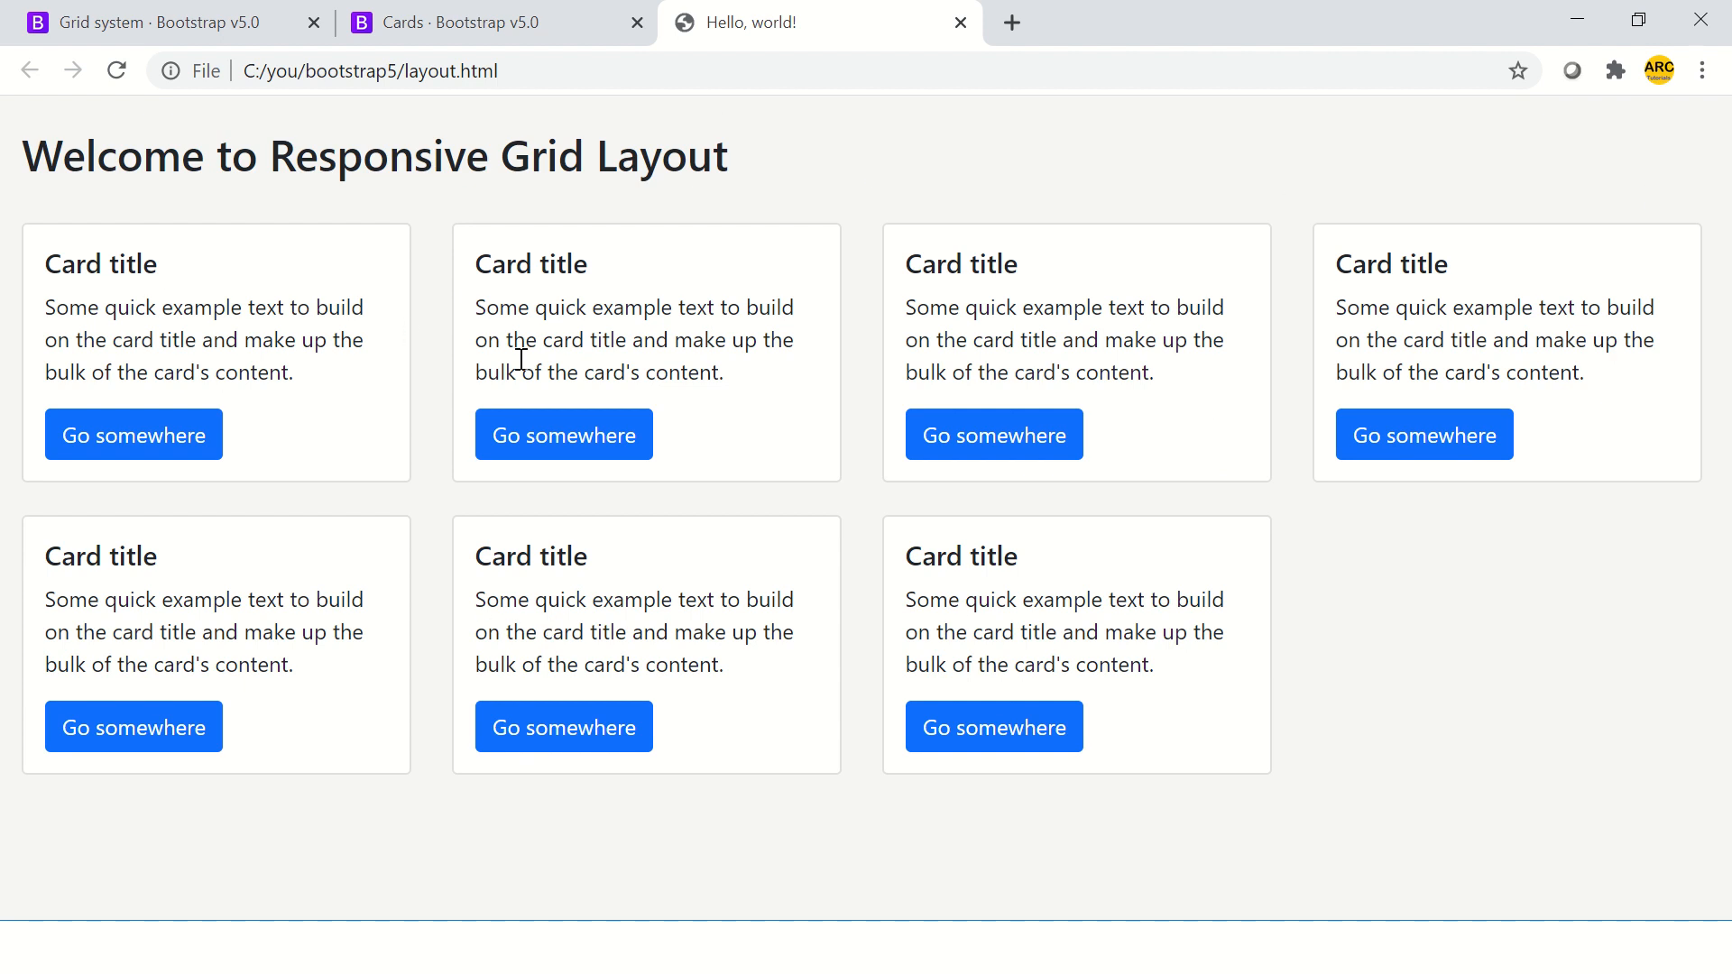
pyautogui.moveTo(1721, 114)
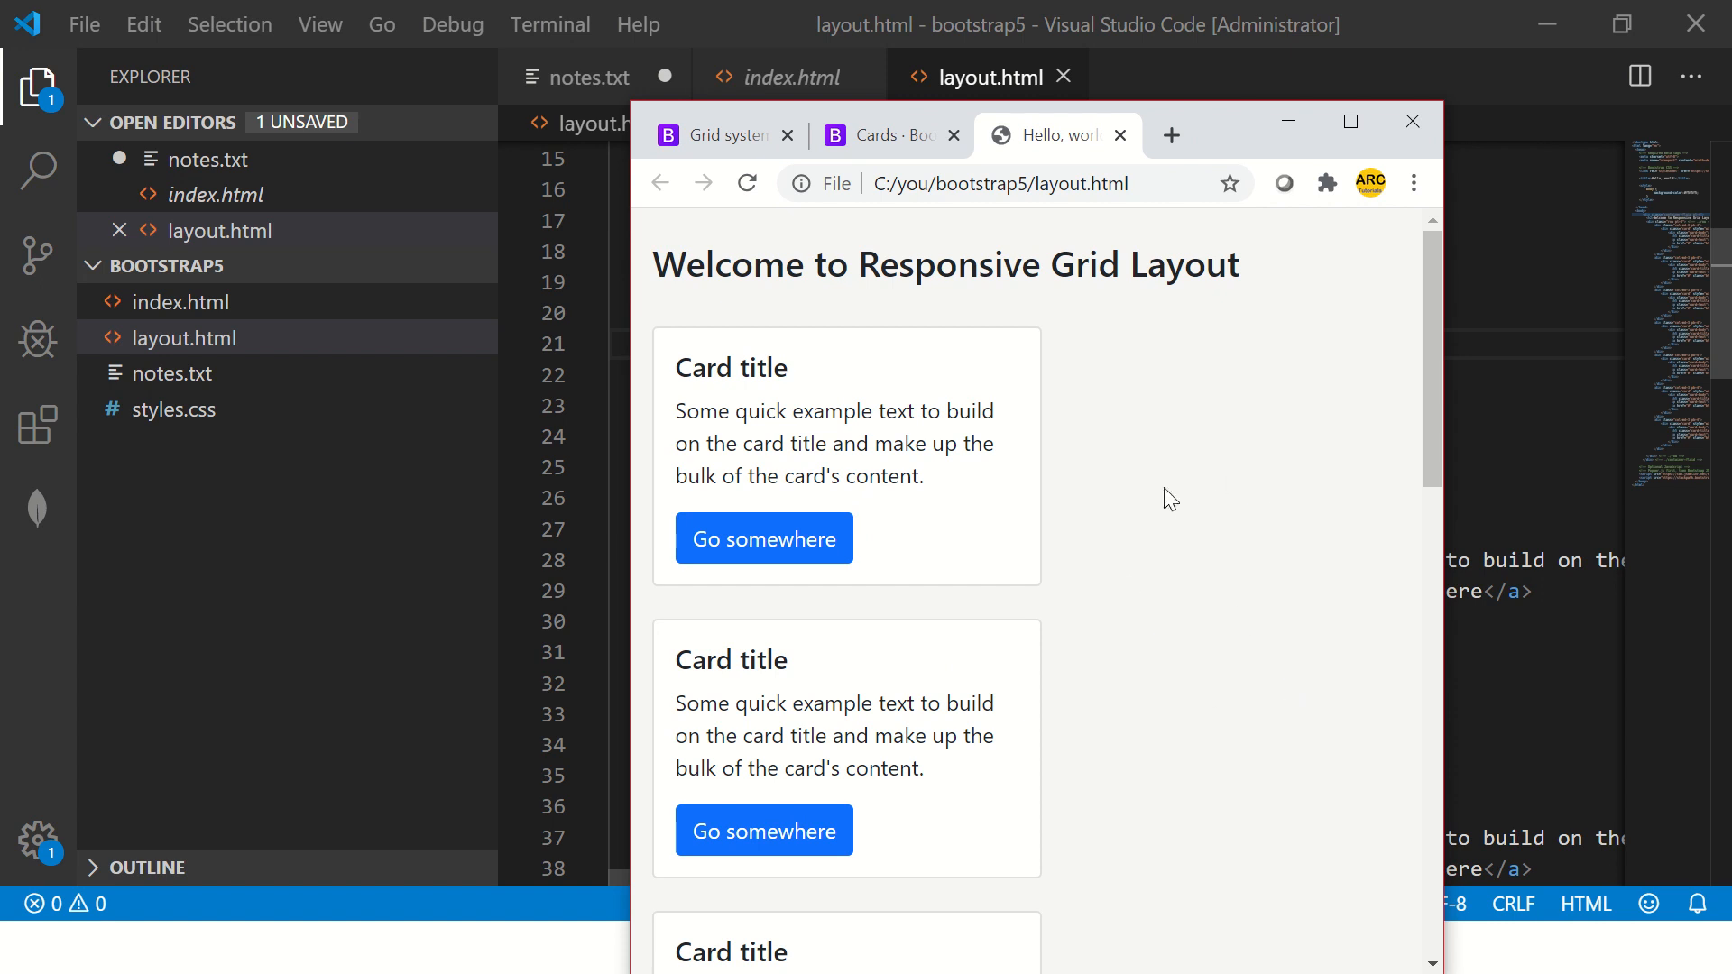
# Step: Scroll down and back up through the stacked single-column cards, then return to the editor
pyautogui.scroll(-3)
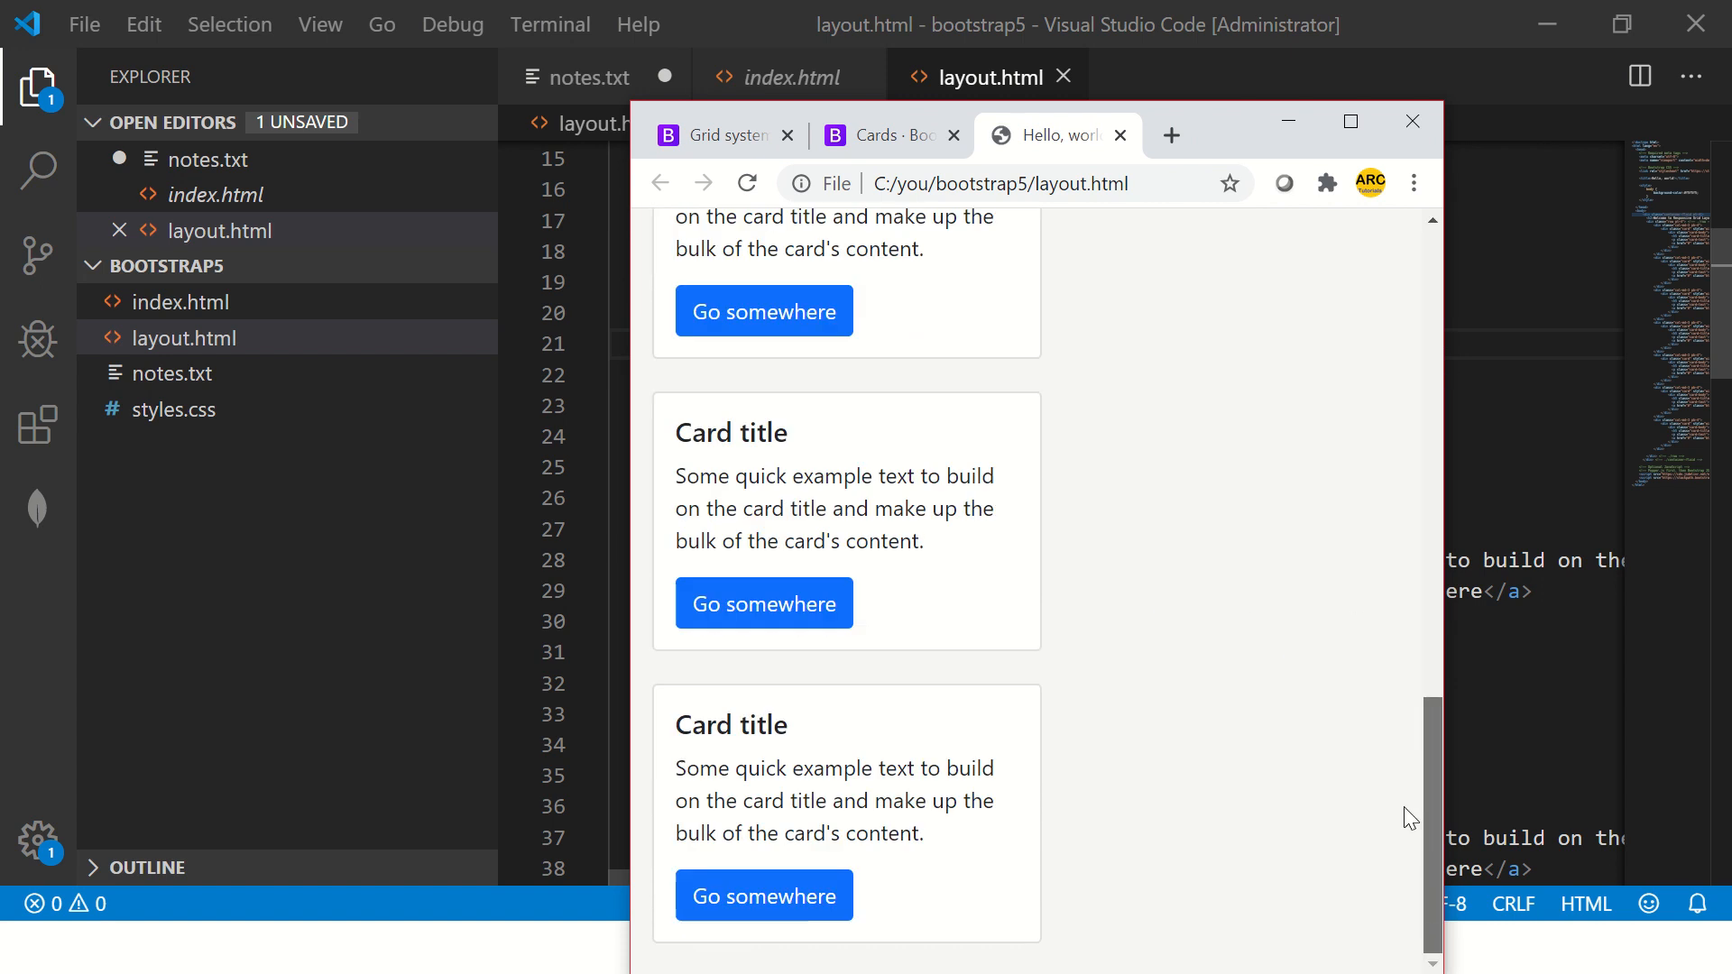
pyautogui.scroll(3)
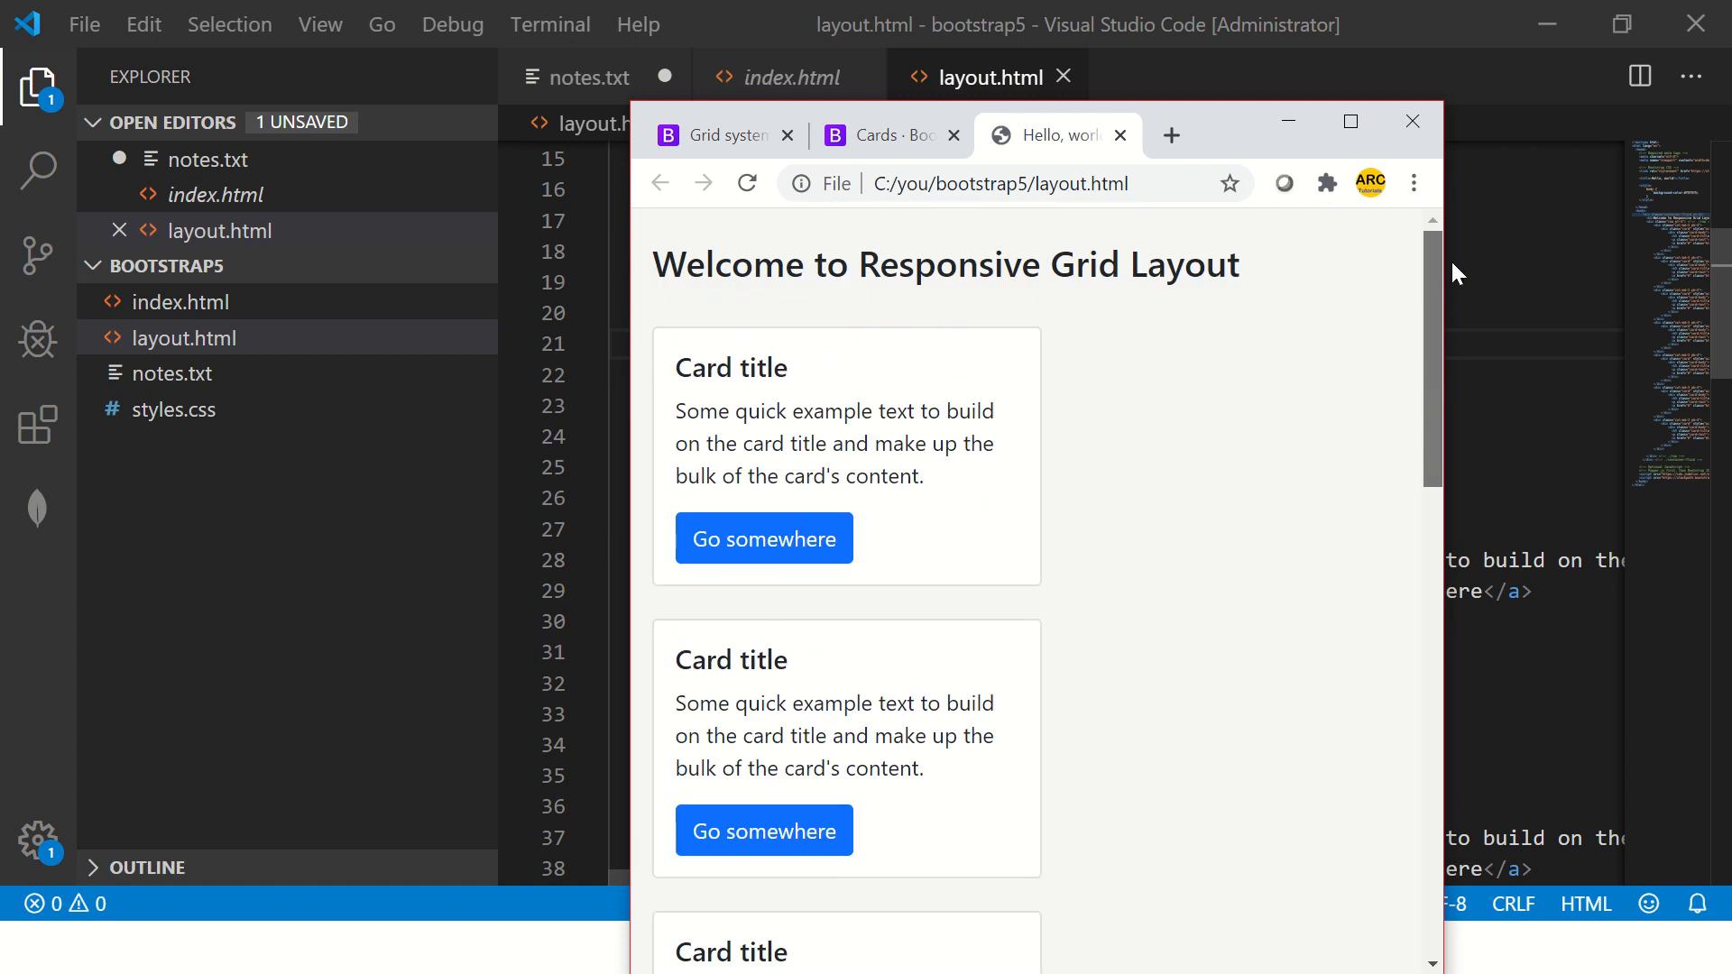
pyautogui.moveTo(1167, 356)
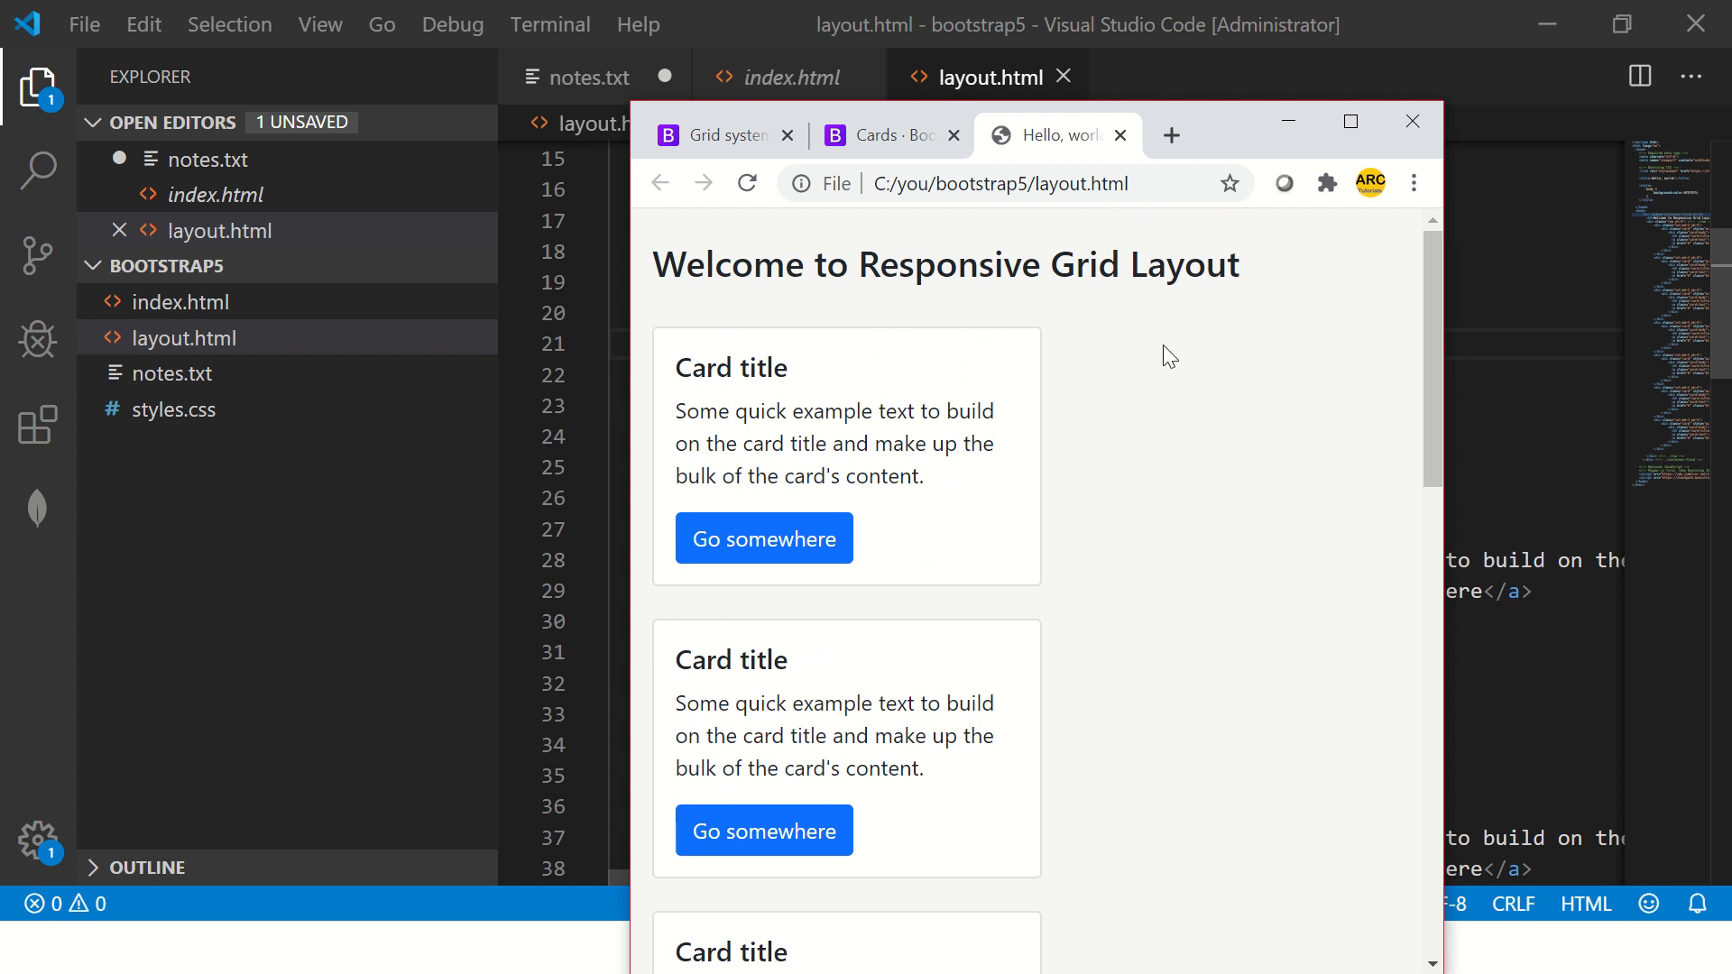
pyautogui.moveTo(1225, 370)
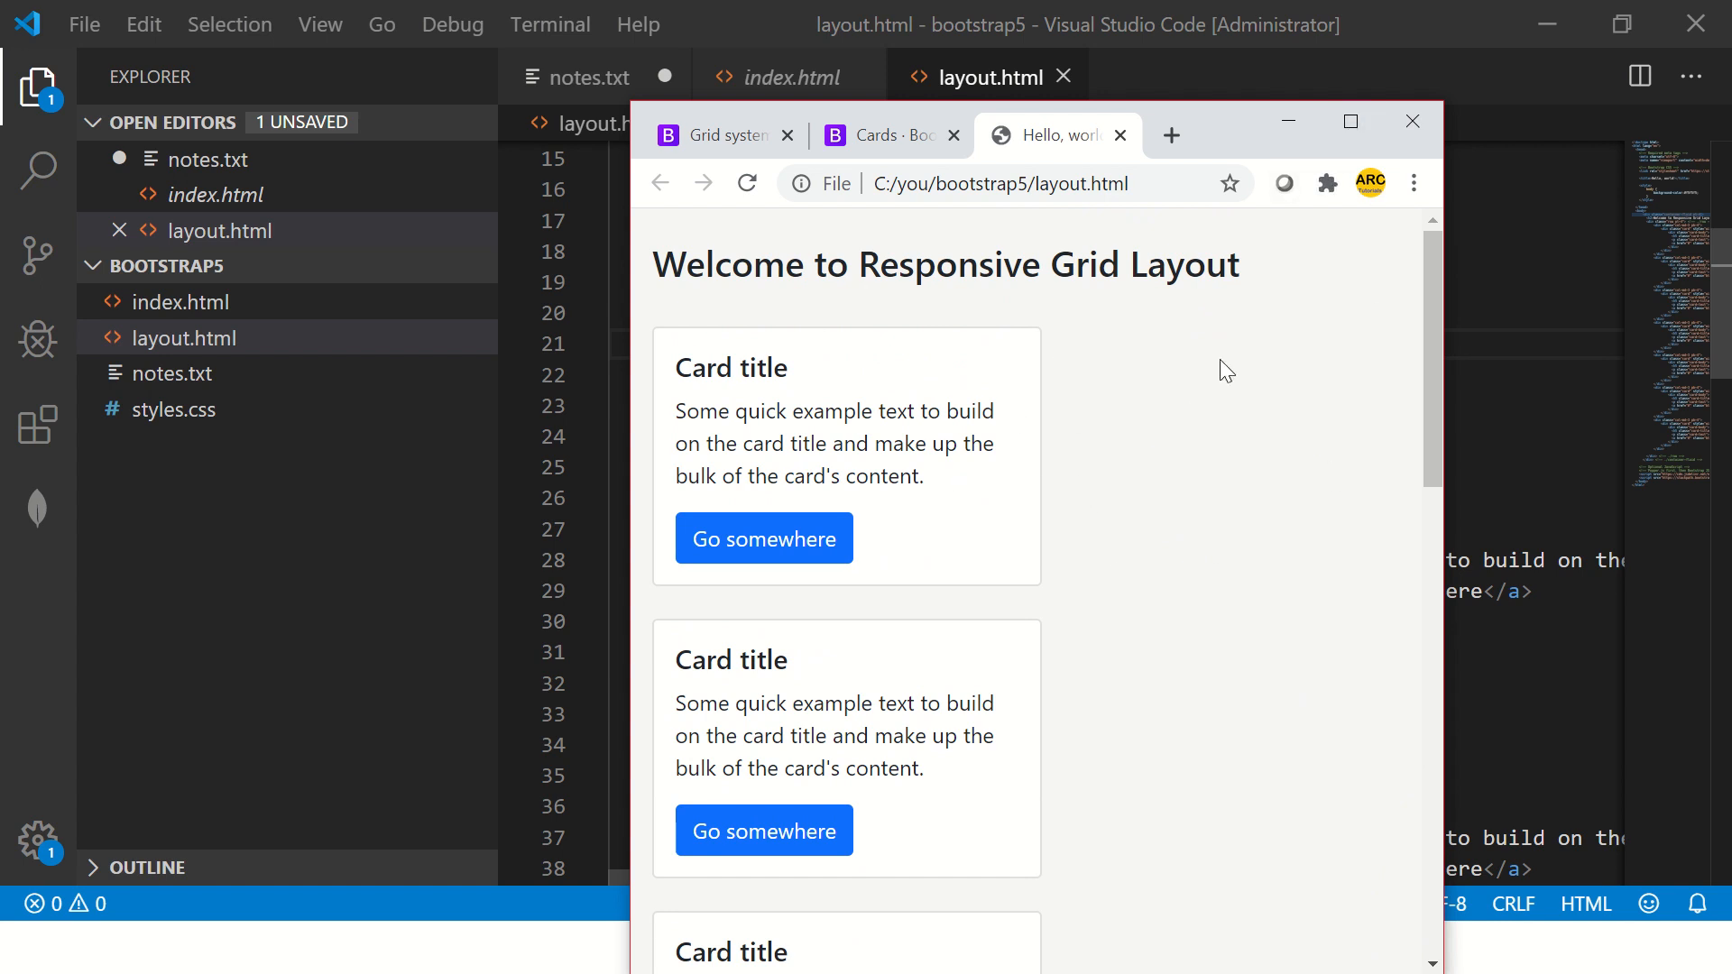
pyautogui.click(1349, 120)
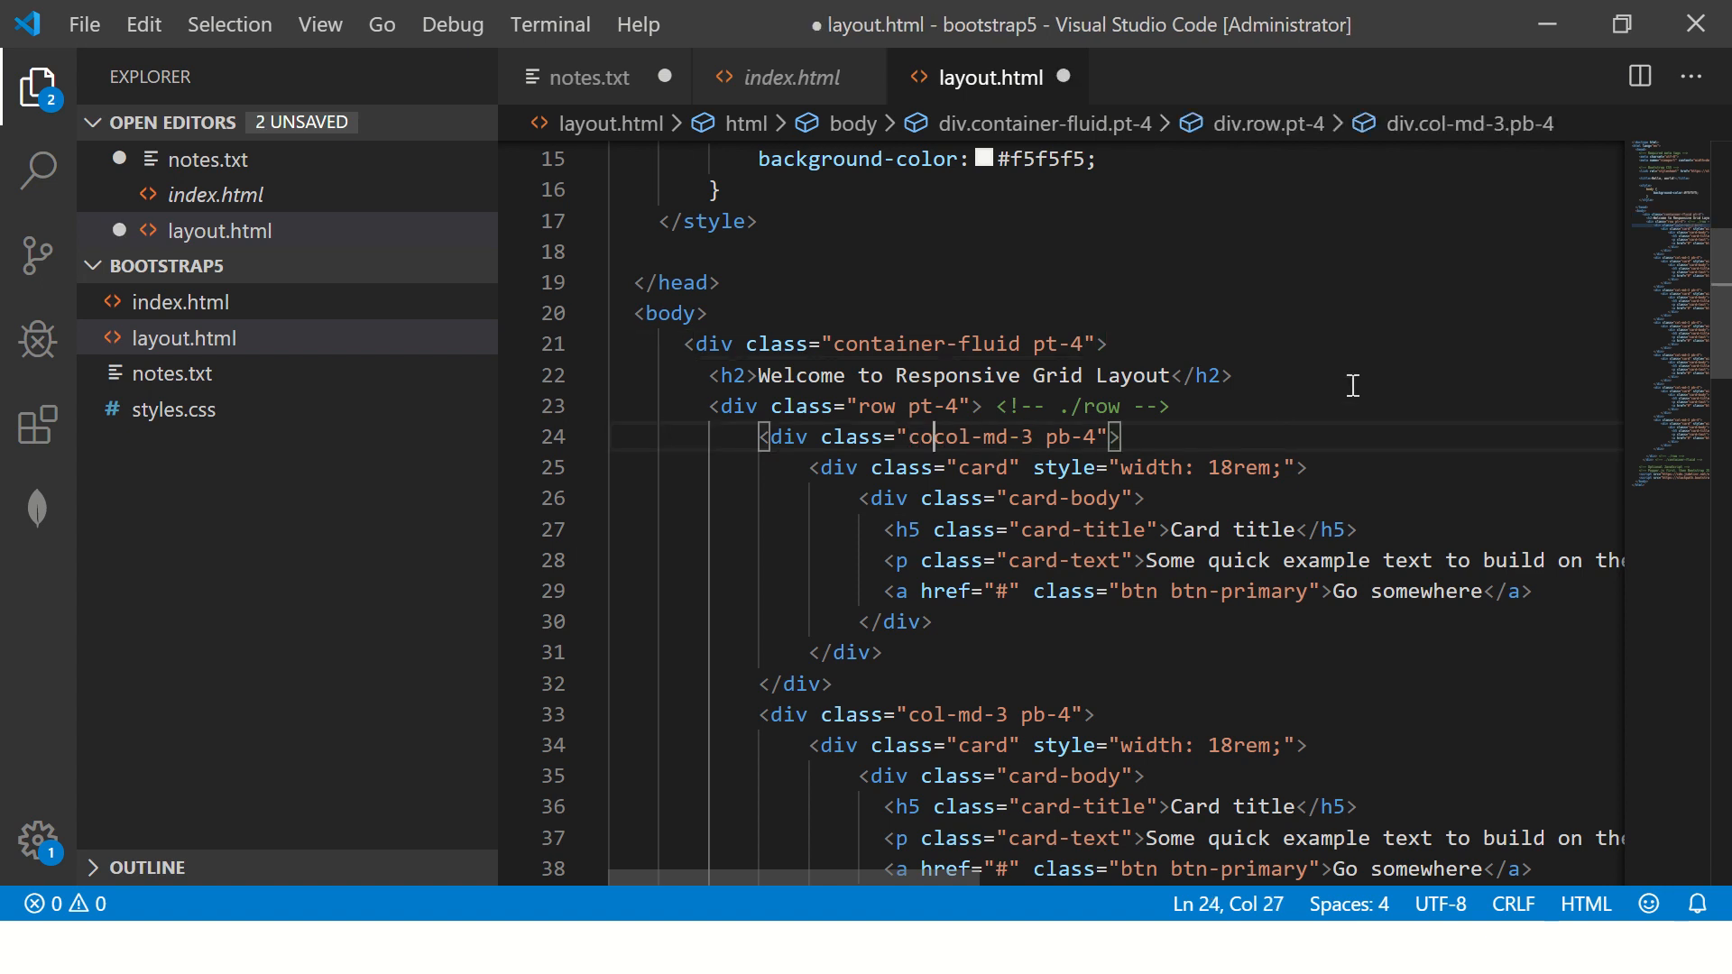
# Step: Set the first column to col-sm-12 col-md-4 col-lg-3 and the second to col-sm-12 col-md-4
pyautogui.write('col-sm-')
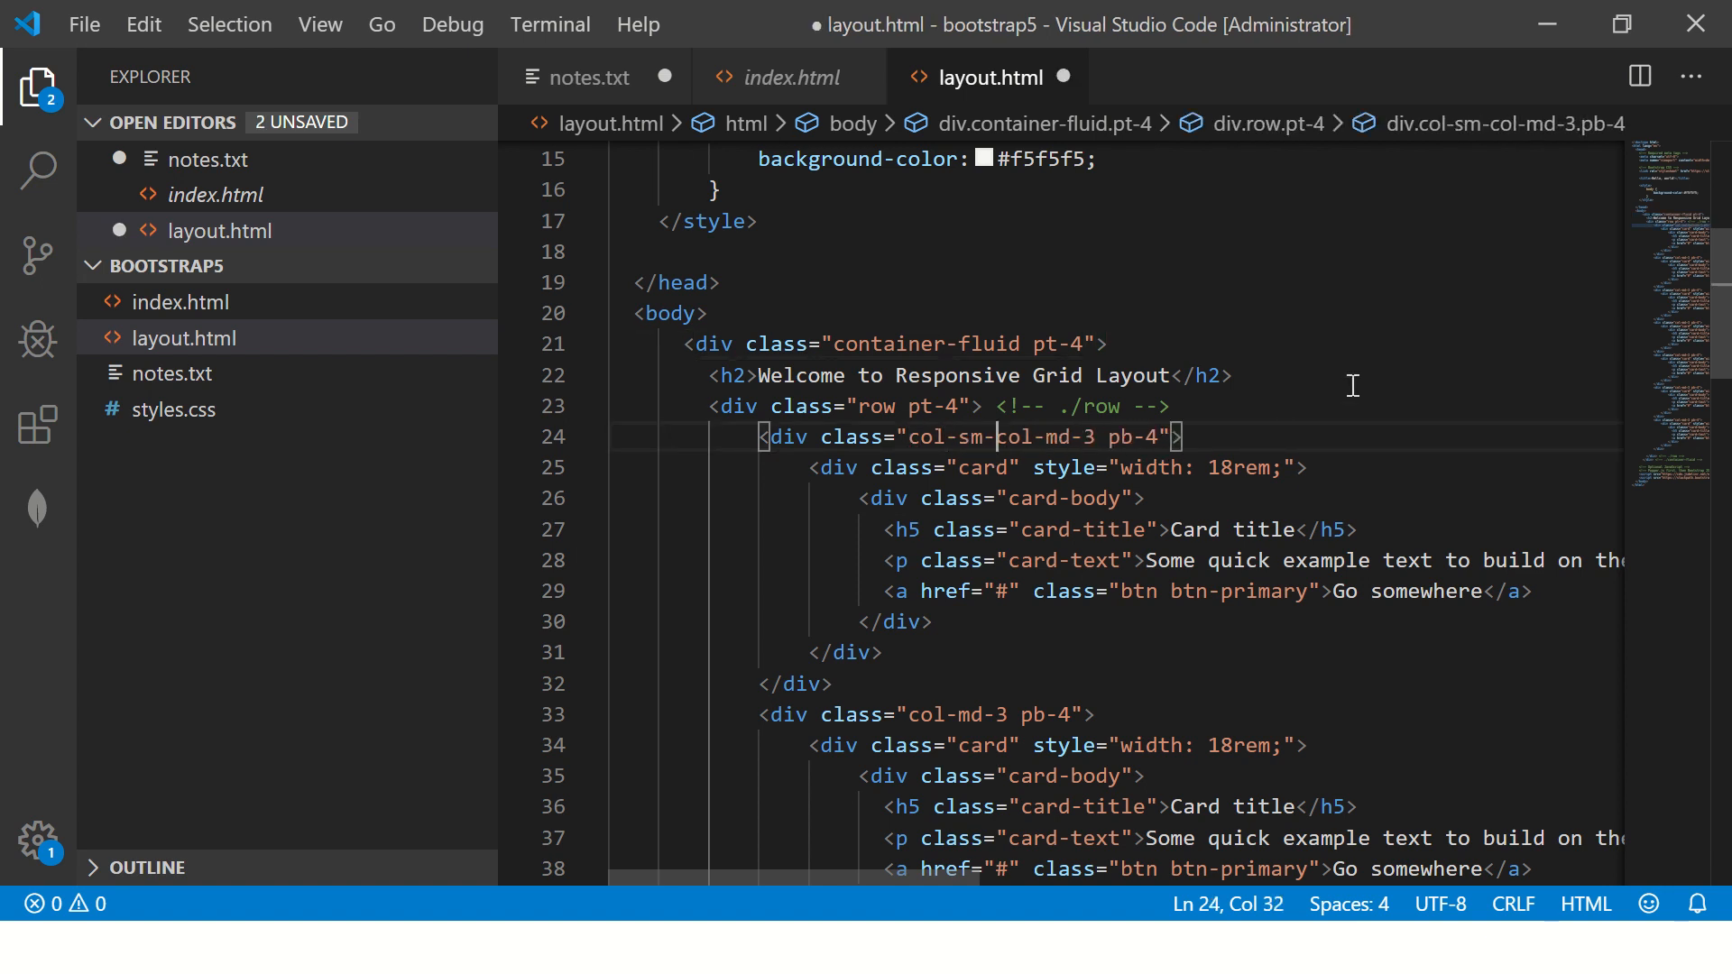
pyautogui.write('1')
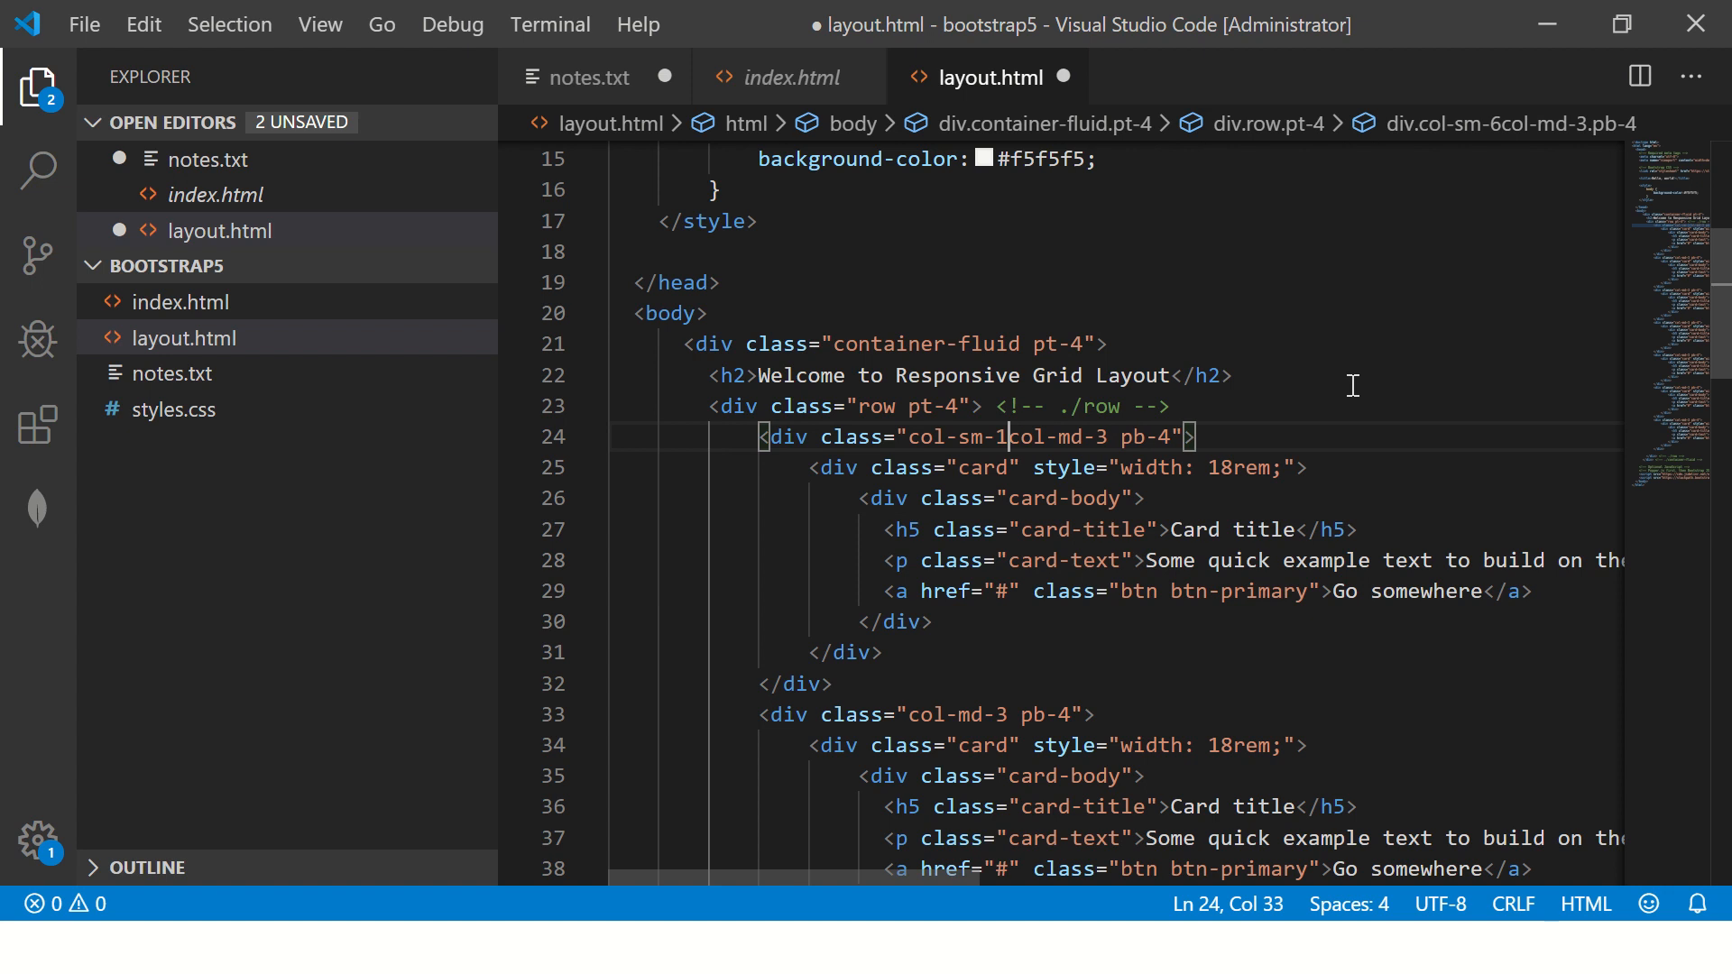
pyautogui.write('2')
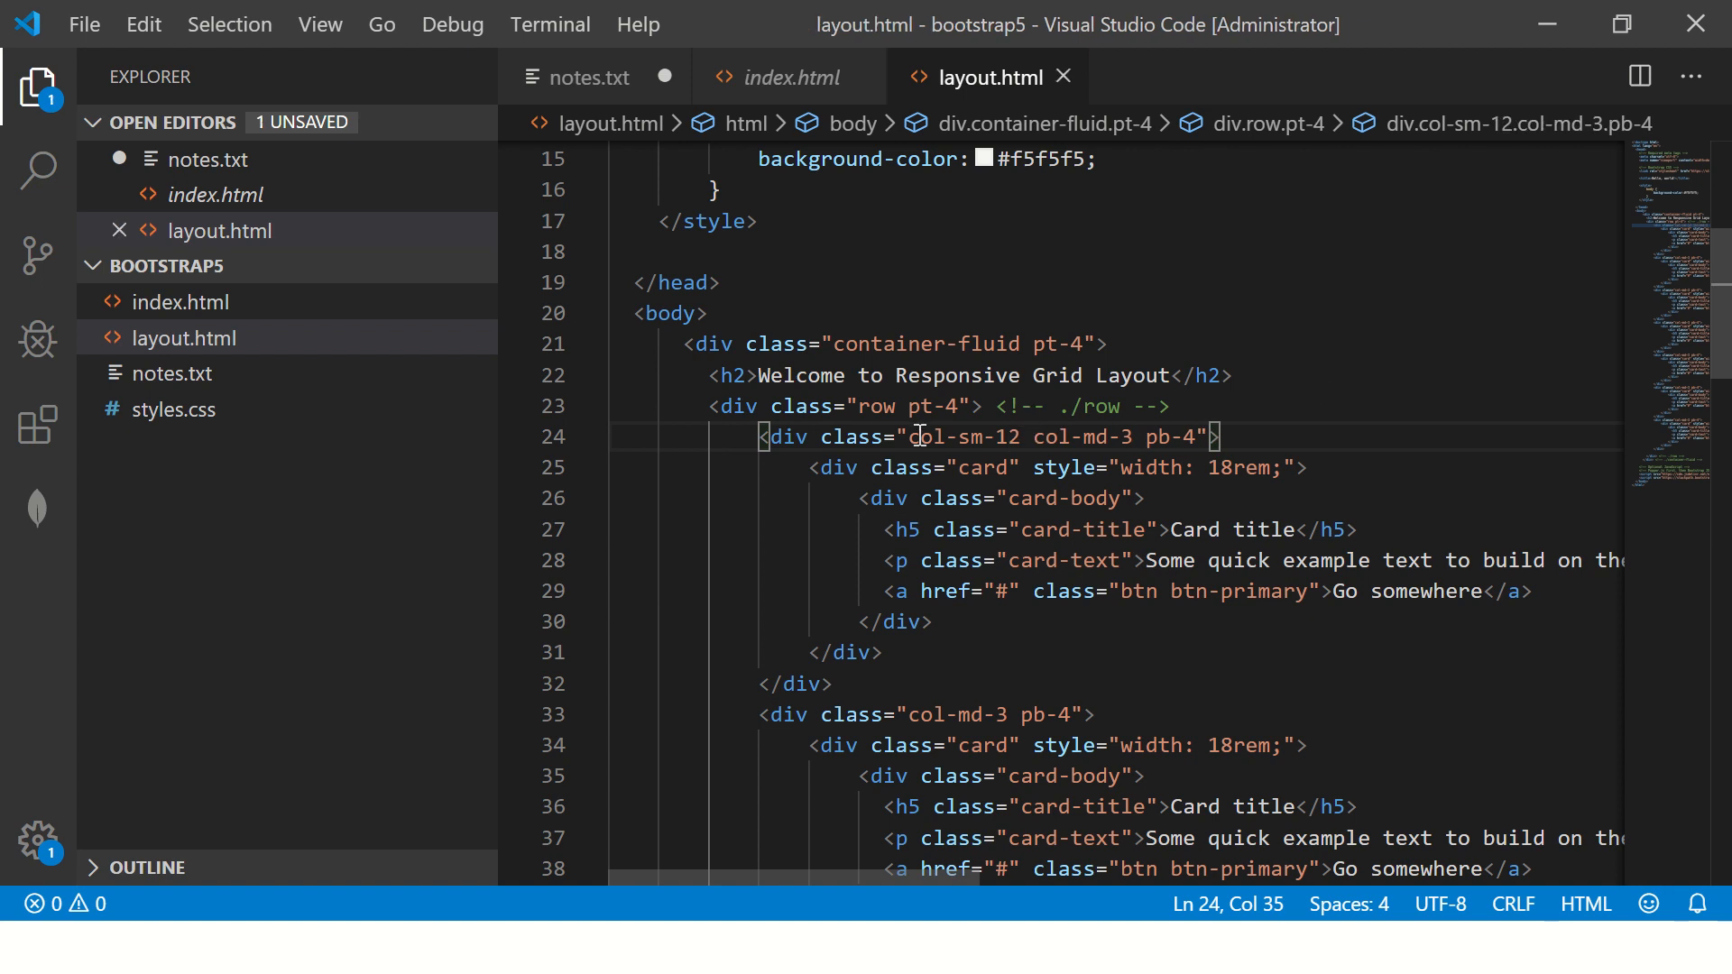
pyautogui.doubleClick(965, 436)
pyautogui.write('sm-12 col-')
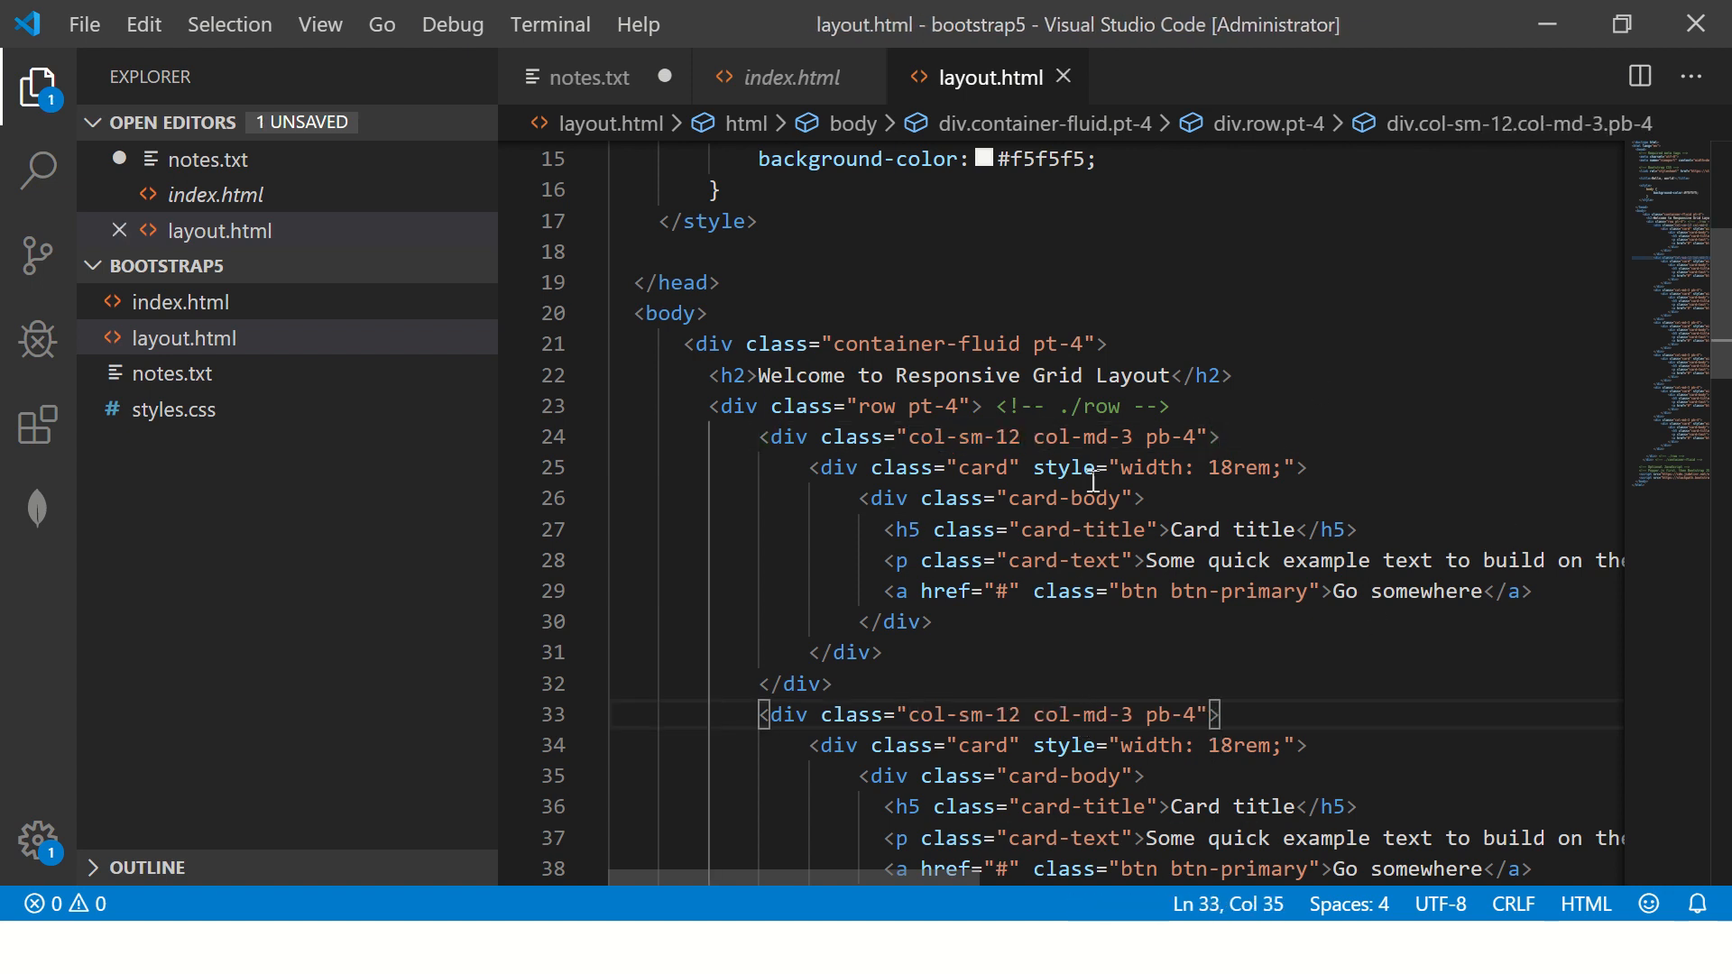
pyautogui.write('4')
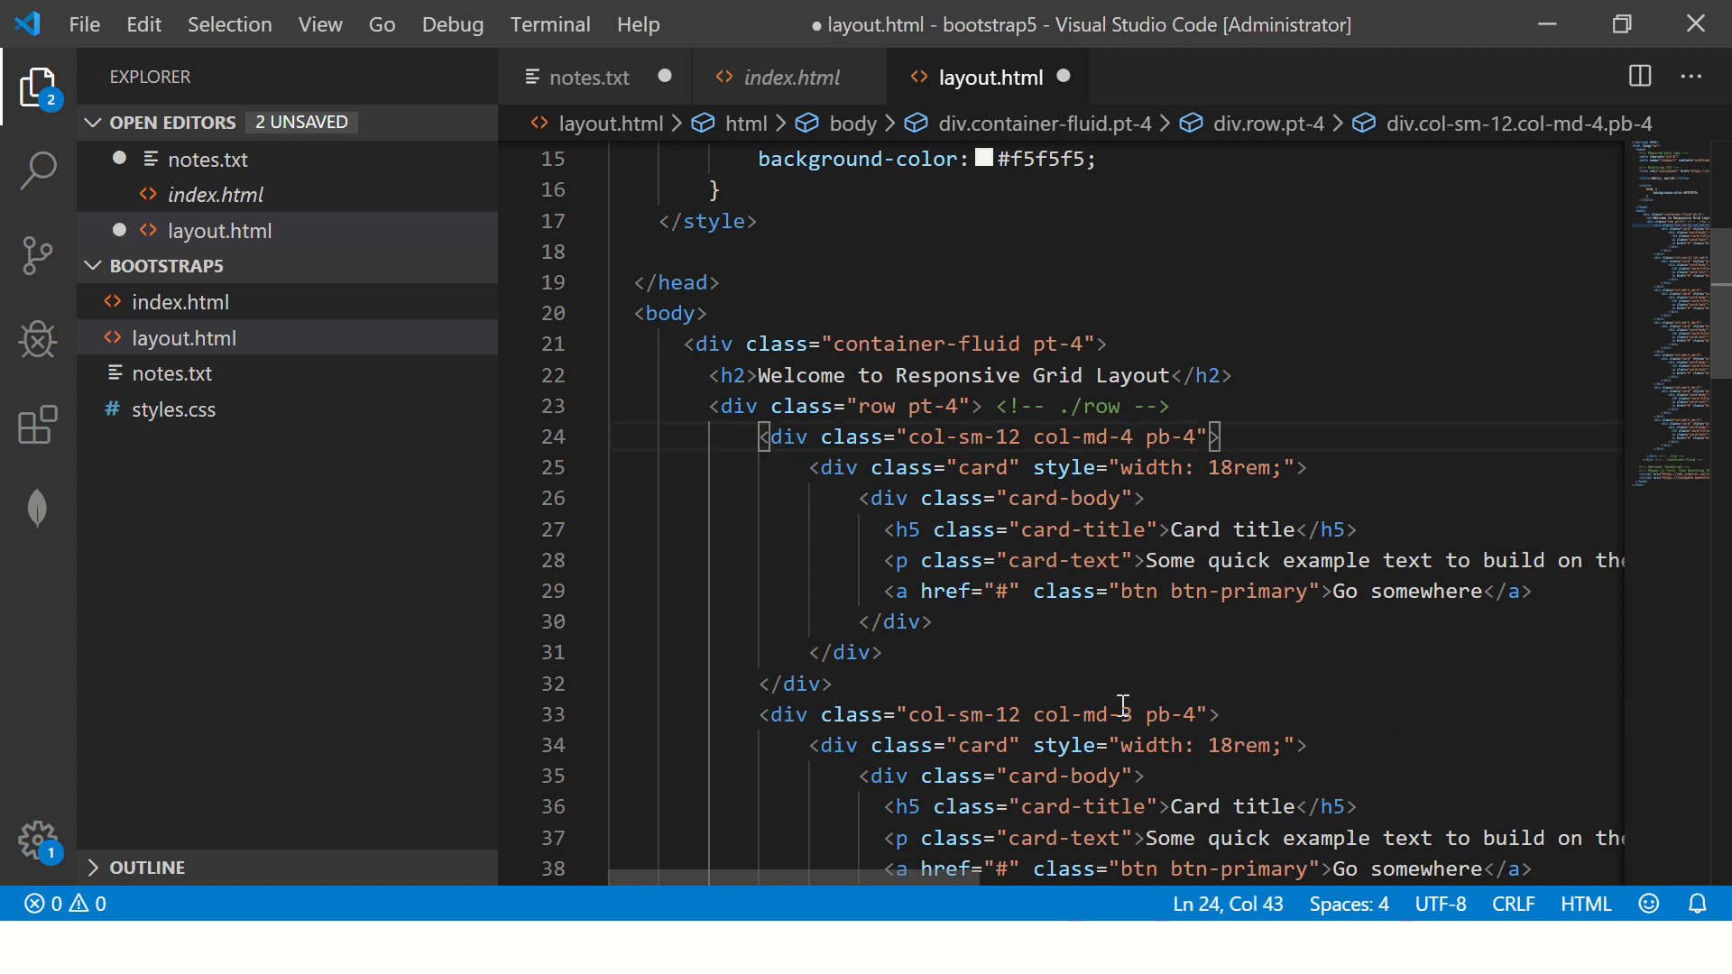
pyautogui.scroll(-3)
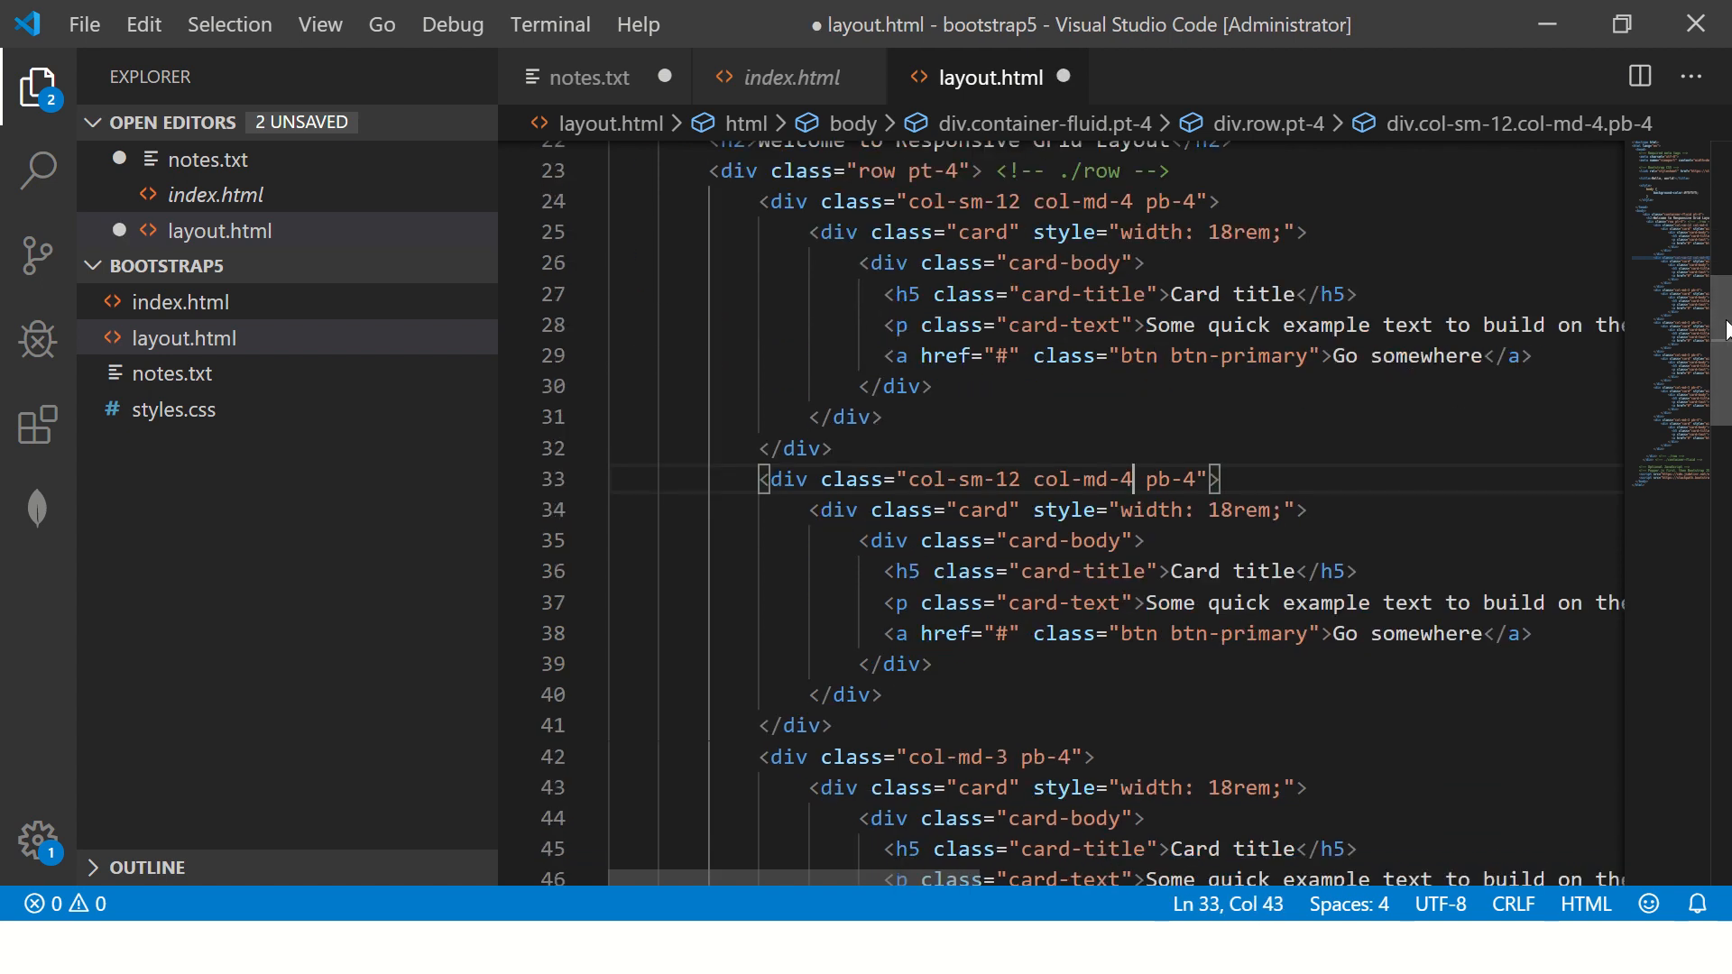
pyautogui.scroll(3)
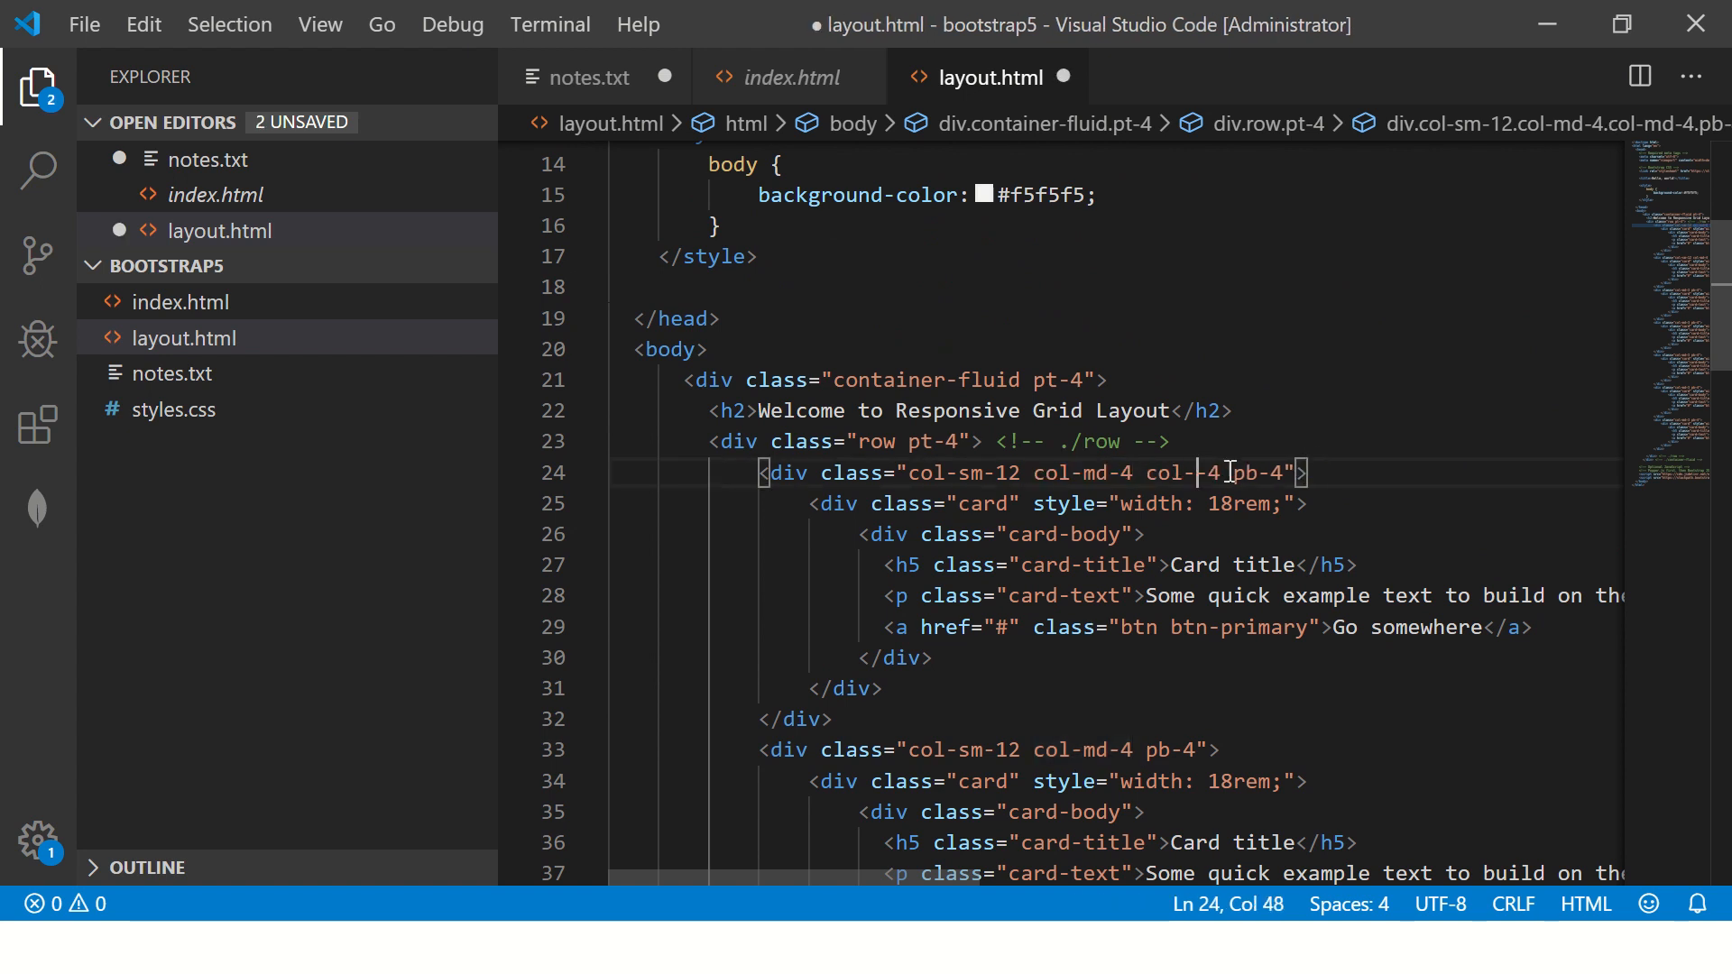
pyautogui.write('lg')
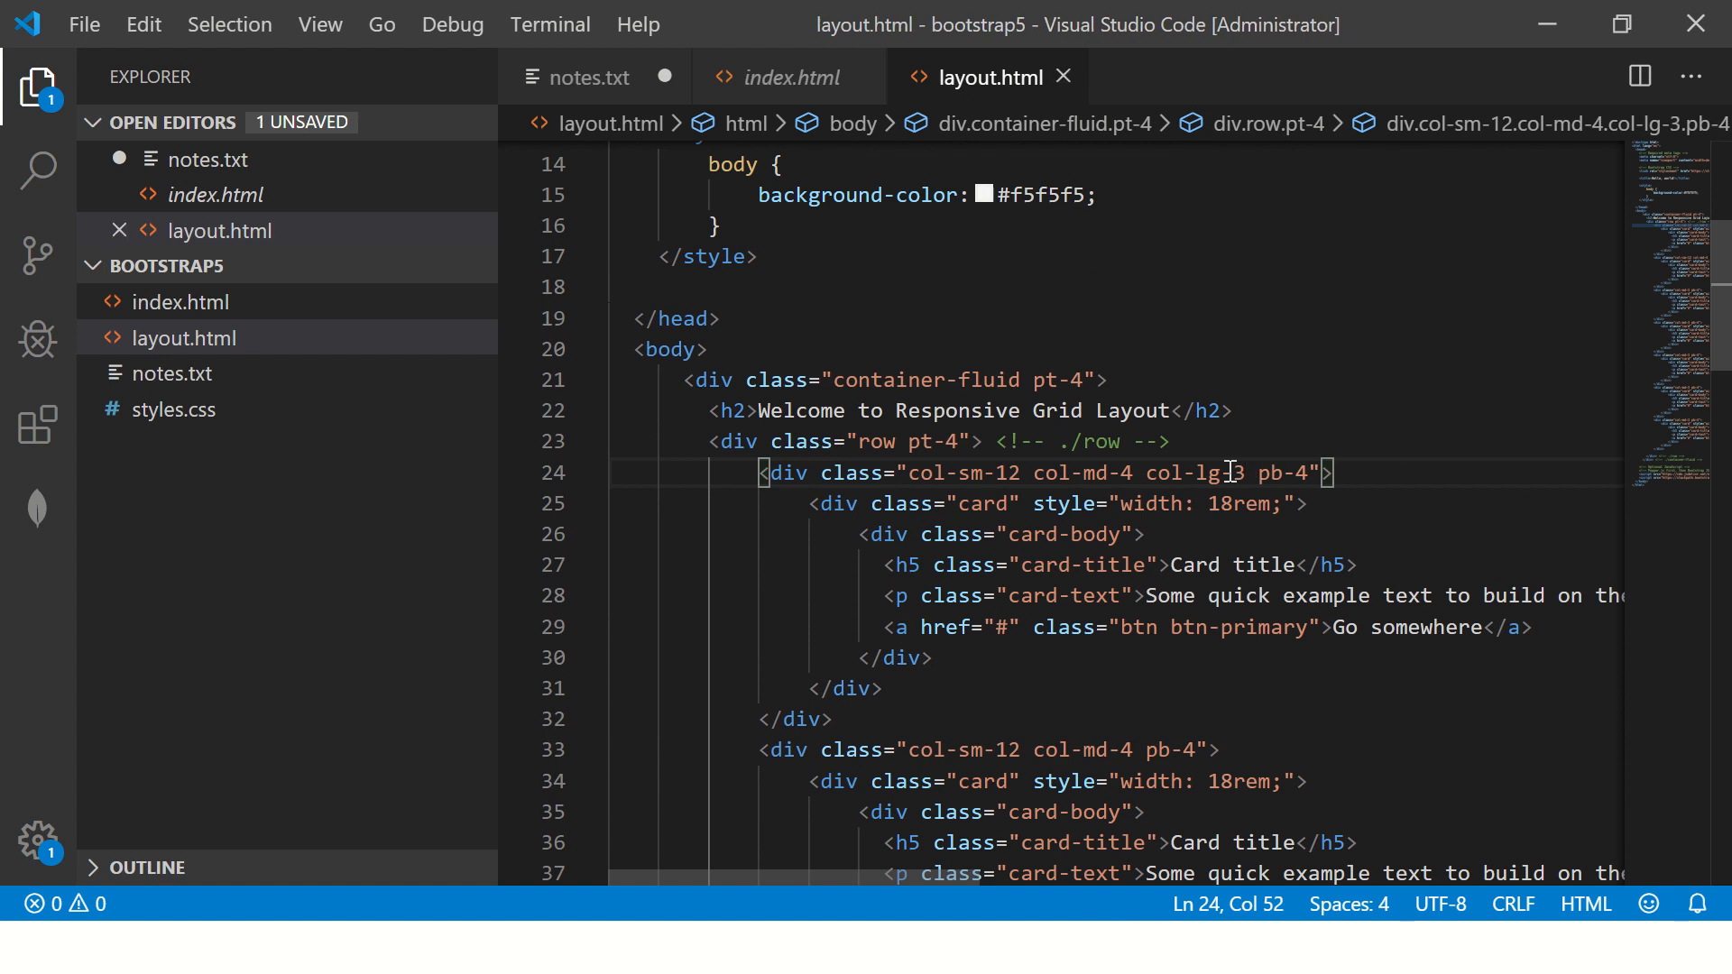
pyautogui.doubleClick(1190, 473)
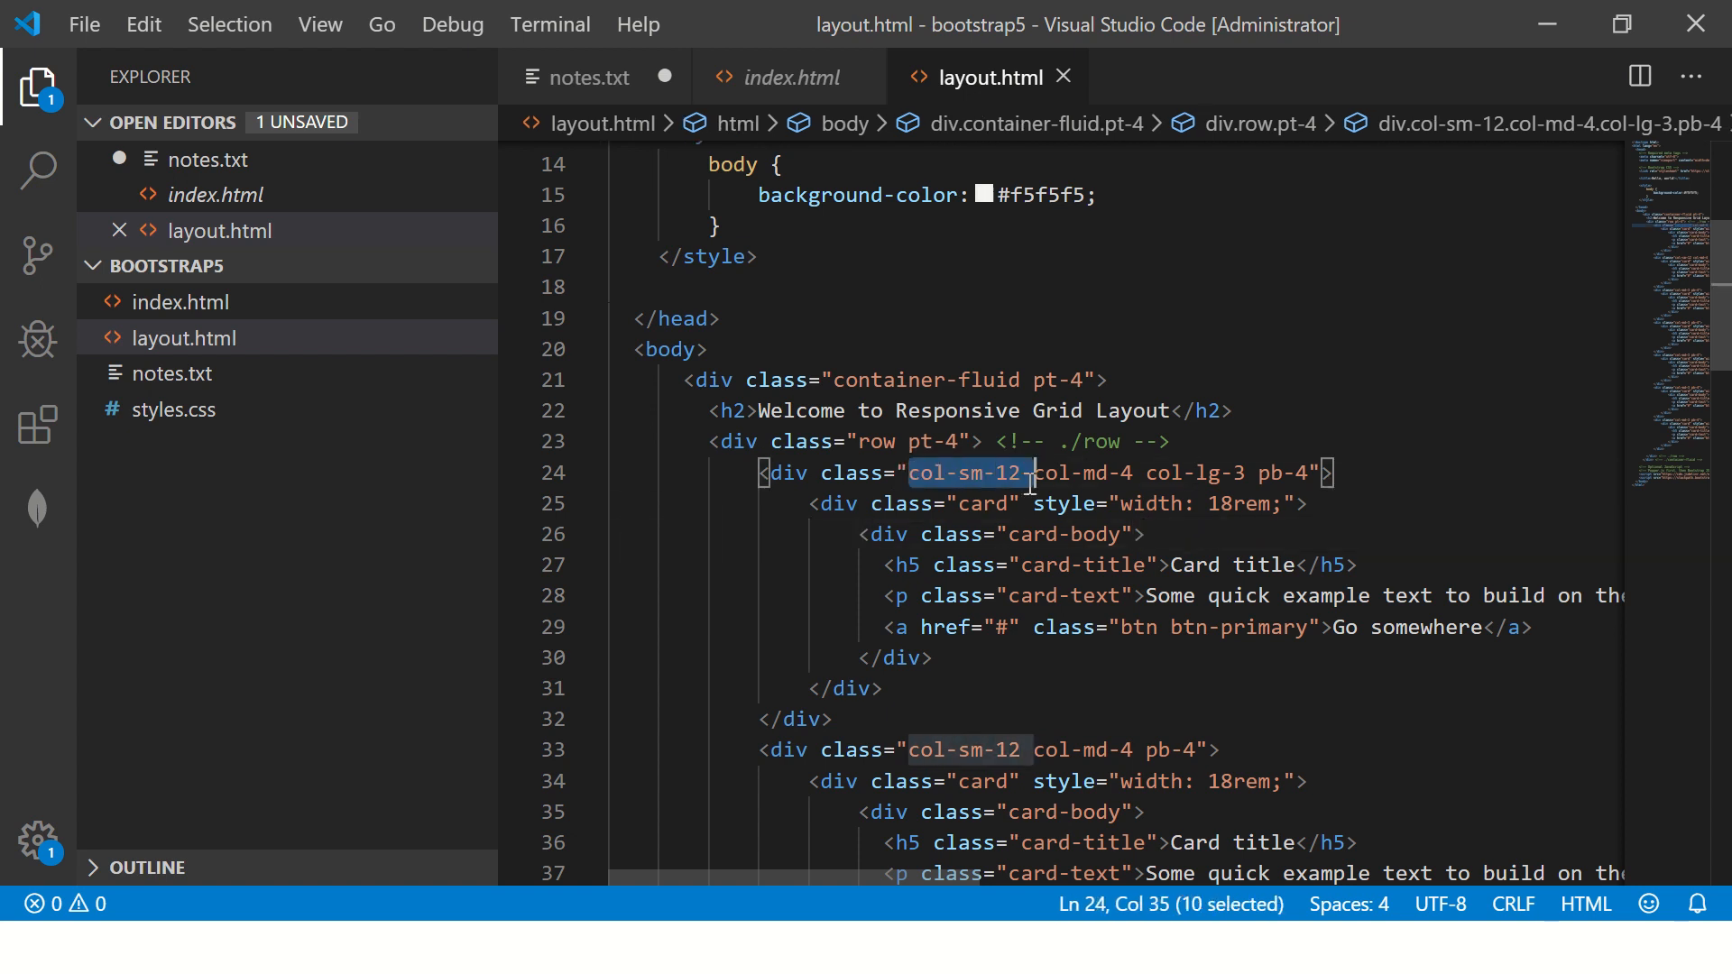
pyautogui.scroll(-3)
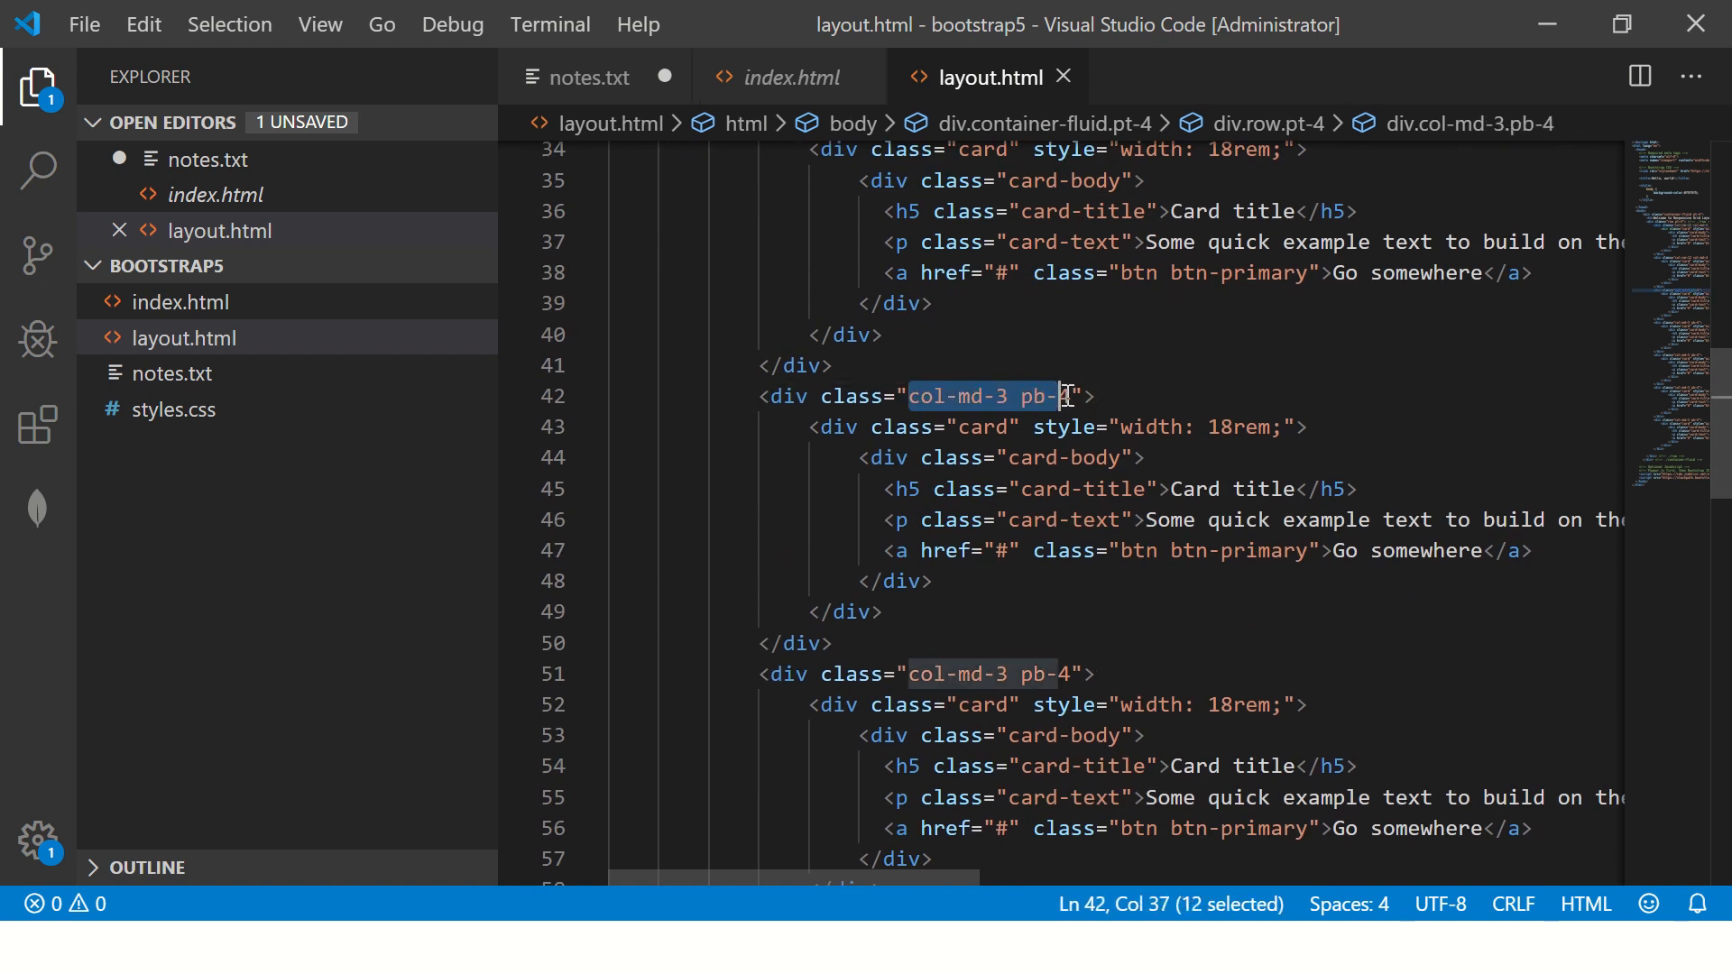
# Step: Replace all col-md-3 pb-4 occurrences with col-sm-12 col-md-4 col-lg-3 pb-4
pyautogui.rightClick(1016, 395)
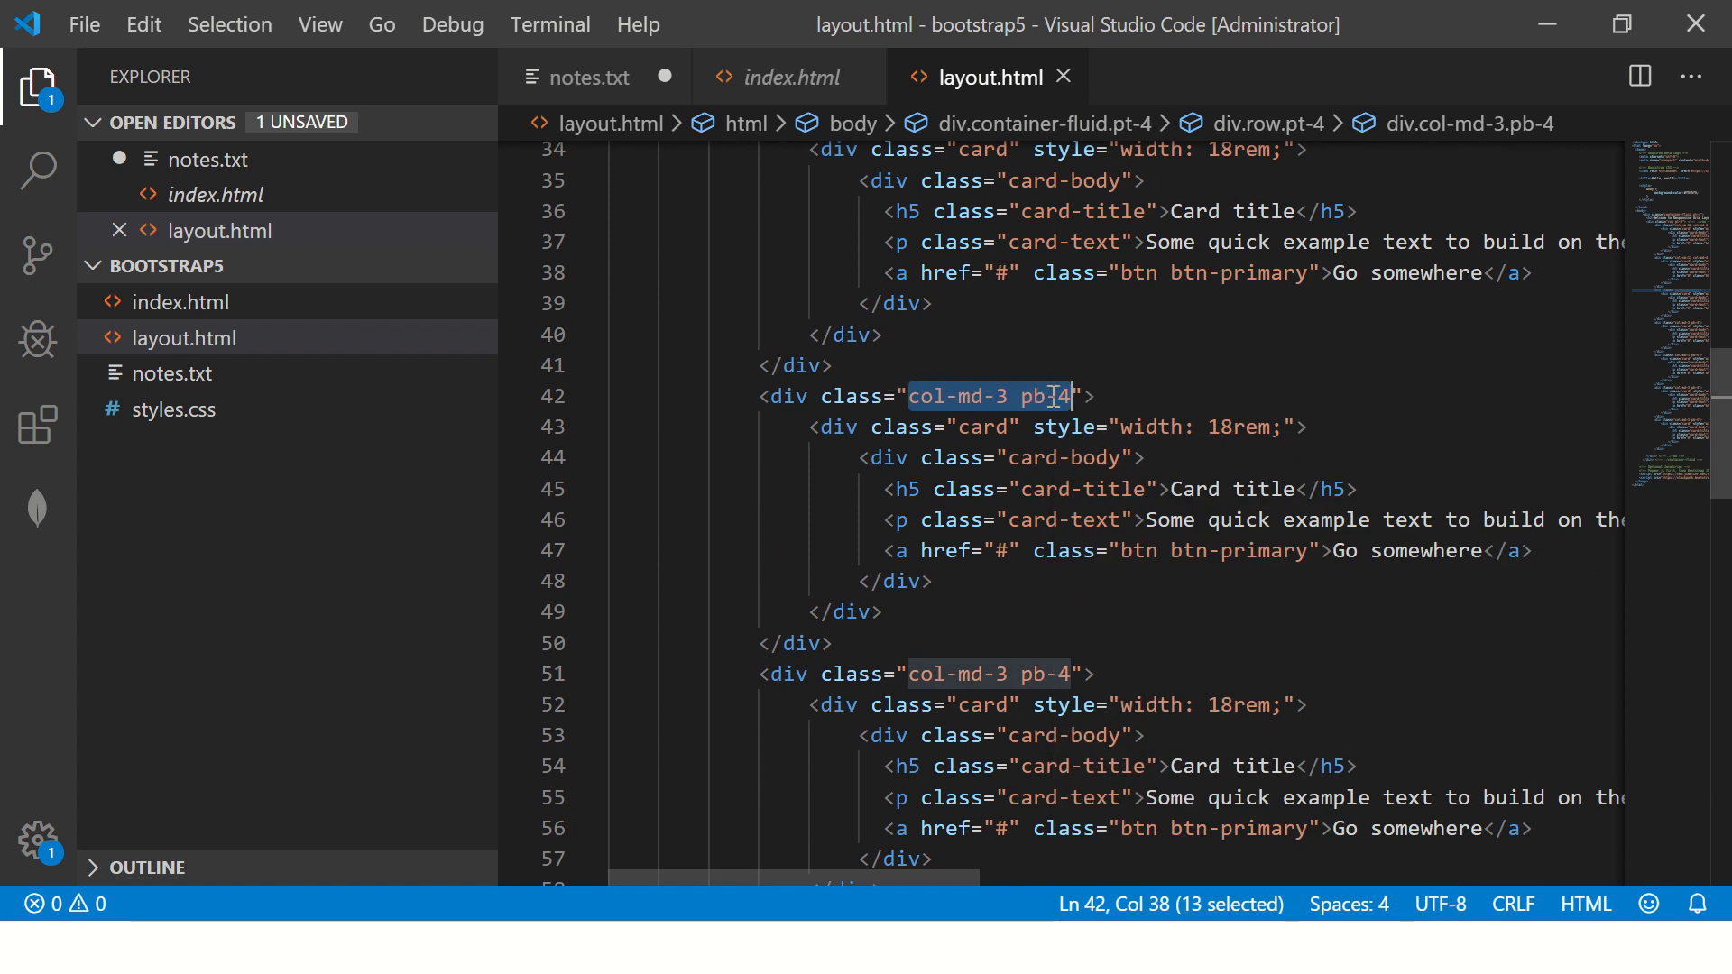
pyautogui.press('Ctrl+h')
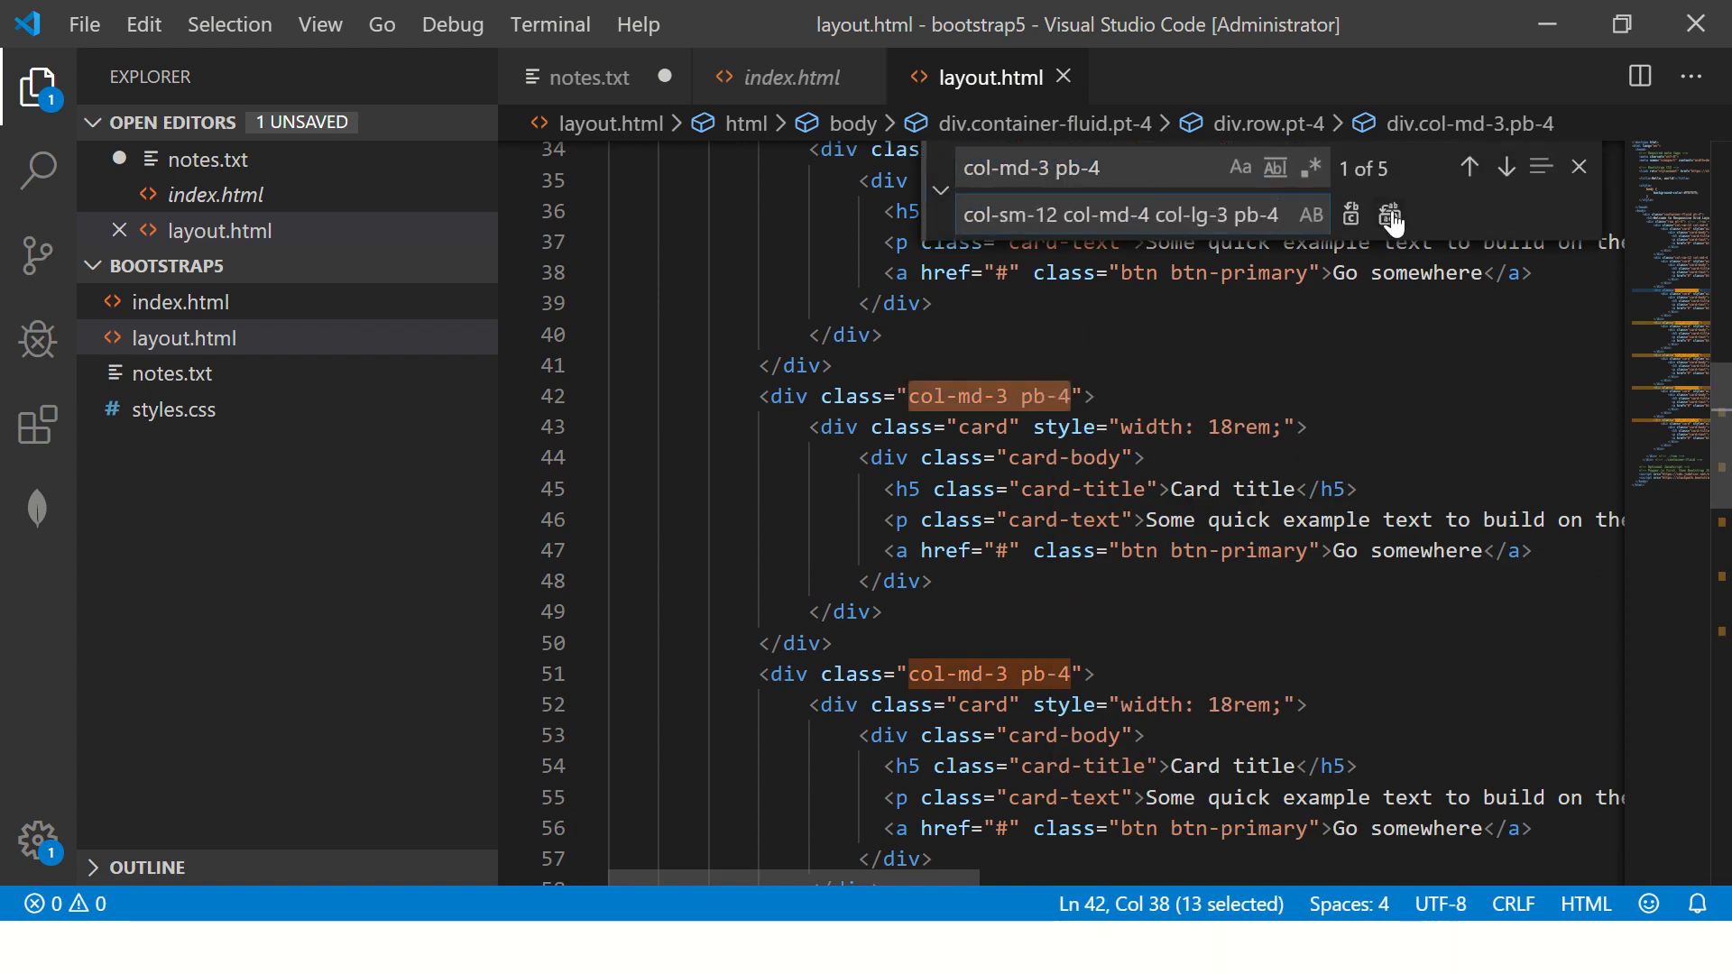
pyautogui.click(1391, 215)
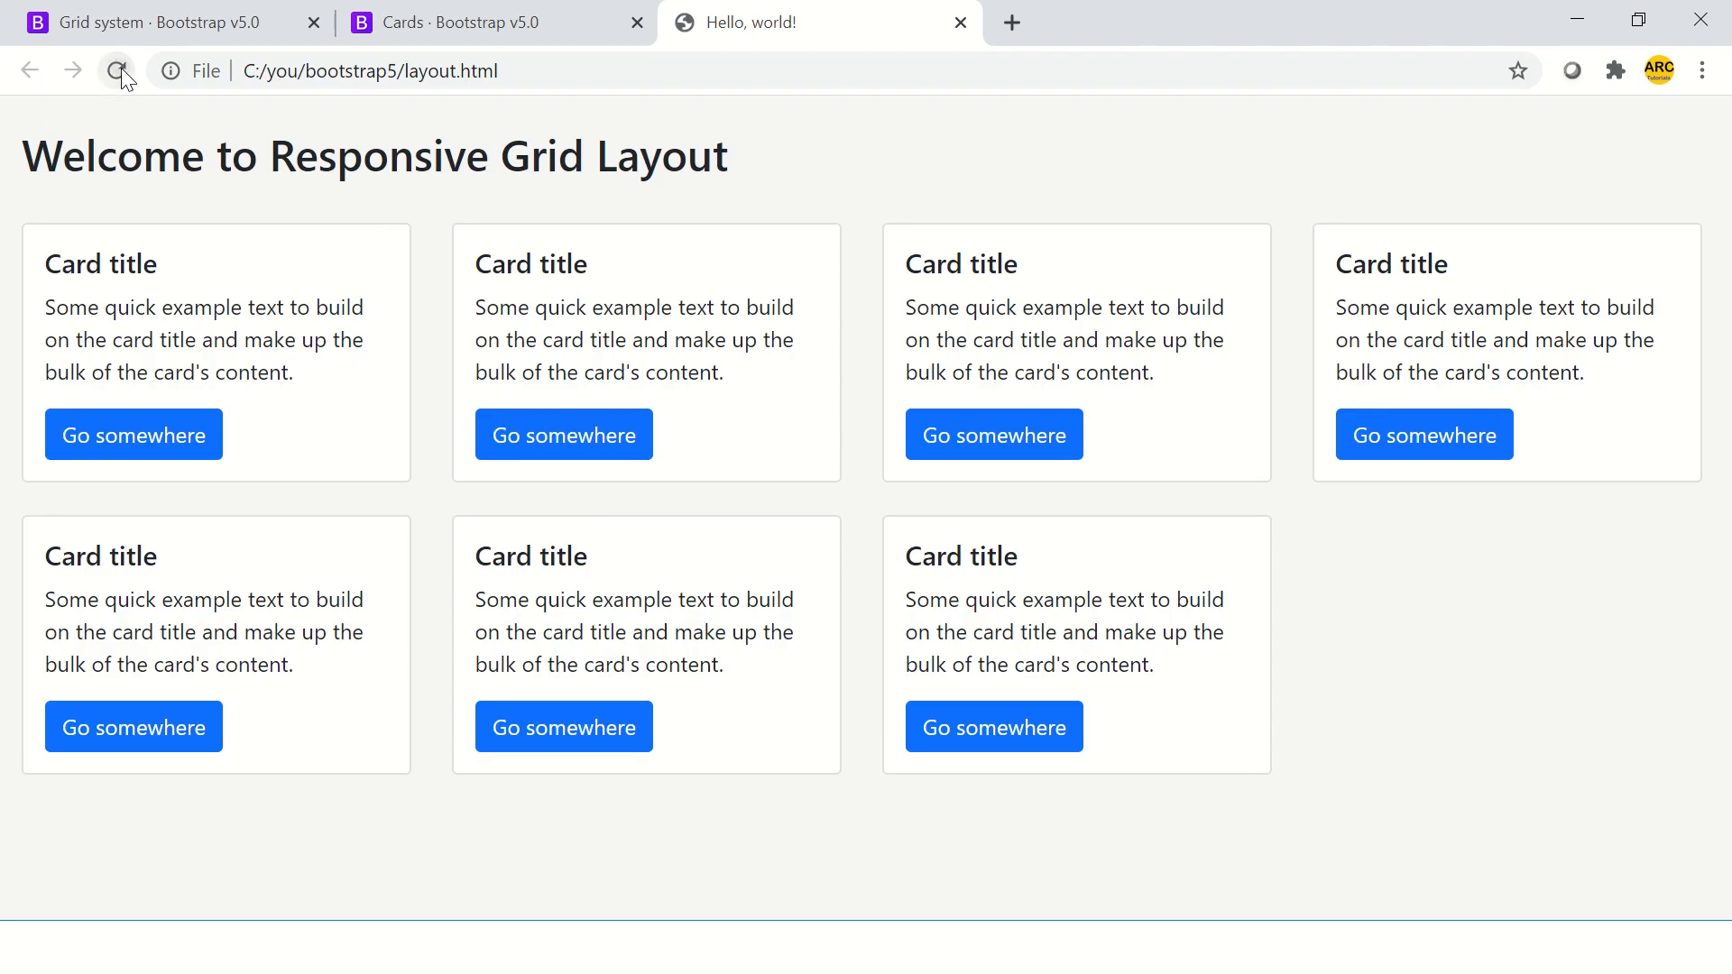
# Step: Reload the page and add col-lg-3 to the card column class on line 42
pyautogui.click(117, 69)
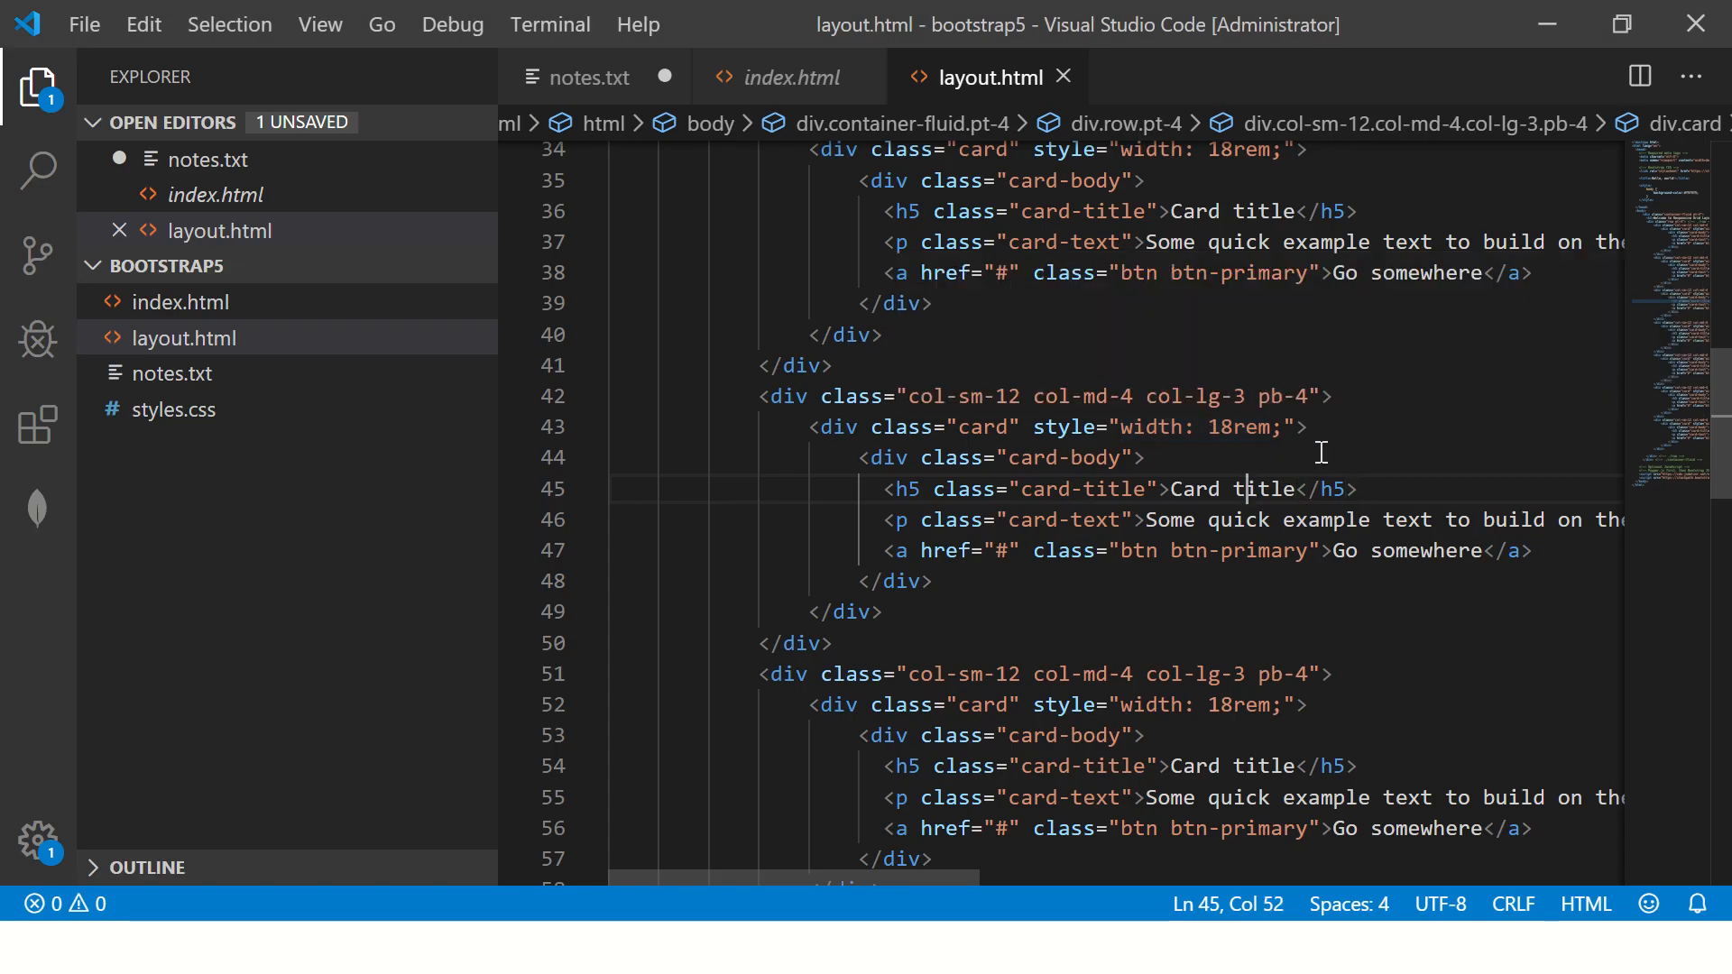
pyautogui.scroll(3)
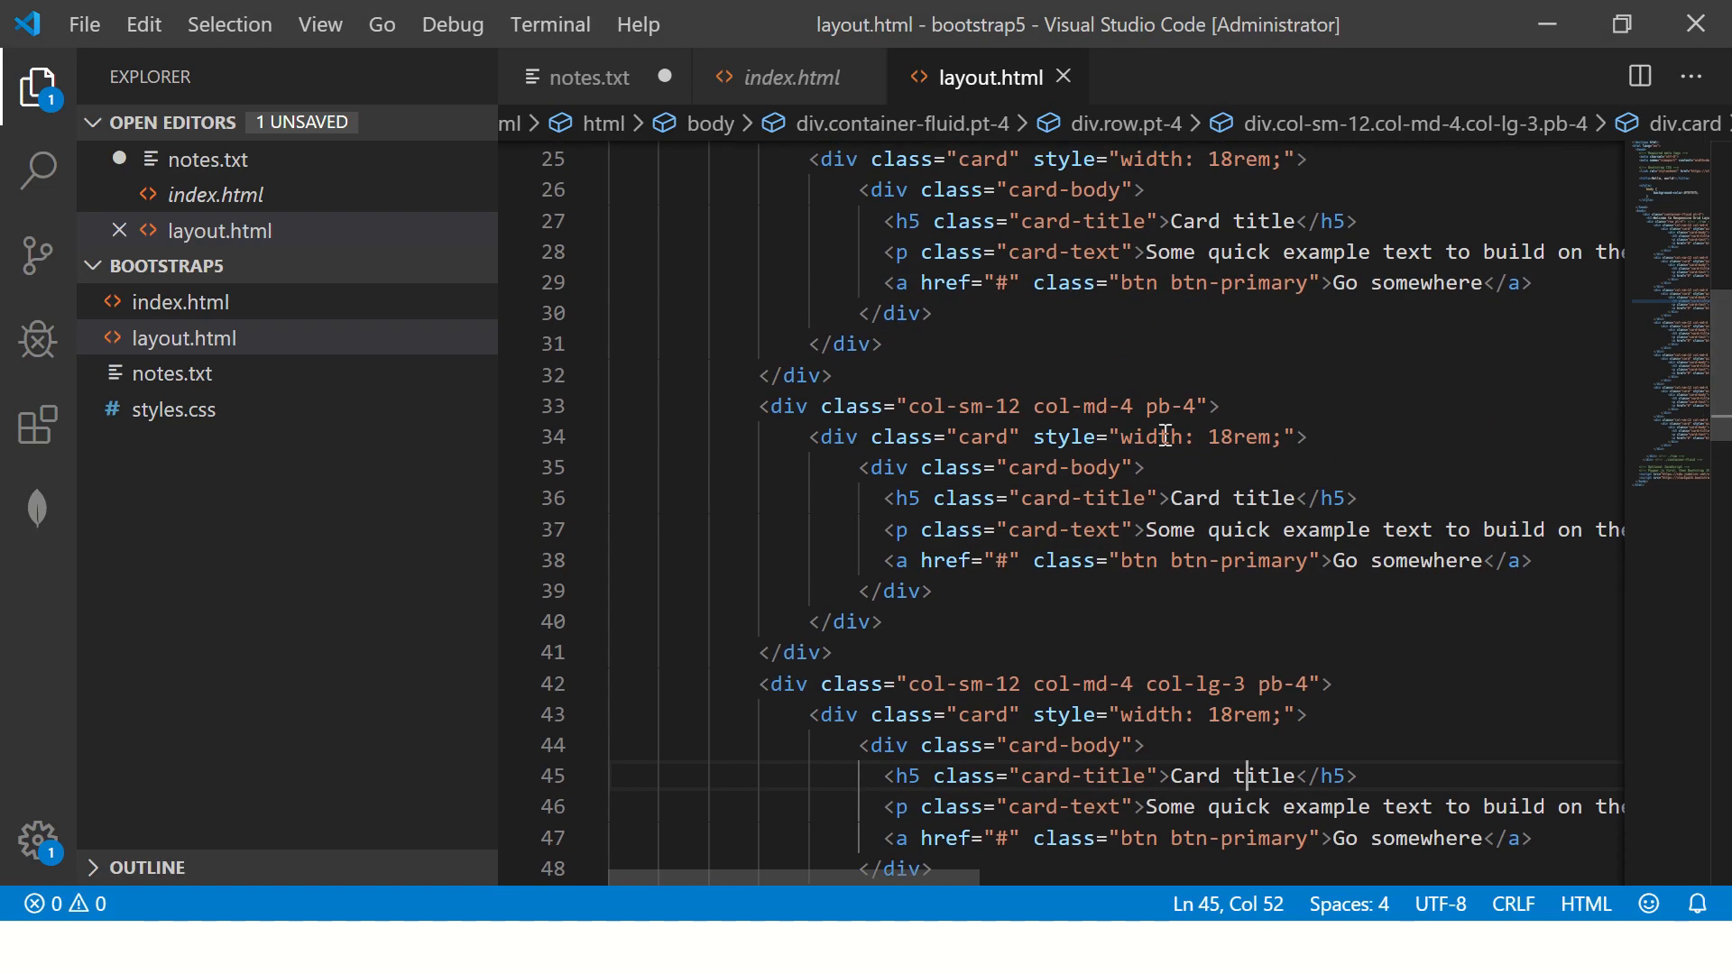
pyautogui.doubleClick(1191, 683)
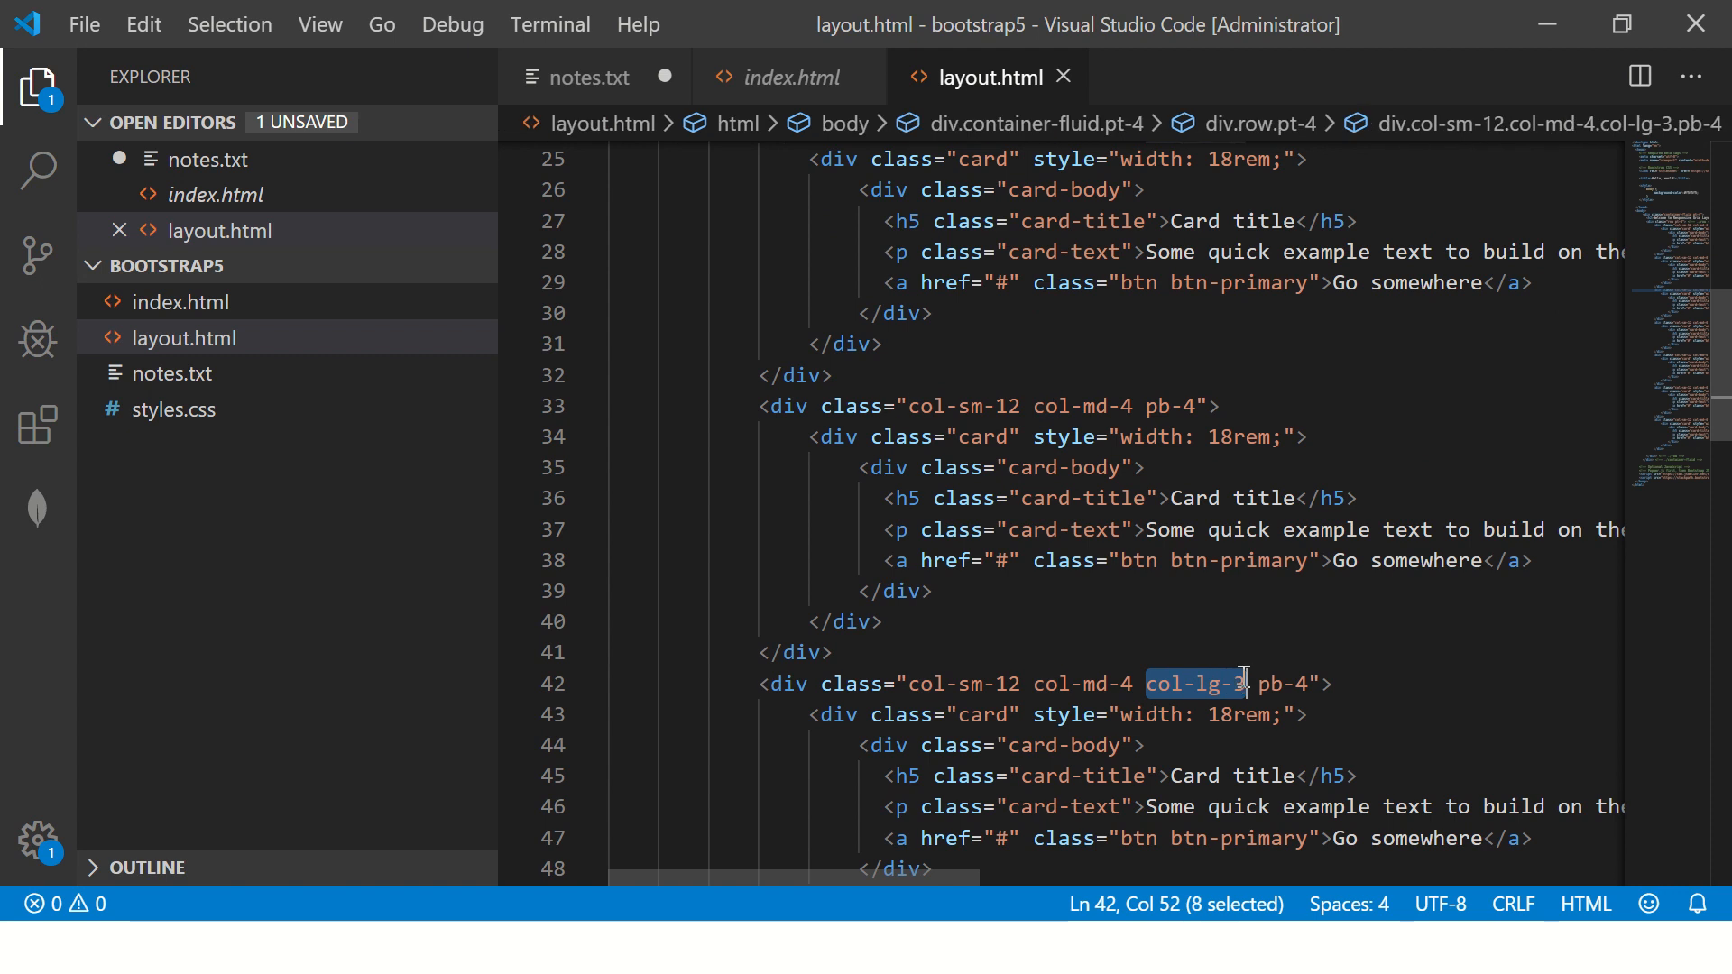
pyautogui.write('col-lg-3')
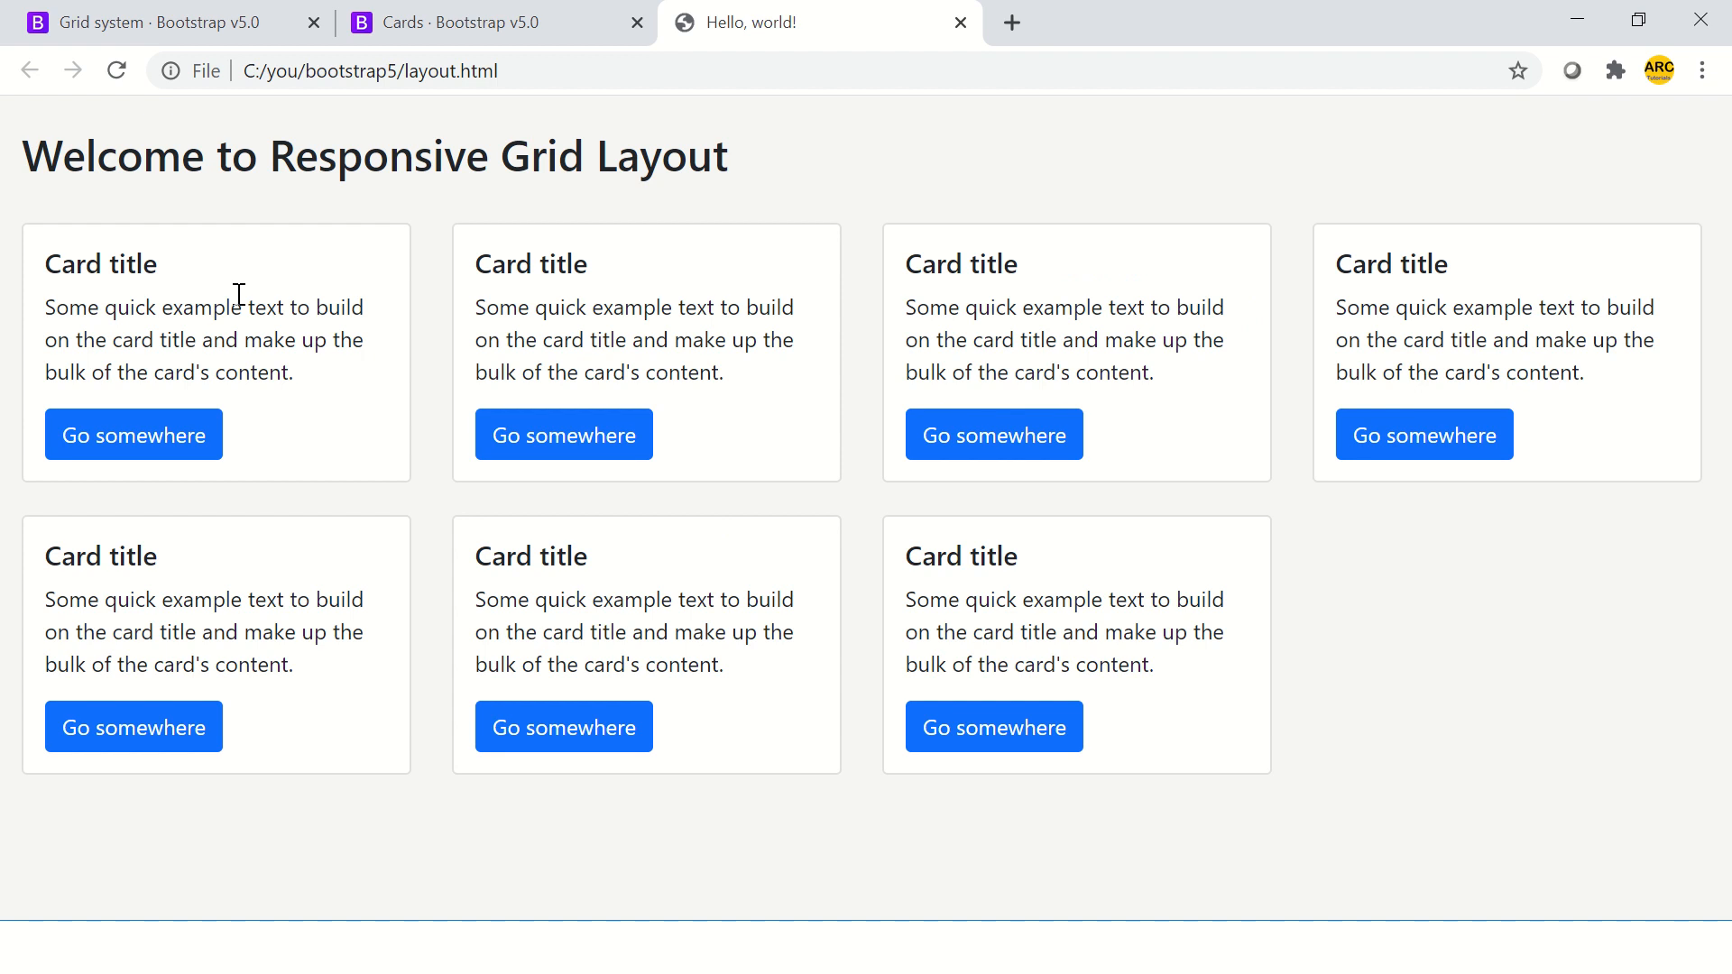
pyautogui.moveTo(183, 313)
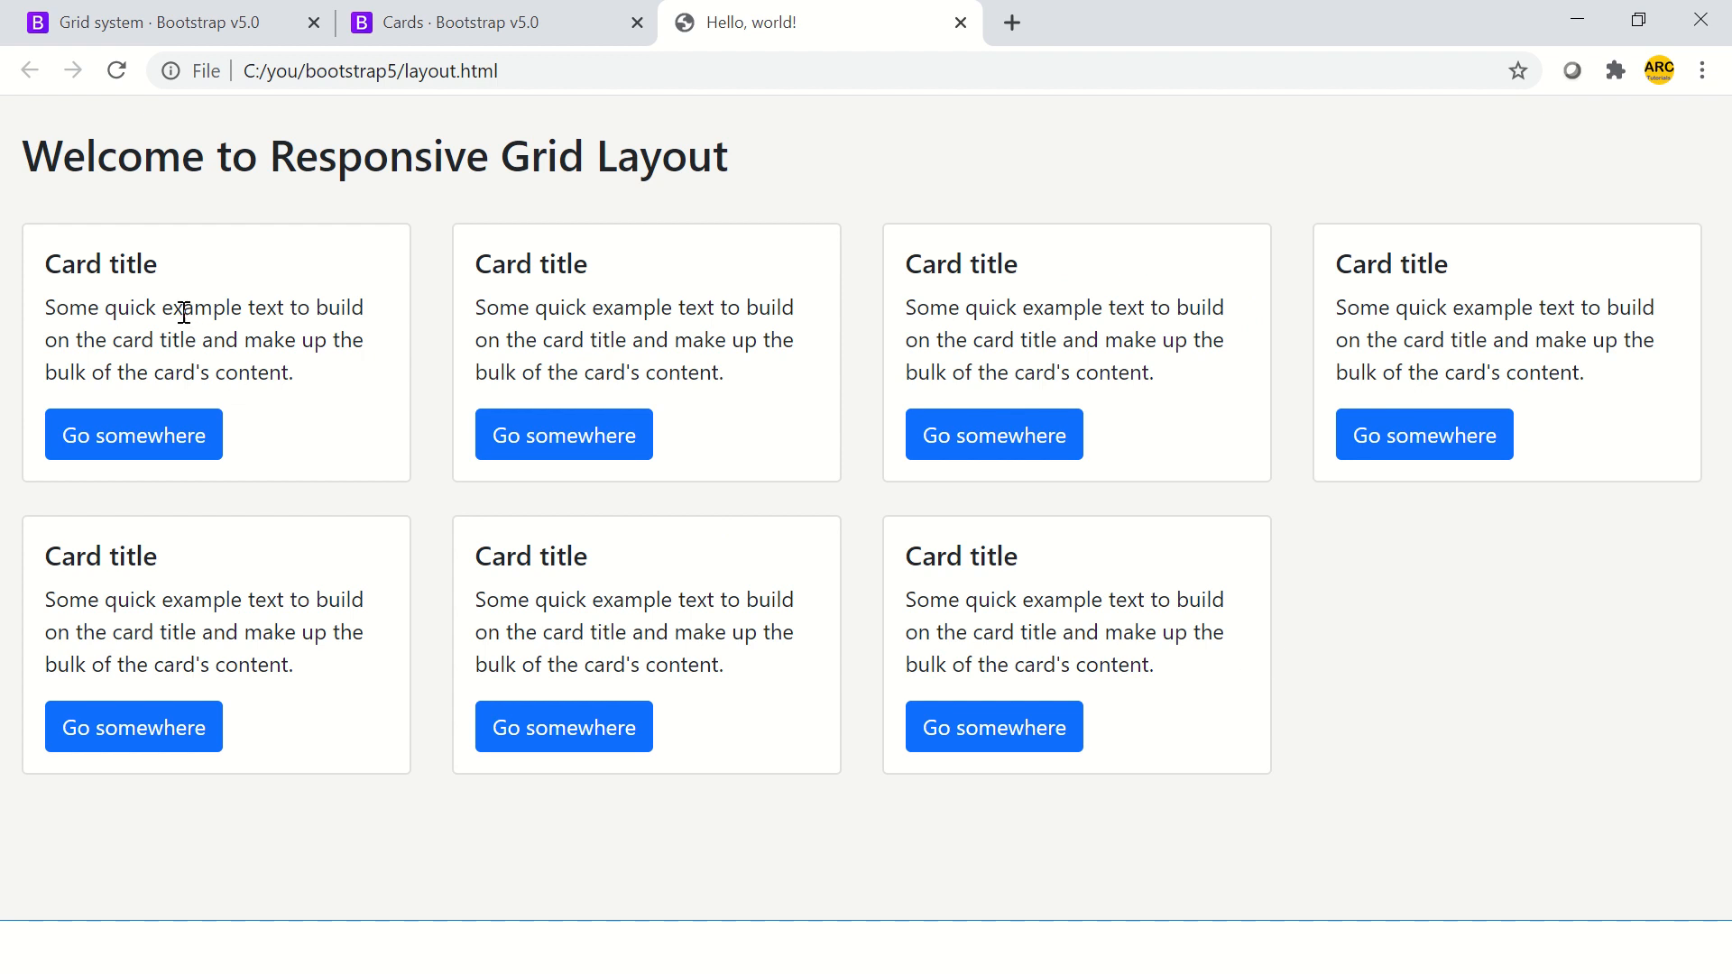
pyautogui.moveTo(172, 365)
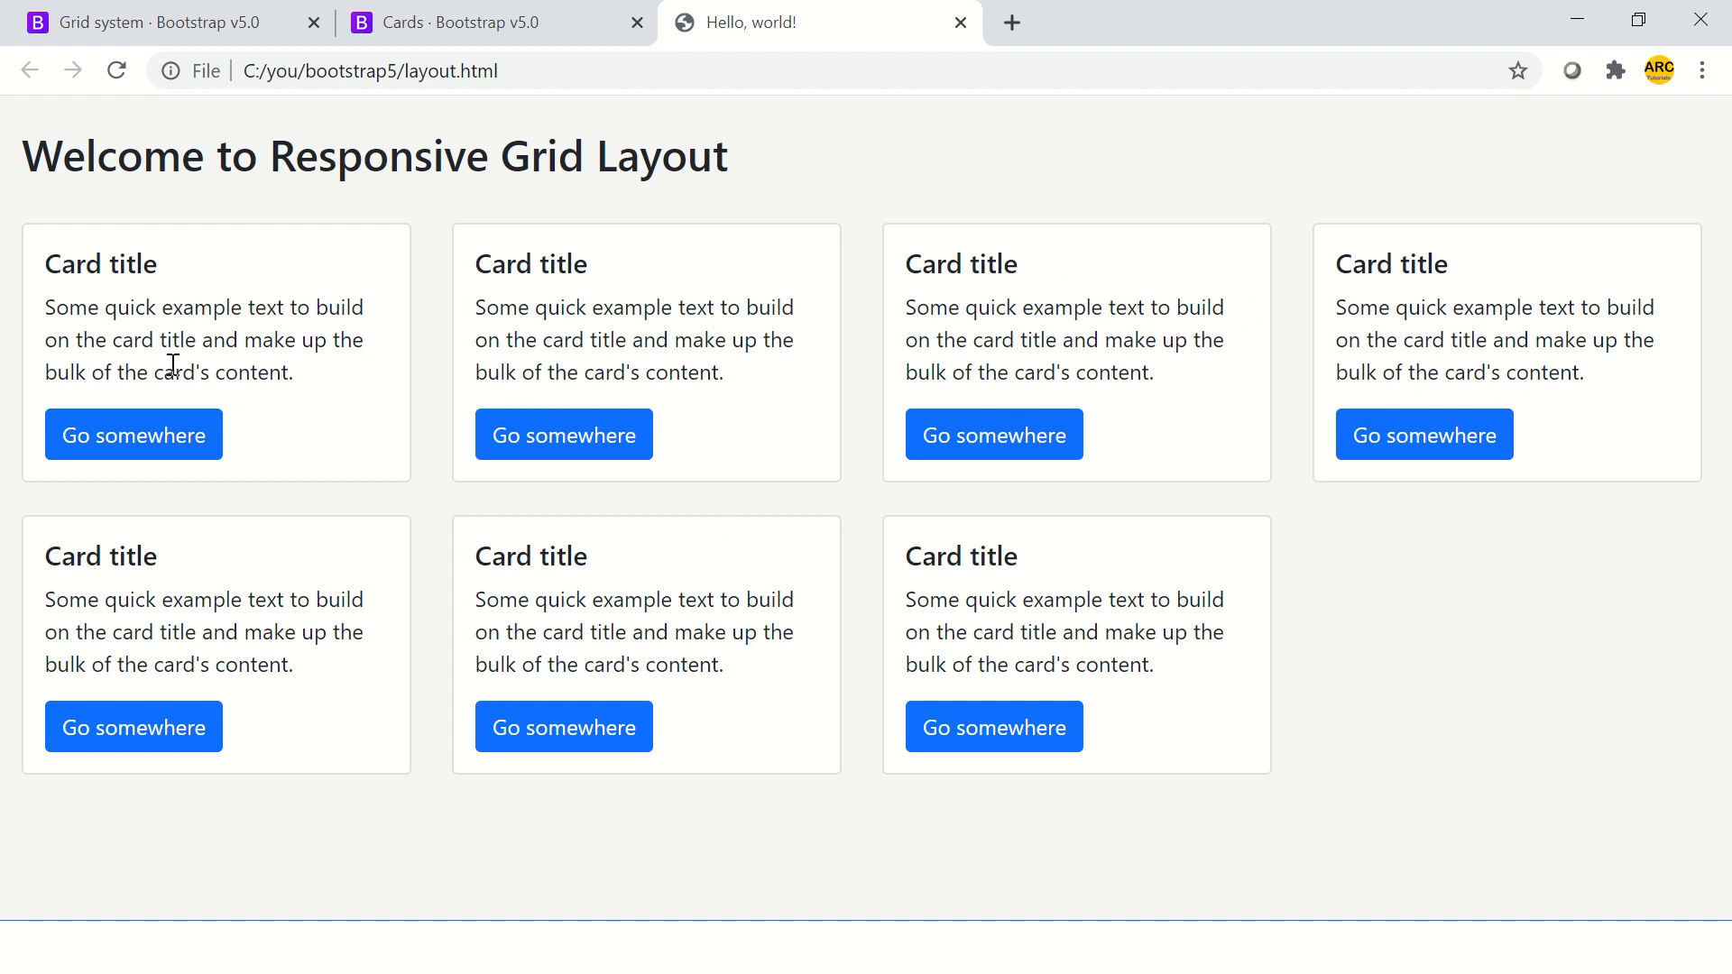
pyautogui.moveTo(1615, 70)
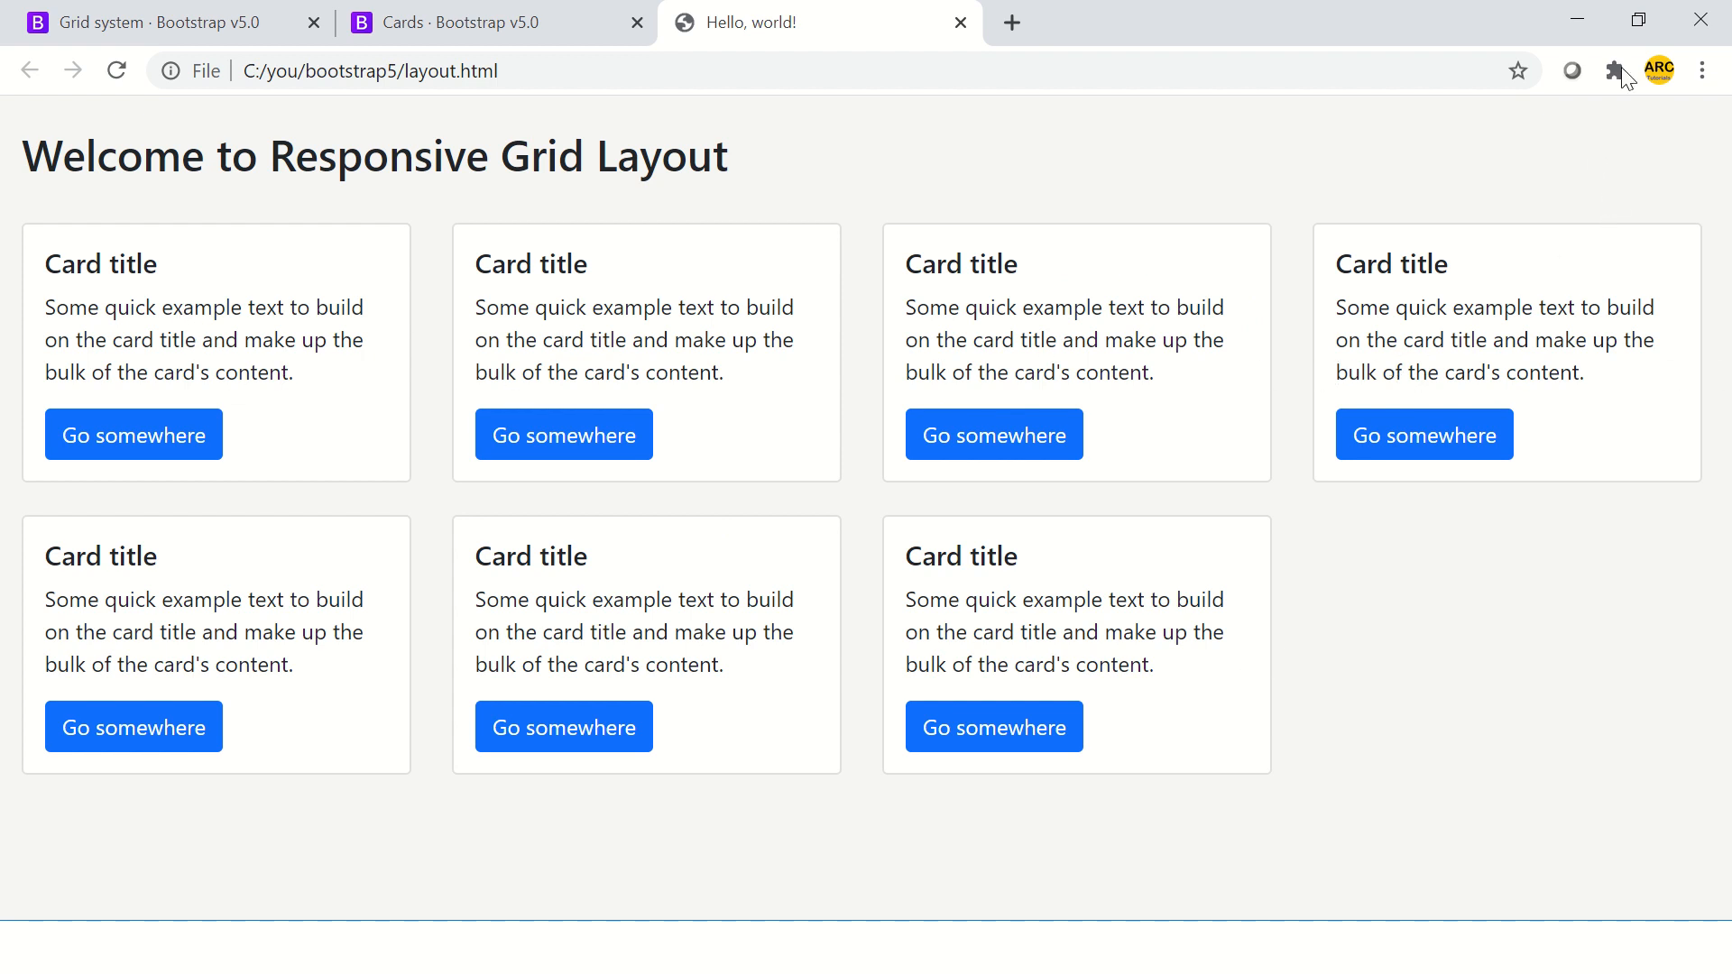
pyautogui.moveTo(471, 462)
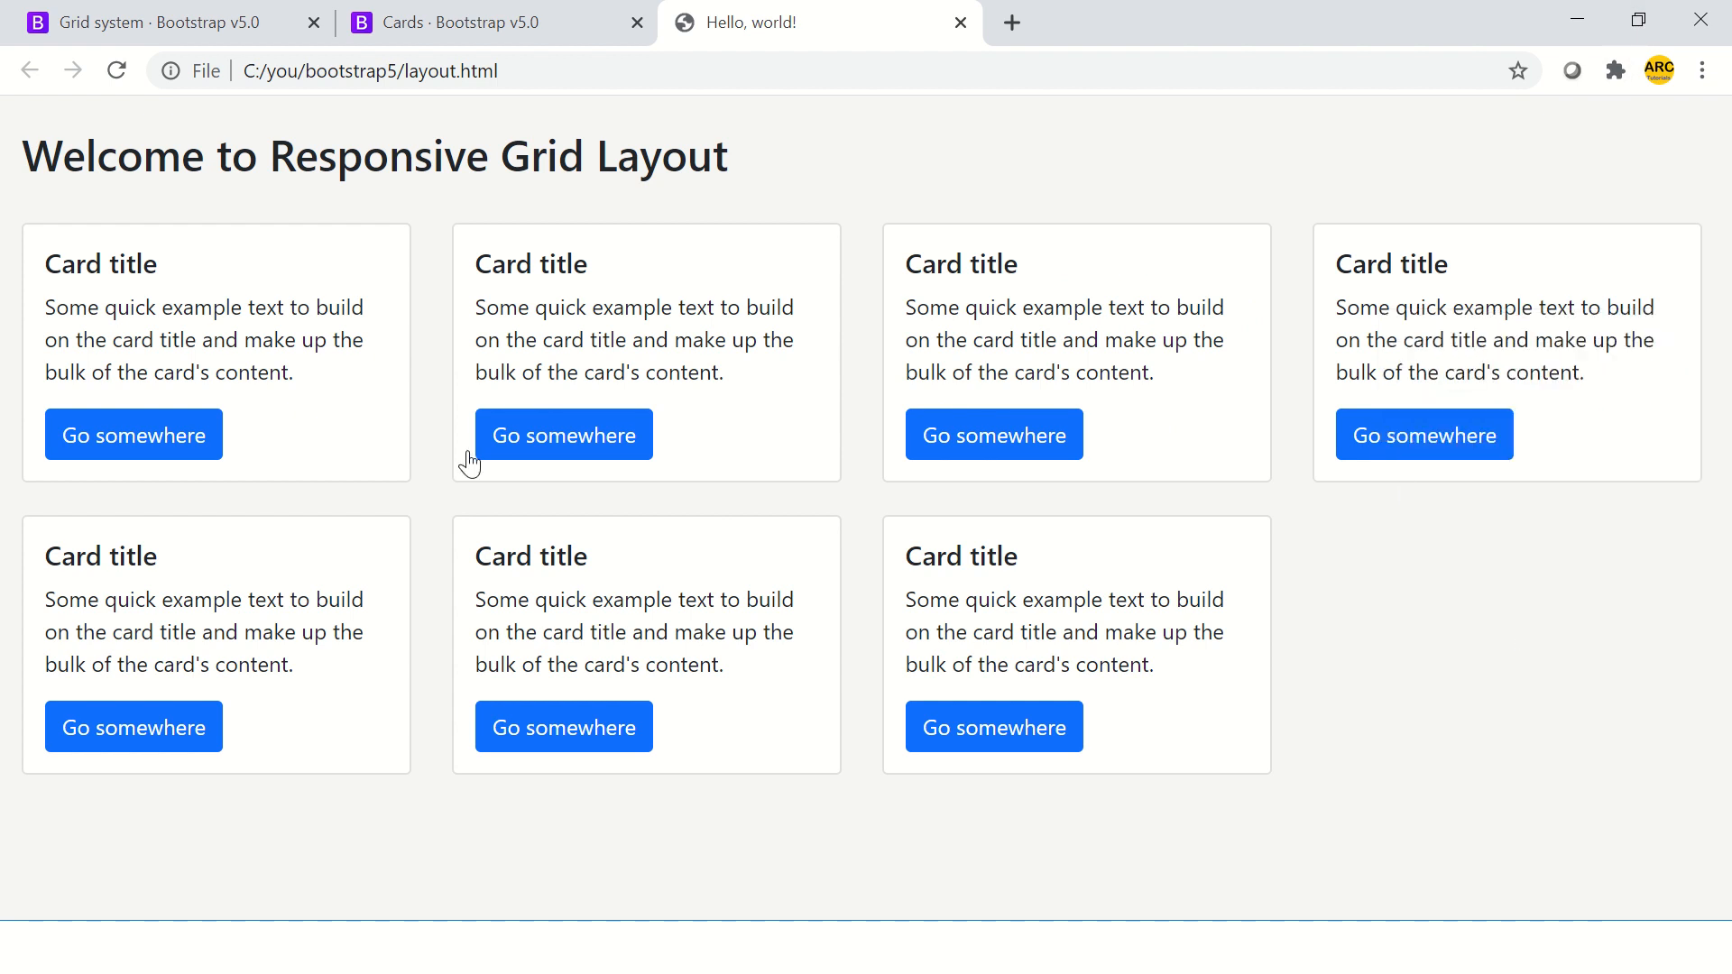
pyautogui.click(58, 682)
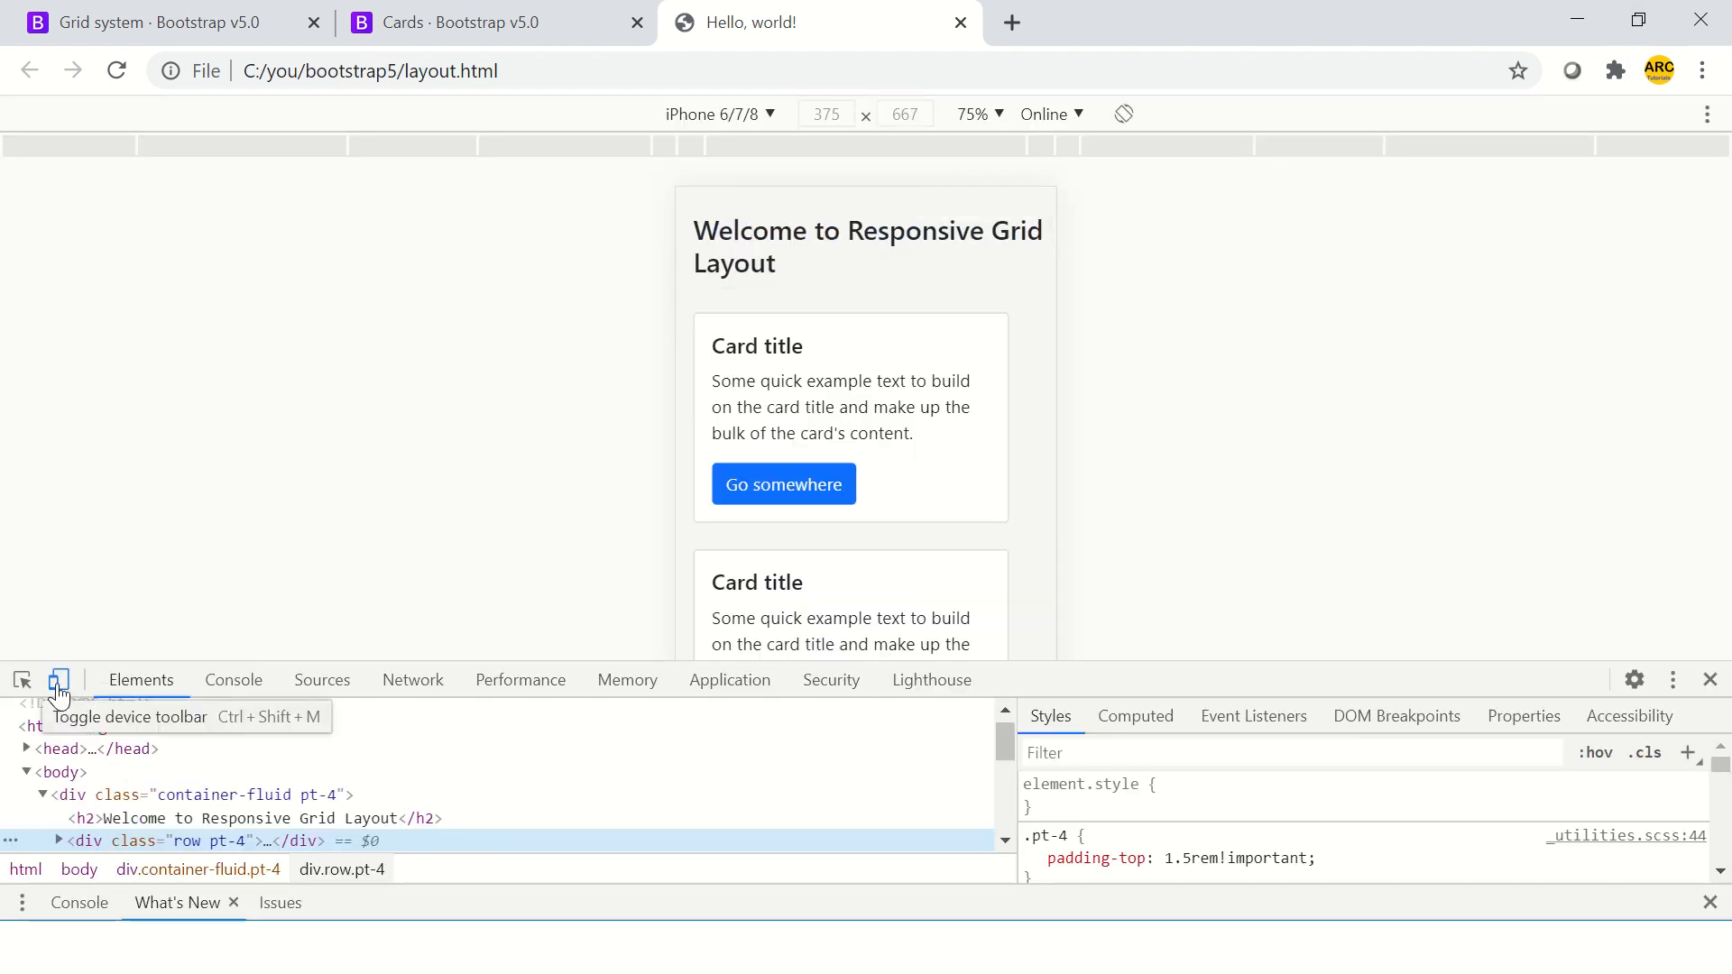
pyautogui.moveTo(591, 301)
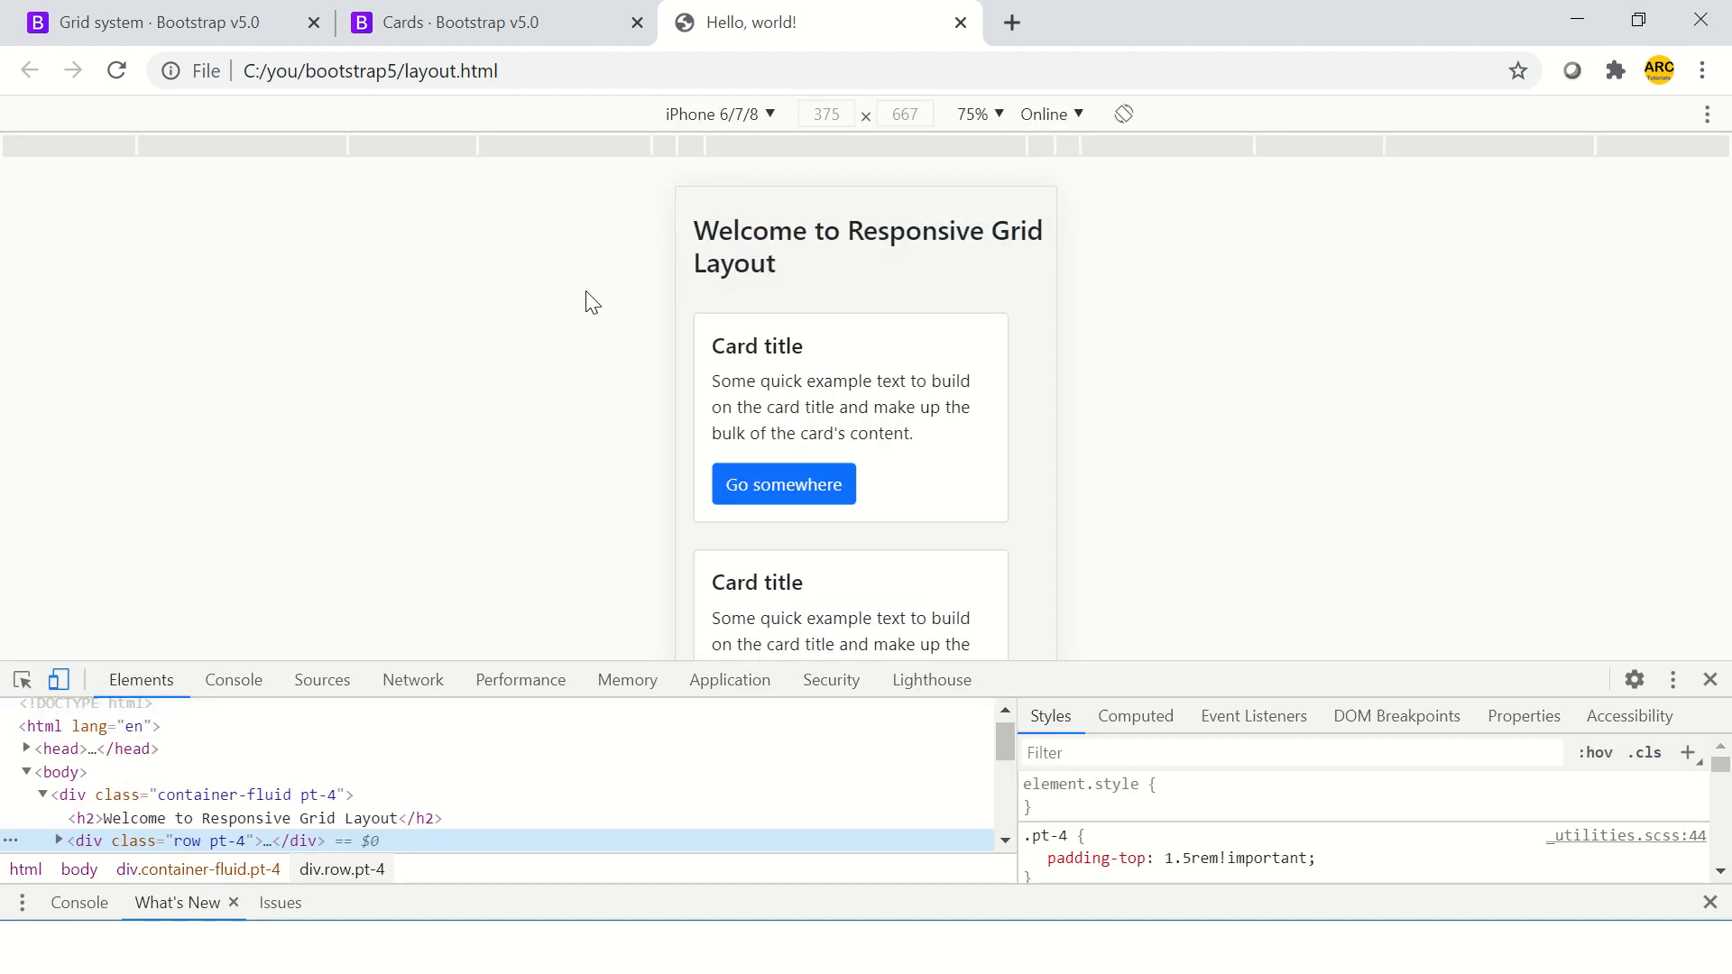
pyautogui.moveTo(56, 682)
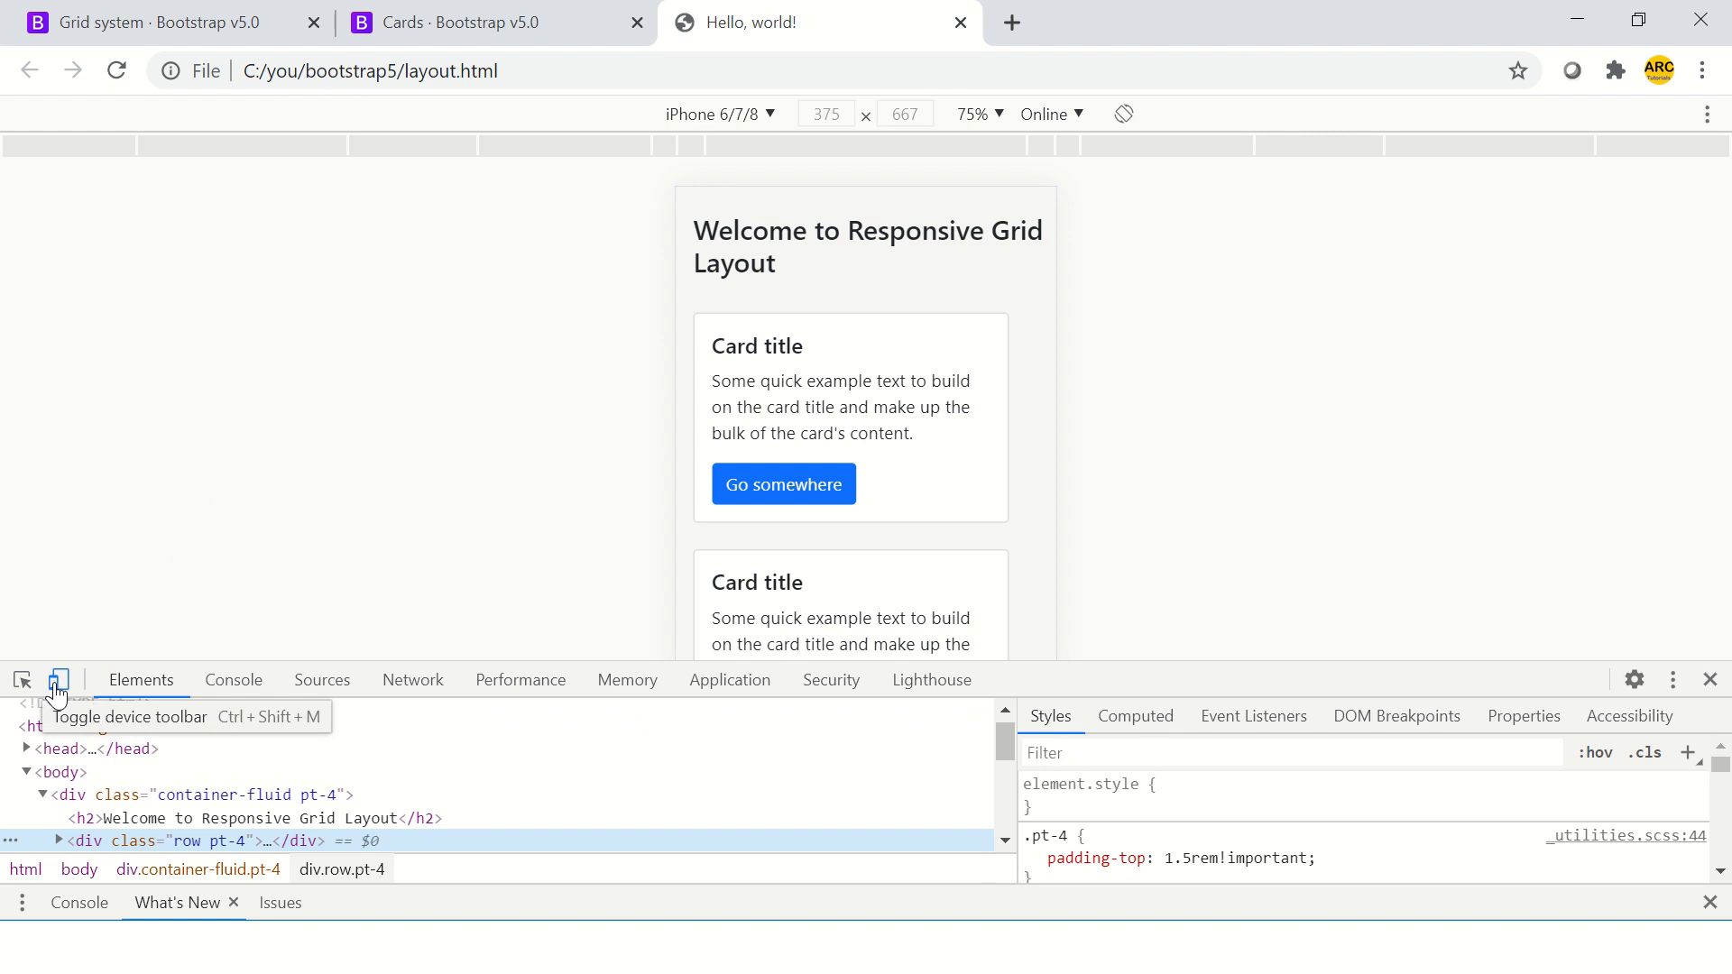
pyautogui.click(57, 679)
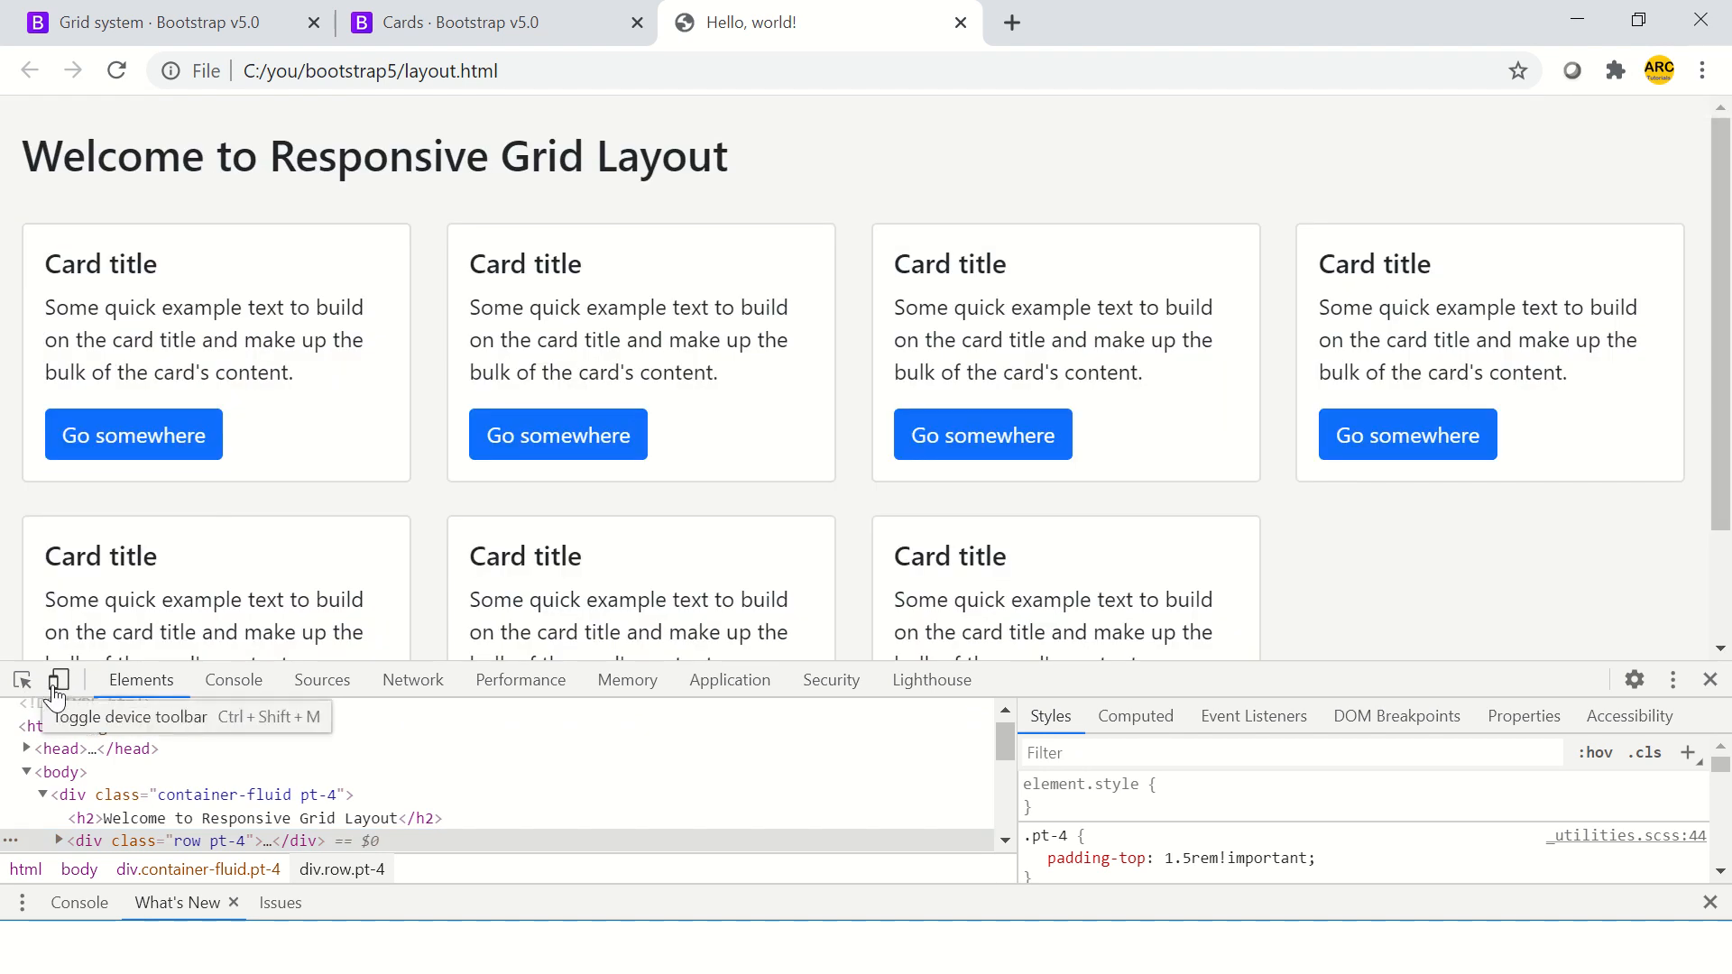
pyautogui.click(58, 679)
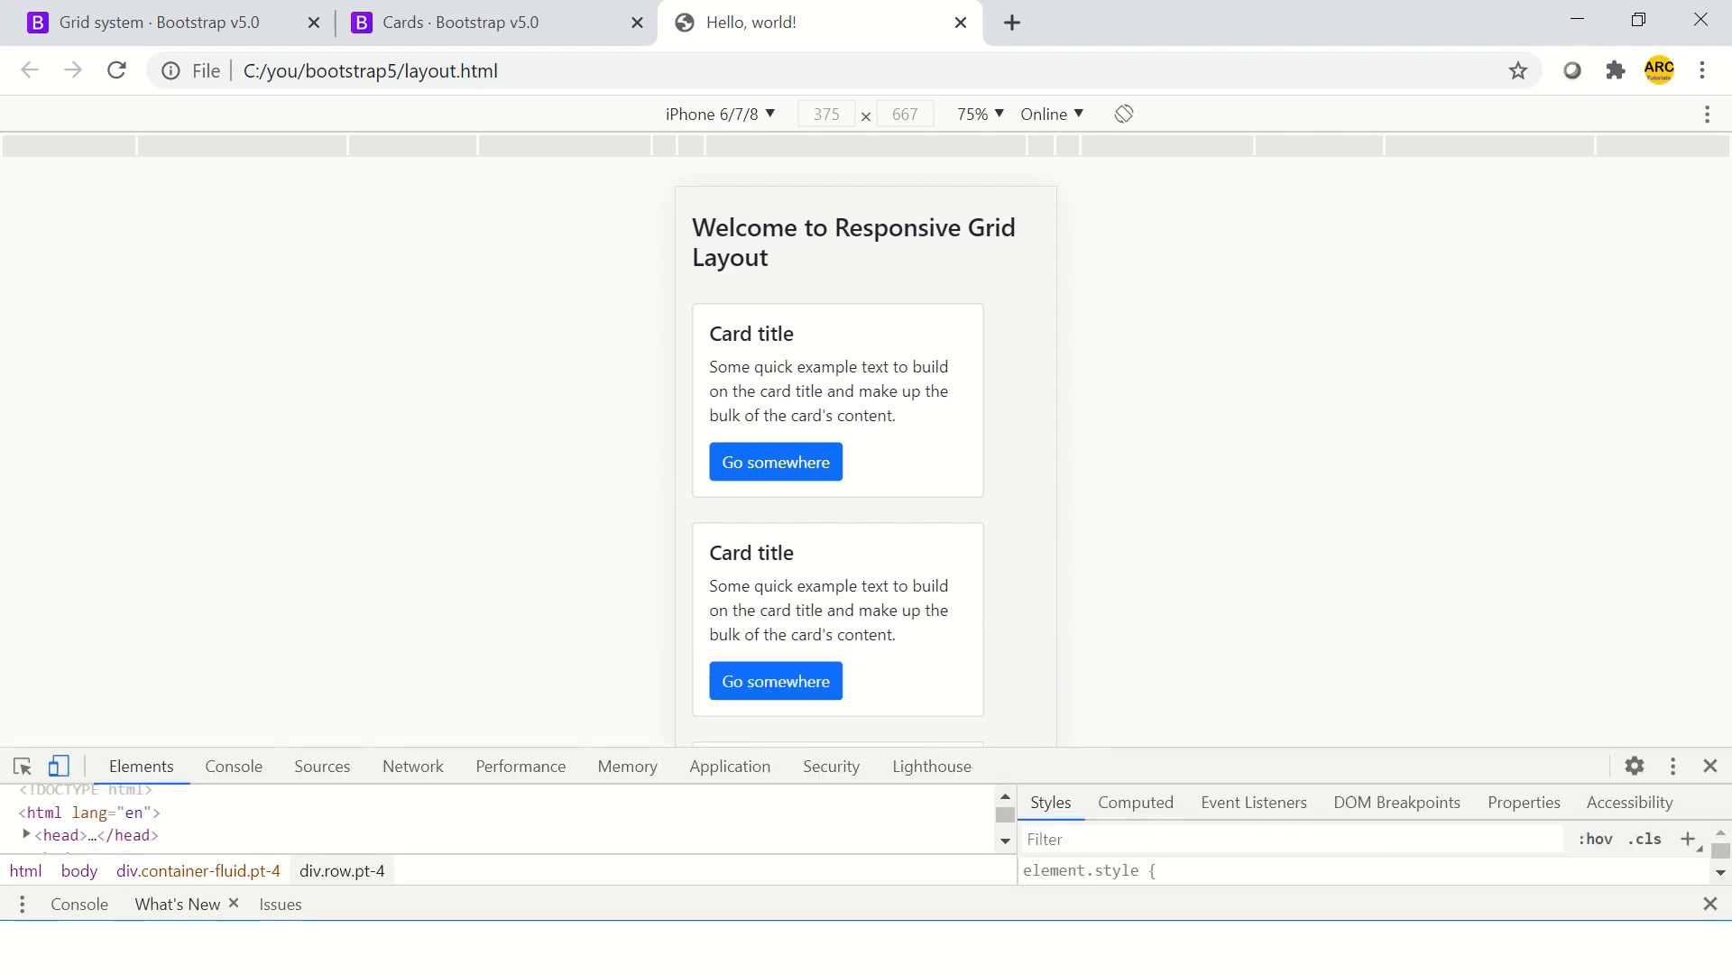
pyautogui.click(718, 113)
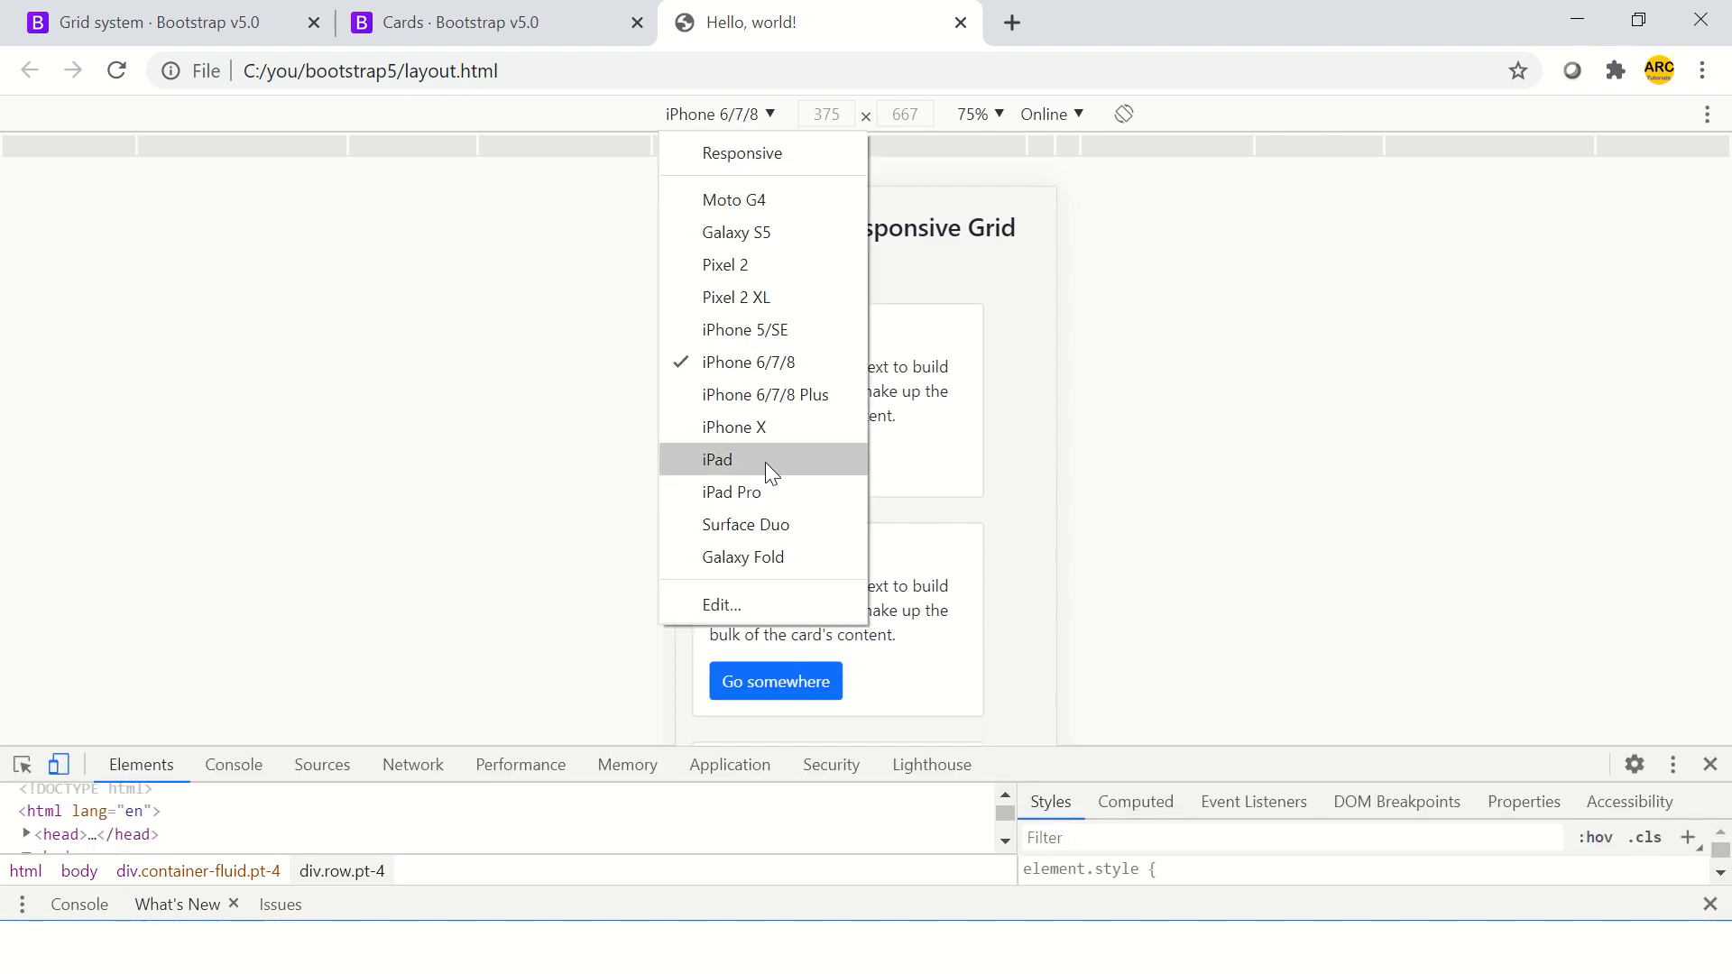
pyautogui.click(716, 460)
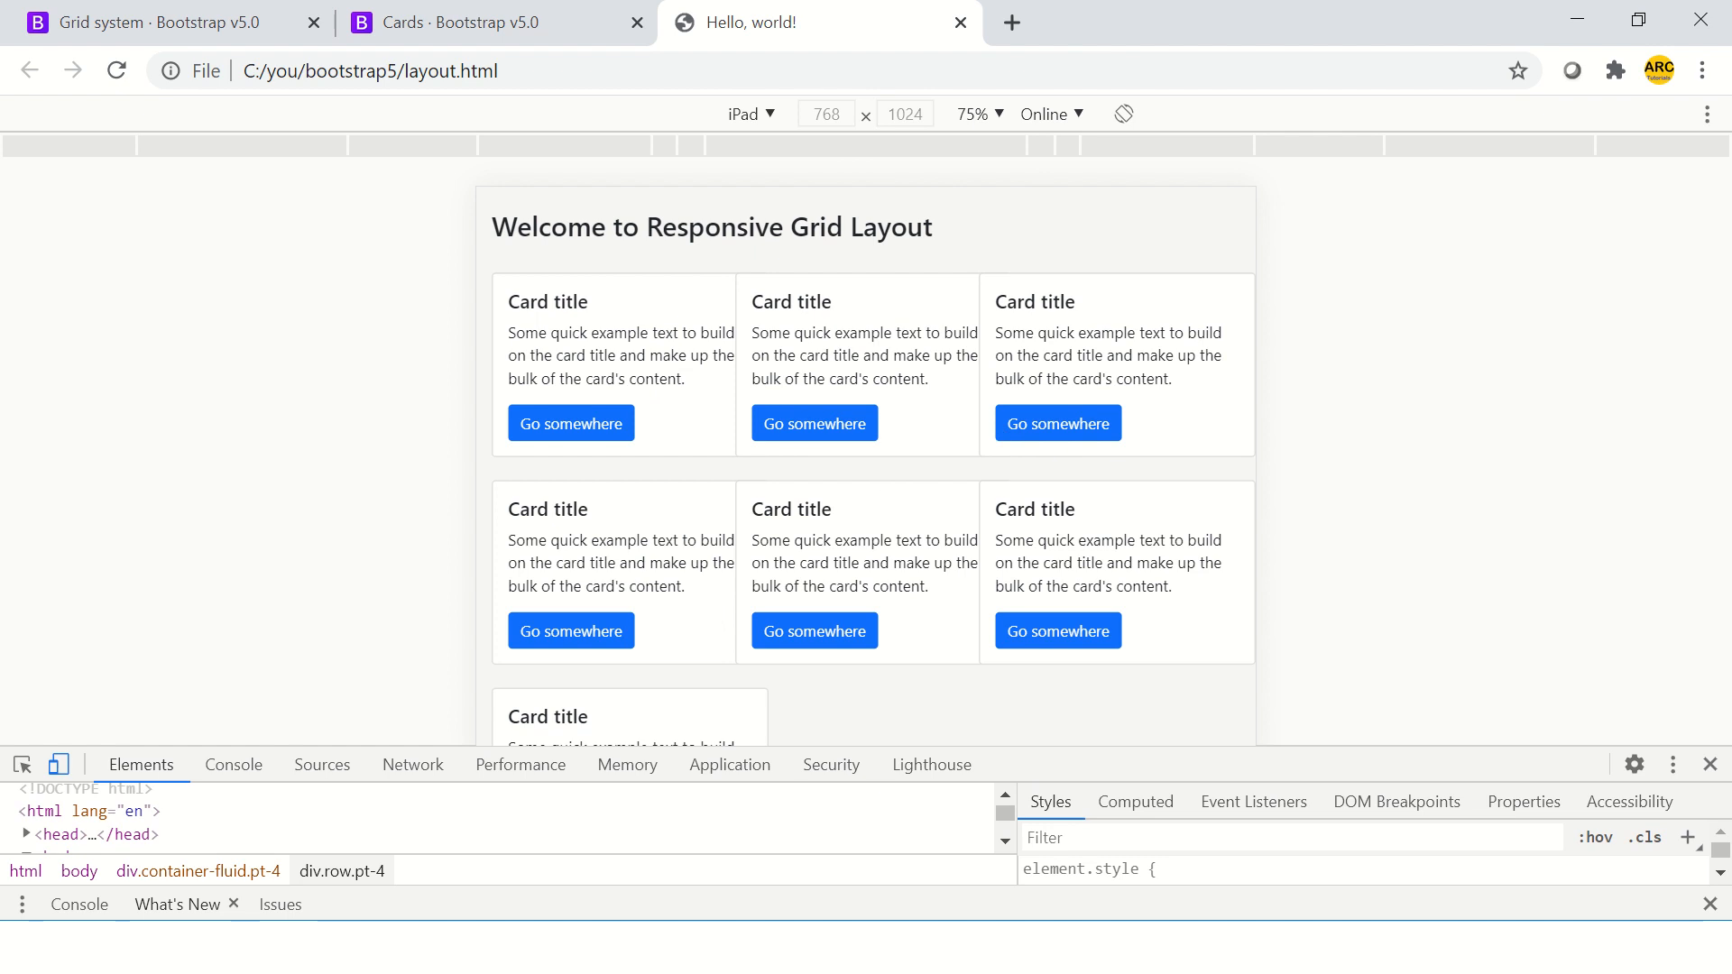
pyautogui.click(750, 113)
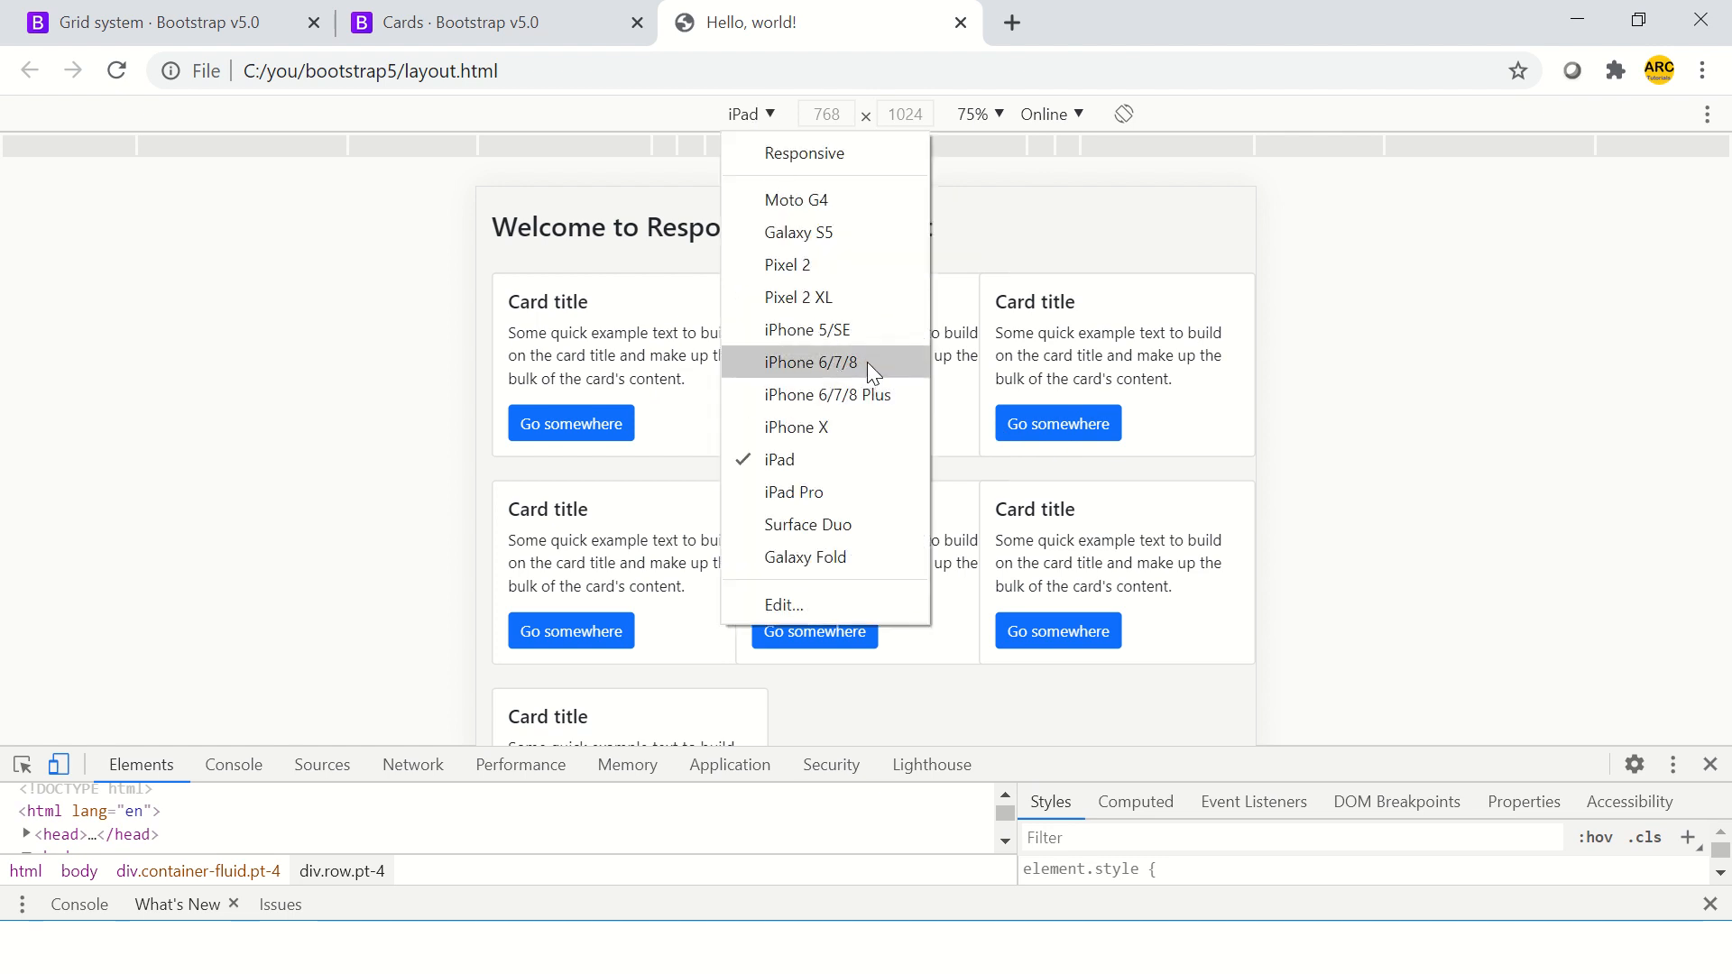
pyautogui.click(808, 362)
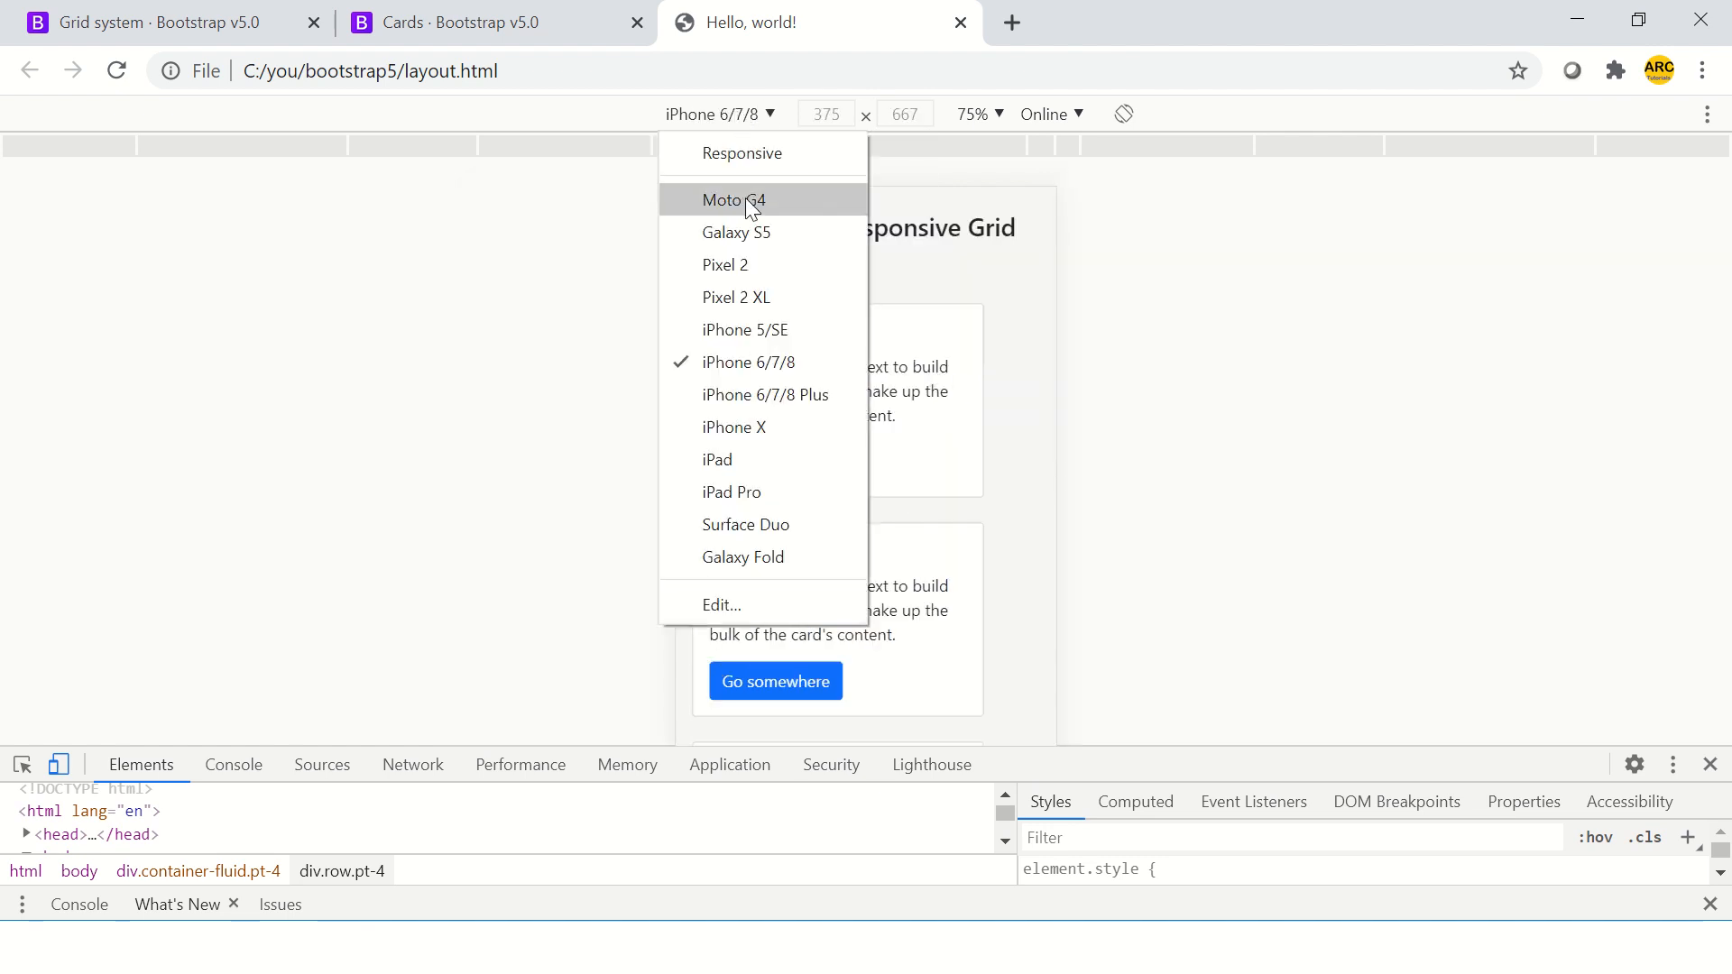
pyautogui.click(736, 231)
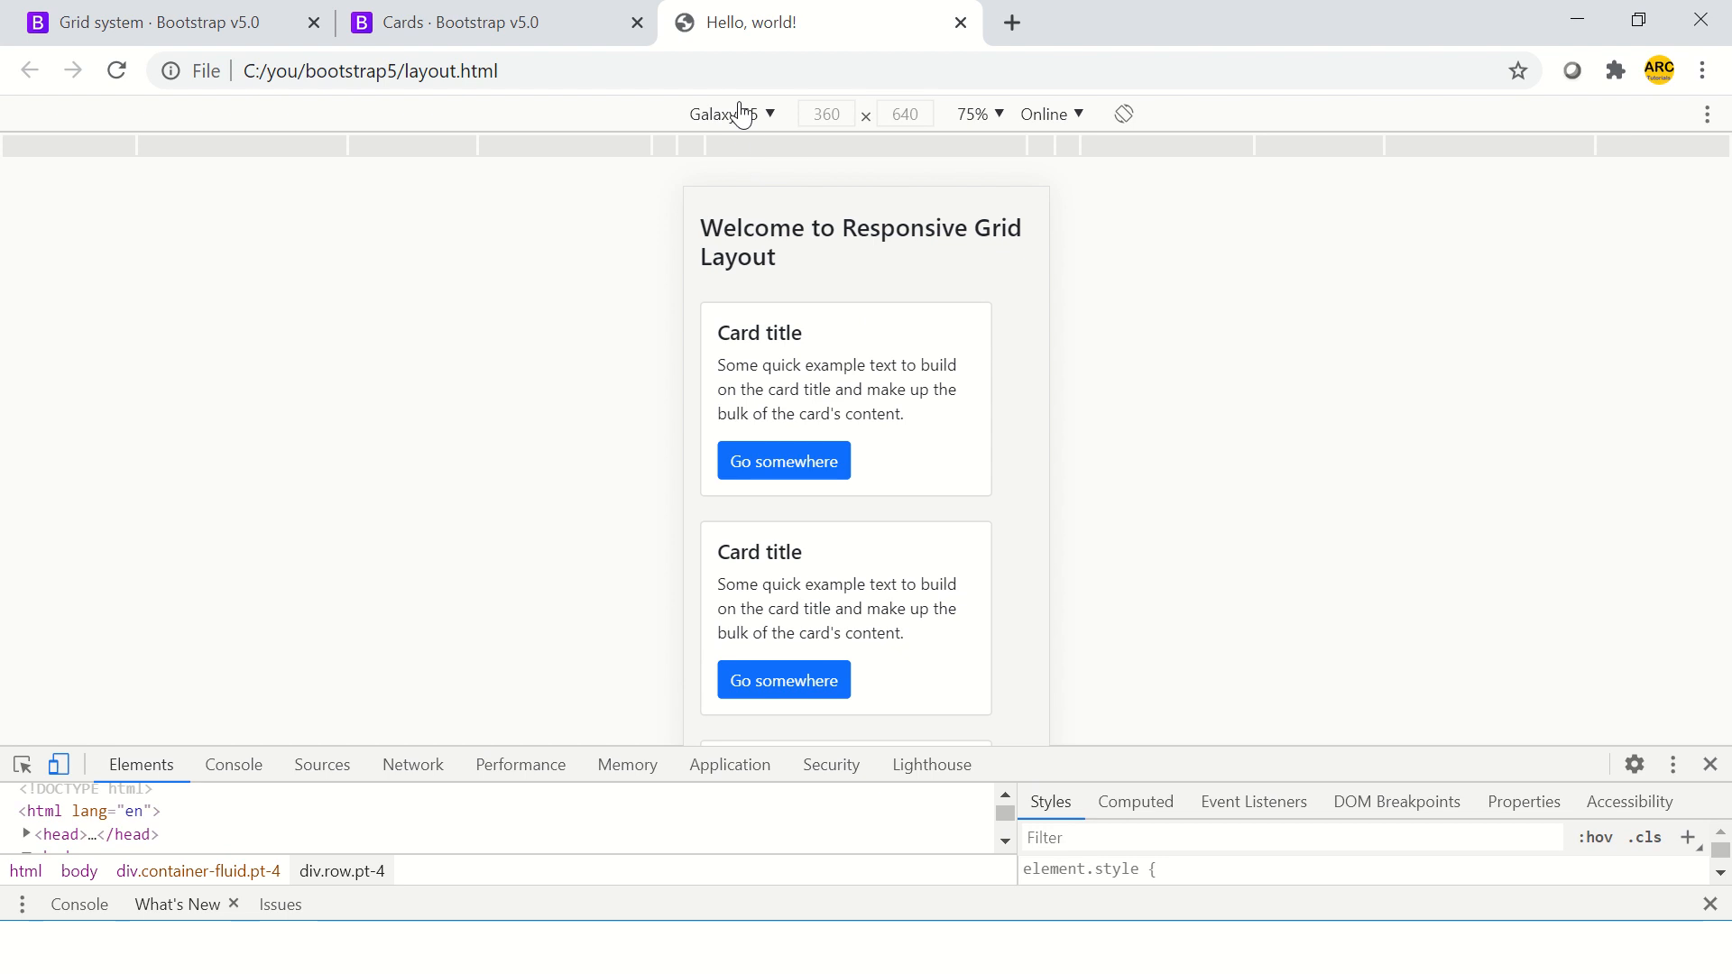
pyautogui.click(728, 114)
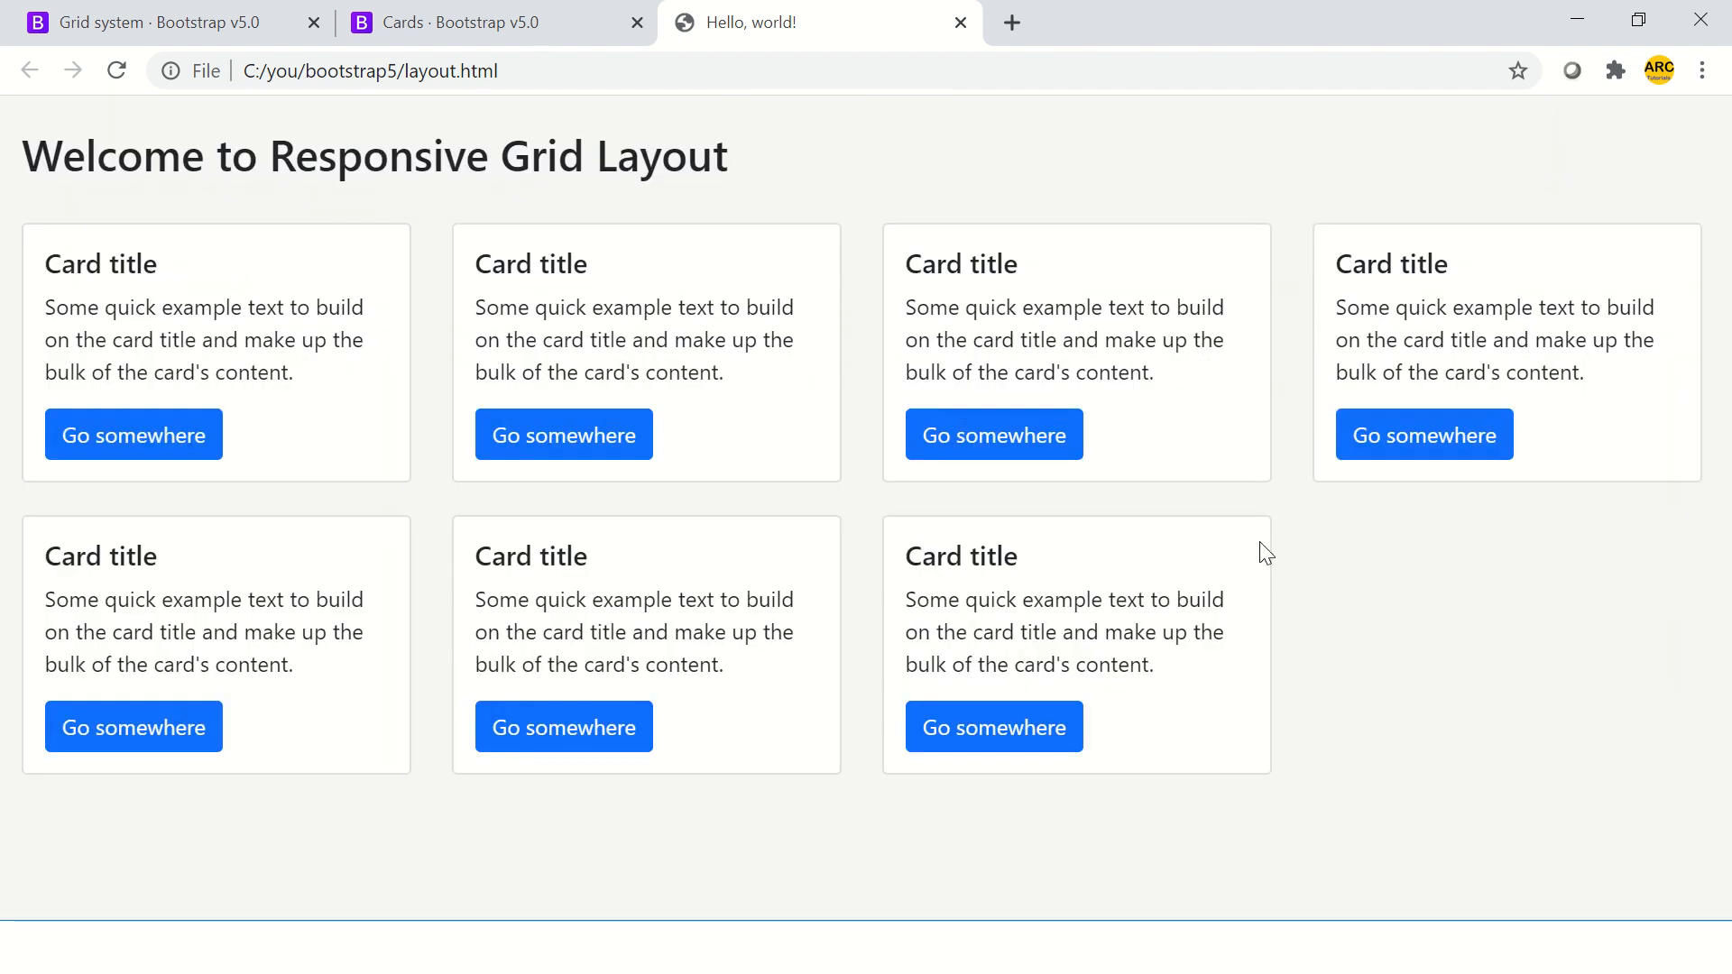
pyautogui.moveTo(1389, 645)
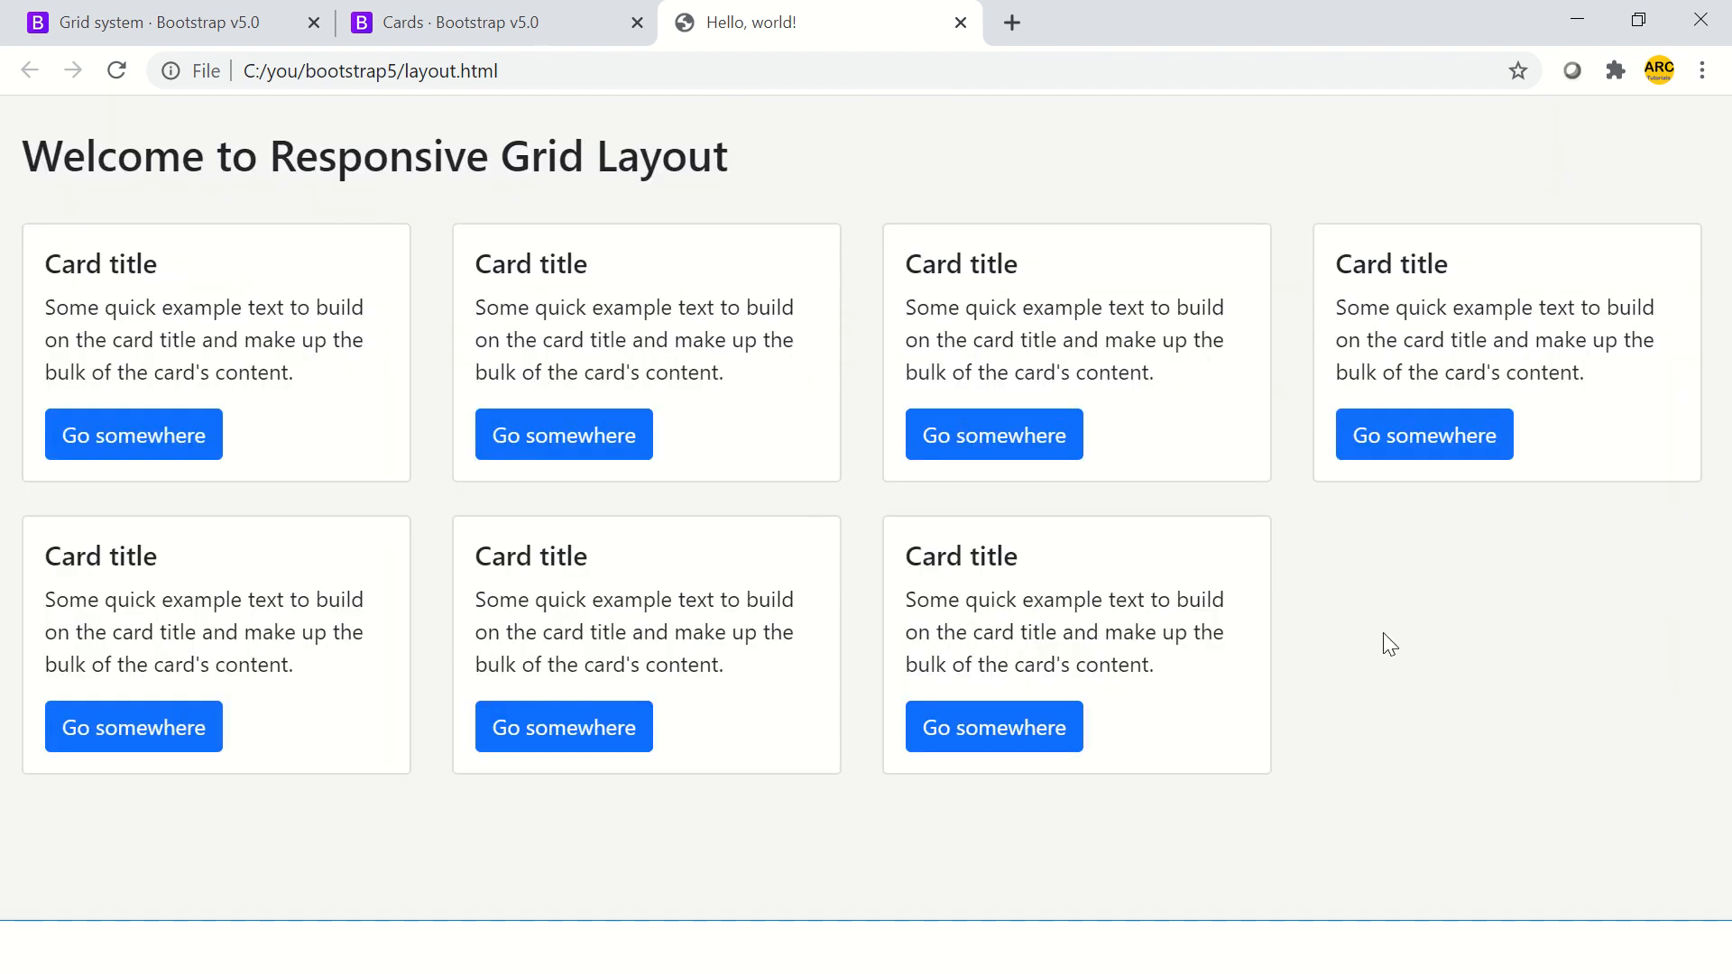
pyautogui.moveTo(1361, 632)
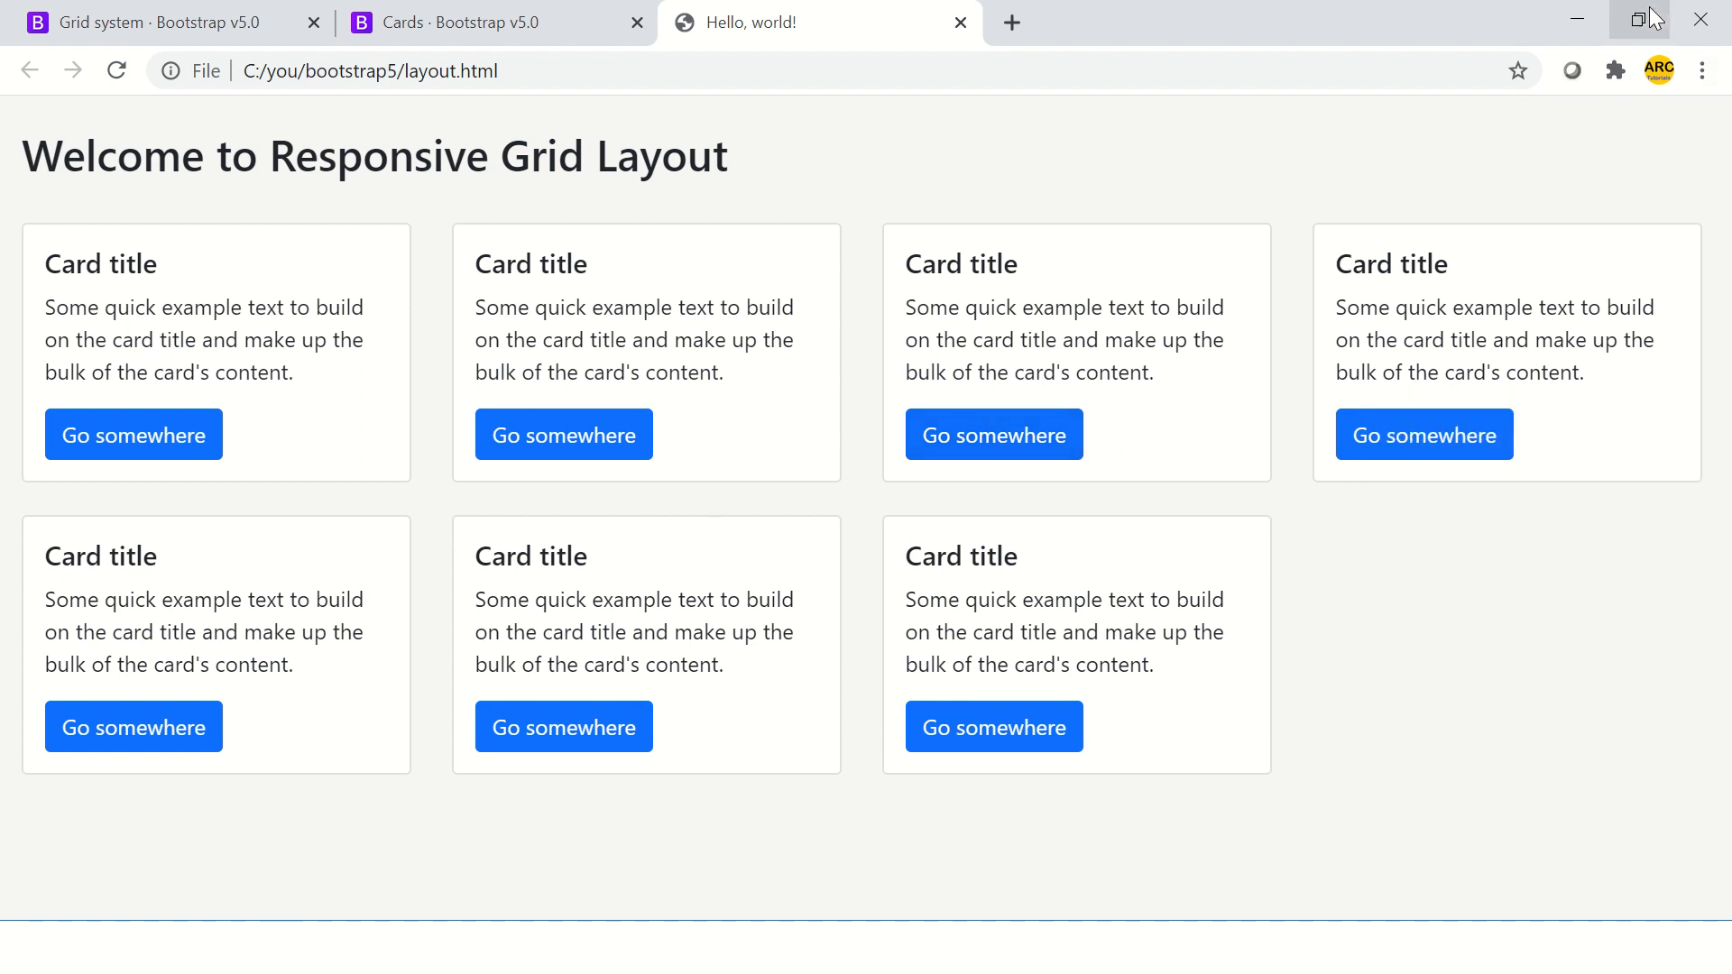
# Step: Restore down the Chrome window, then maximize it again
pyautogui.click(1644, 19)
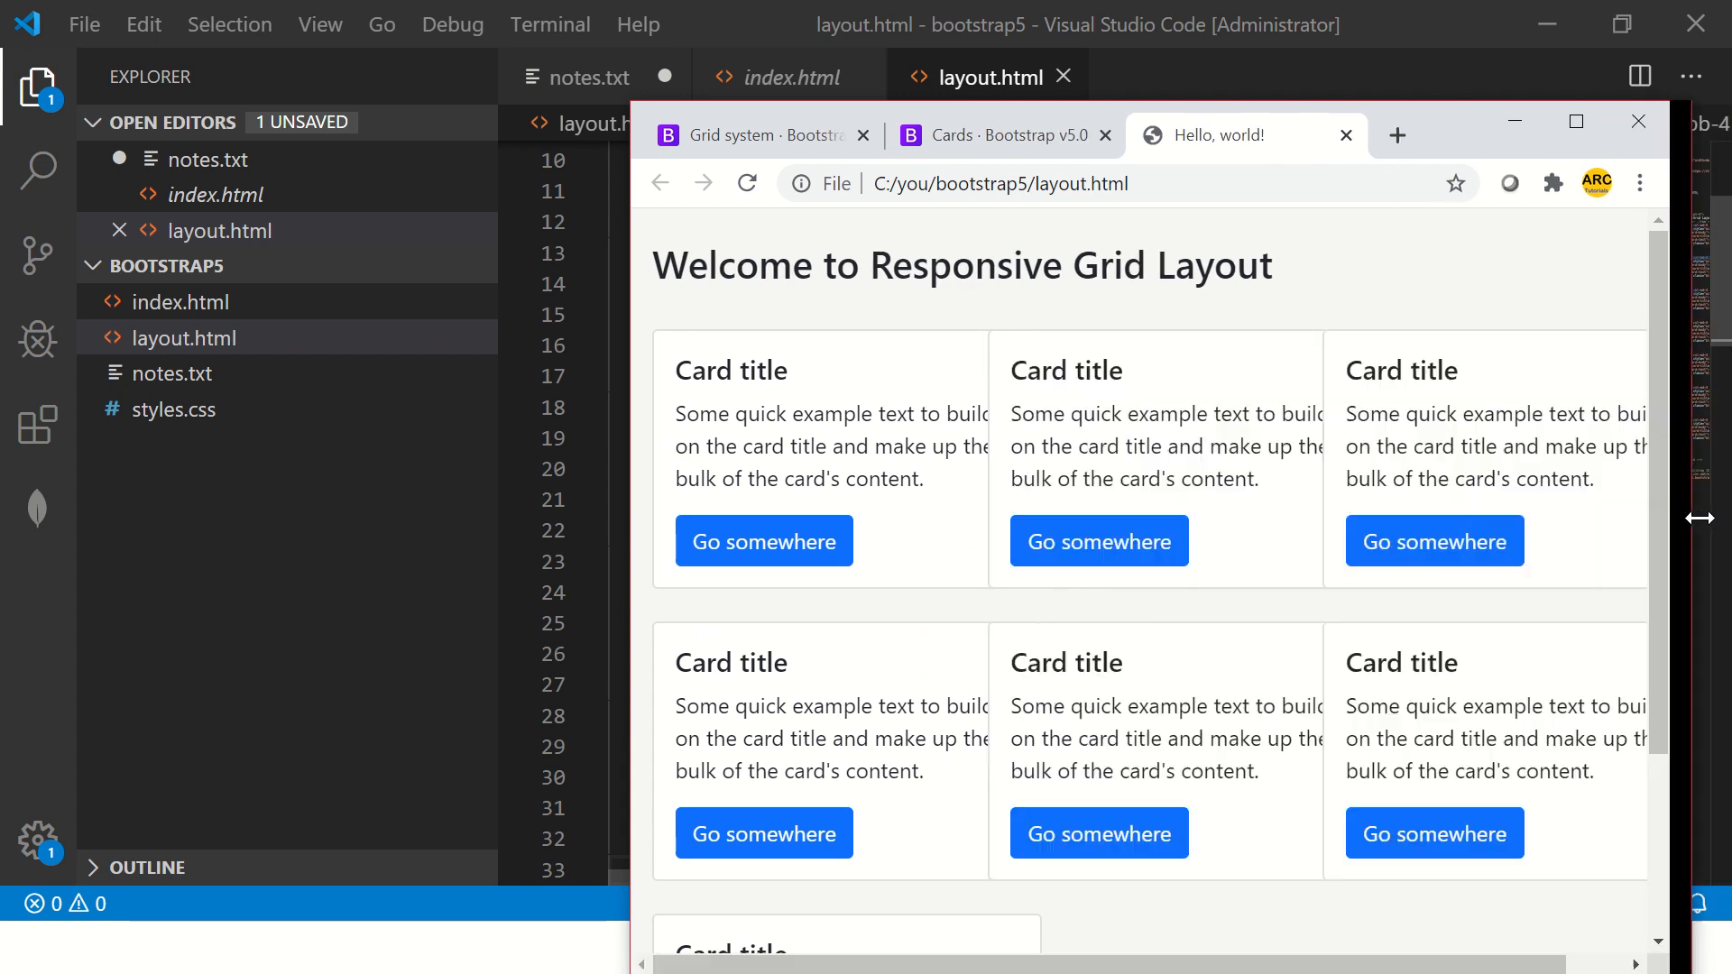
pyautogui.click(1575, 120)
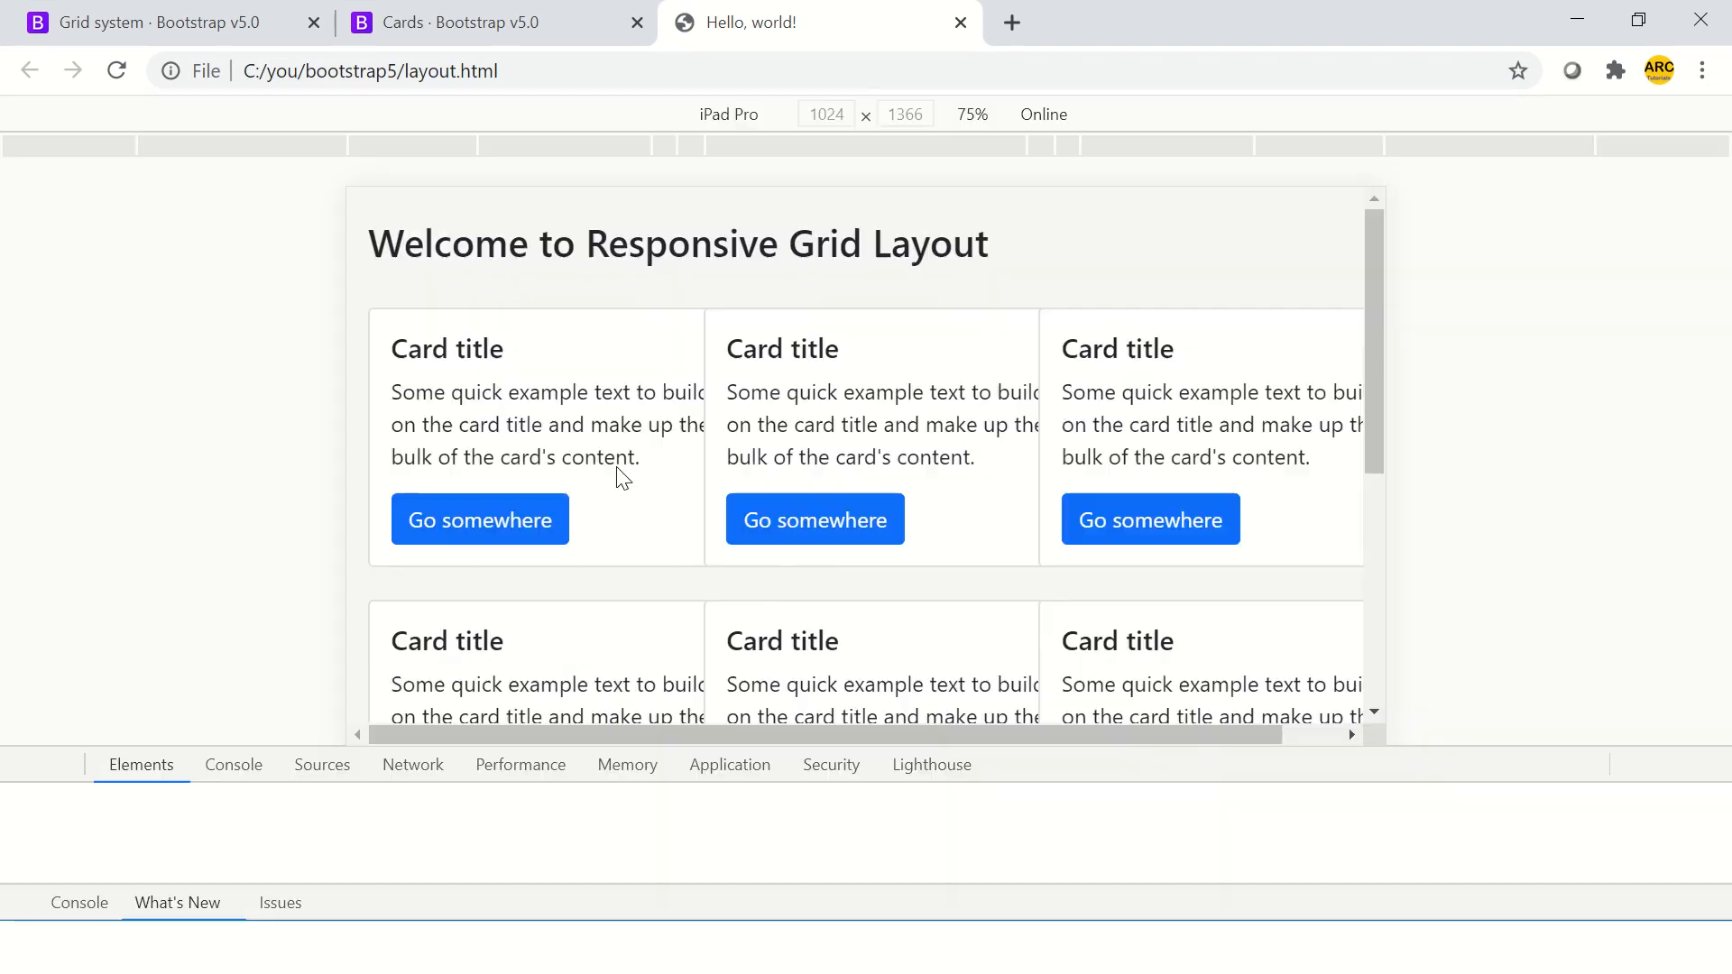
# Step: Choose iPad Pro from the device emulation dropdown
pyautogui.click(735, 113)
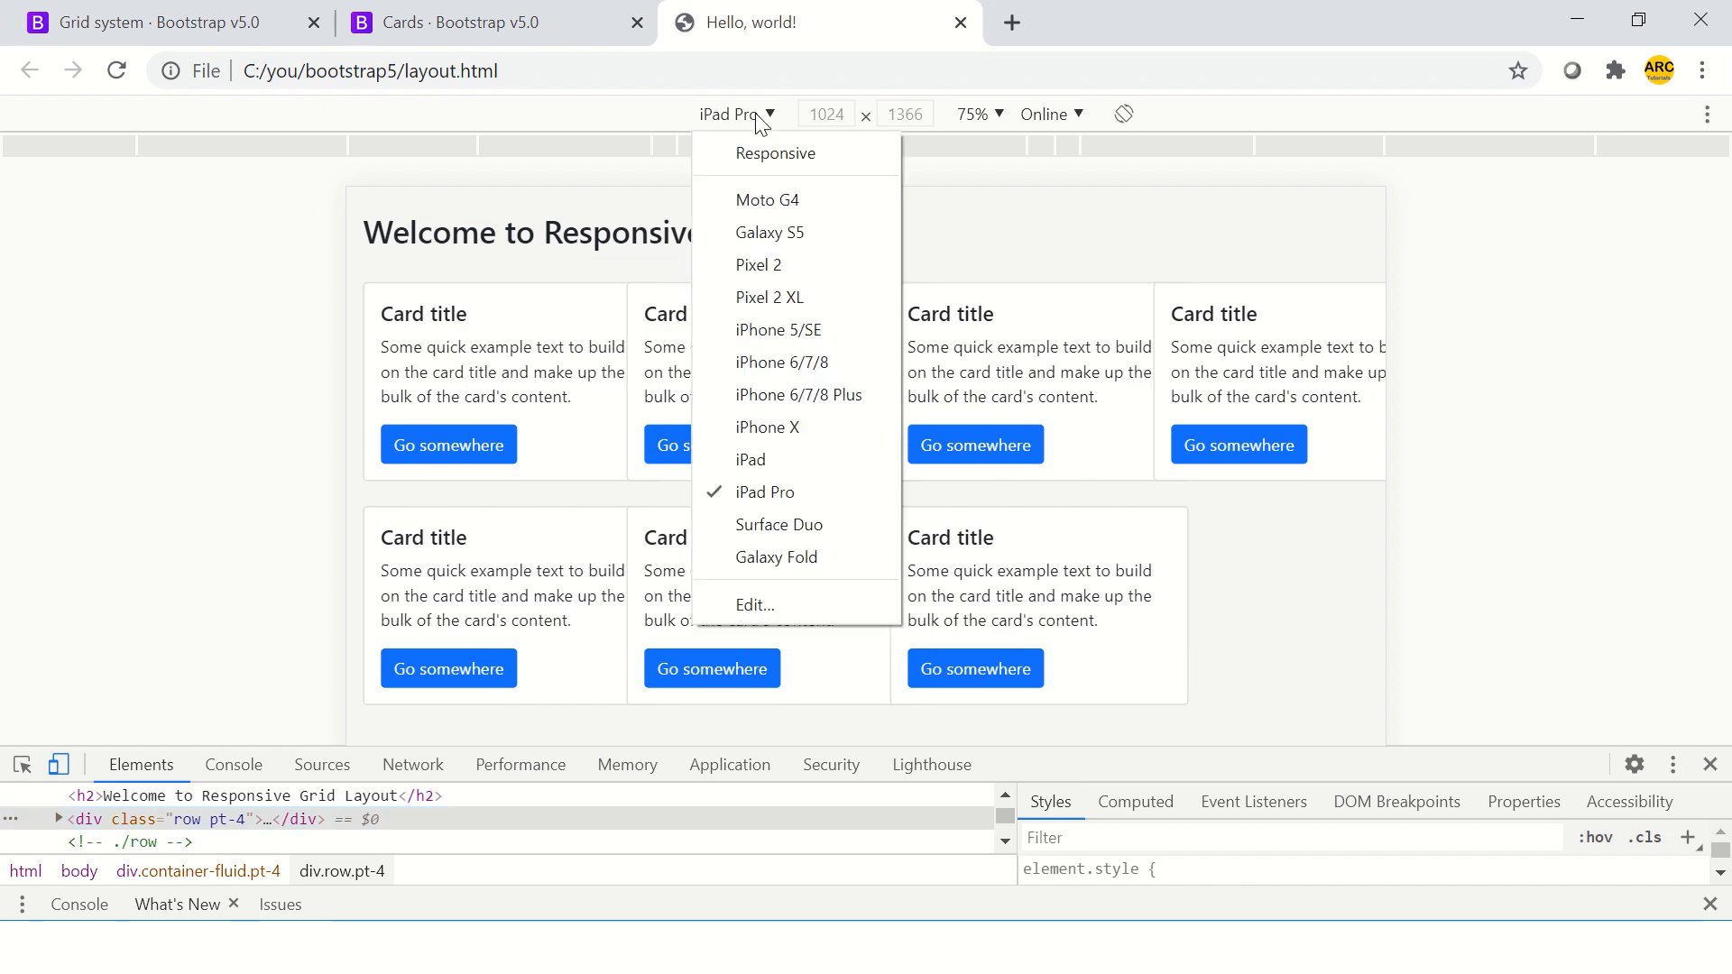
pyautogui.click(749, 459)
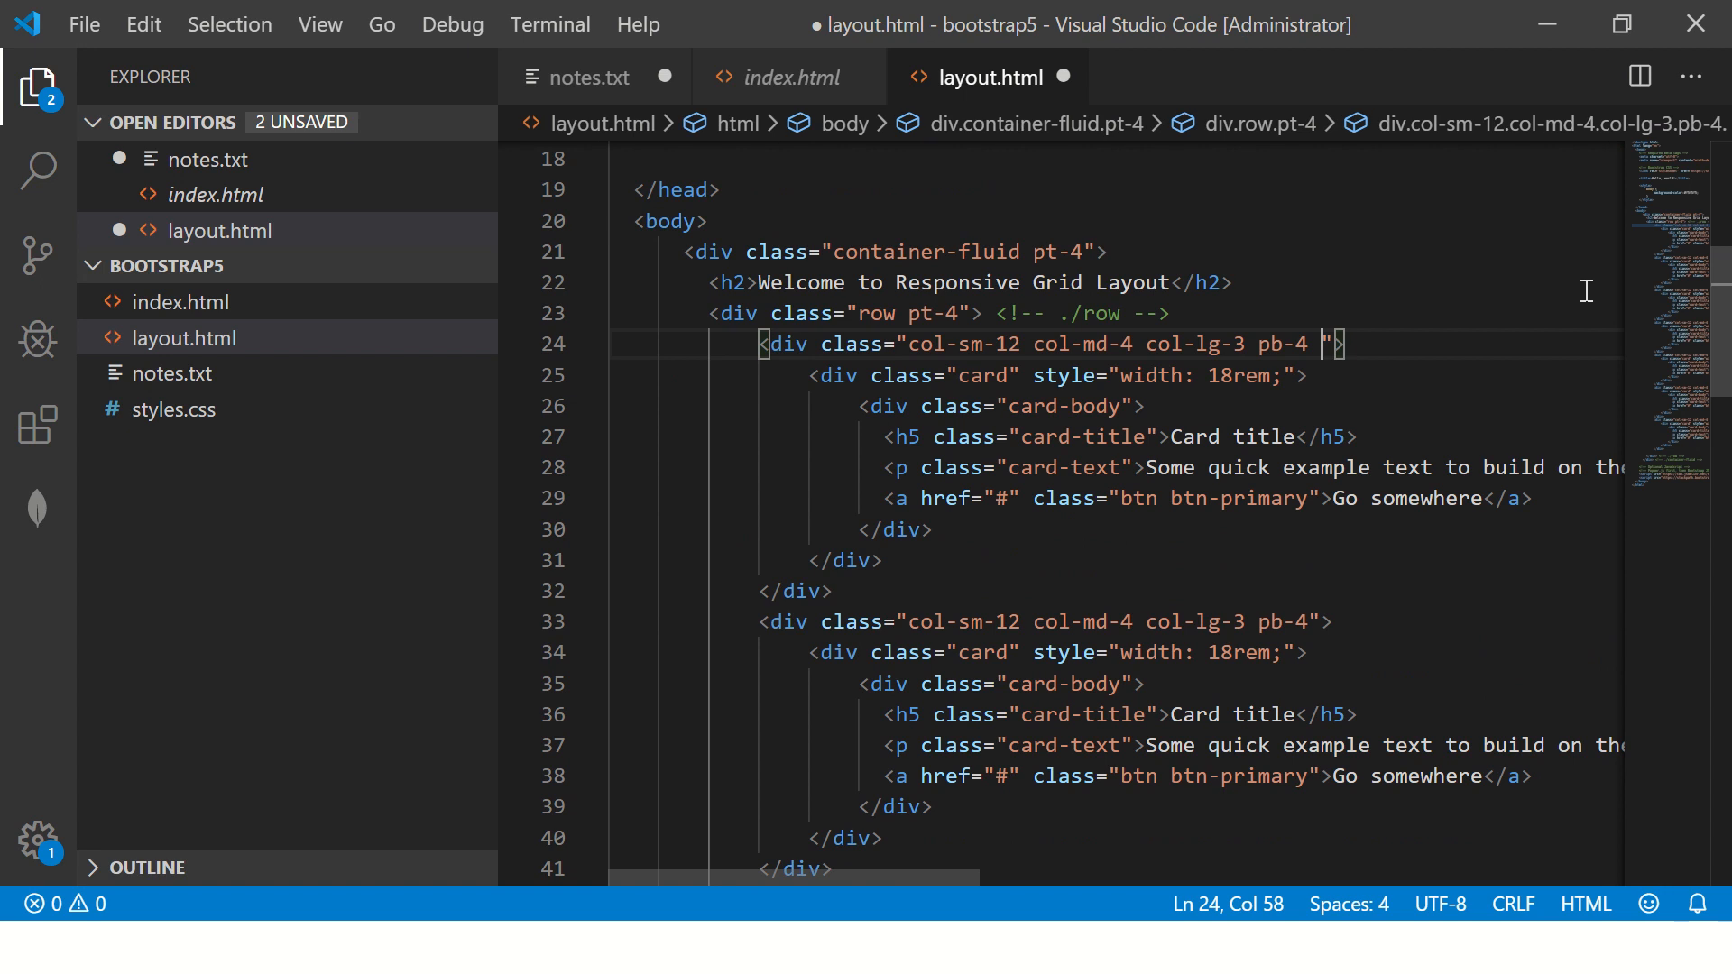
# Step: Append m-2 to the card column classes on lines 24 and 33
pyautogui.write('m-2')
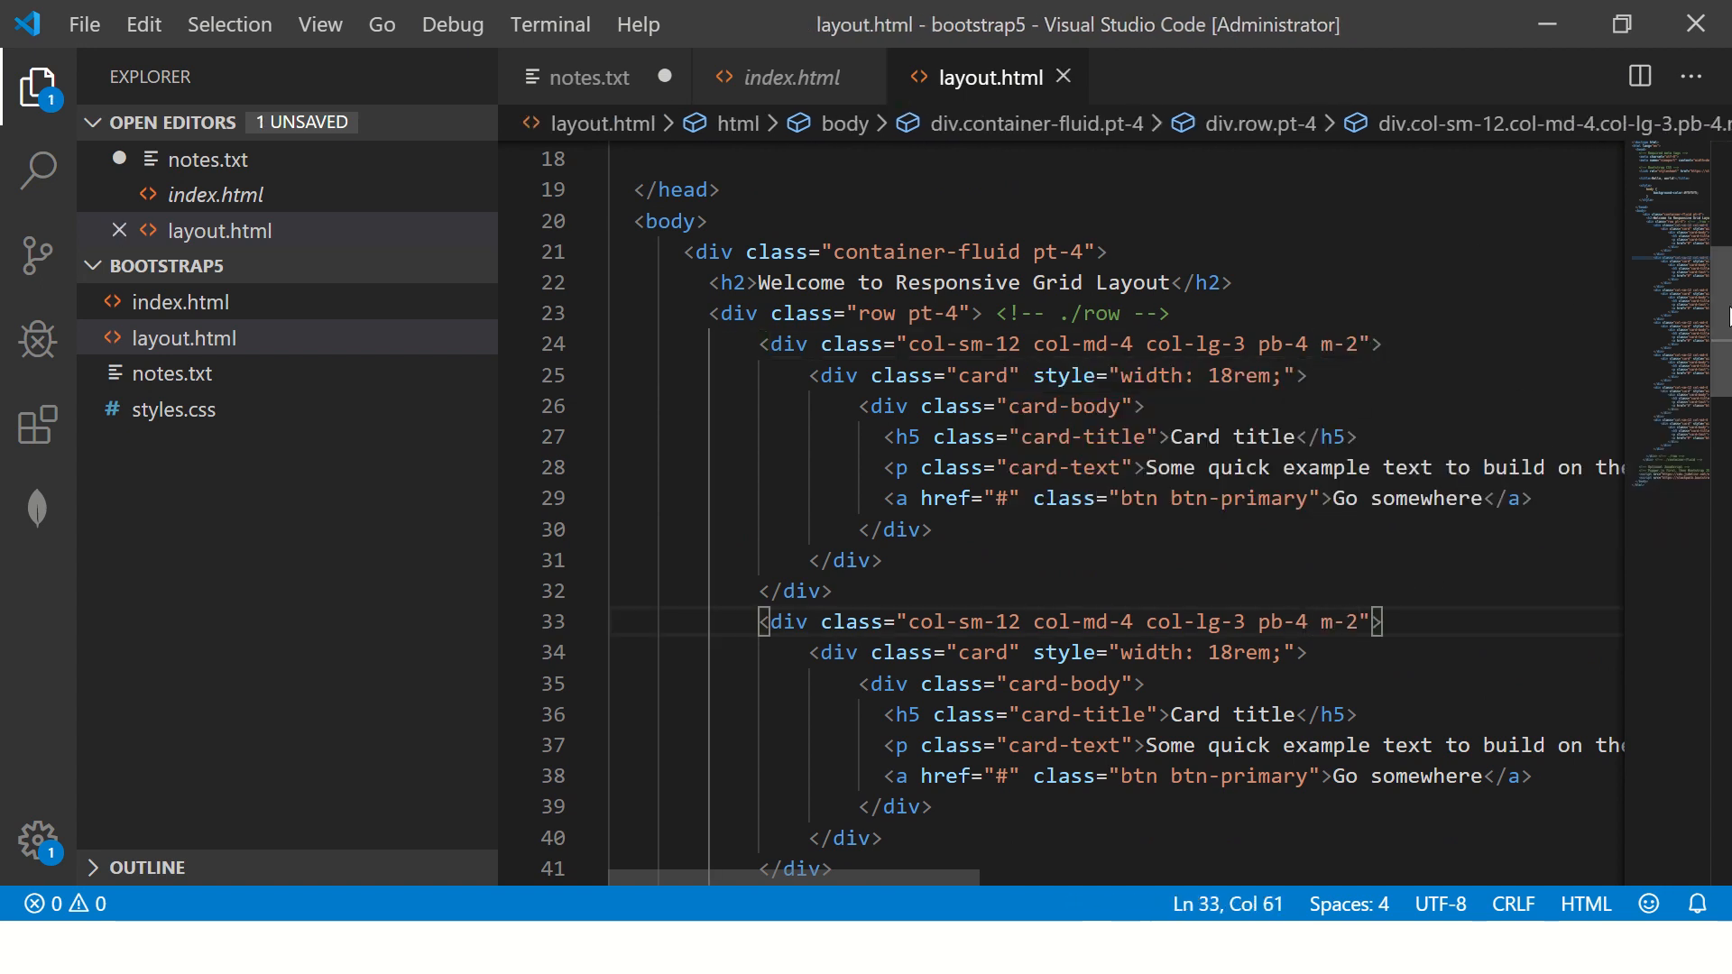
pyautogui.scroll(-3)
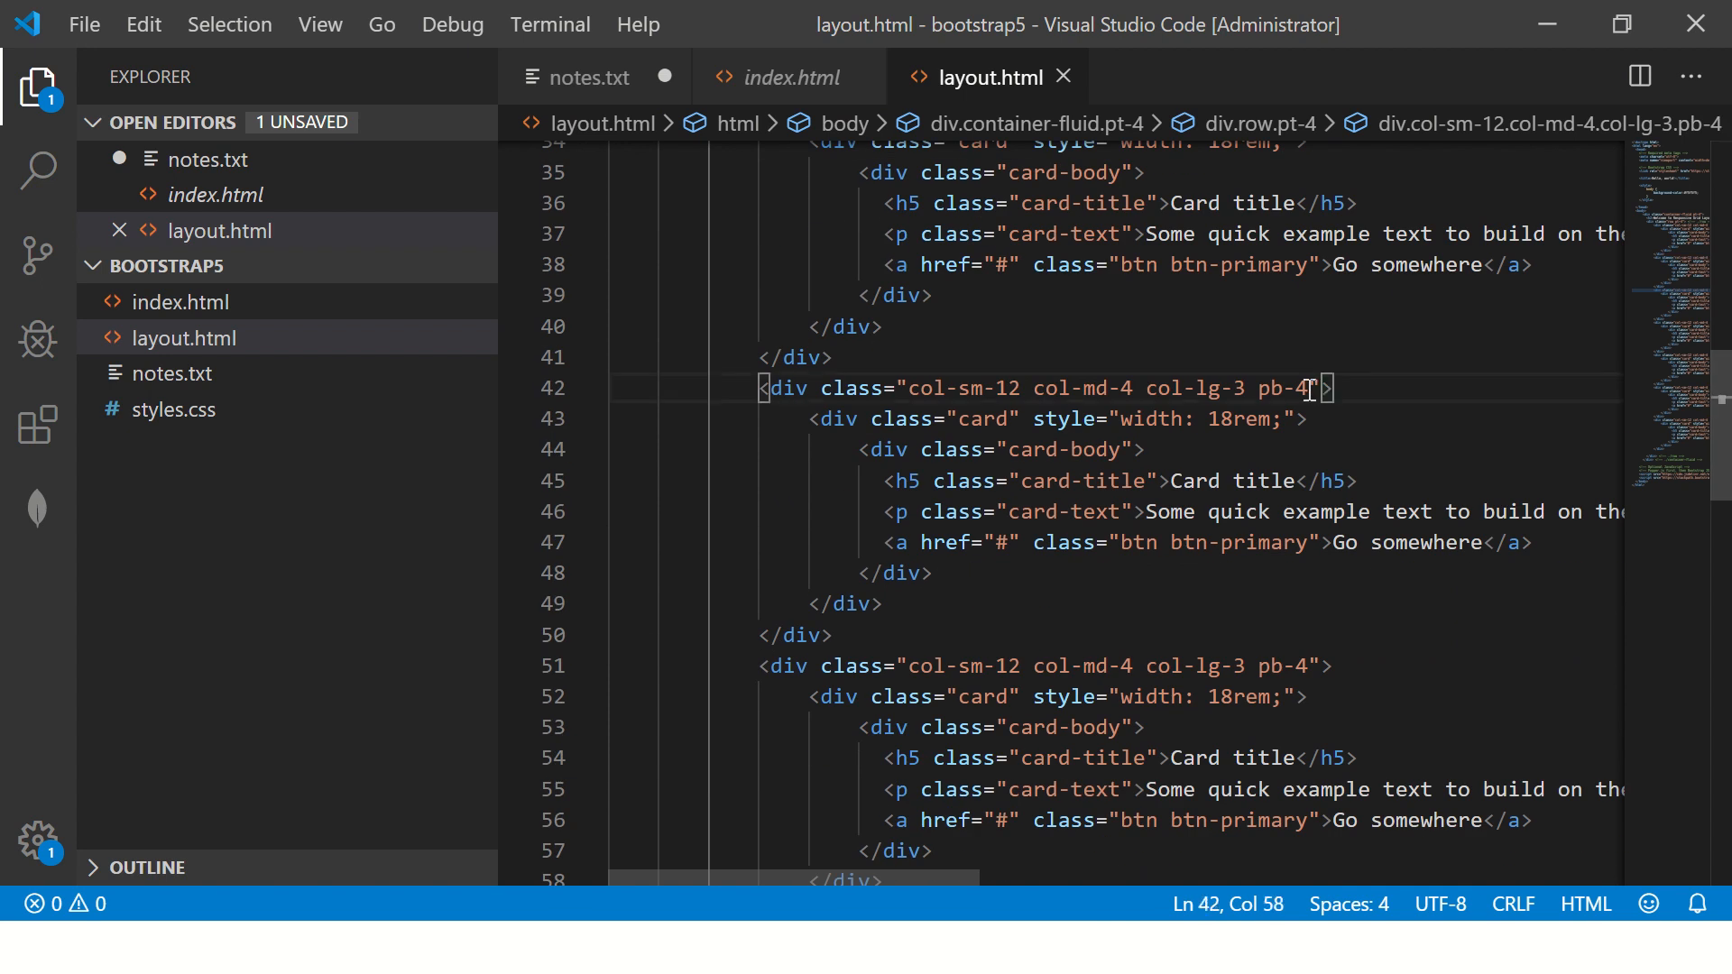
pyautogui.write('m-2')
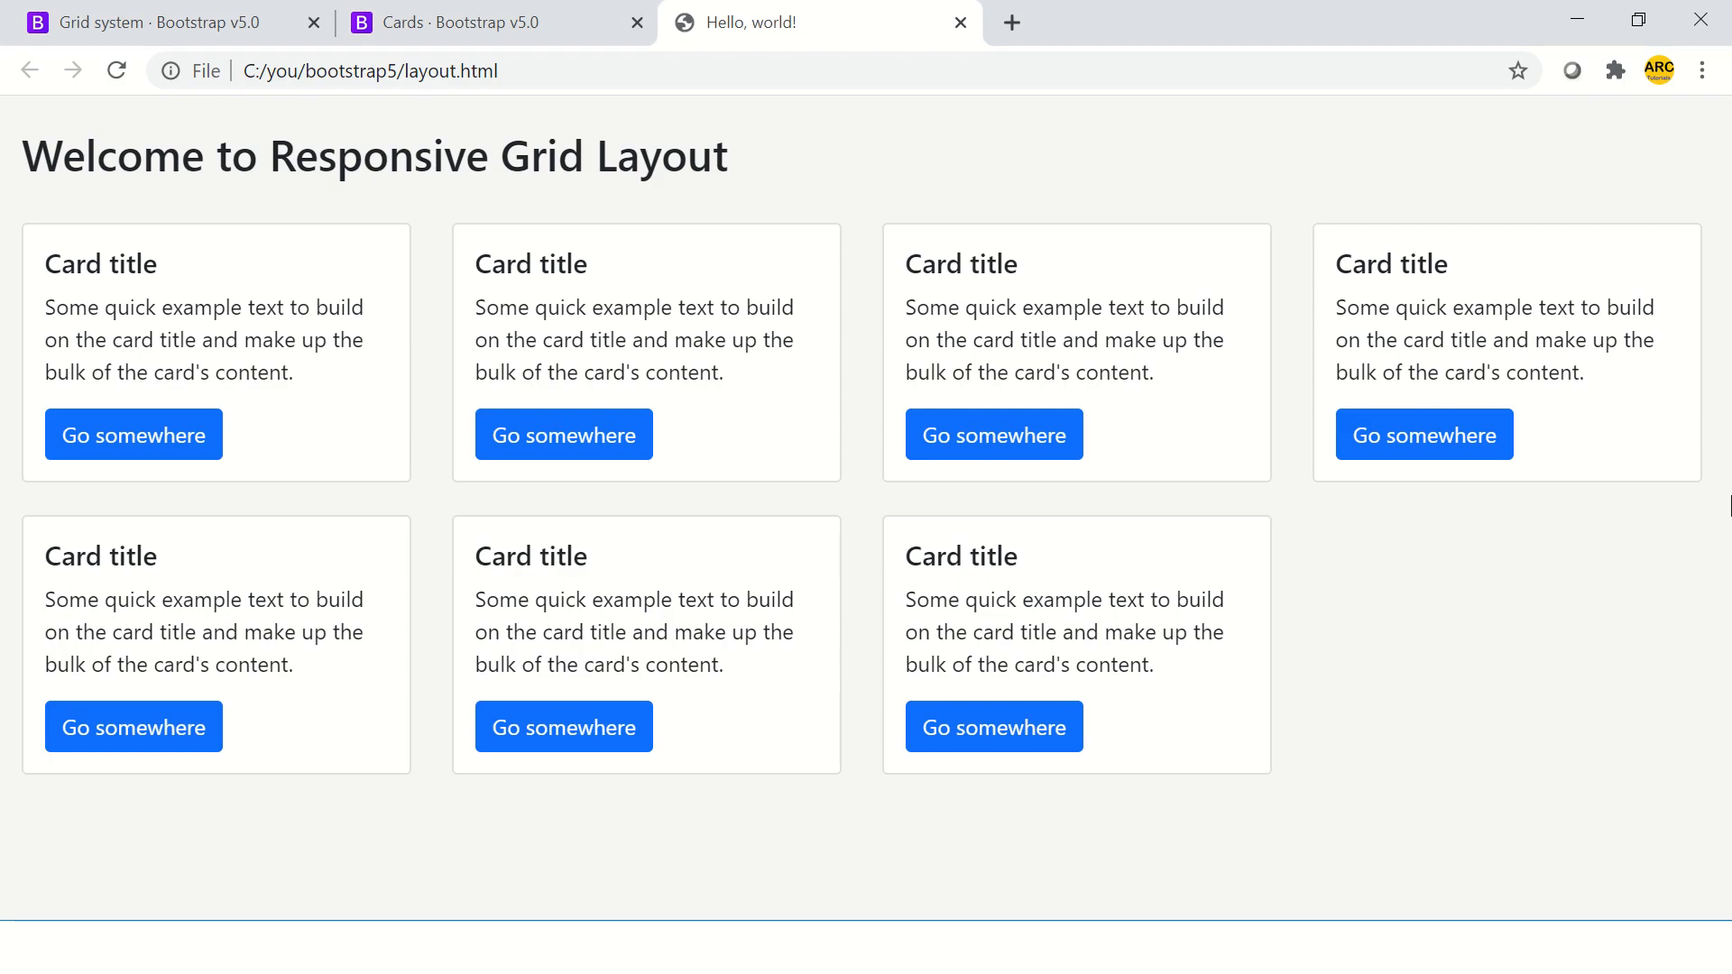
# Step: Scroll down the reloaded page and open the developer tools with Inspect
pyautogui.scroll(-3)
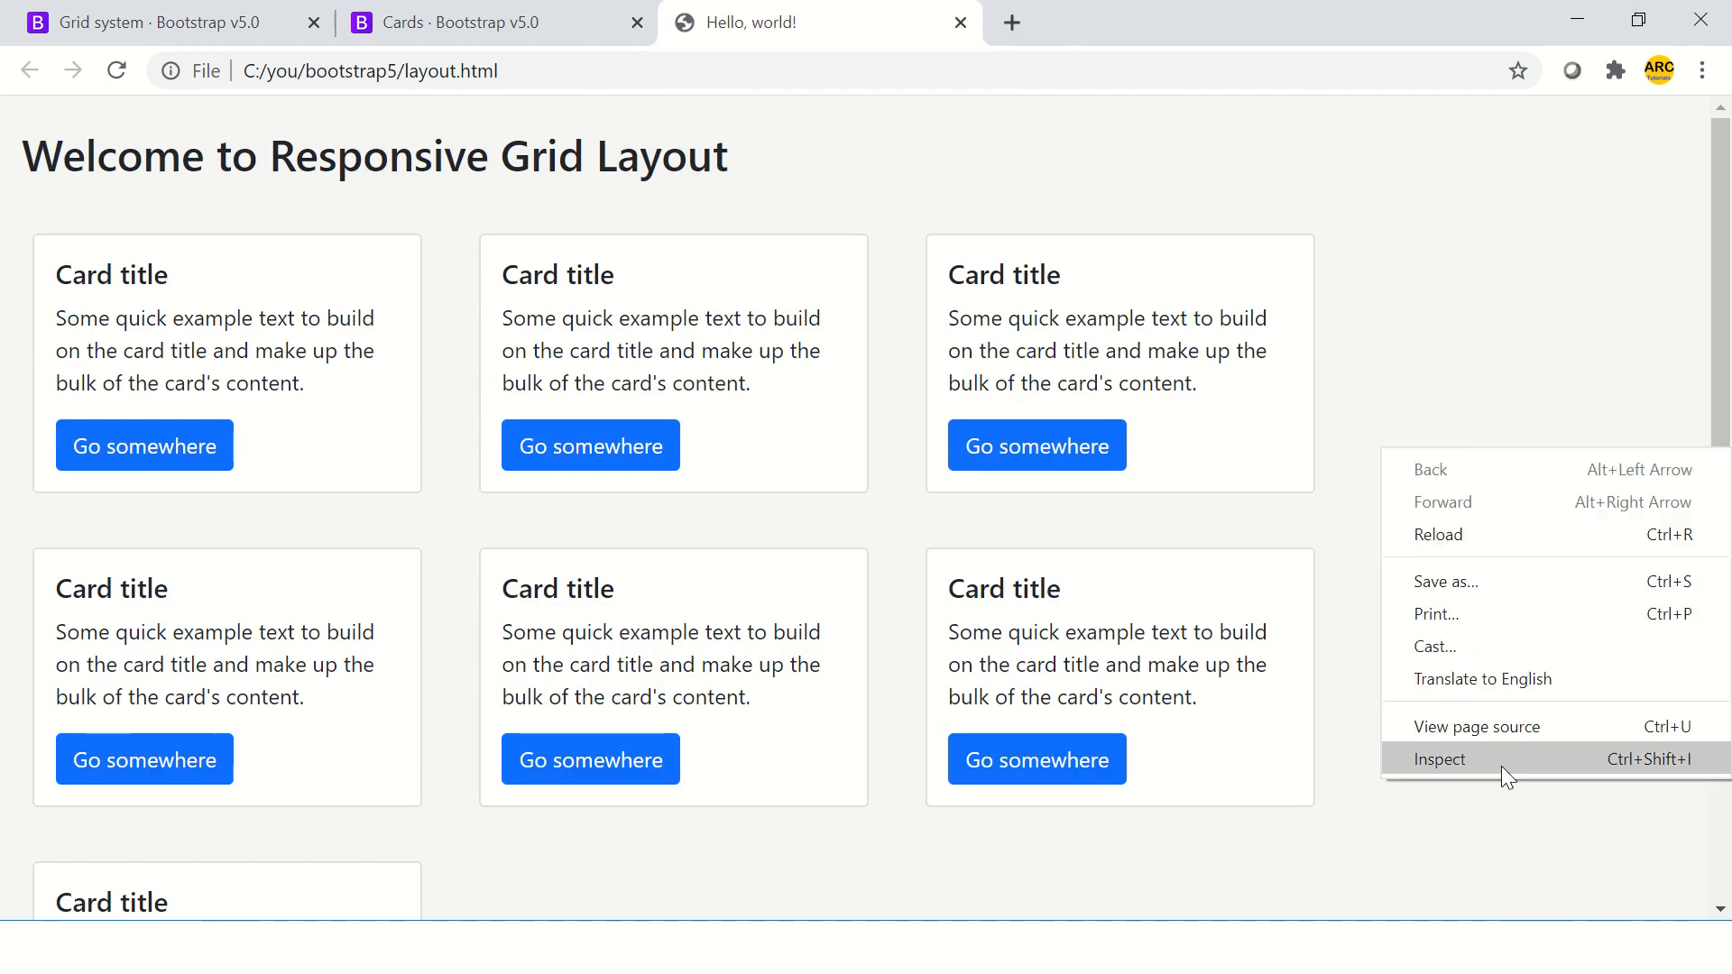
pyautogui.click(1439, 759)
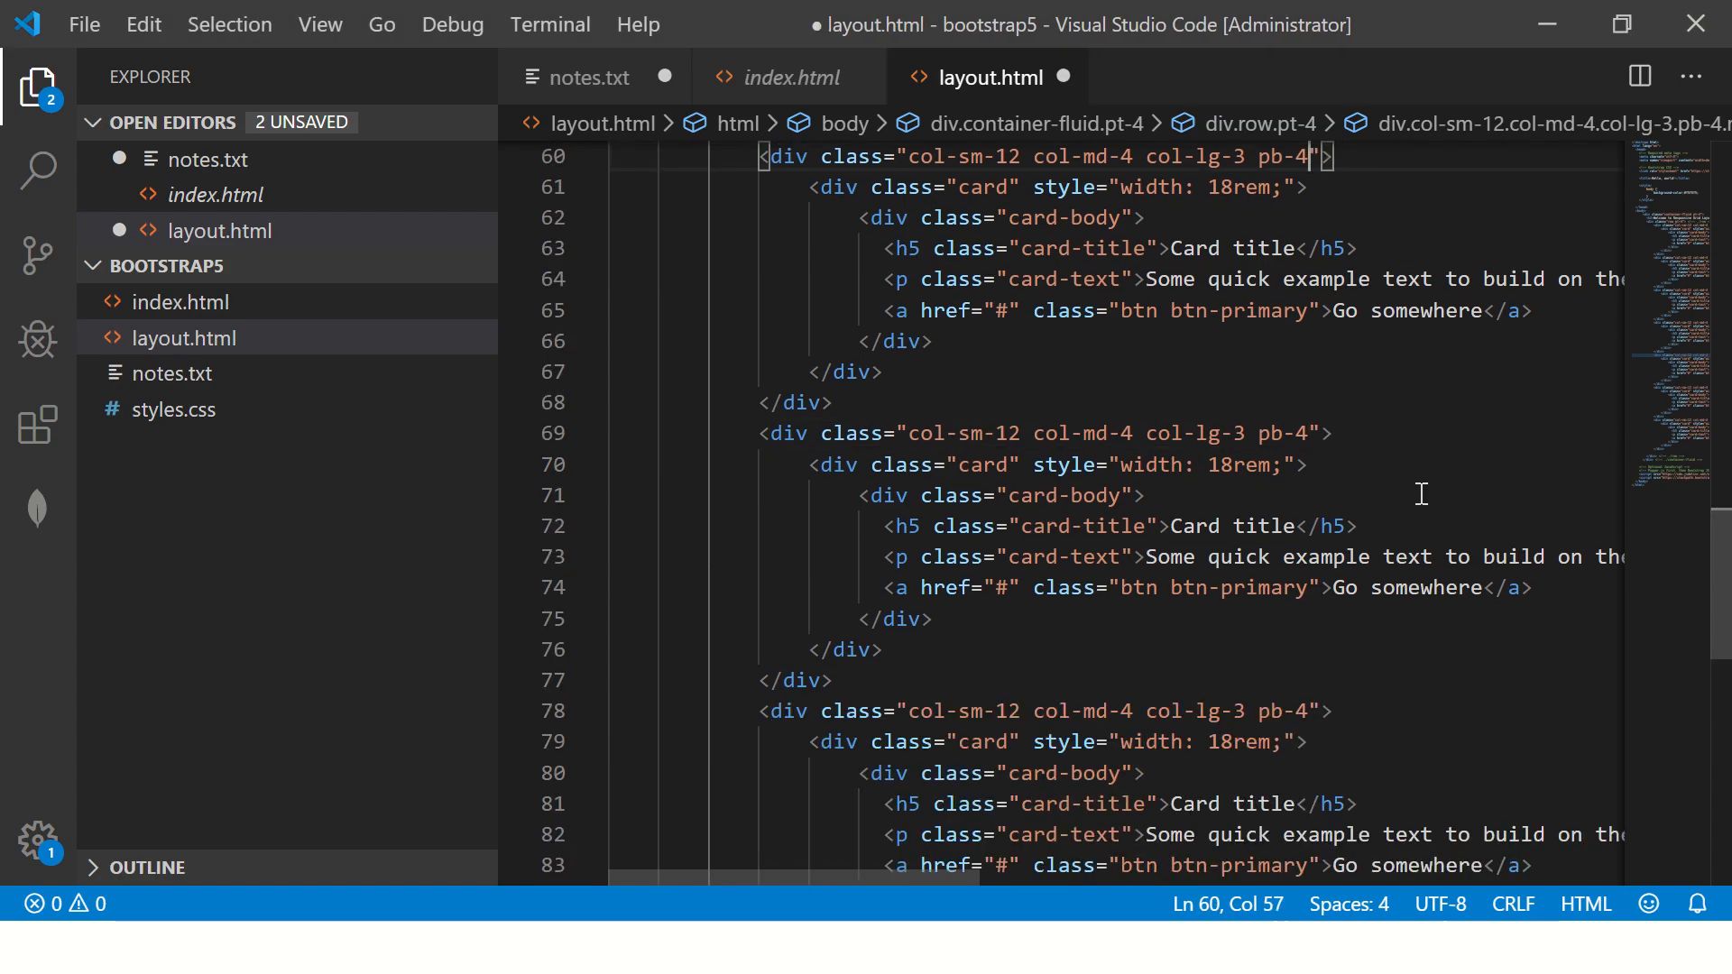
# Step: Change the fixed card widths from 18rem to 15rem in the style attributes
pyautogui.scroll(3)
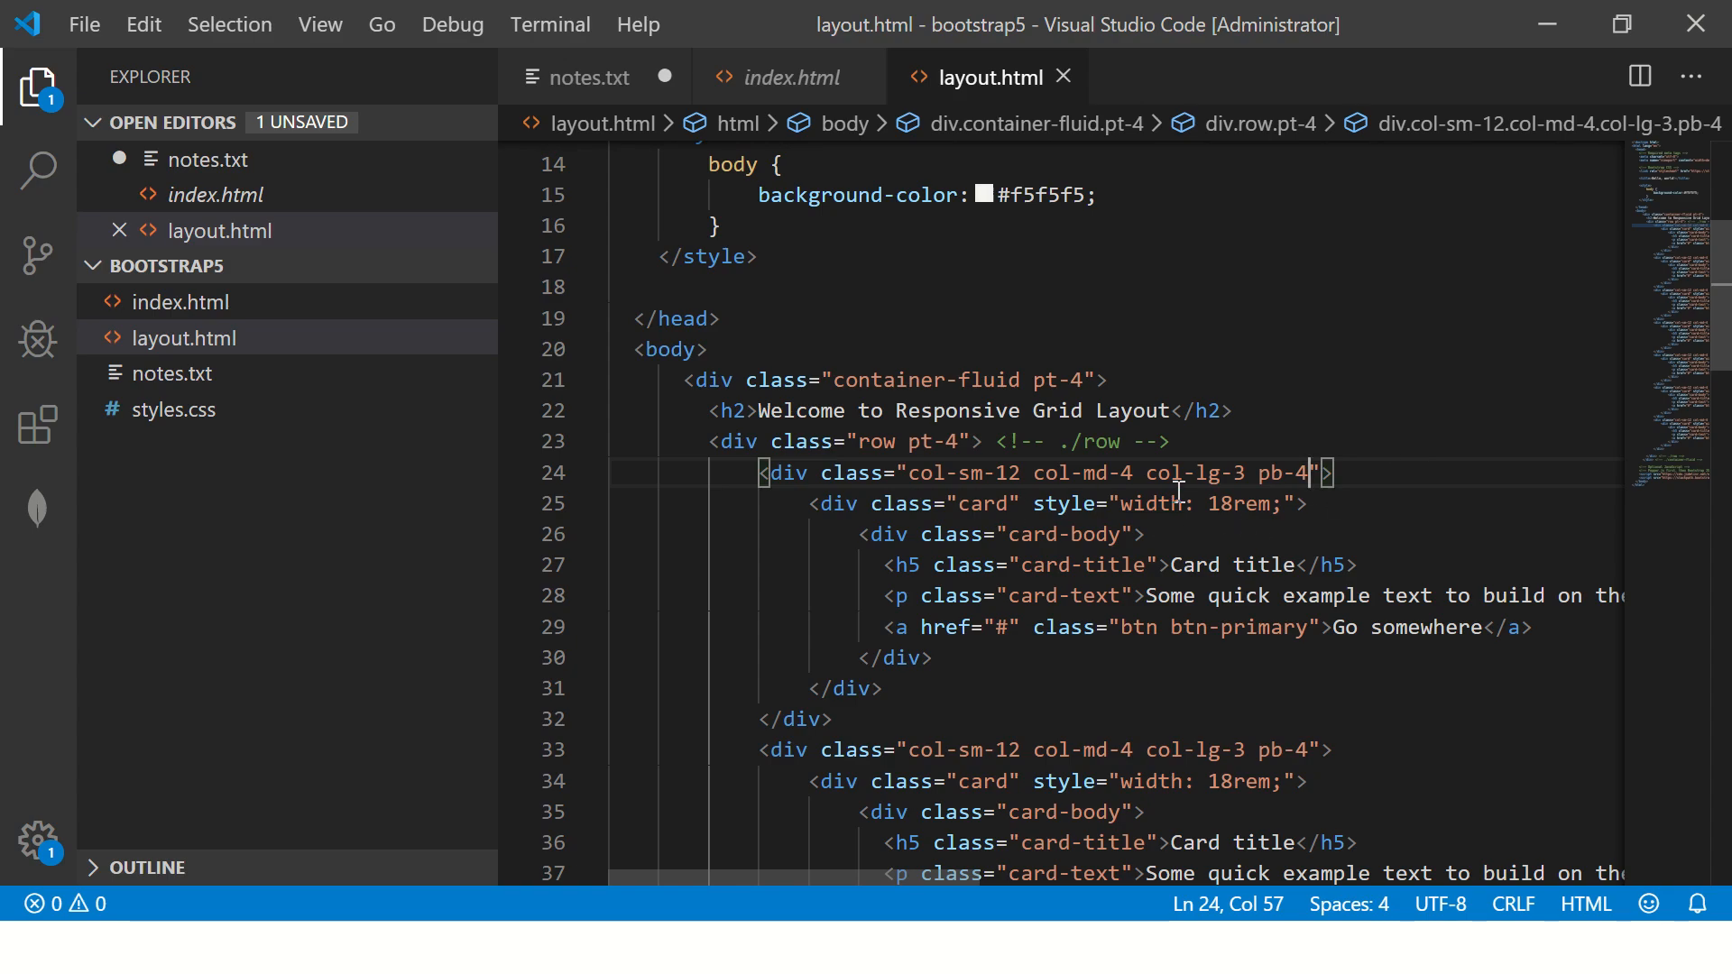
pyautogui.moveTo(1722, 315)
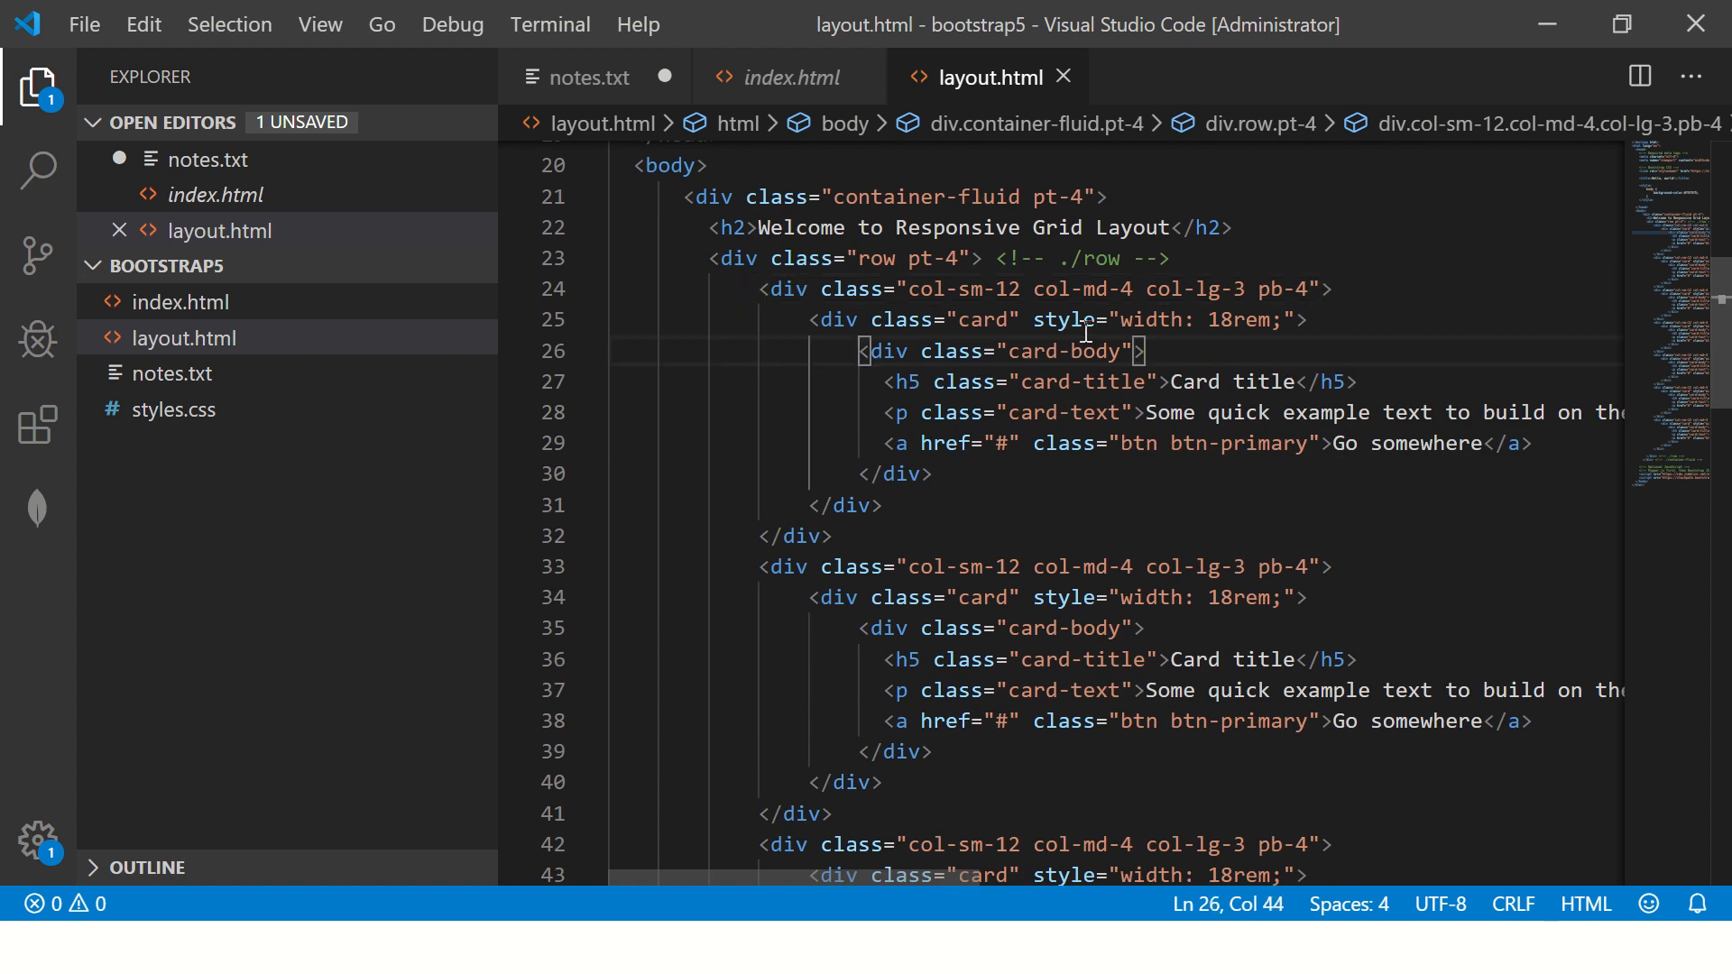
pyautogui.doubleClick(1236, 319)
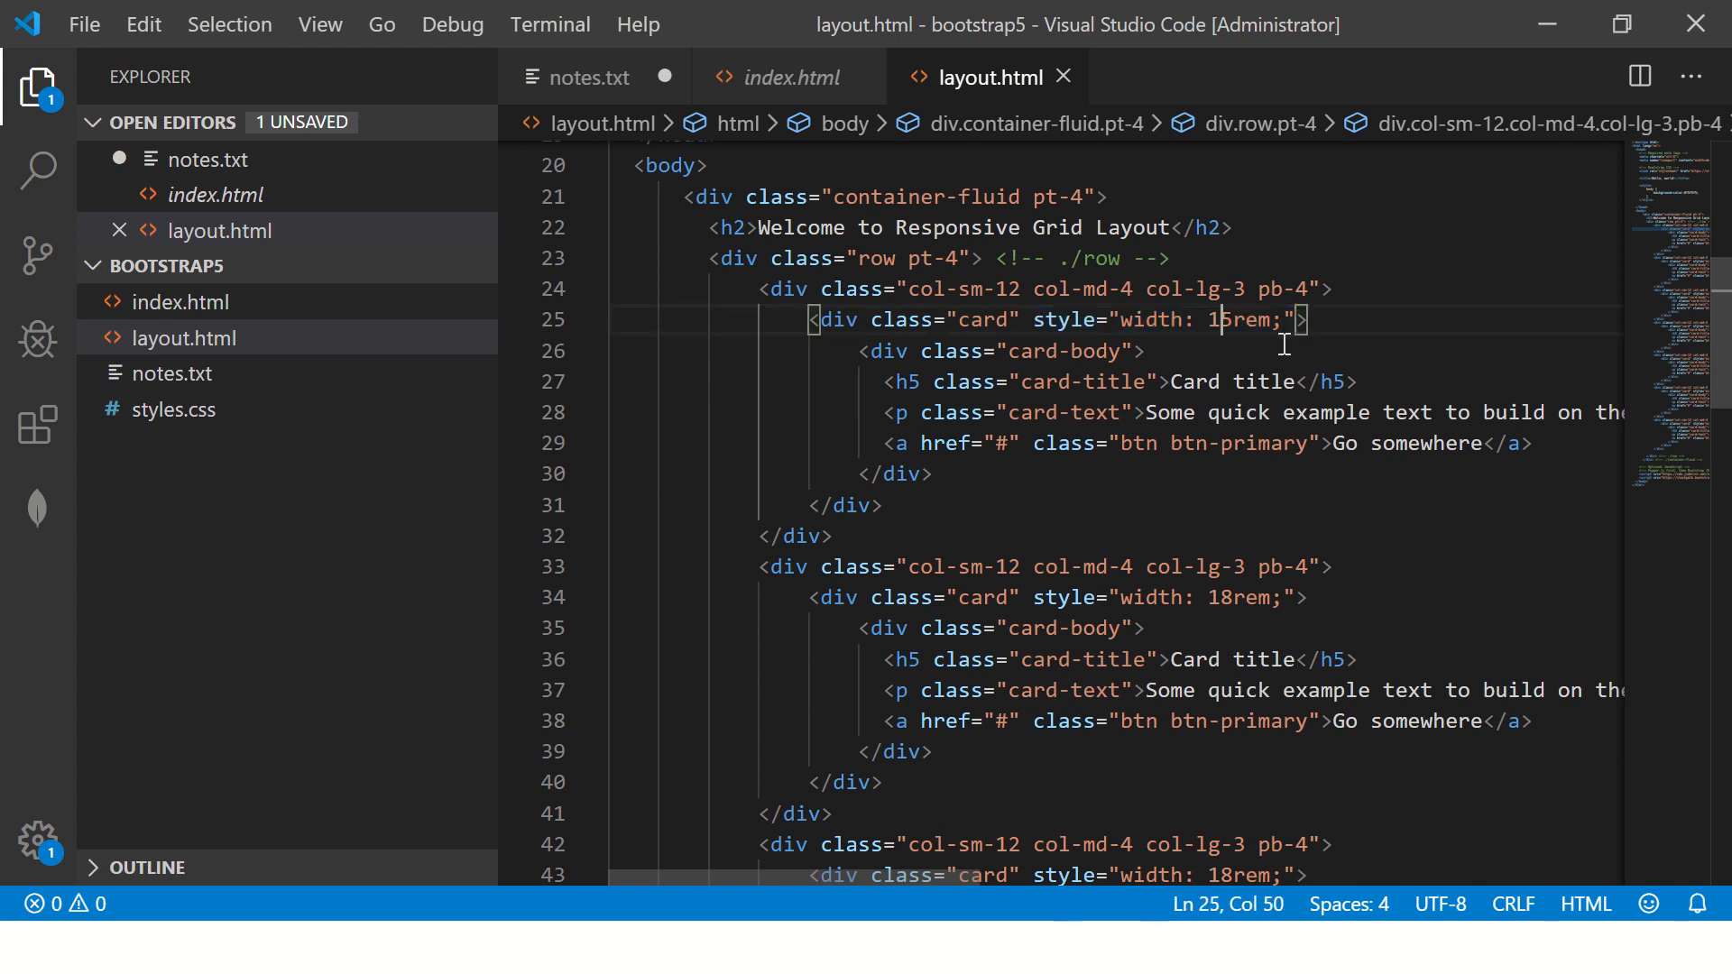
pyautogui.write('2')
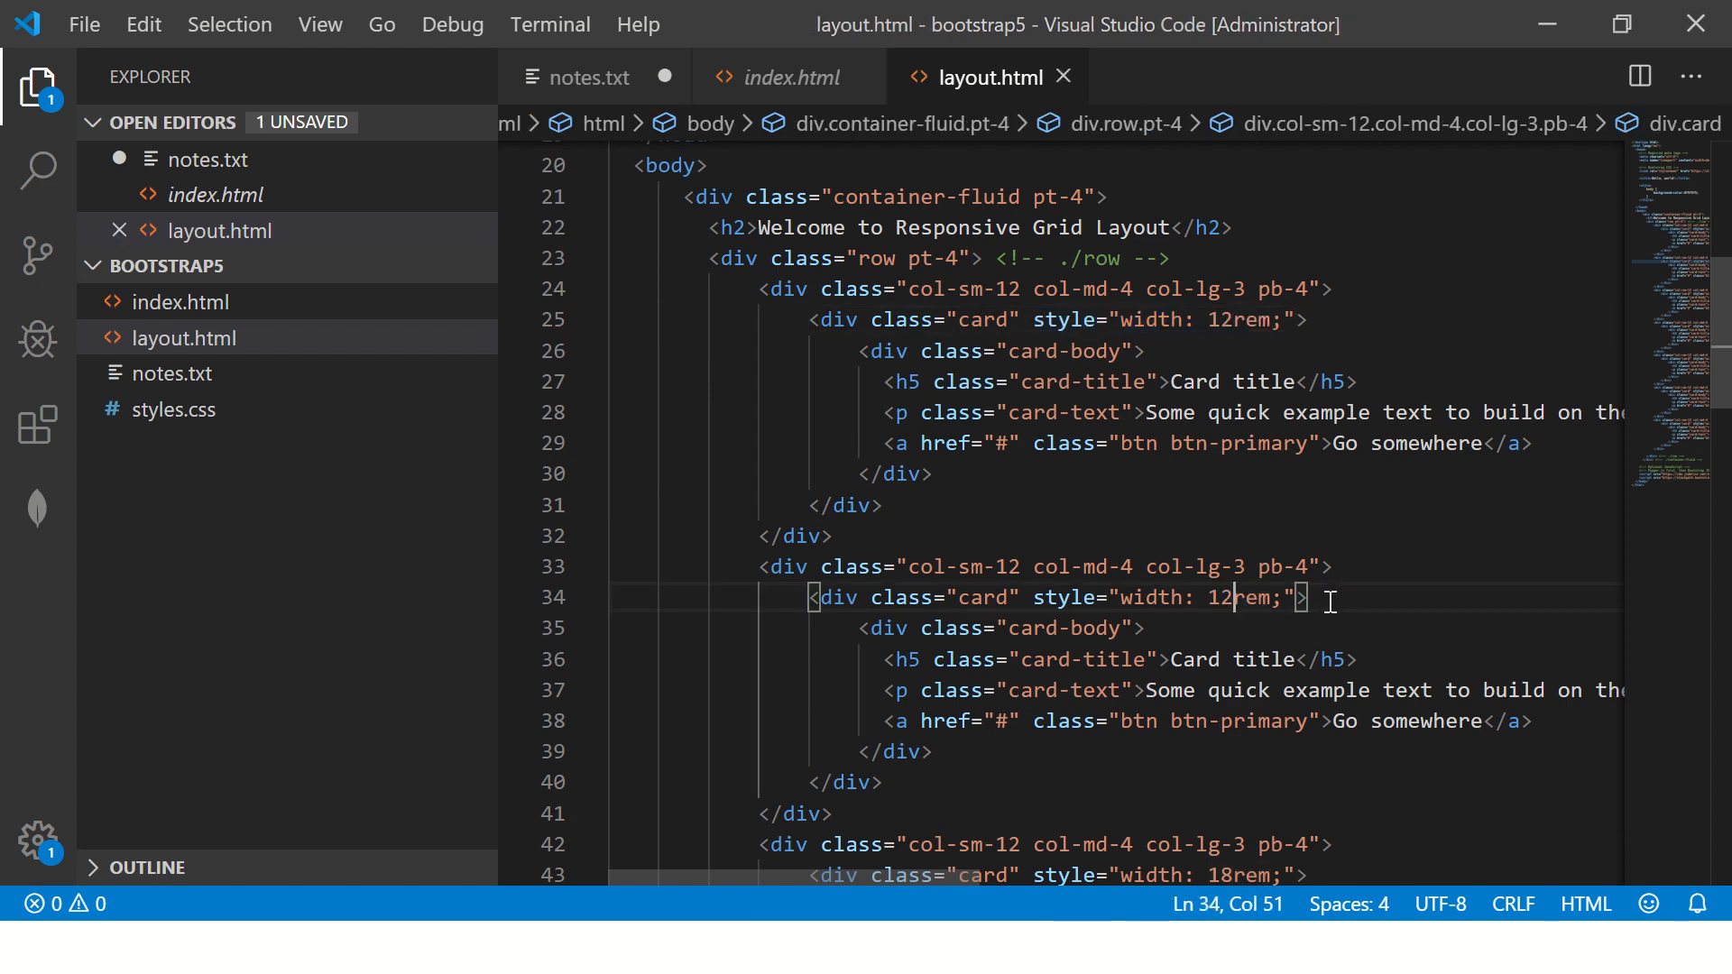
pyautogui.write('8')
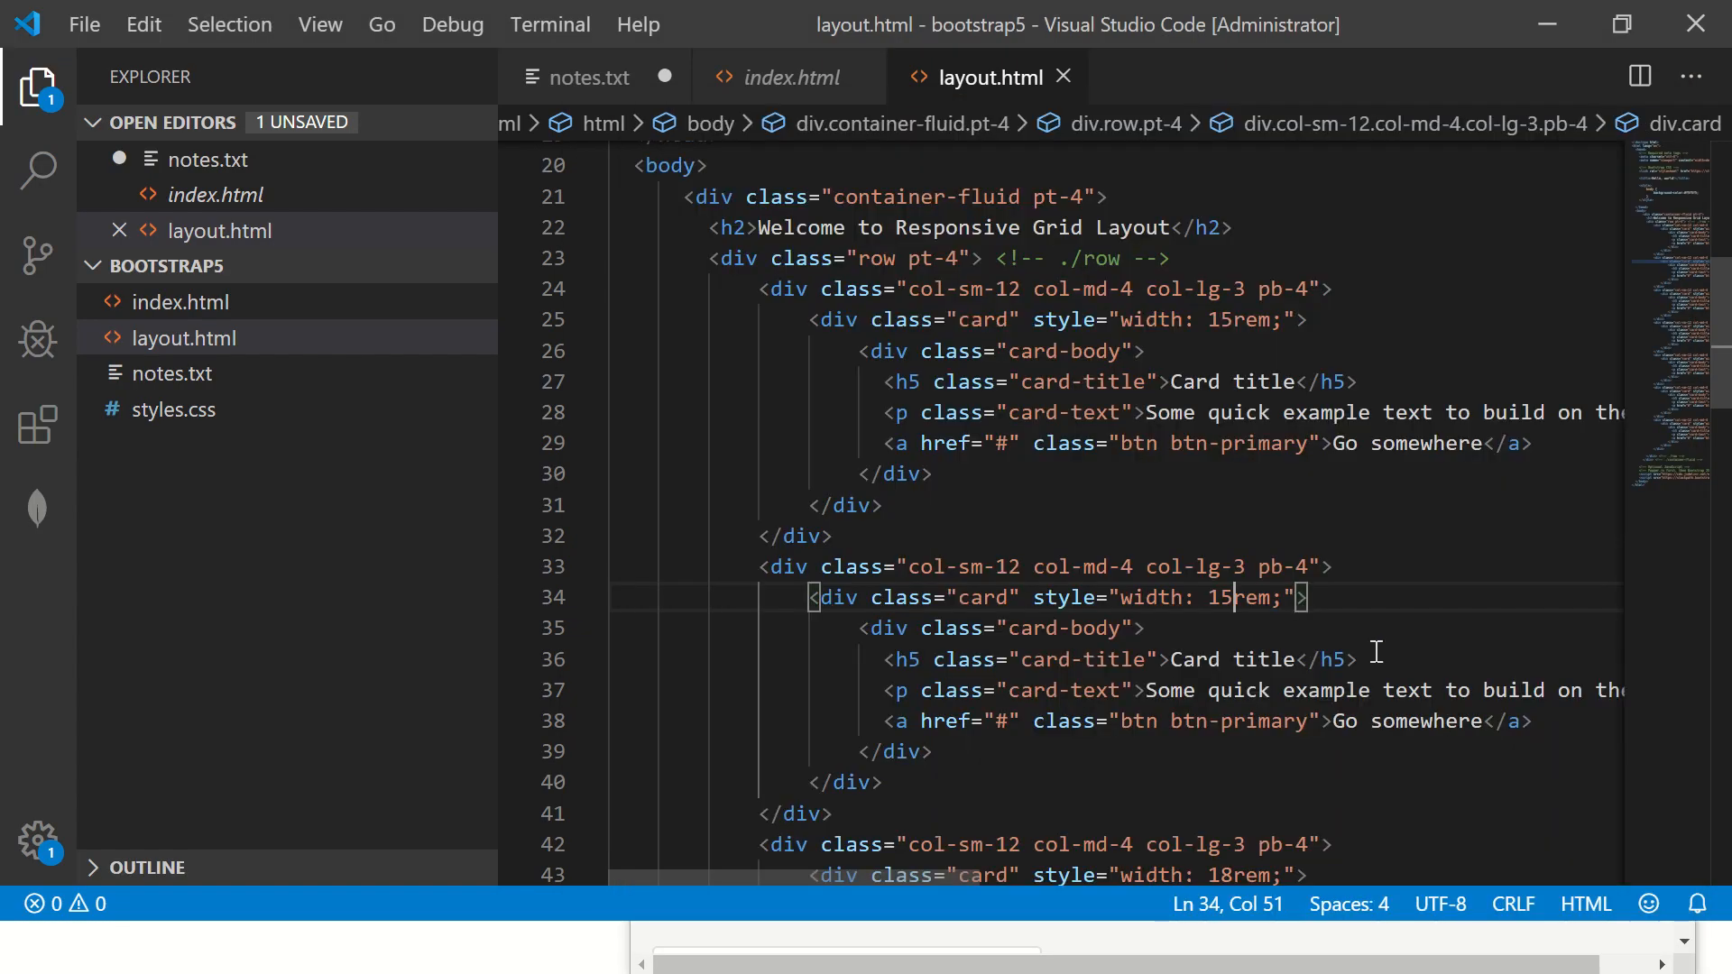
pyautogui.scroll(-3)
pyautogui.write('5')
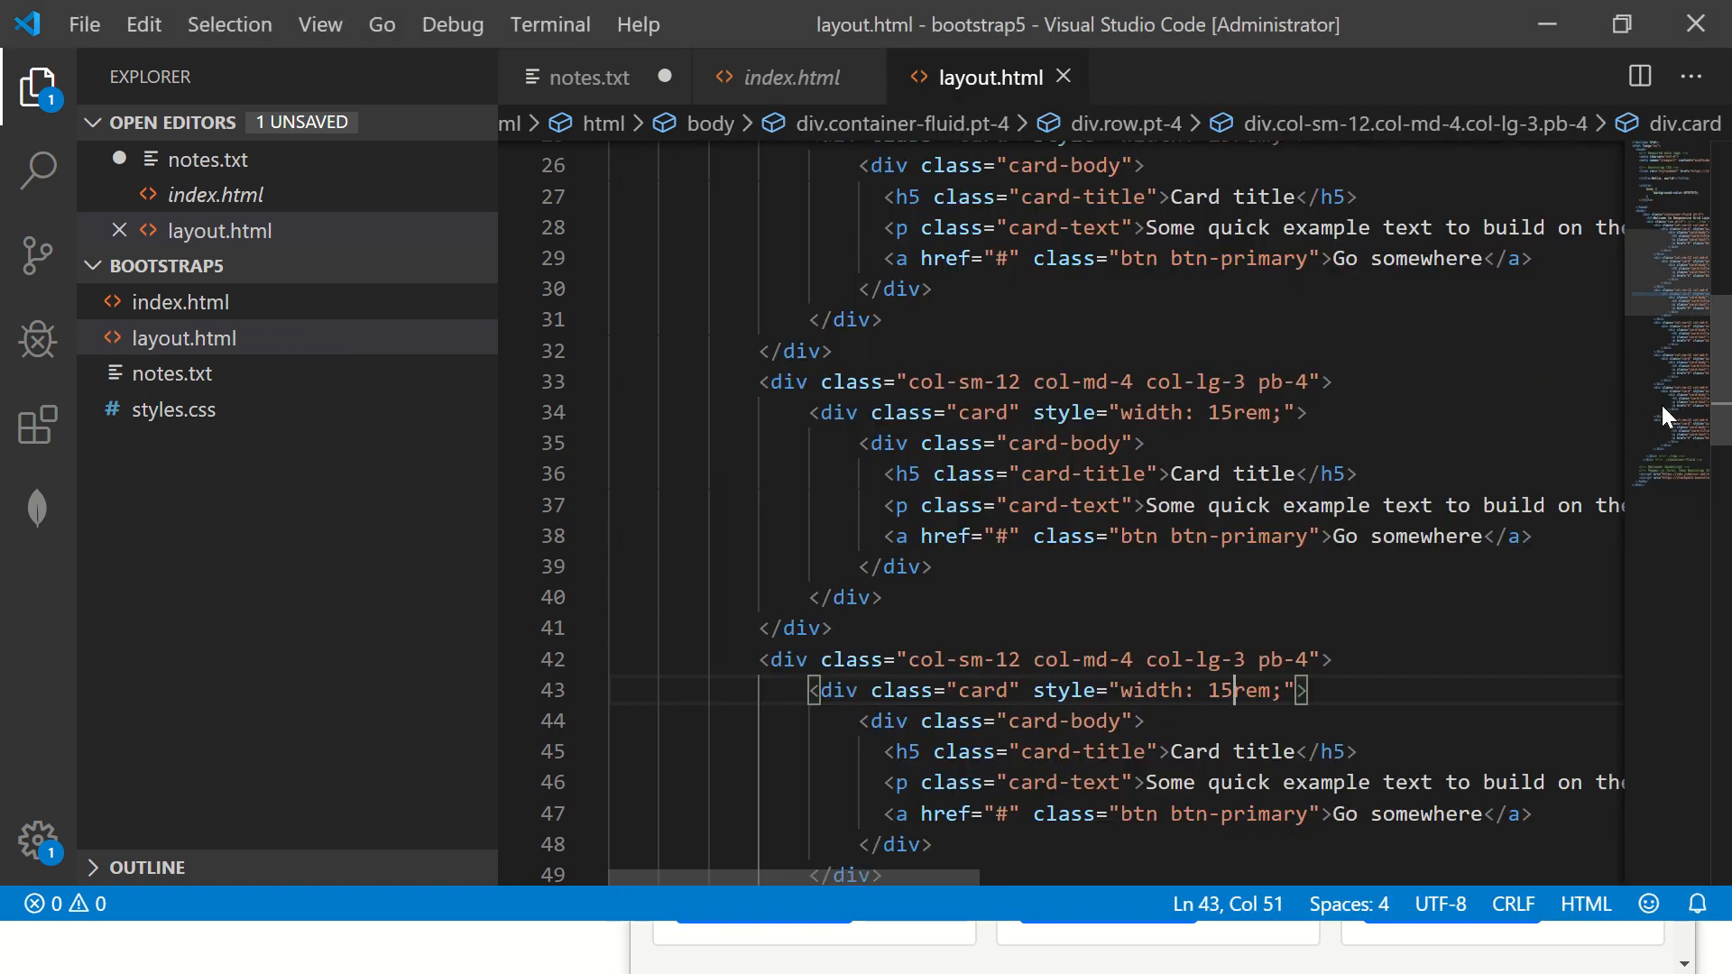
pyautogui.scroll(-3)
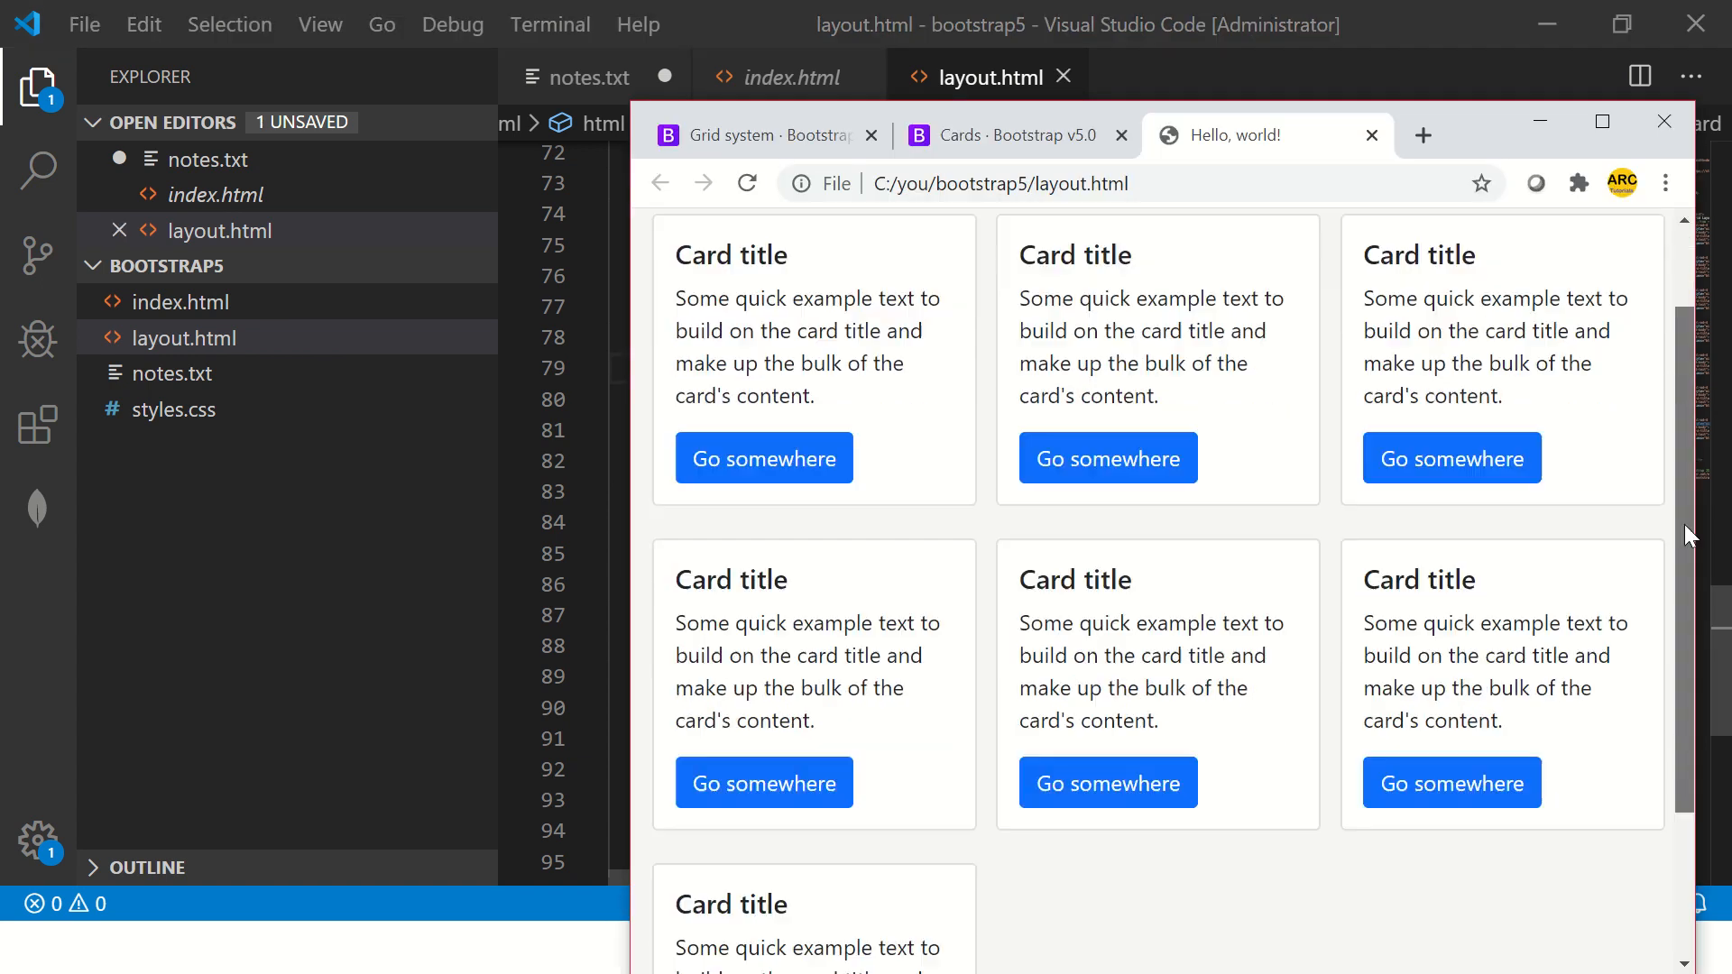
# Step: Scroll back up through the three-per-row card grid in Chrome
pyautogui.scroll(3)
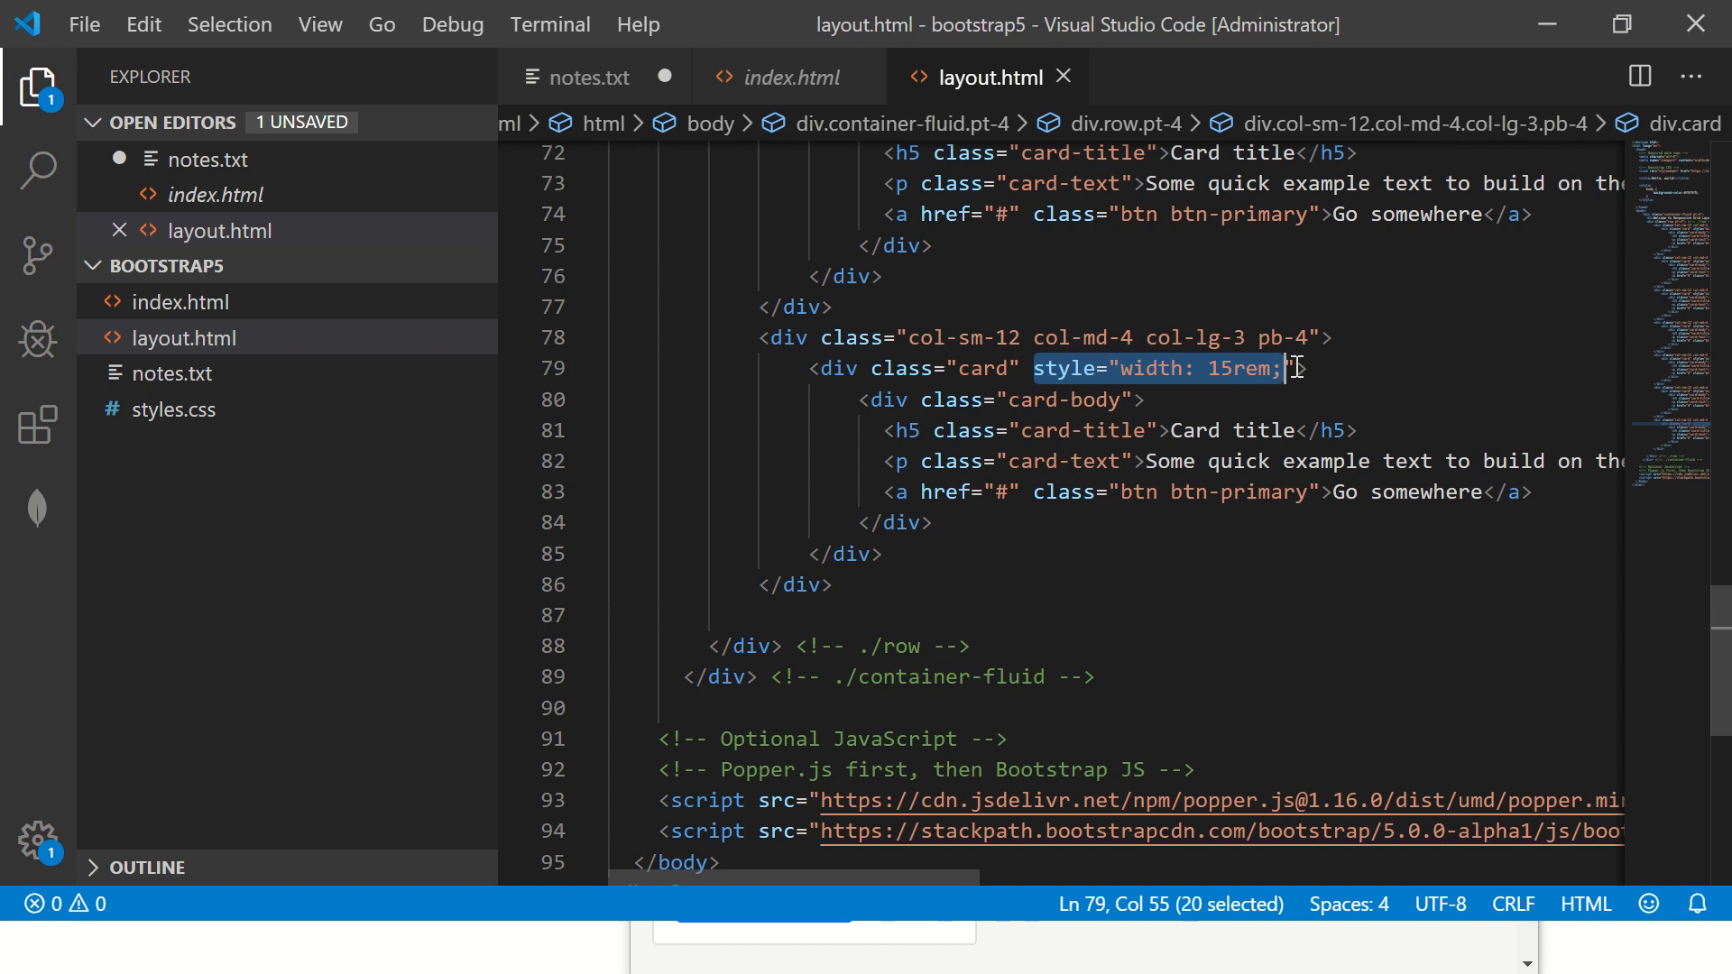
# Step: Delete every style="width: 15rem;" attribute from the cards and save layout.html
pyautogui.press('Delete')
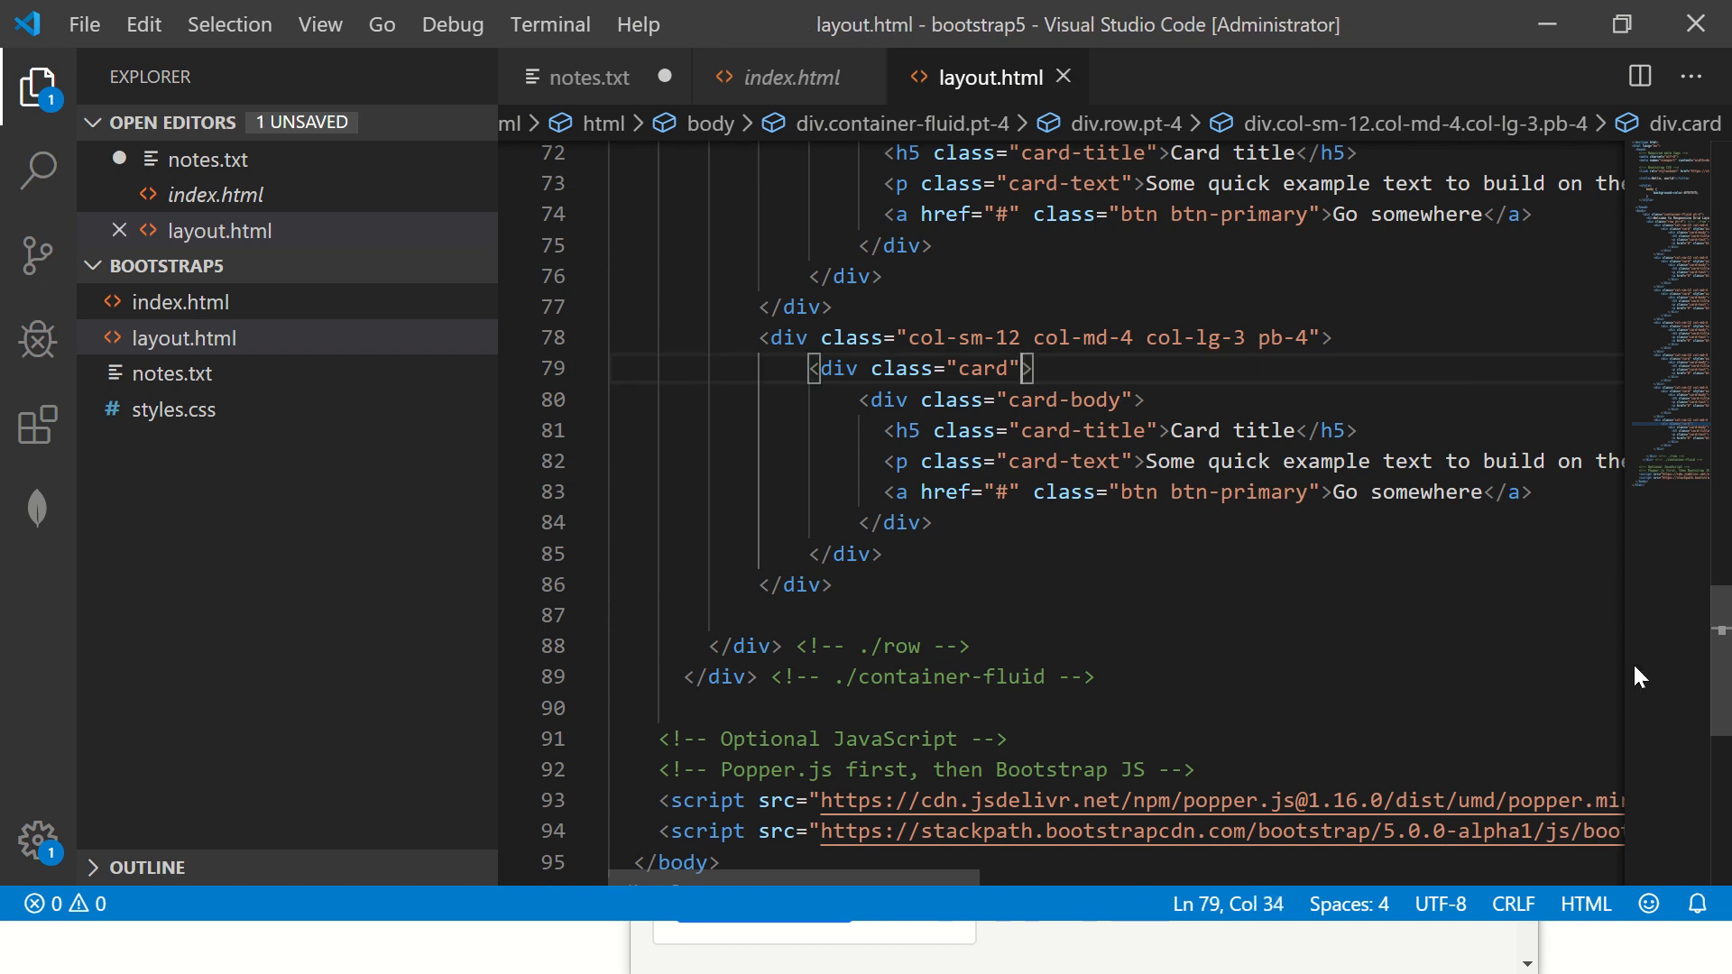
pyautogui.scroll(3)
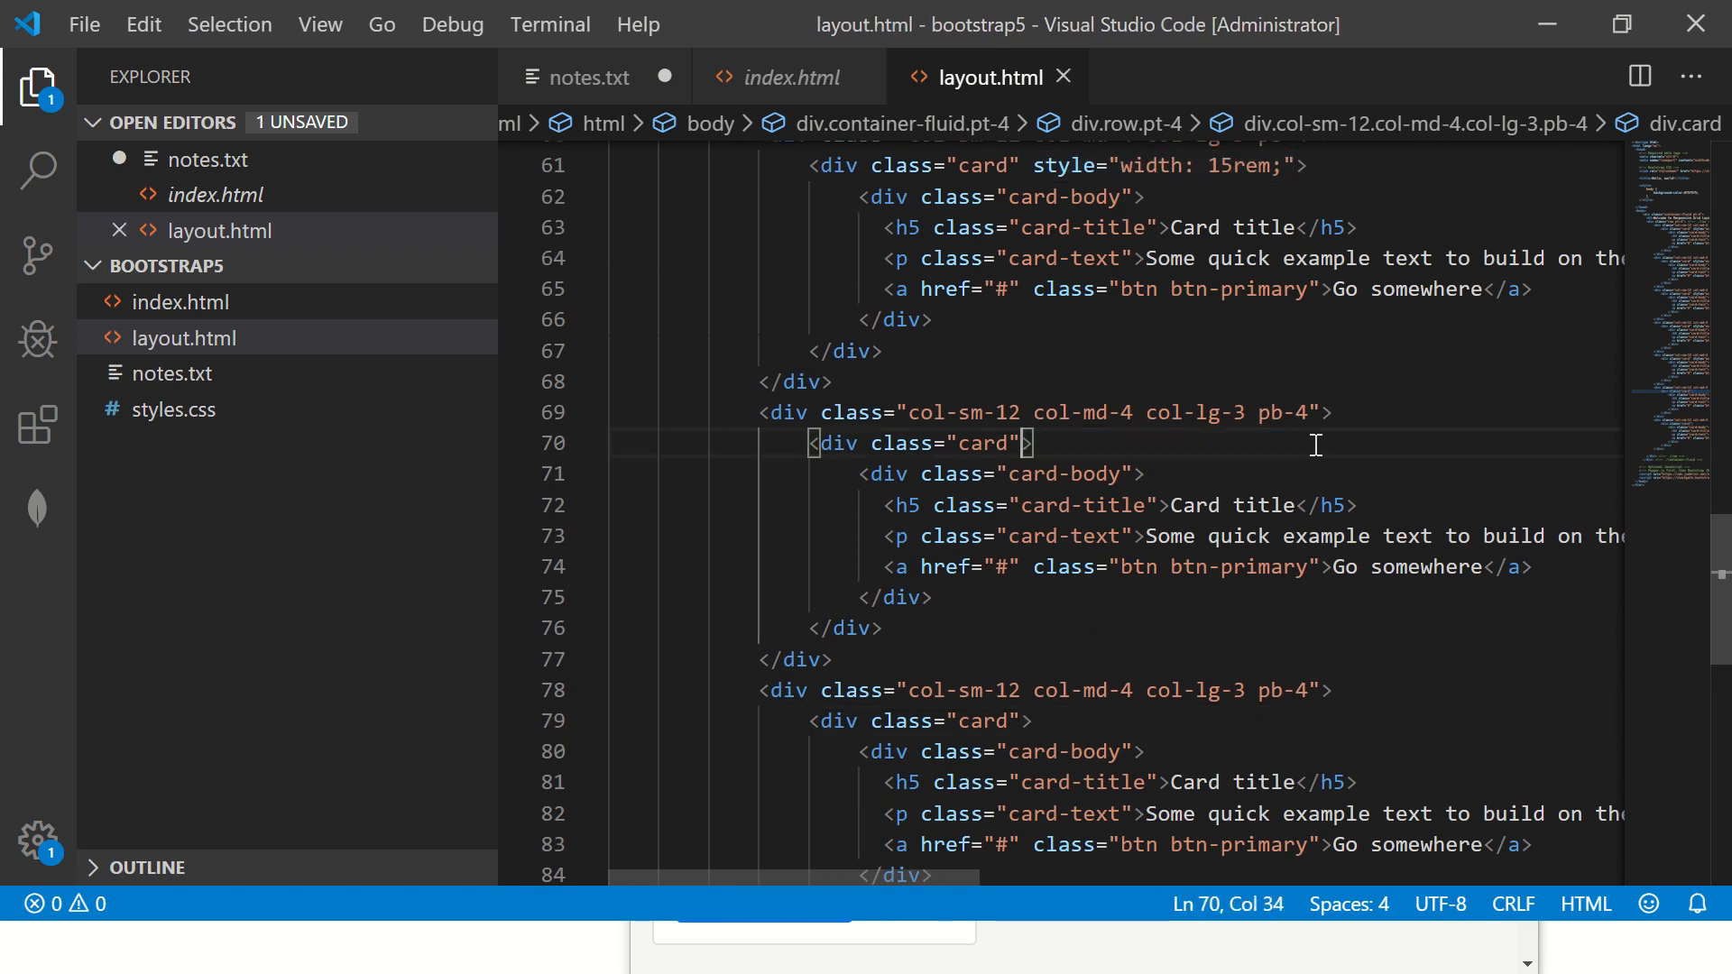
pyautogui.scroll(3)
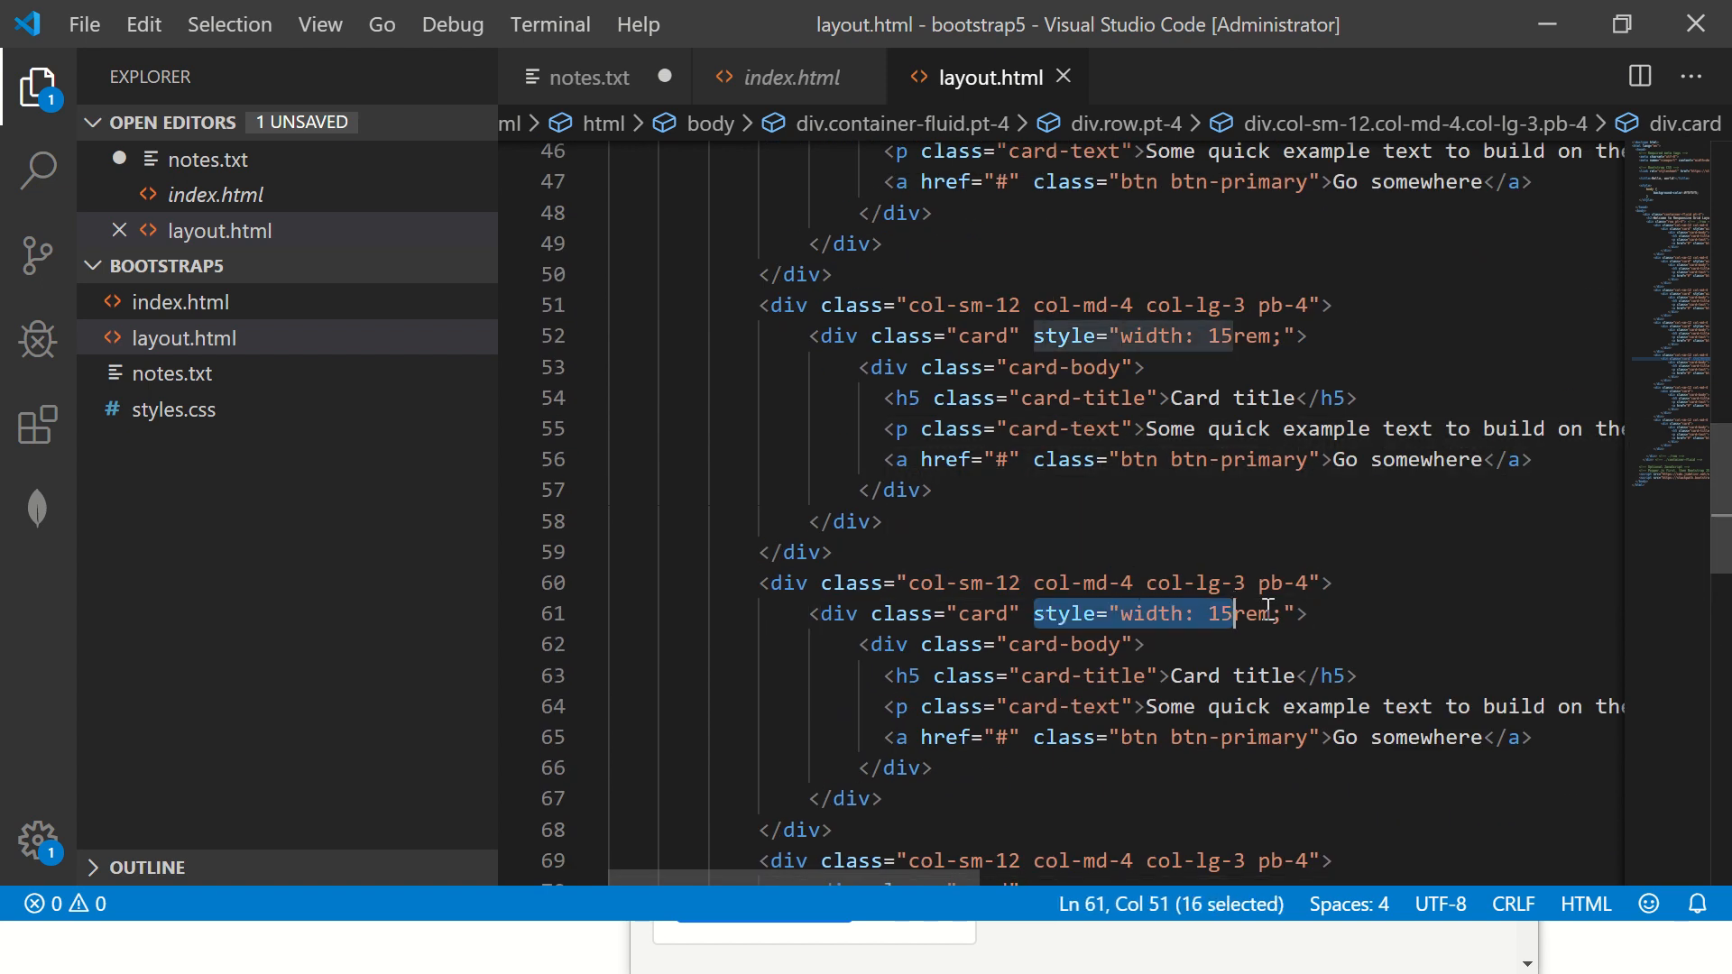
pyautogui.press('Delete')
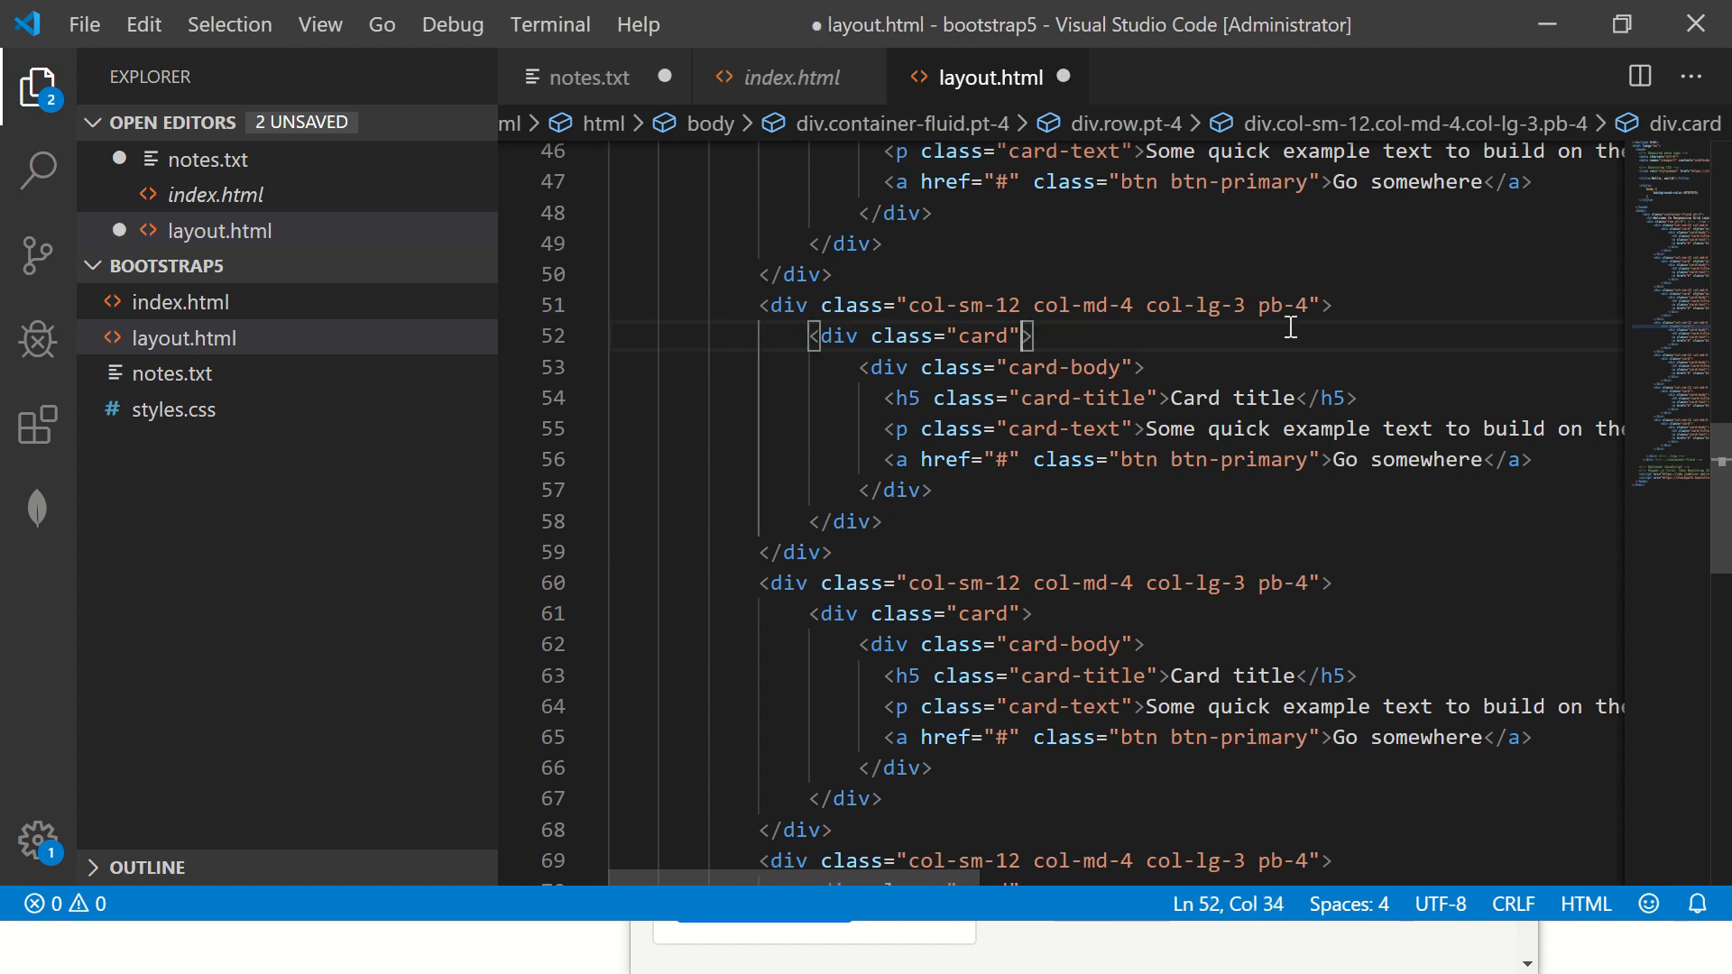
pyautogui.press('ctrl+s')
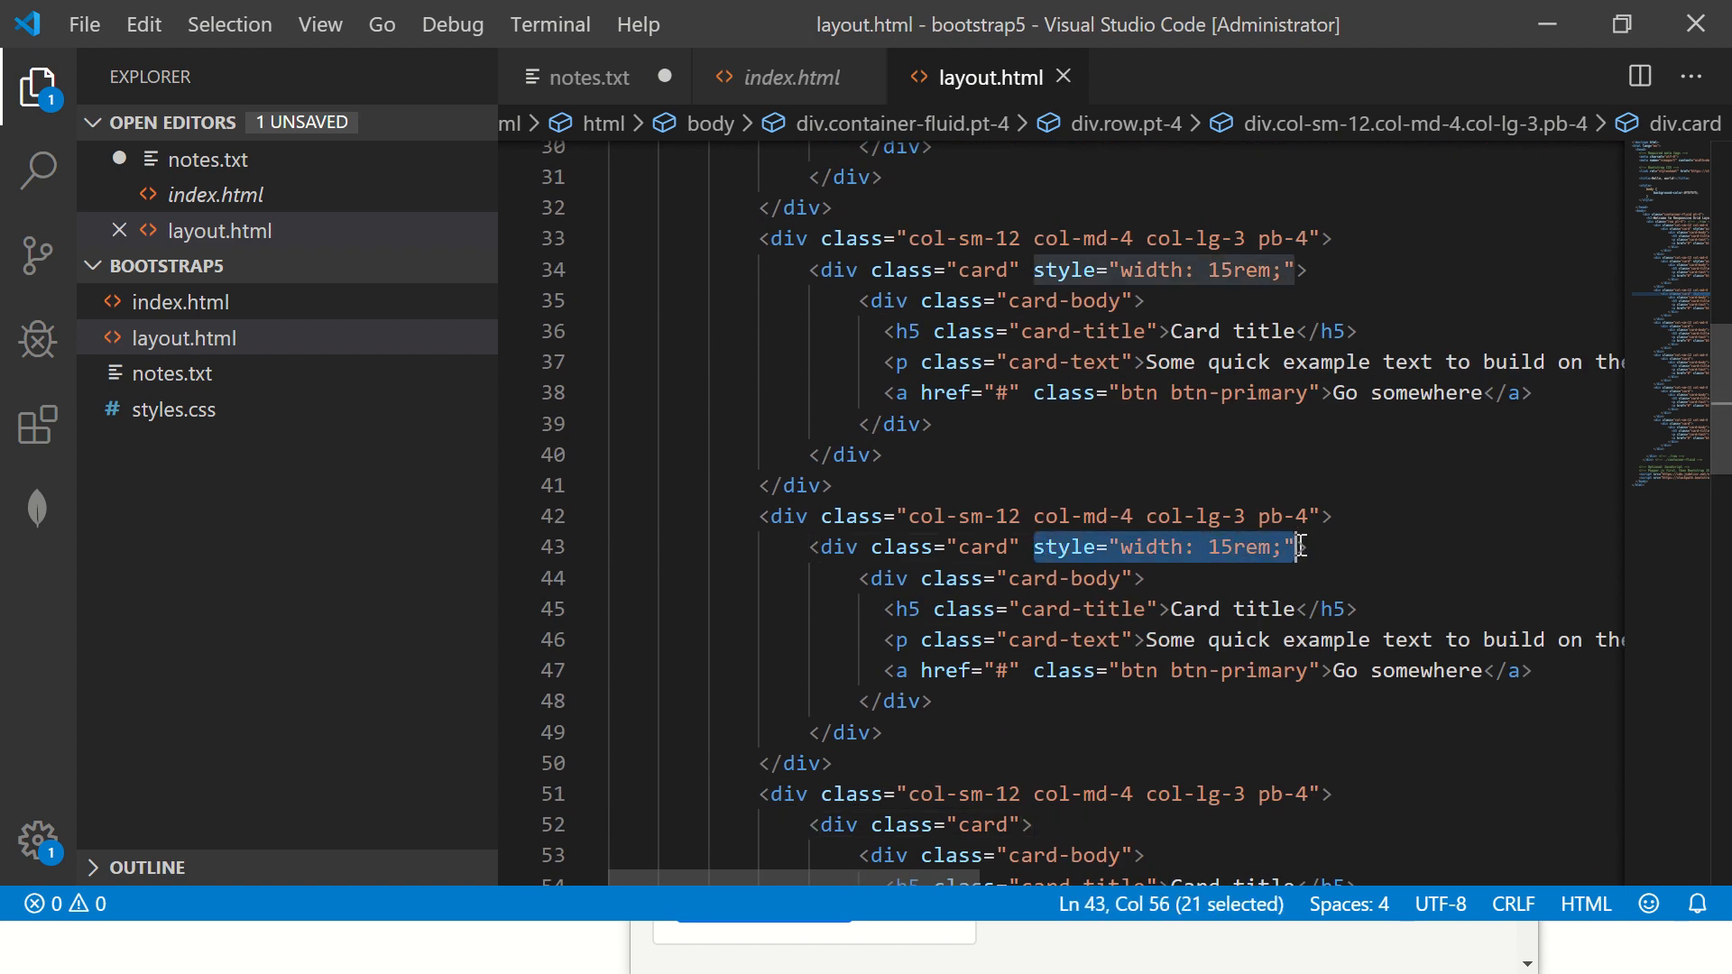
pyautogui.press('Delete')
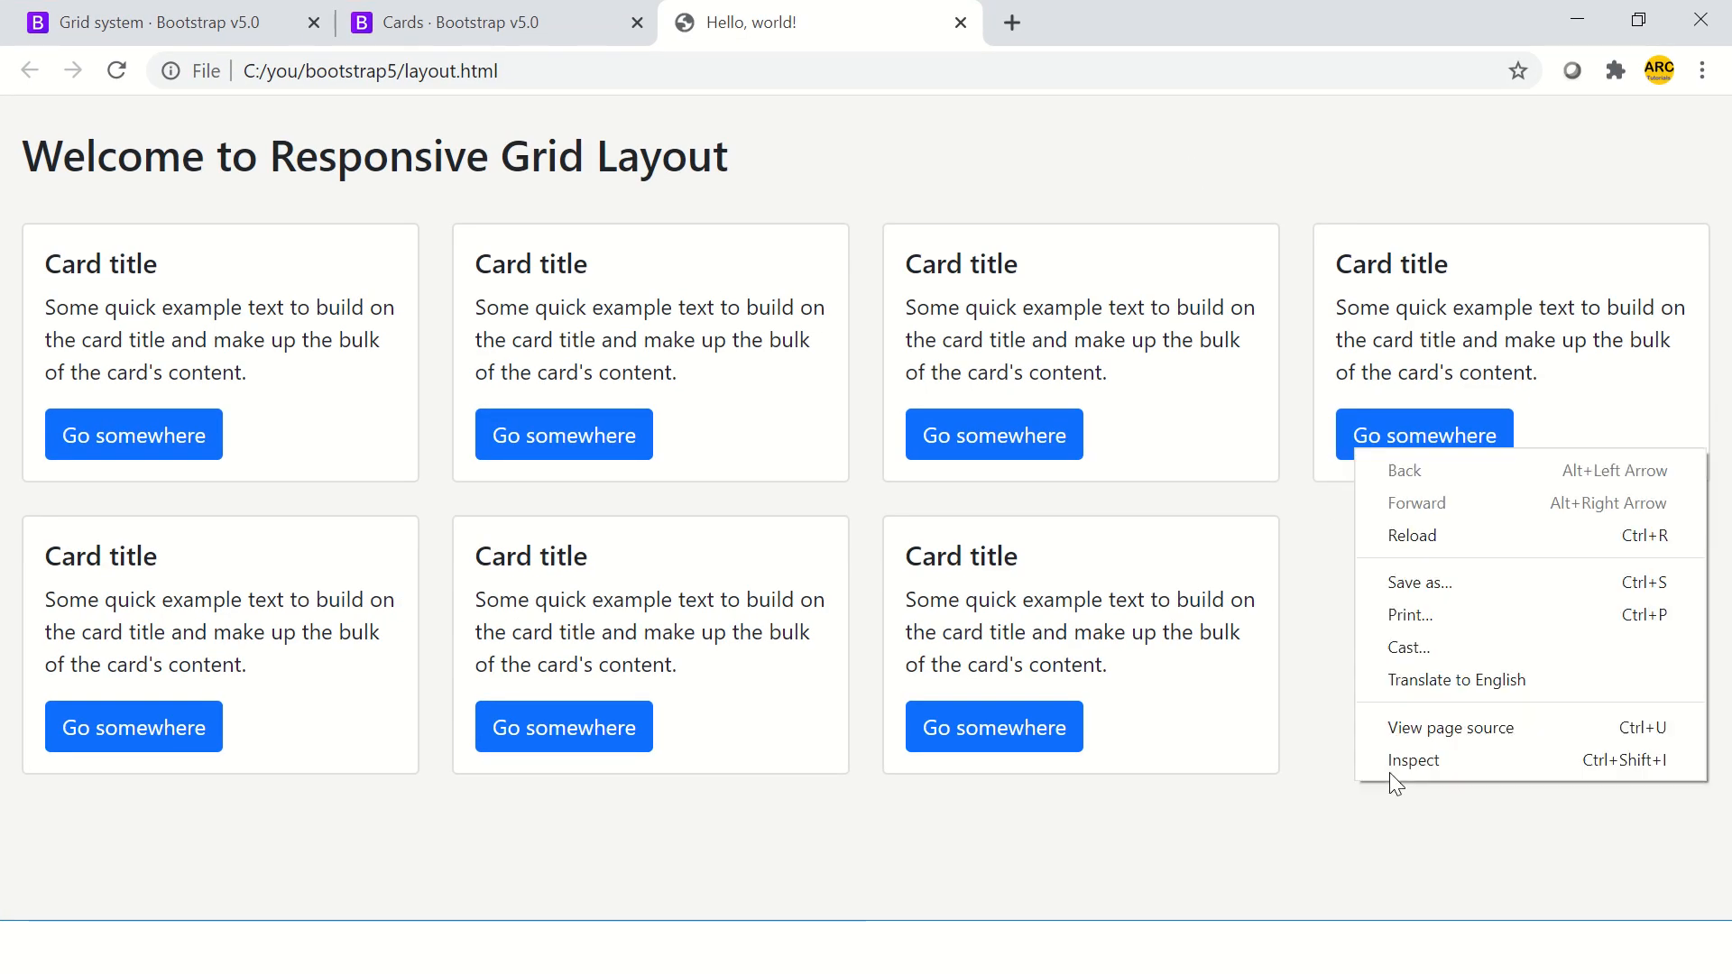
# Step: Open the developer tools and preview the card grid as an iPhone 6/7/8
pyautogui.click(1413, 759)
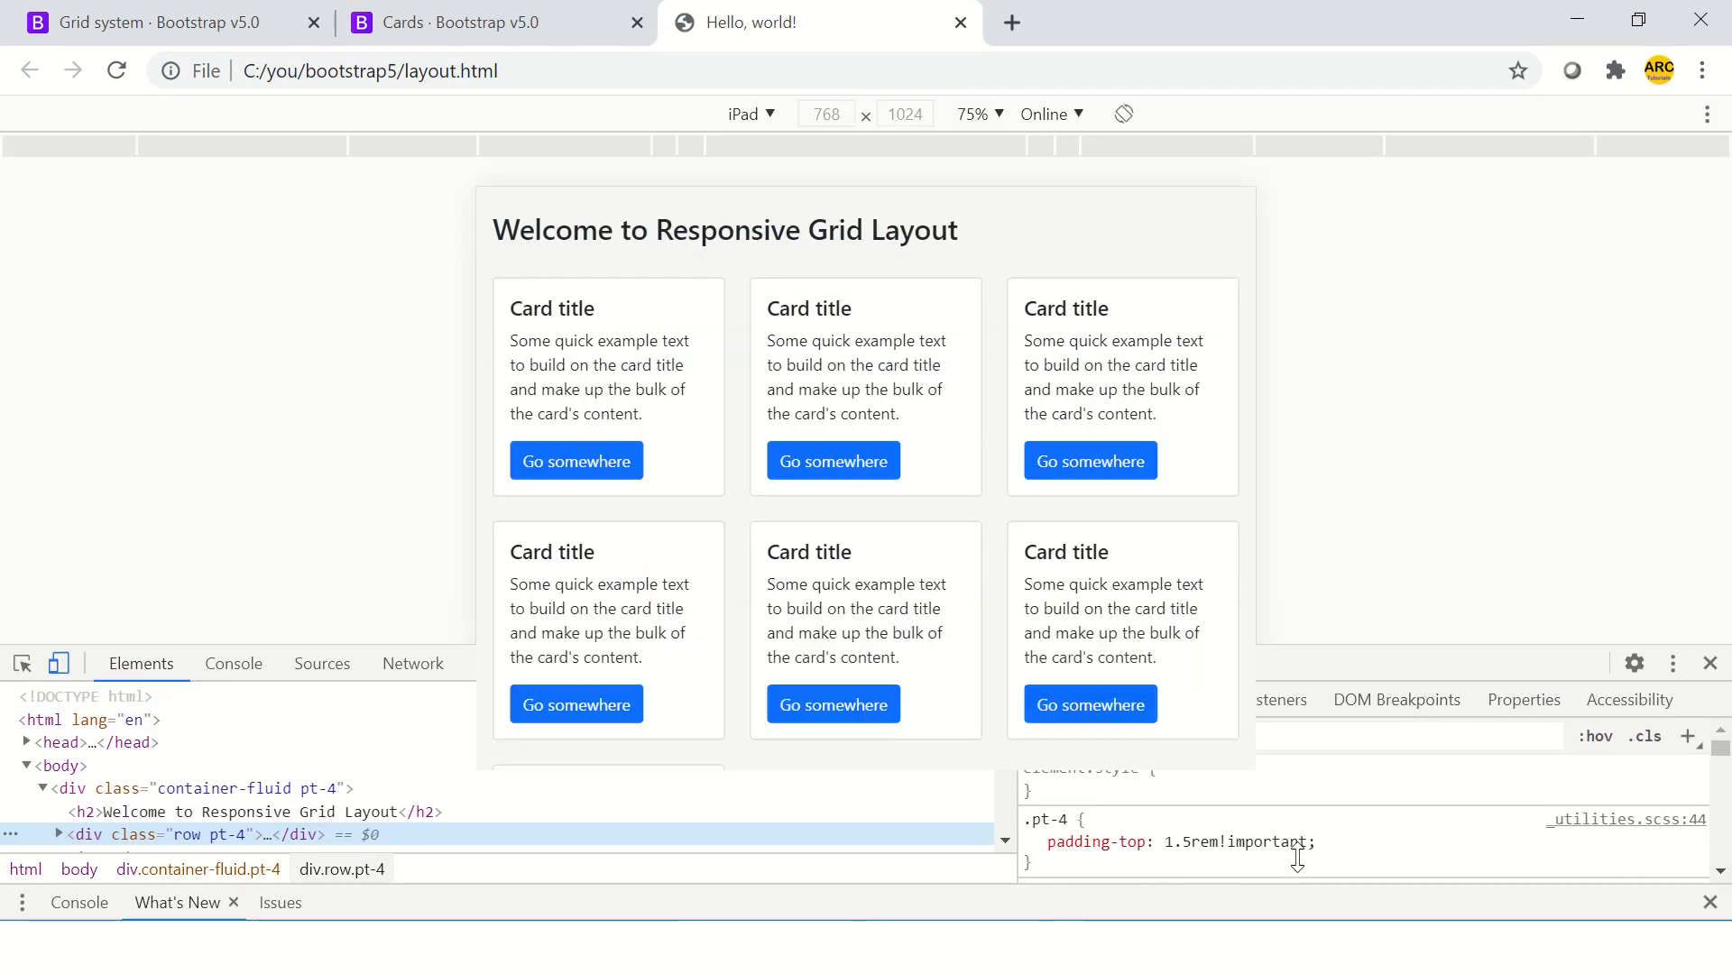
pyautogui.click(752, 114)
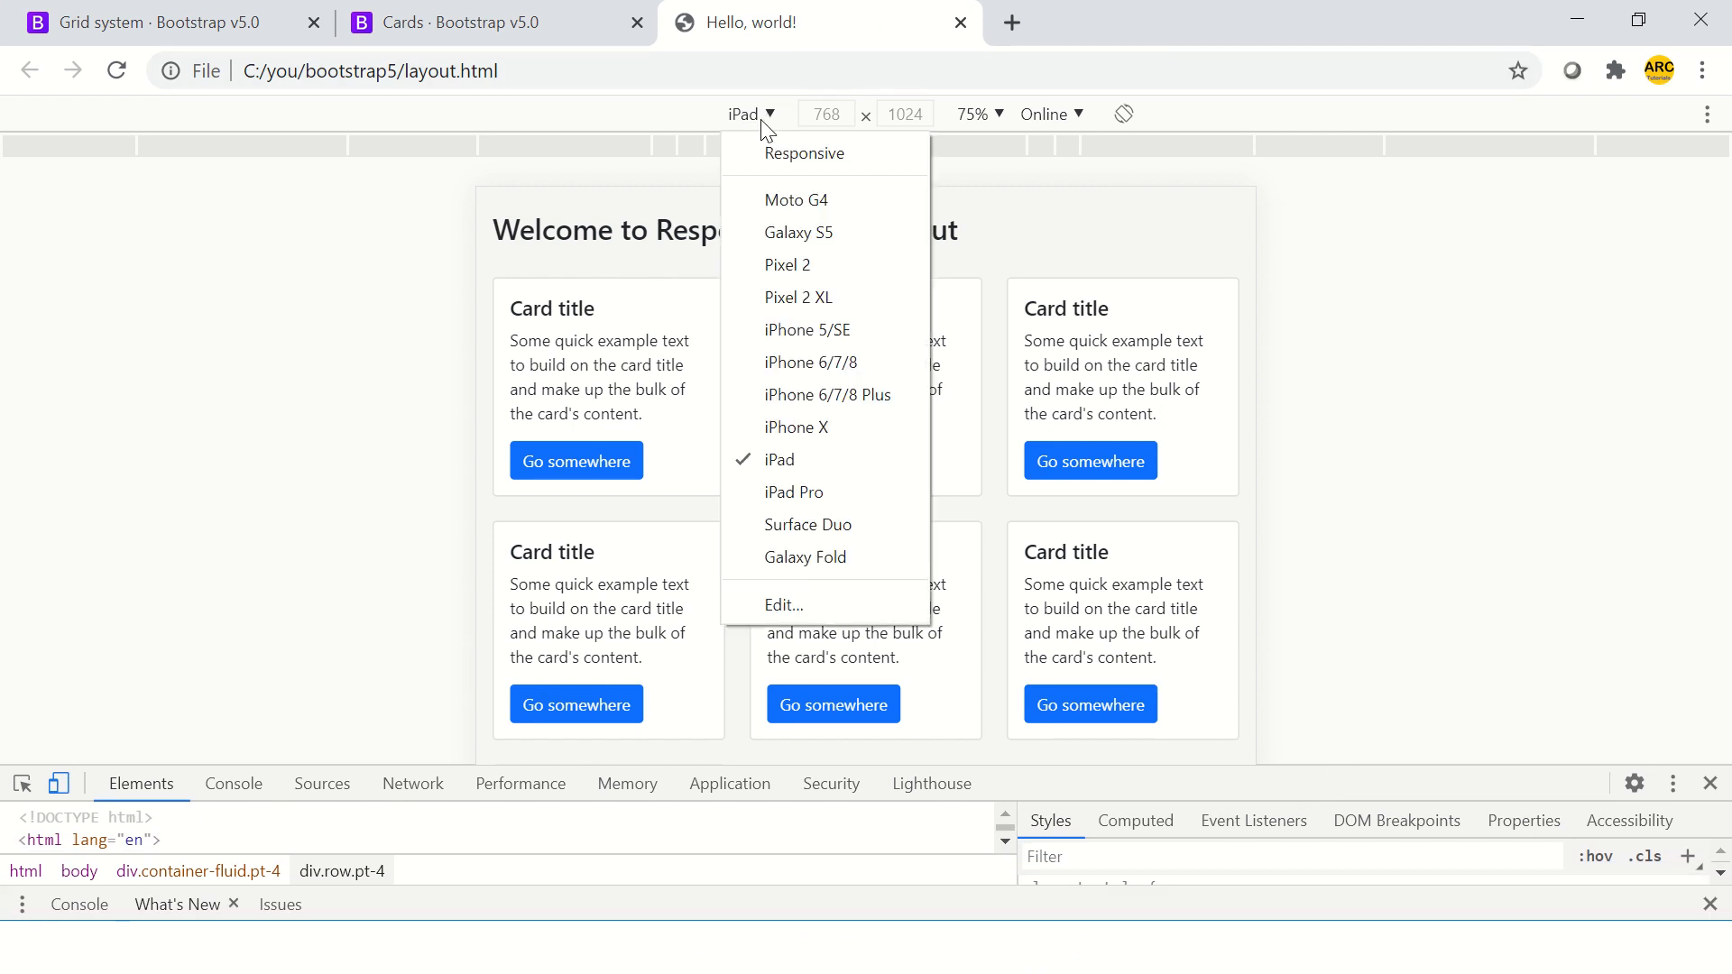
pyautogui.click(811, 362)
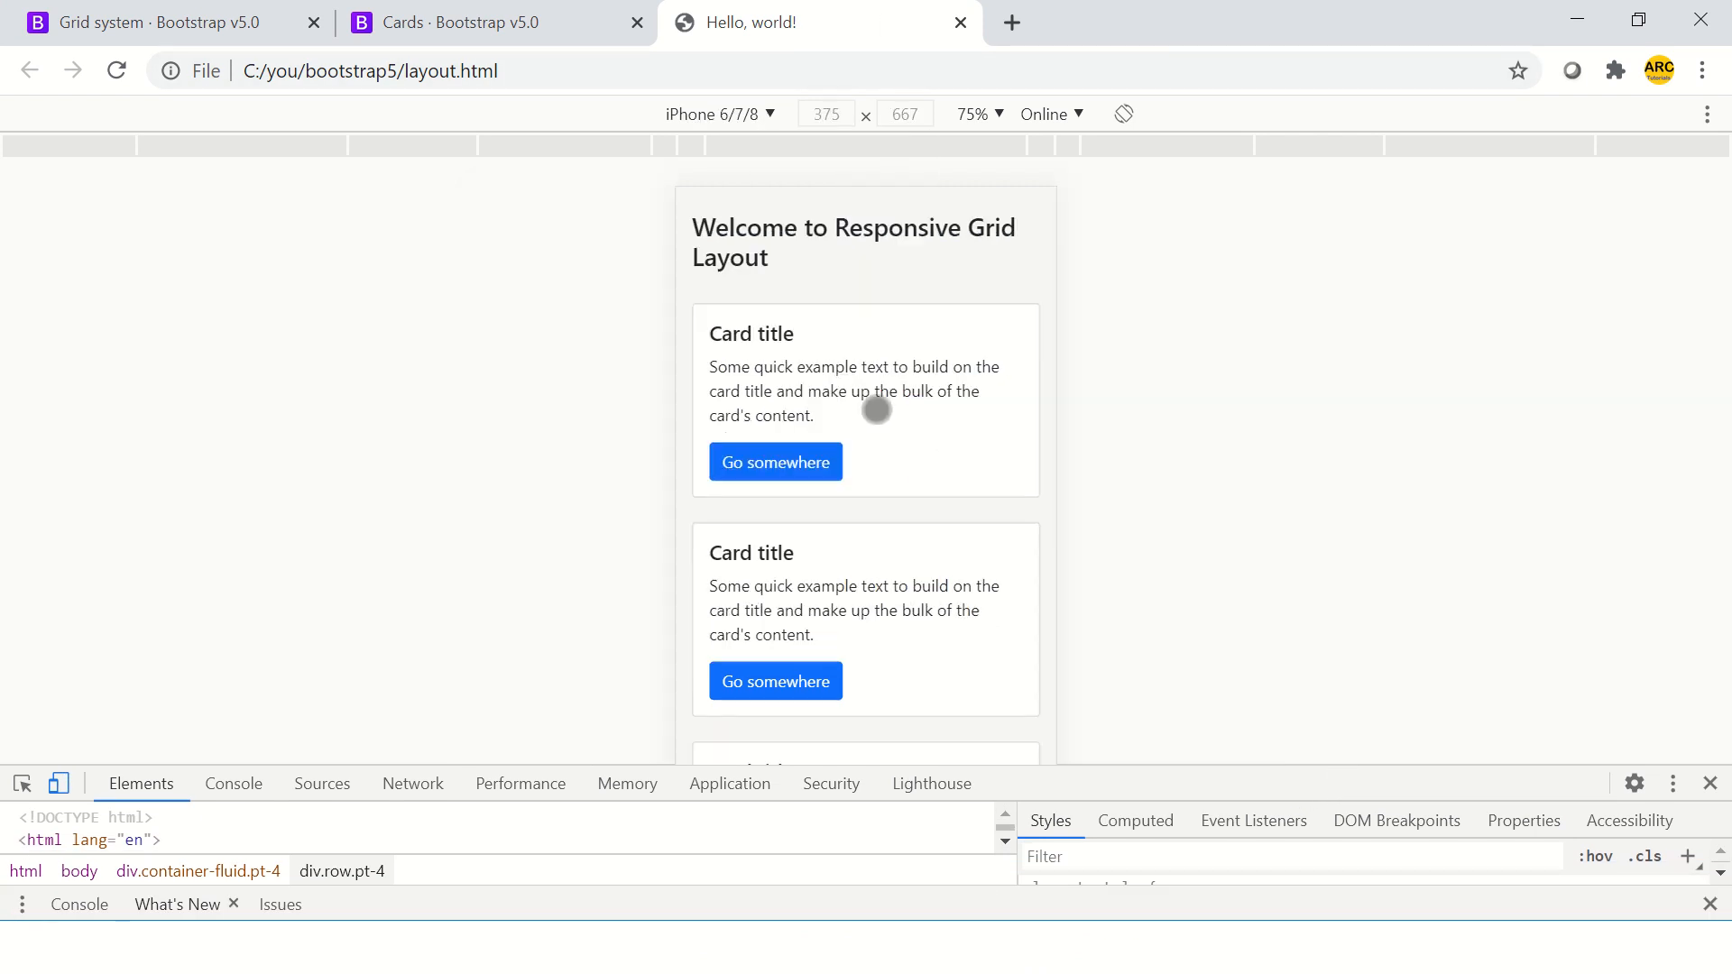
pyautogui.moveTo(756, 171)
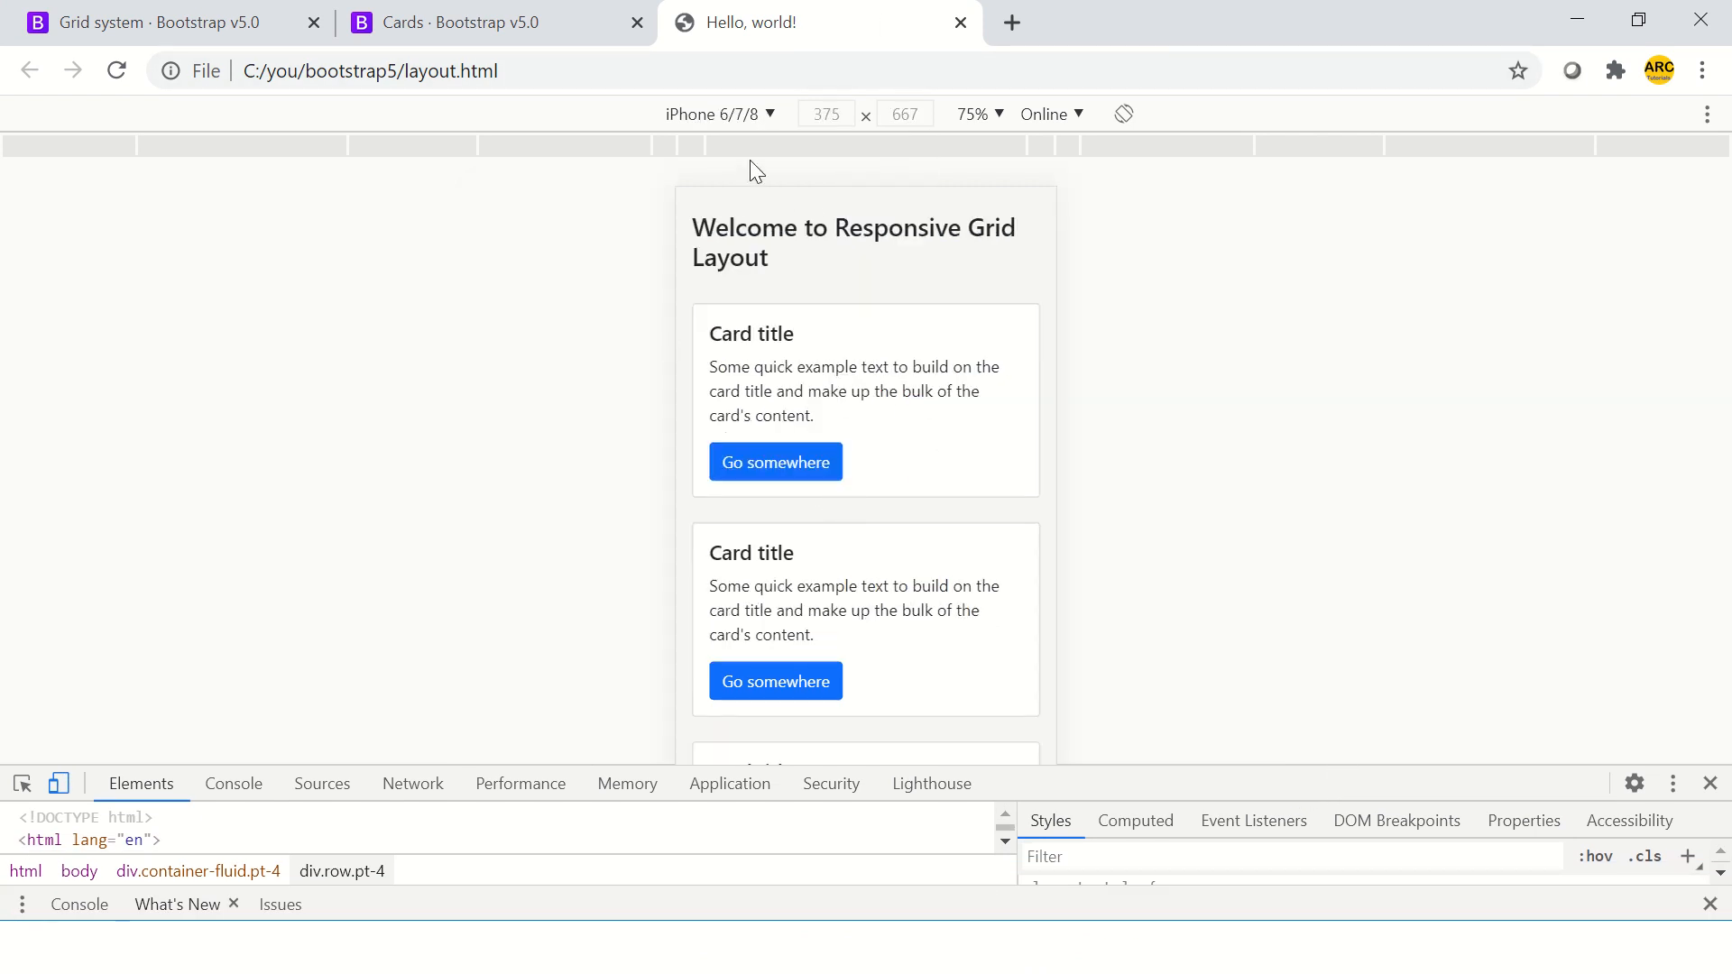
# Step: Preview the grid on Galaxy S5, iPad and Surface Duo, then close the developer tools
pyautogui.click(719, 114)
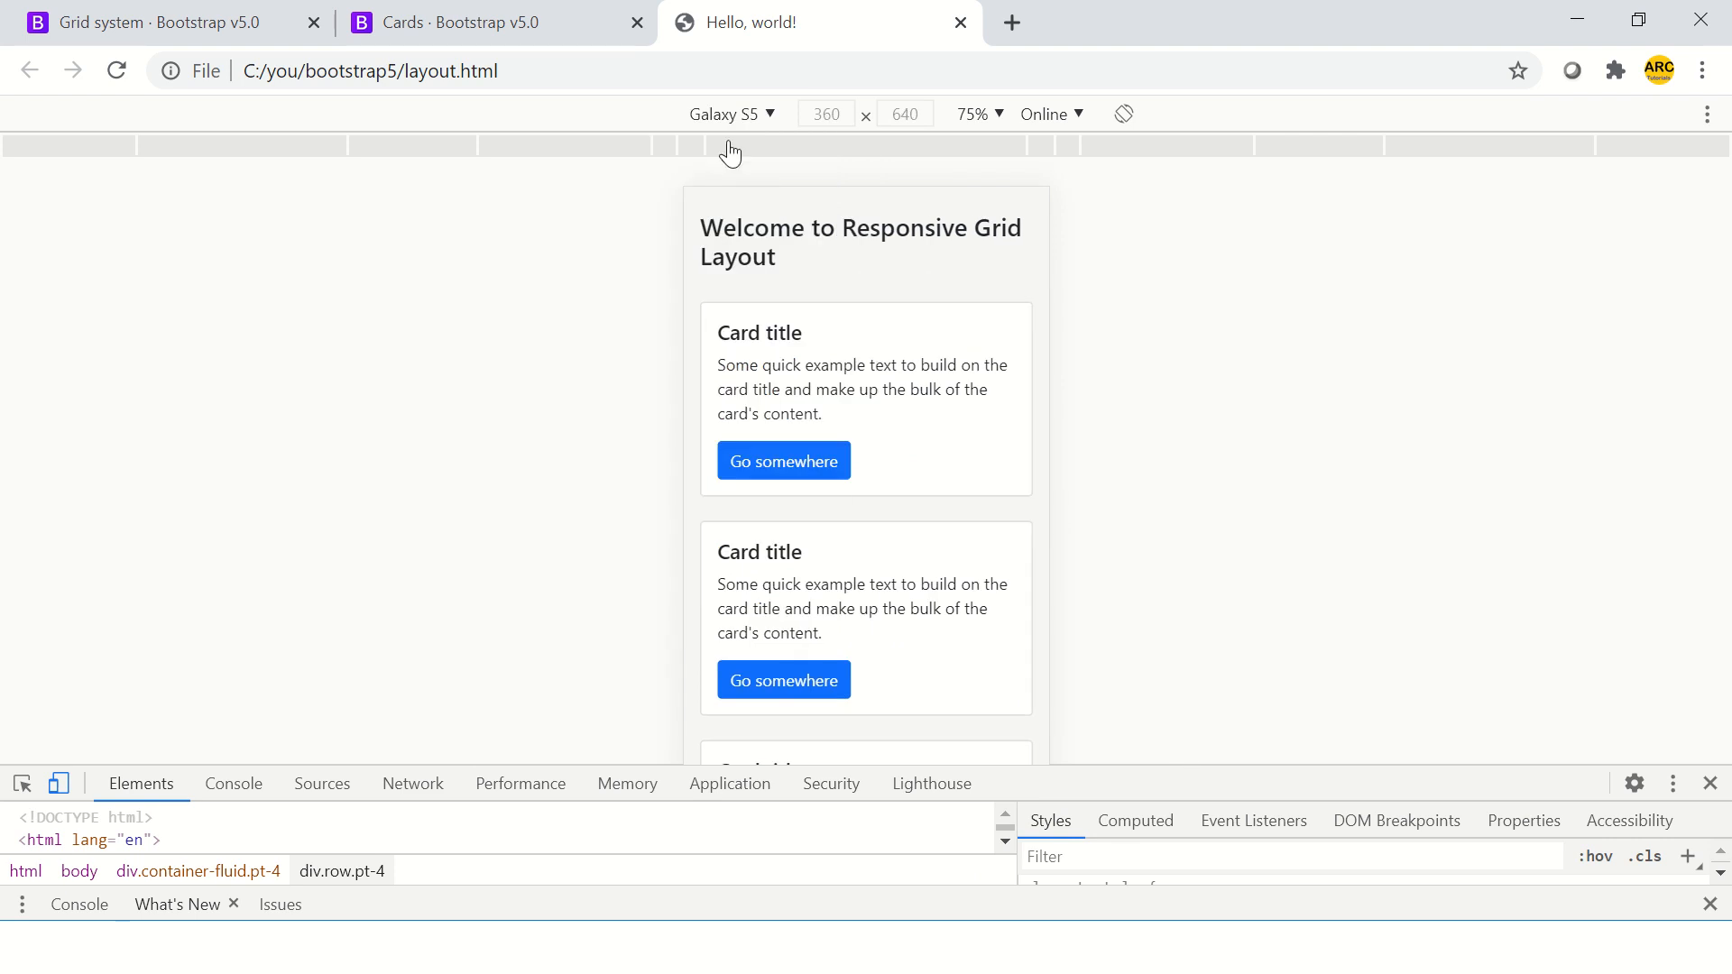
pyautogui.click(724, 114)
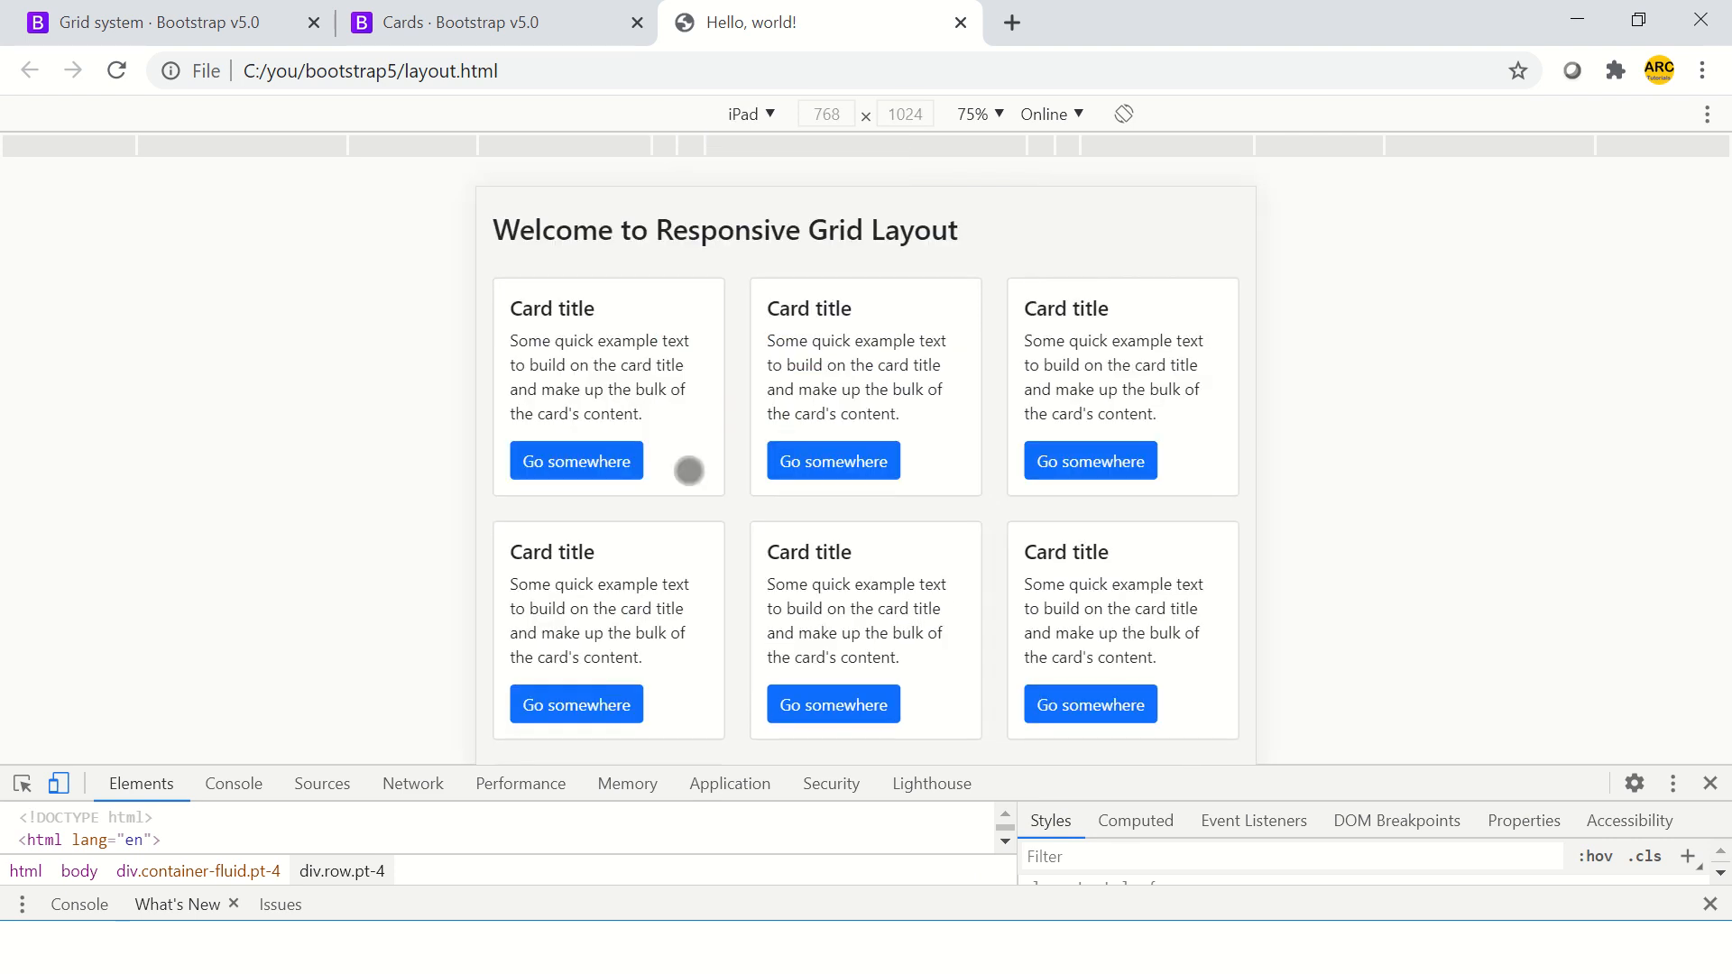
pyautogui.click(751, 113)
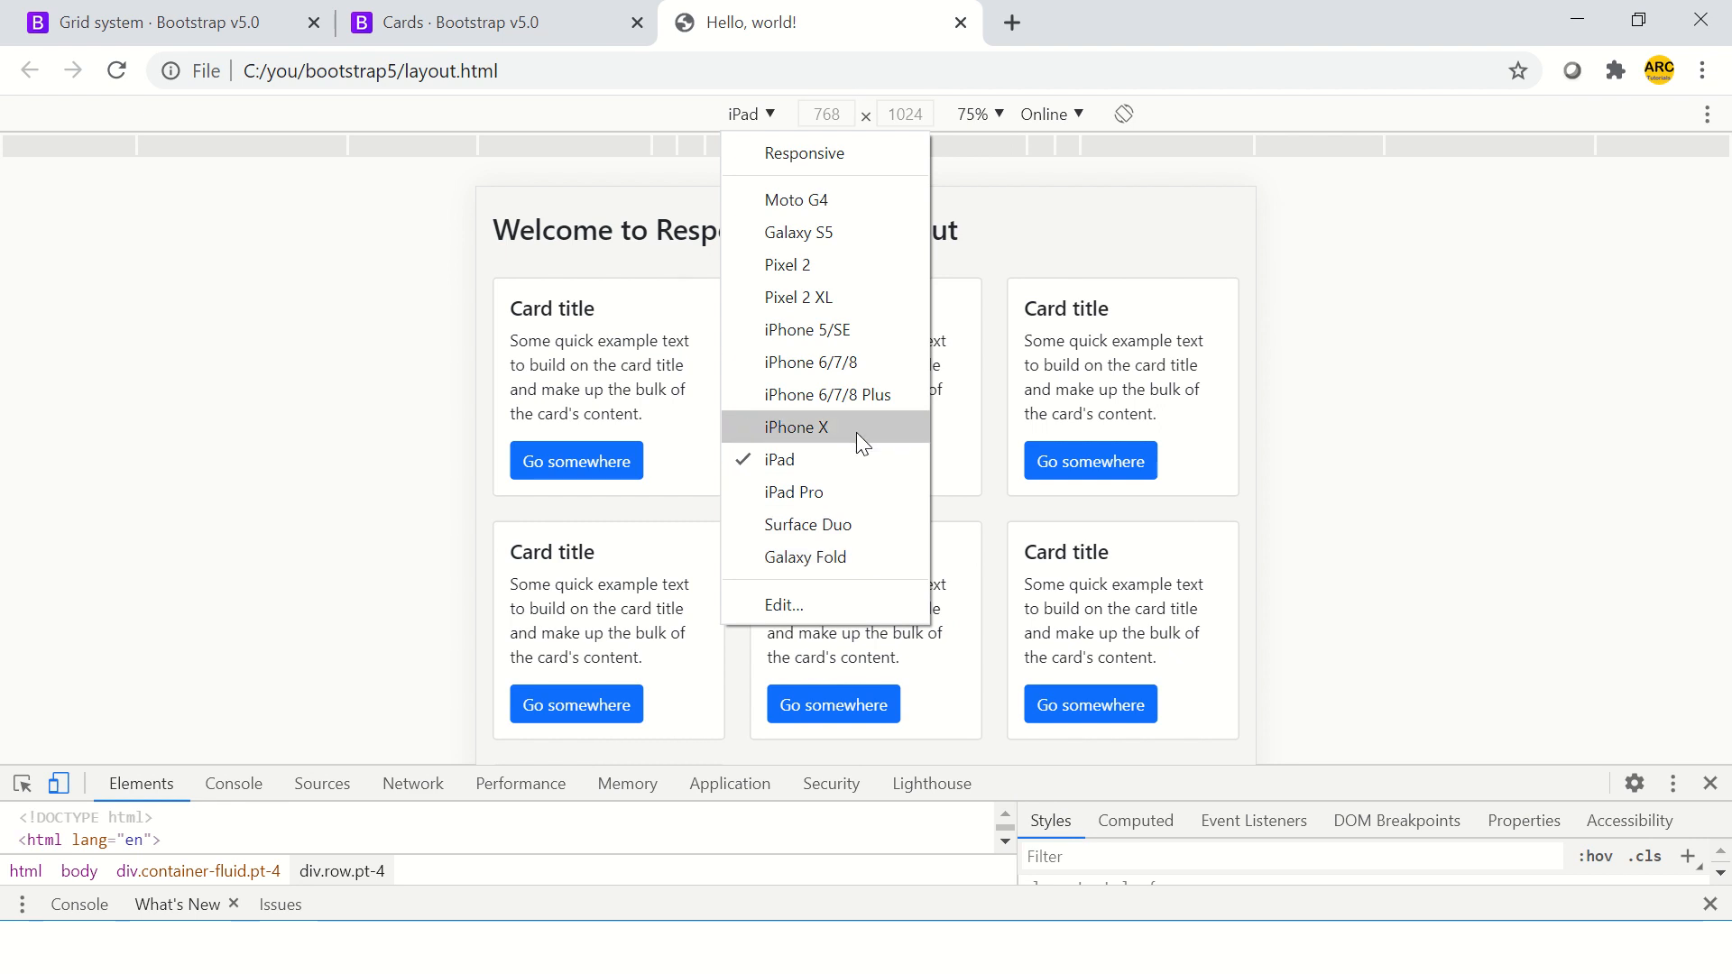
pyautogui.click(807, 525)
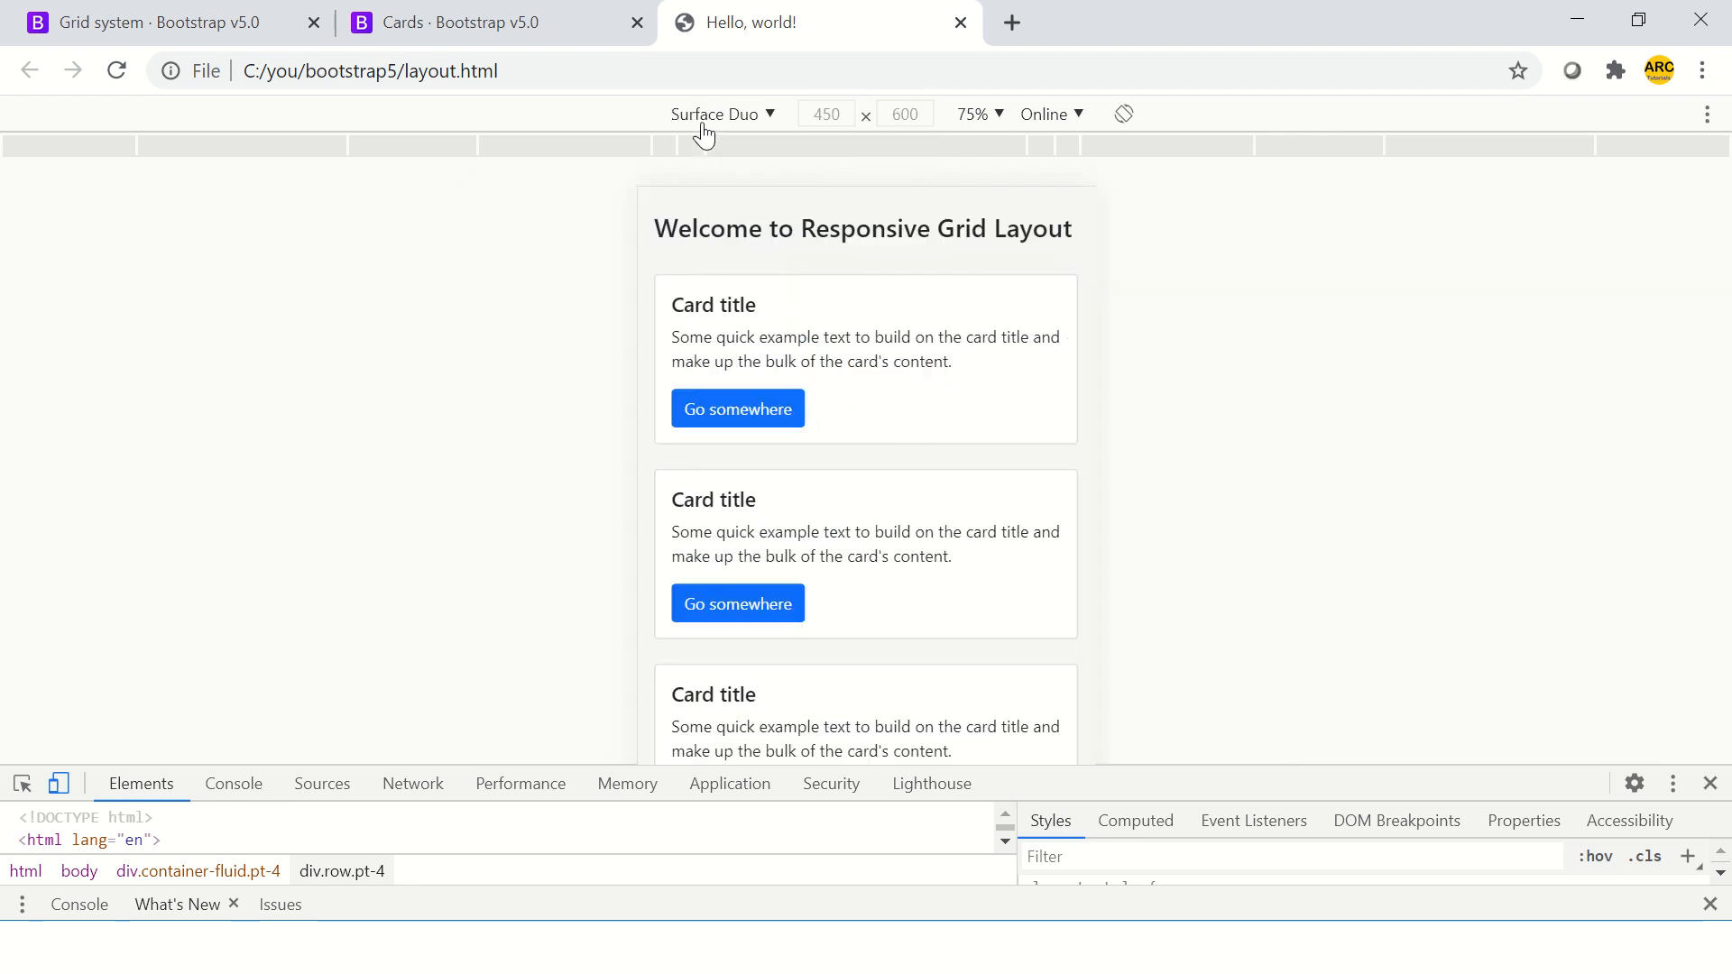
pyautogui.click(723, 113)
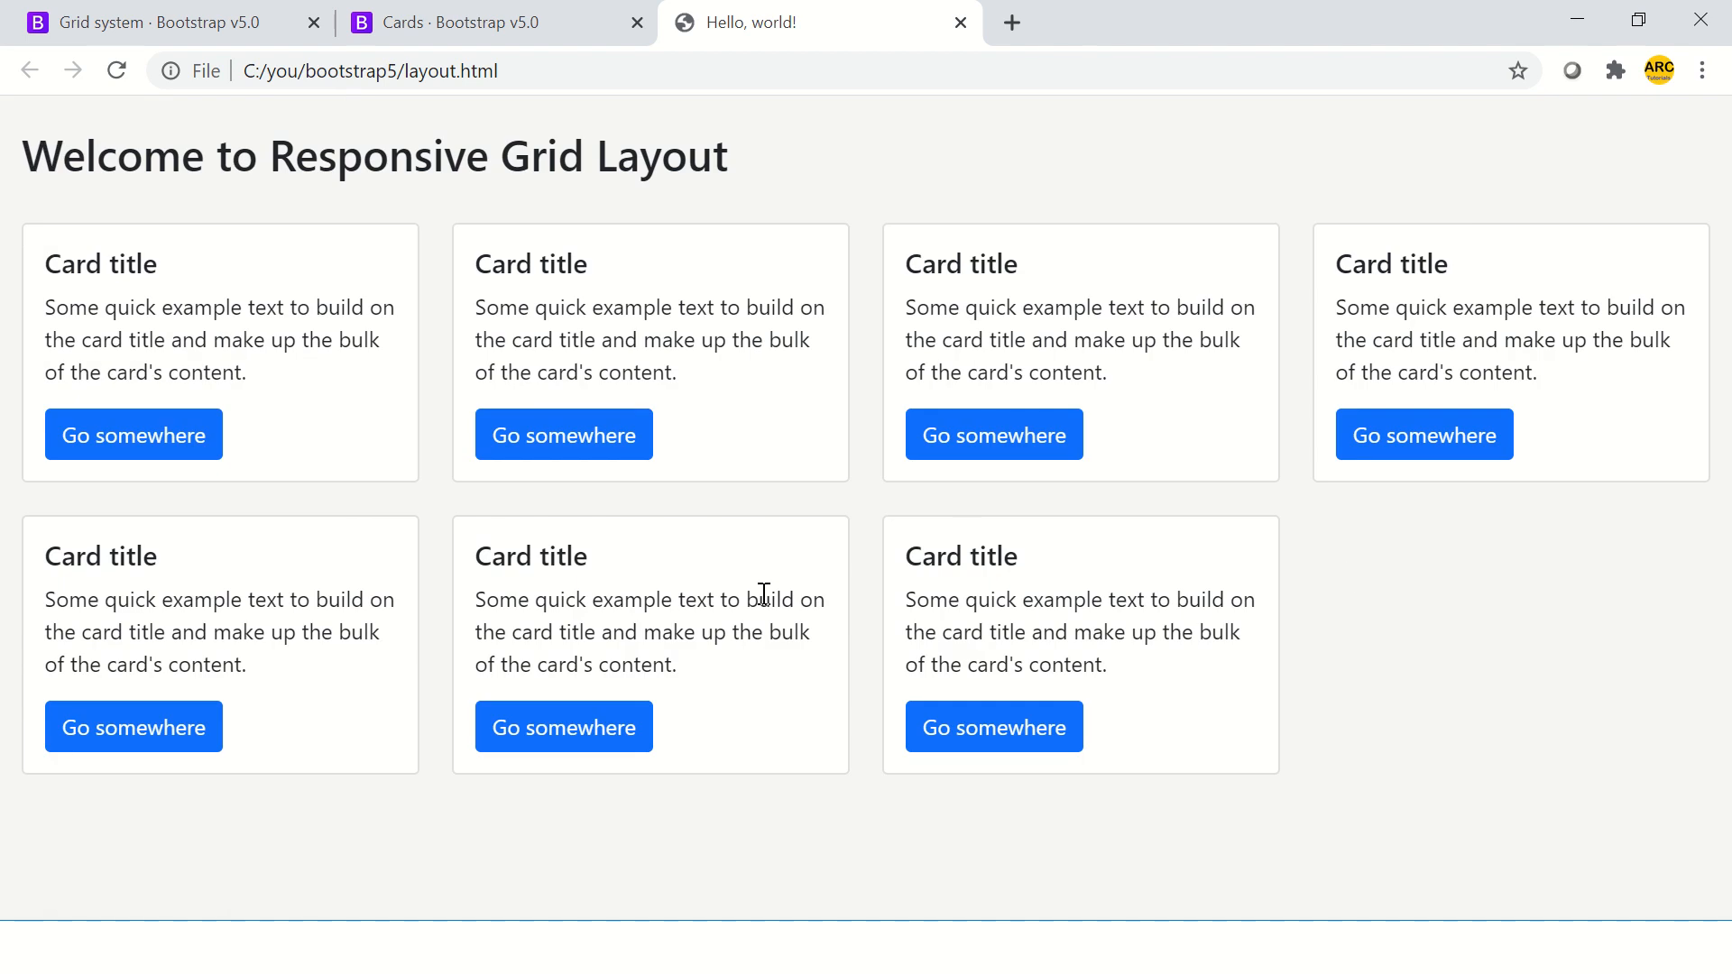
pyautogui.moveTo(1489, 734)
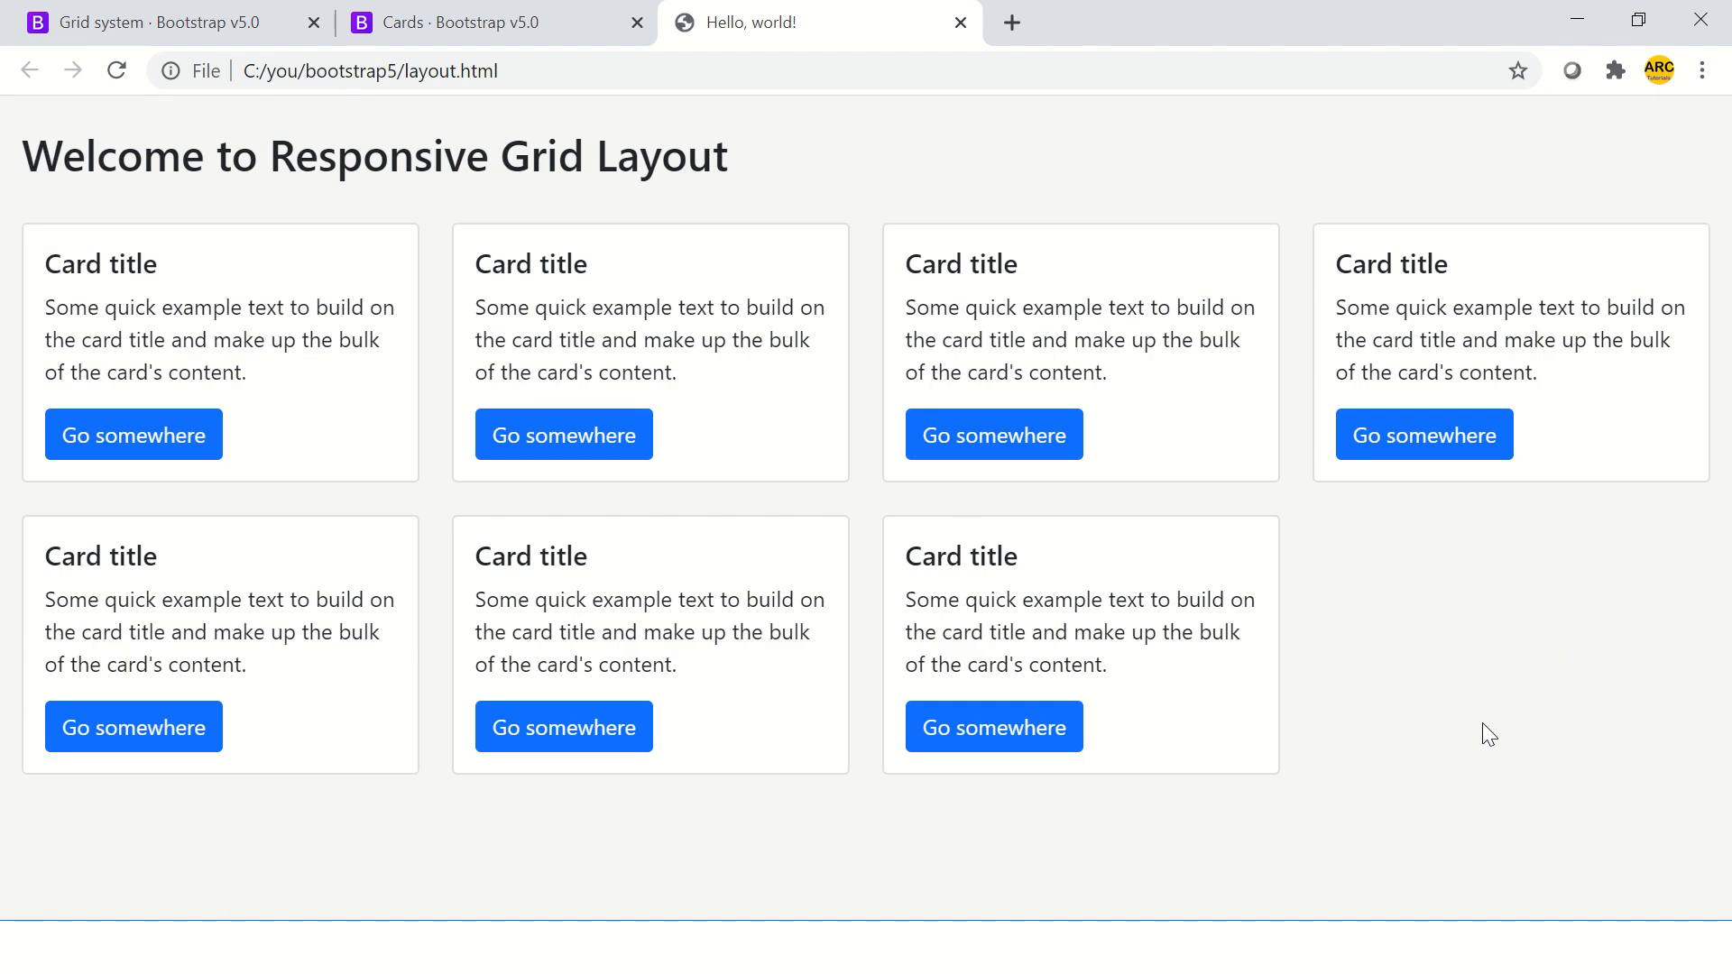
pyautogui.moveTo(1349, 609)
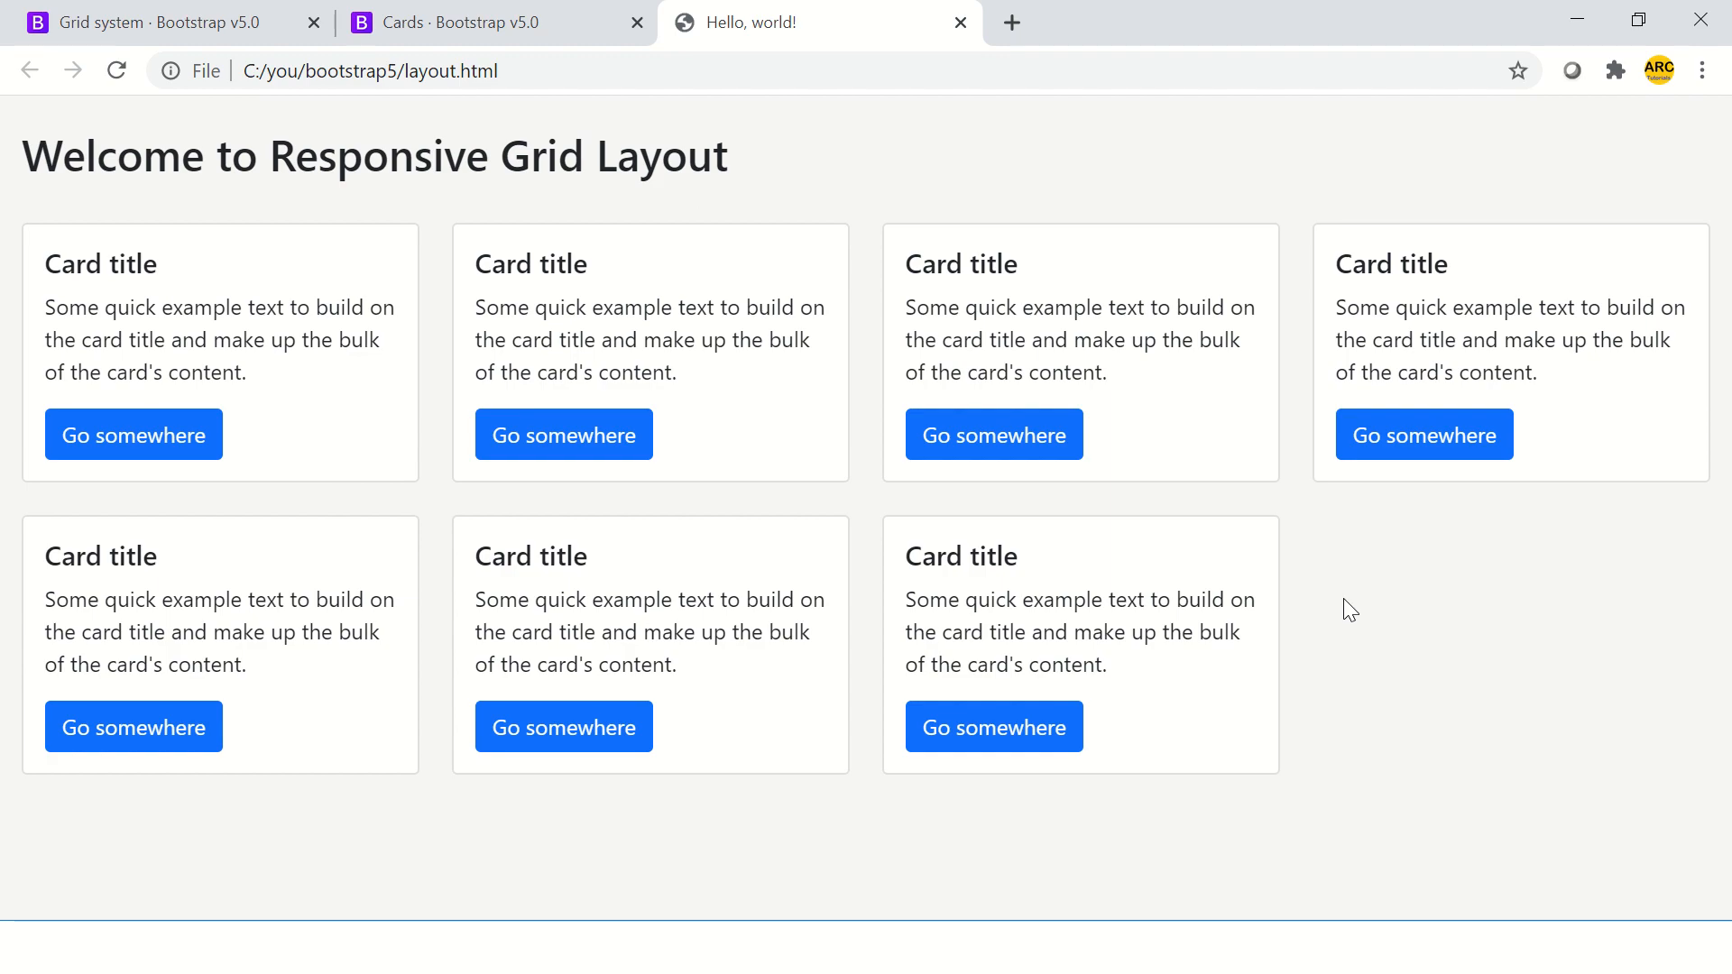
# Step: Switch windows with Alt+Tab and bring Chrome's layout page back to the front
pyautogui.press('alt+tab')
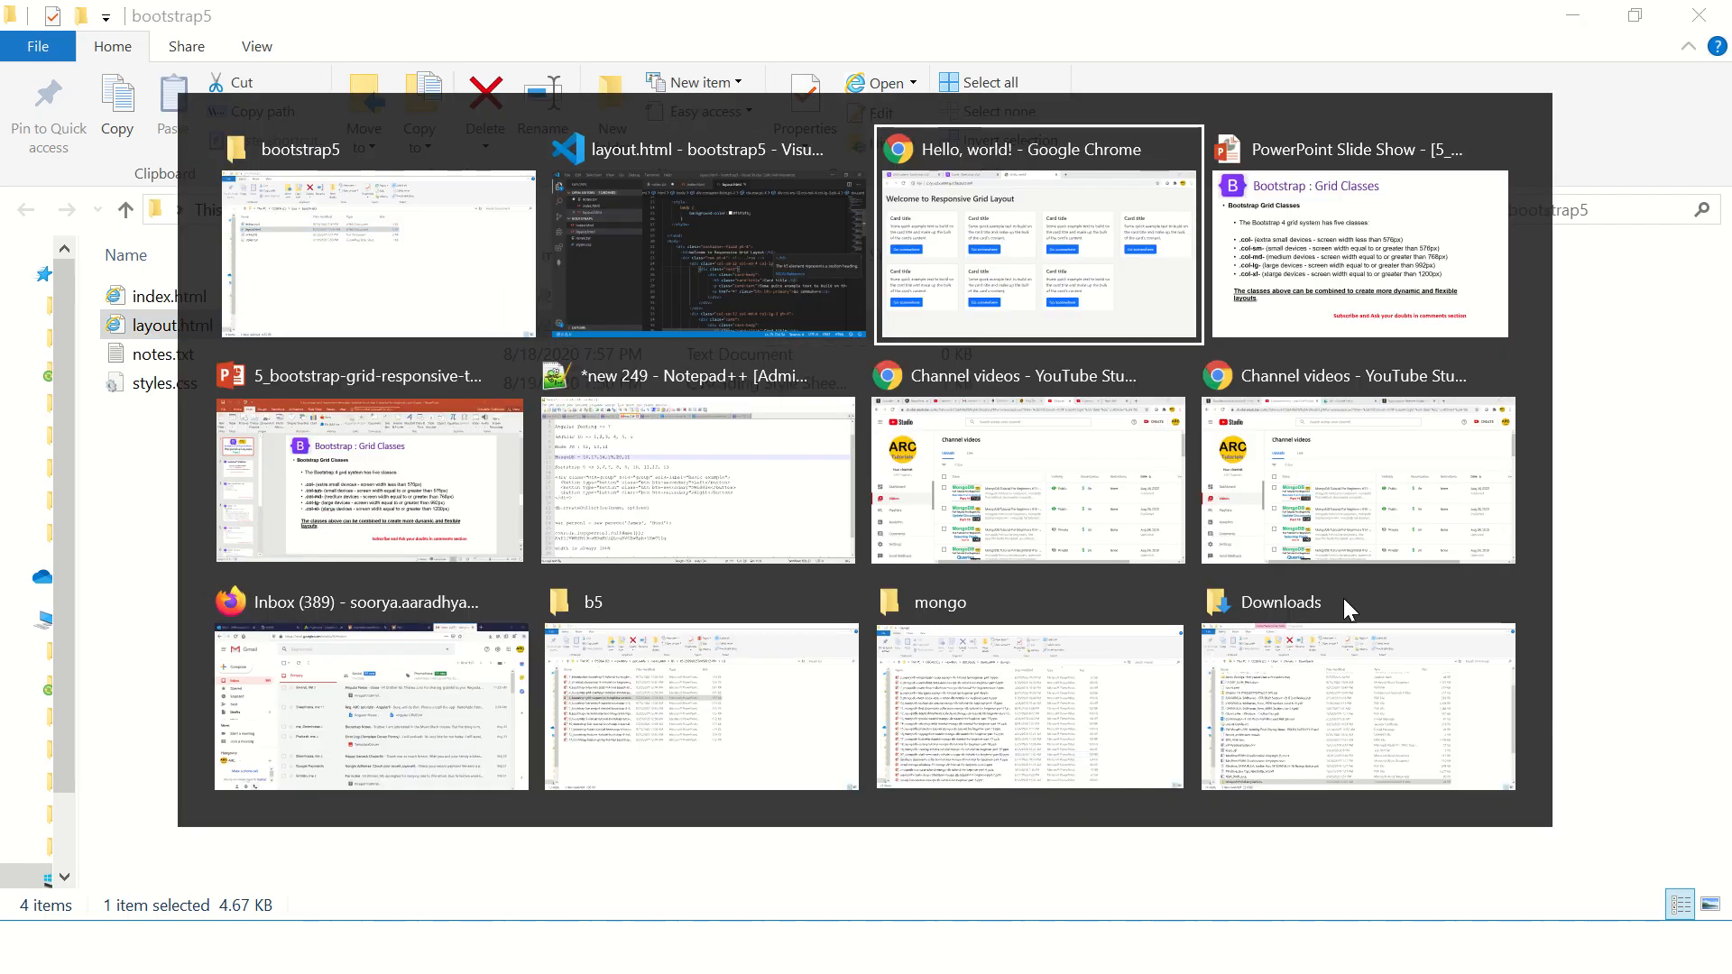
pyautogui.click(1037, 231)
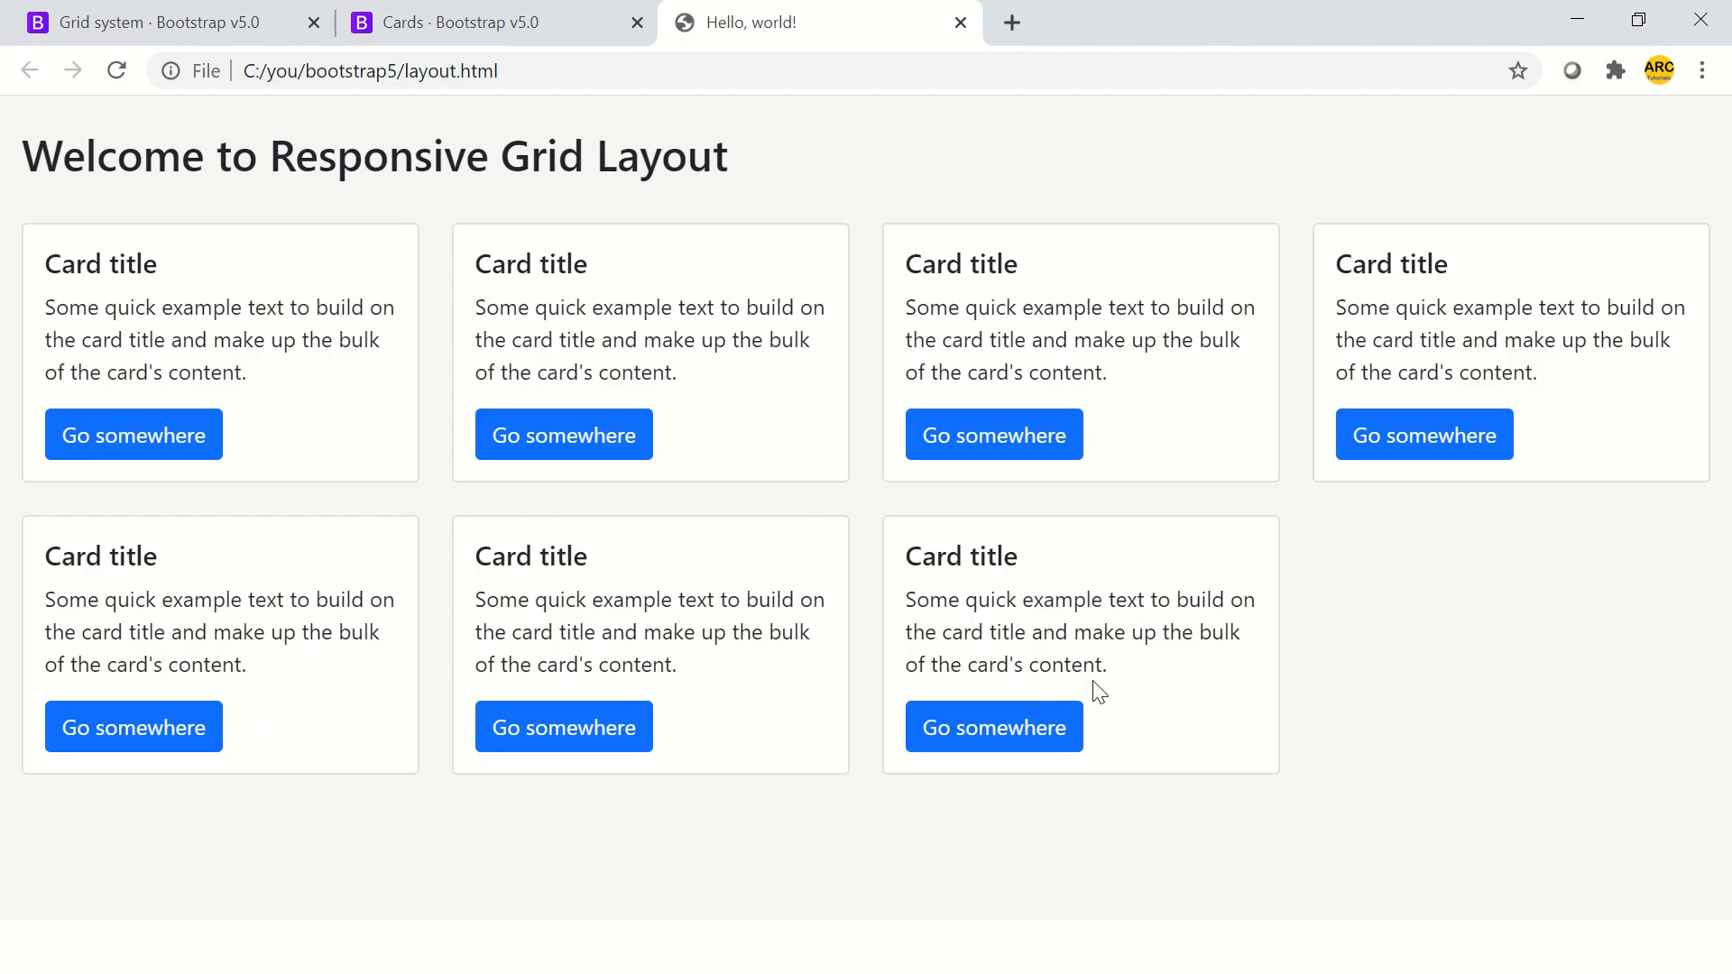
pyautogui.moveTo(1417, 640)
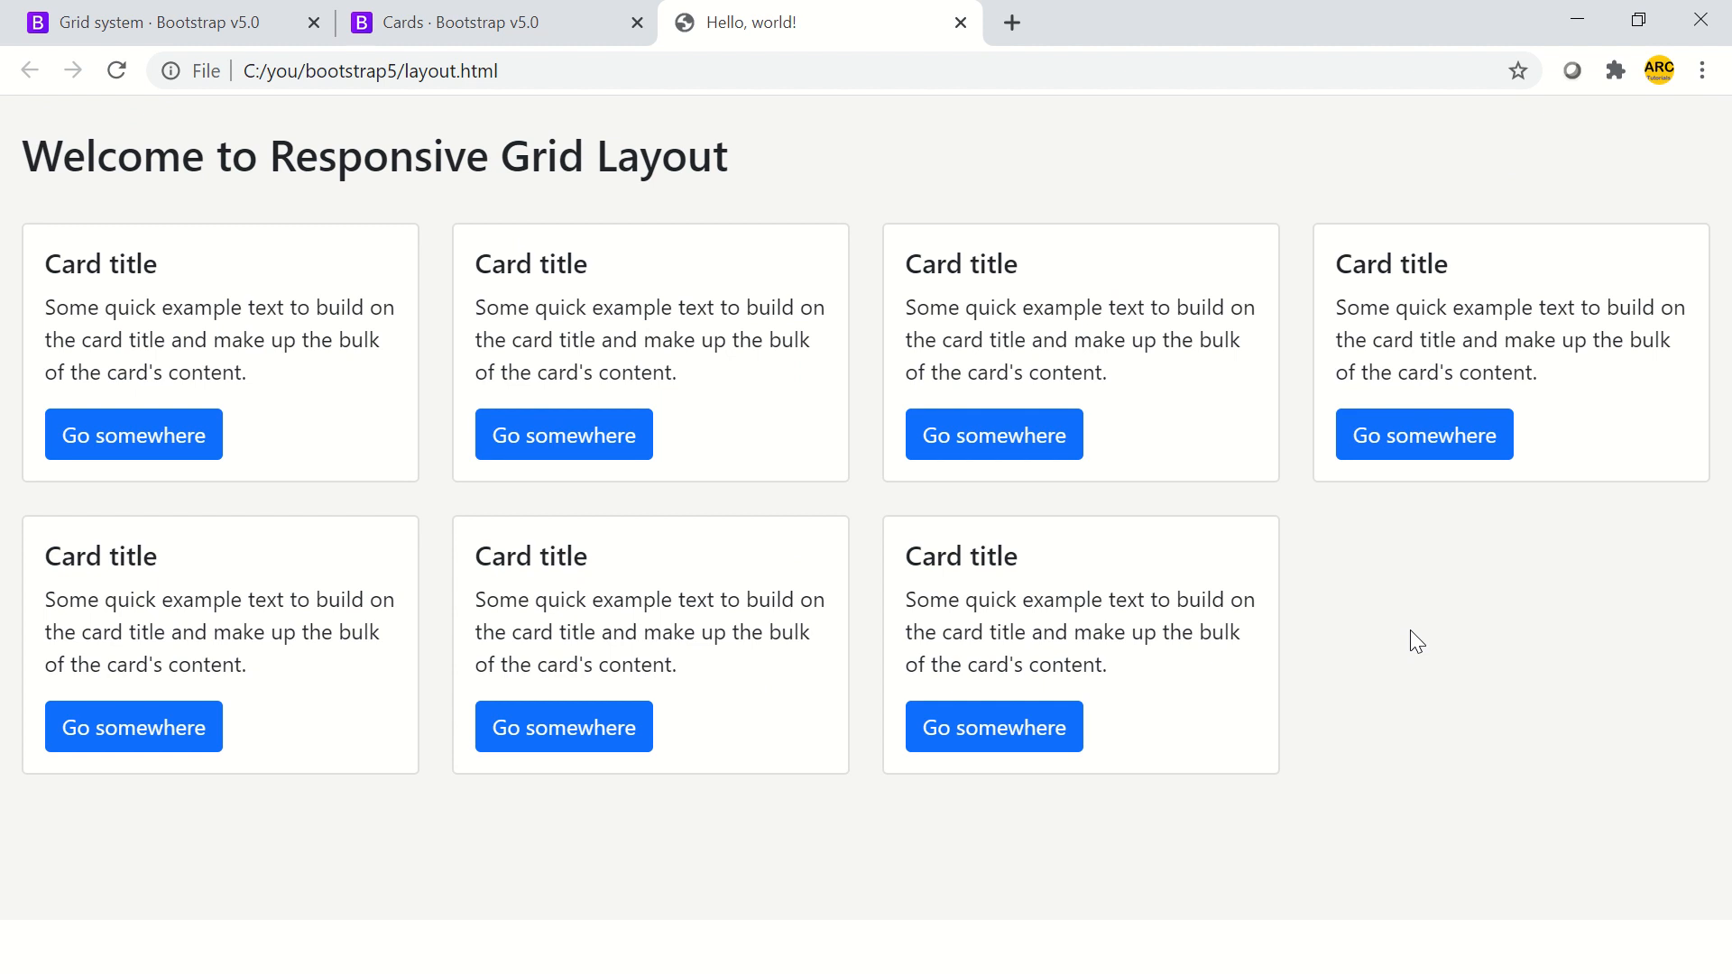